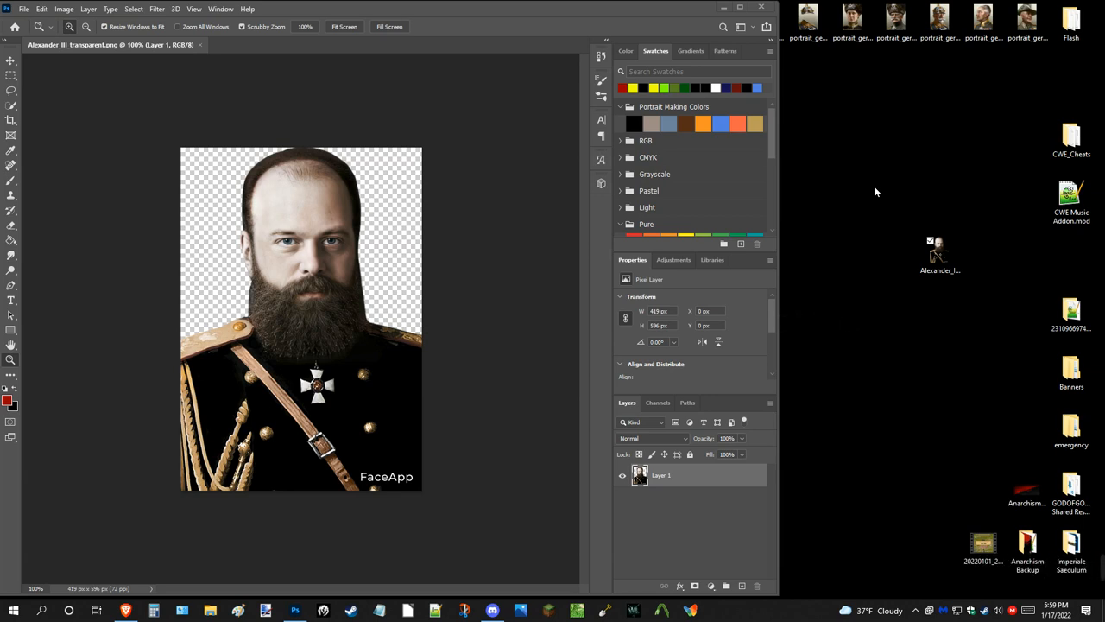
mouse_move(860, 415)
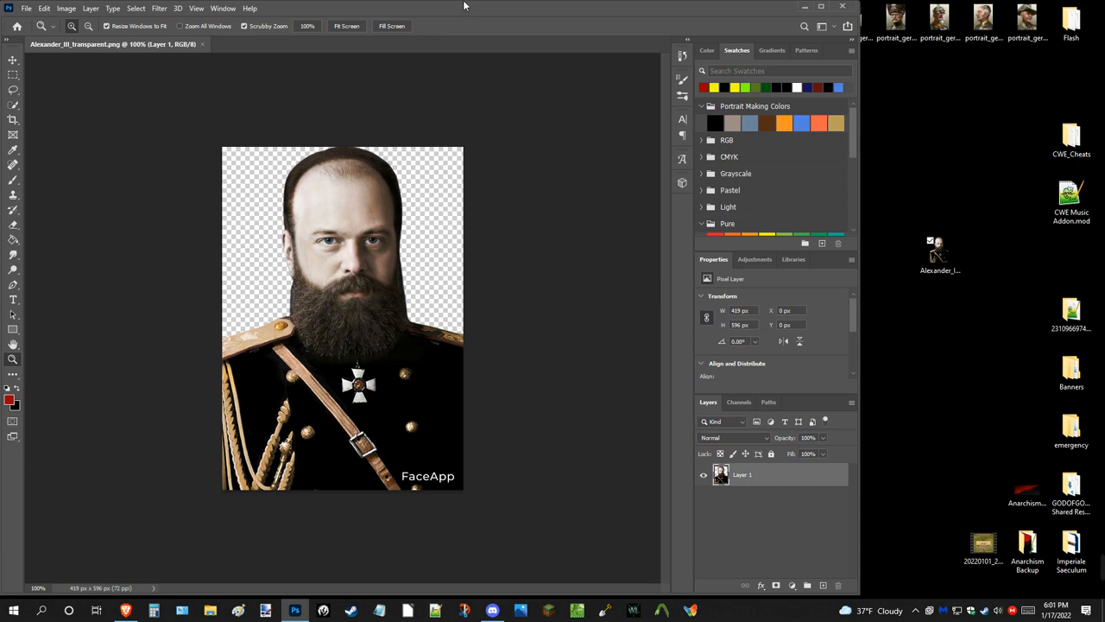
mouse_move(522, 229)
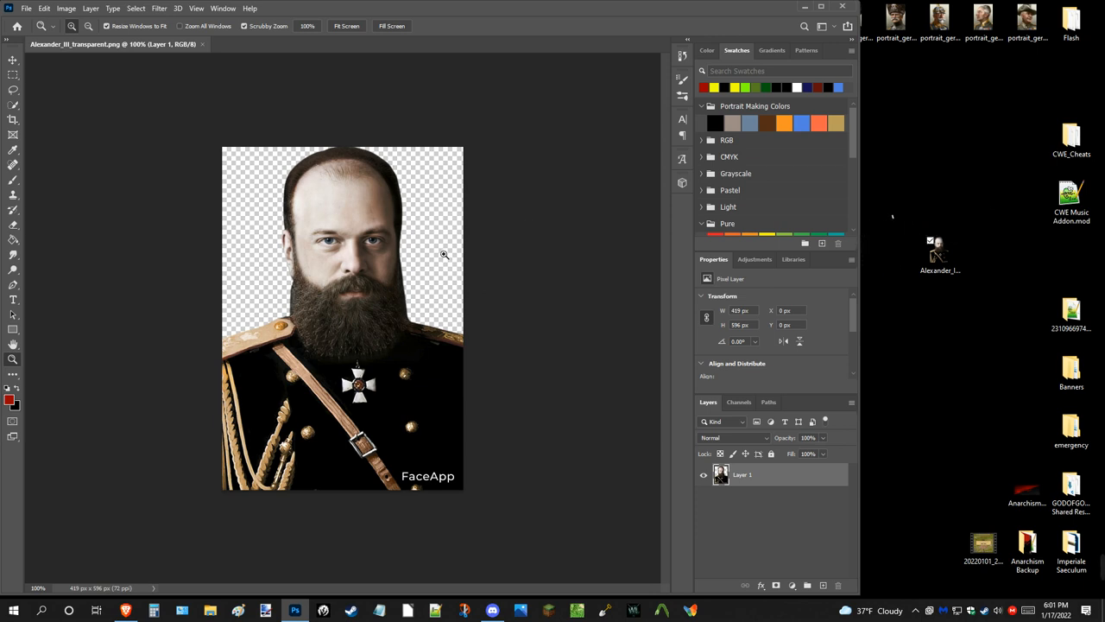
mouse_move(580, 338)
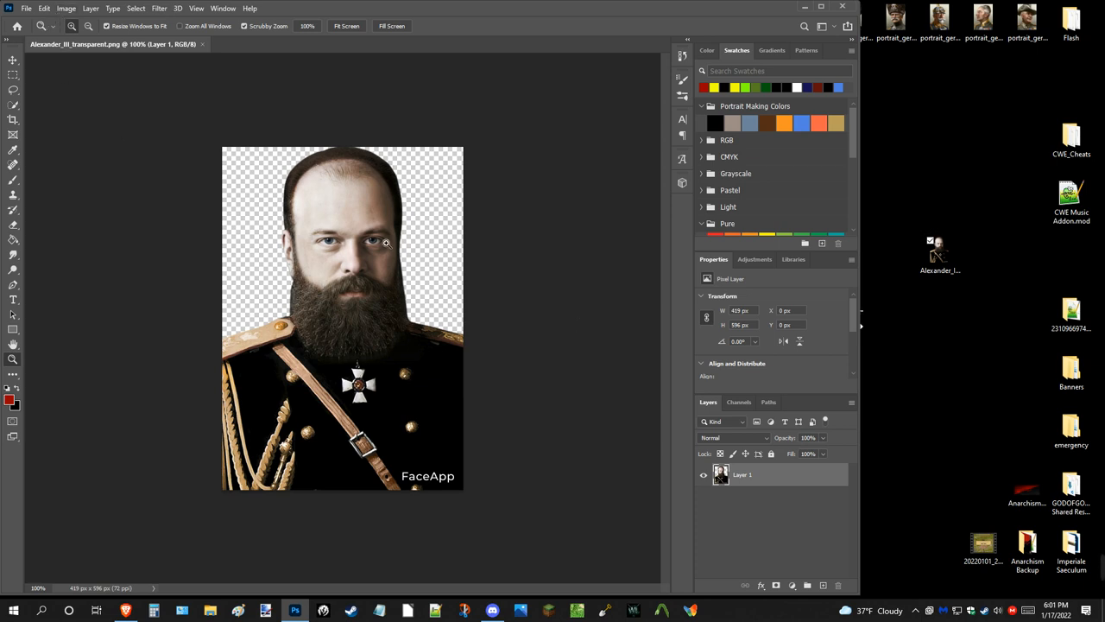
mouse_move(370, 228)
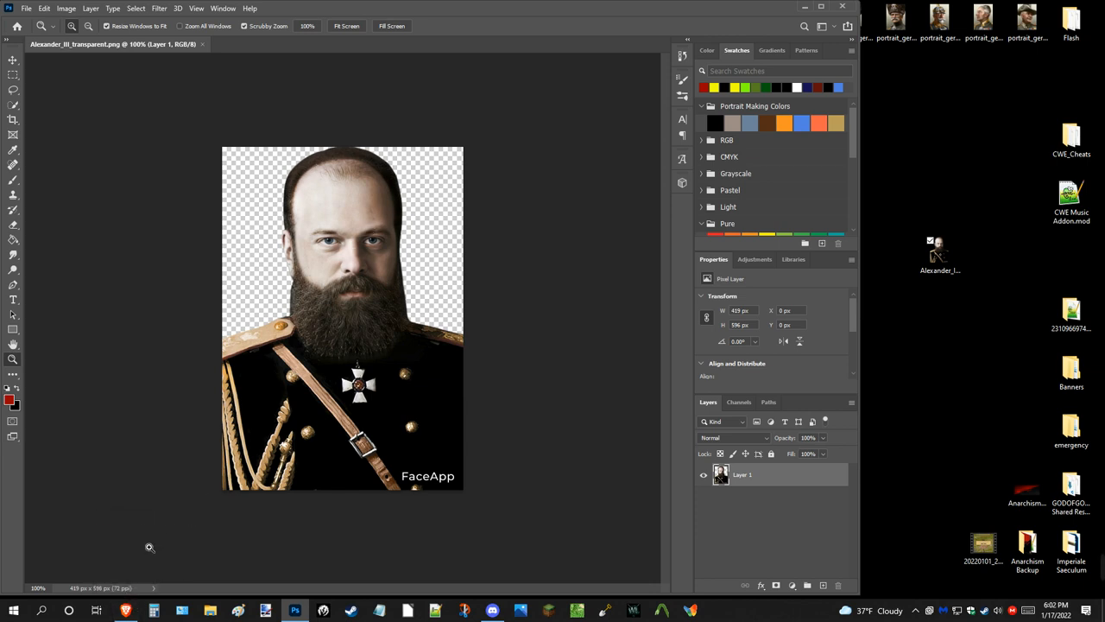
Search Google for 'alexander' in a new browser window and view the Wikipedia portrait of Alexander III.
click(124, 611)
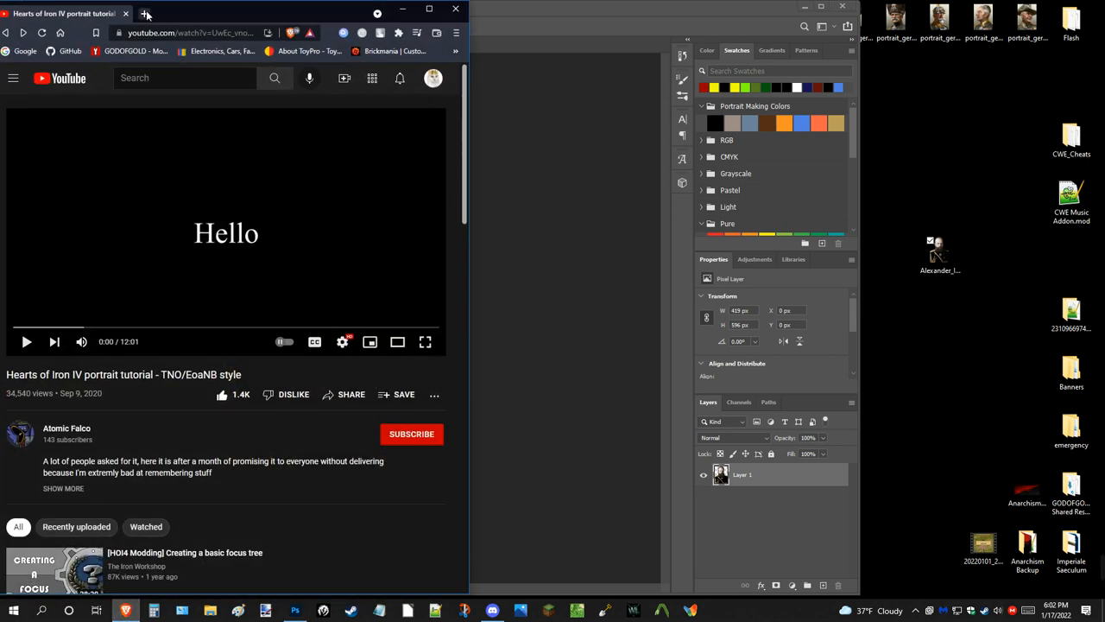
click(145, 13)
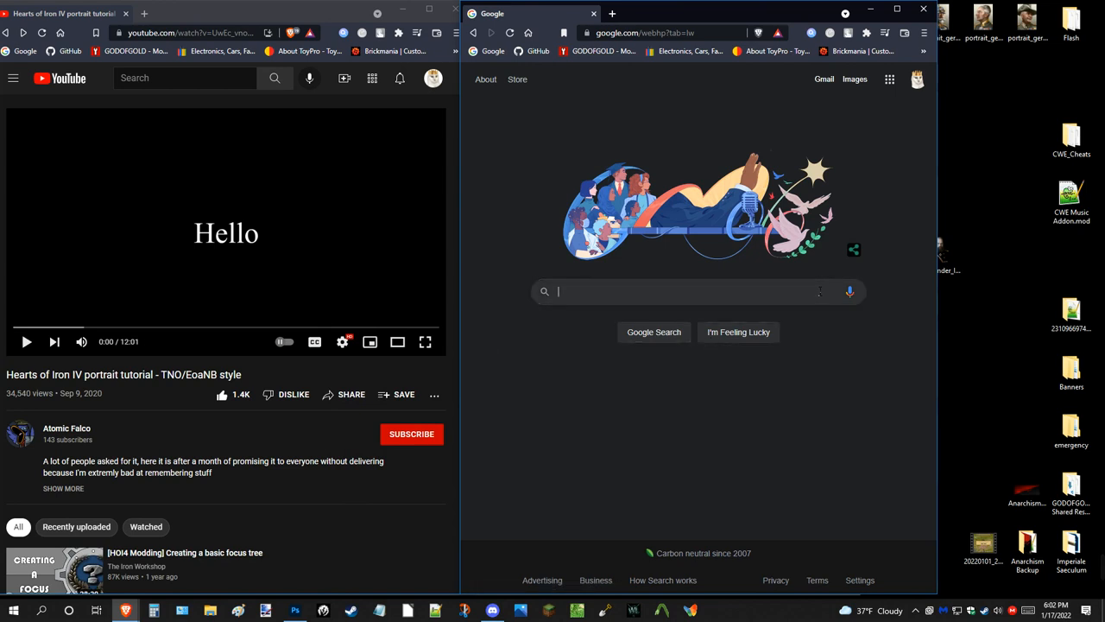
mouse_move(818, 290)
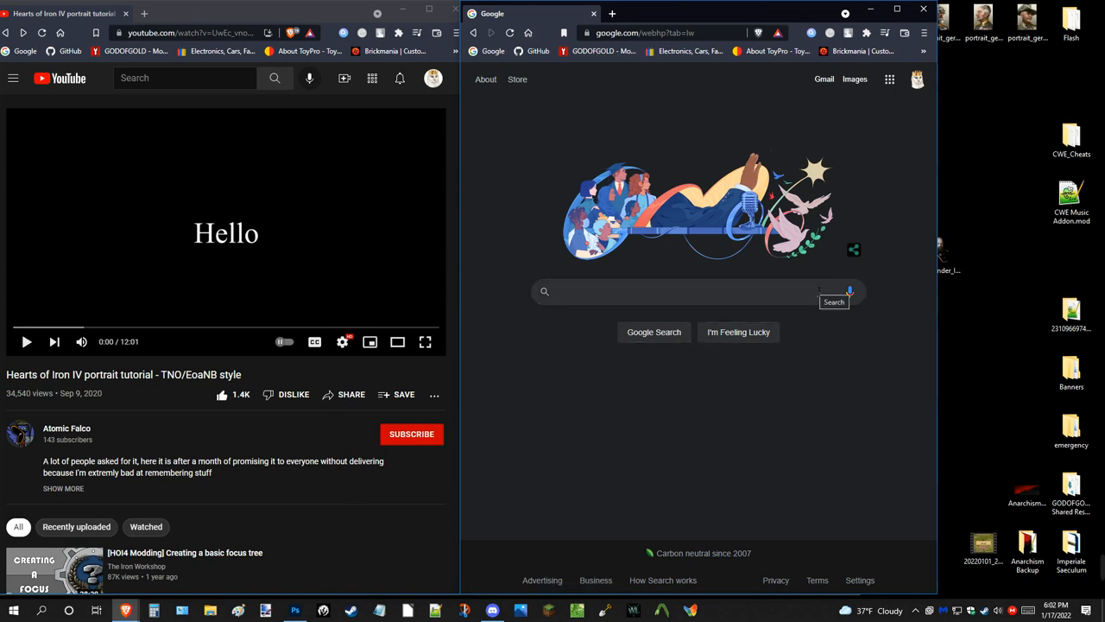
text(alexander iii)
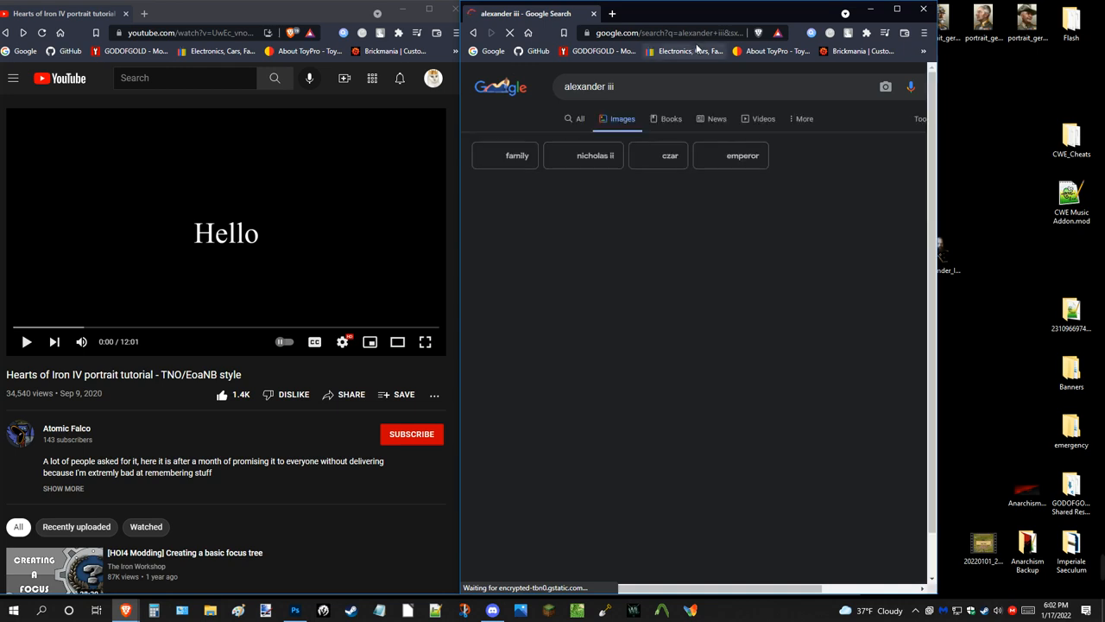
click(528, 152)
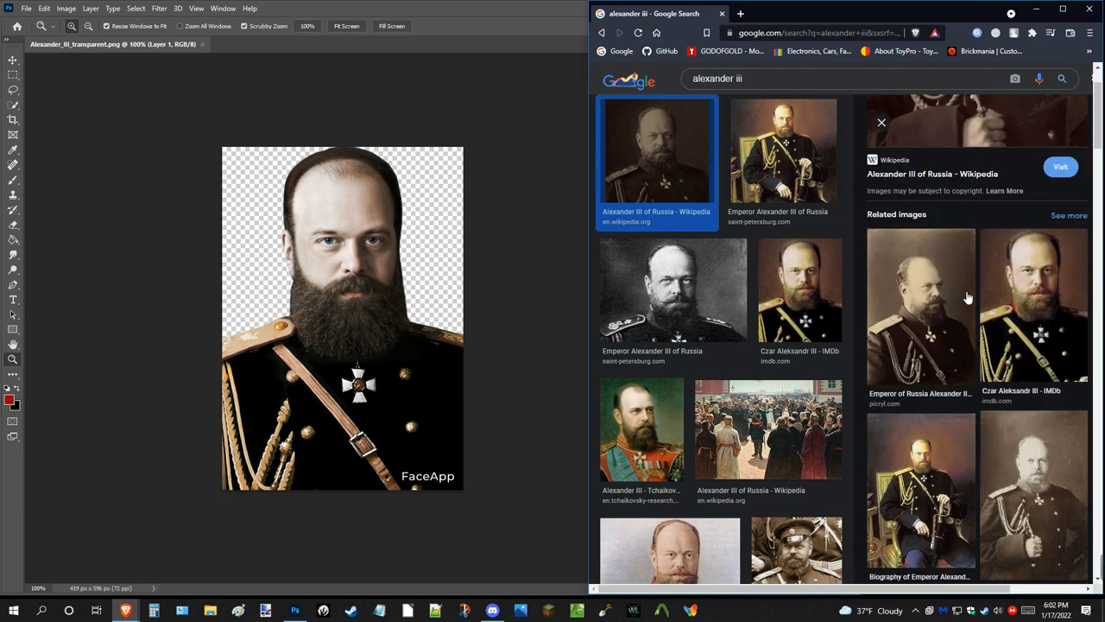
mouse_move(933, 335)
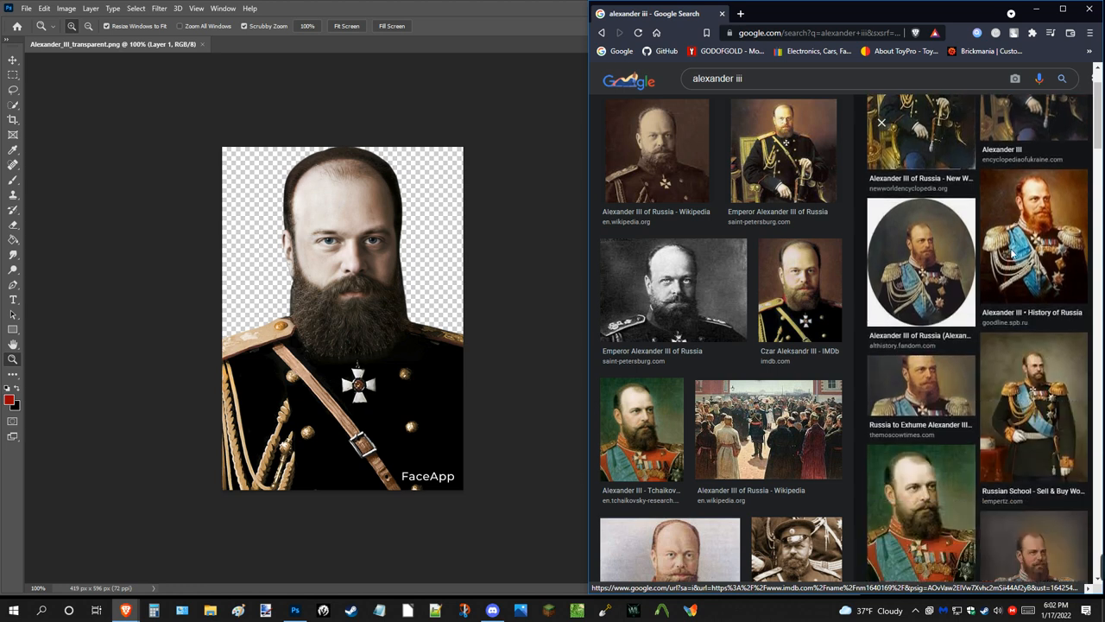
scroll(down, 3)
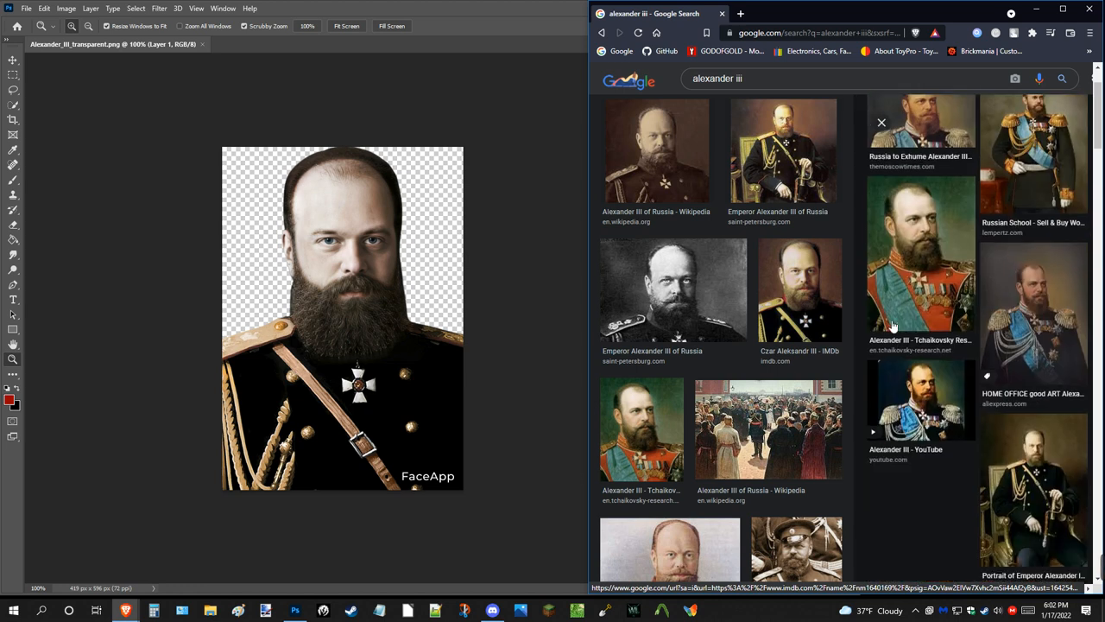
scroll(down, 3)
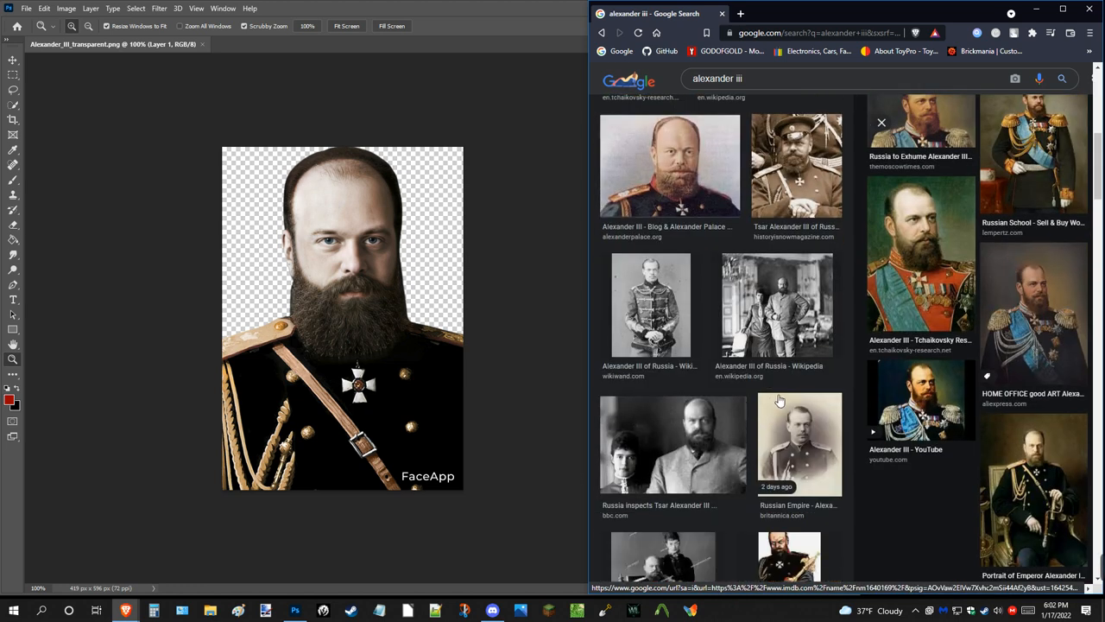
scroll(down, 3)
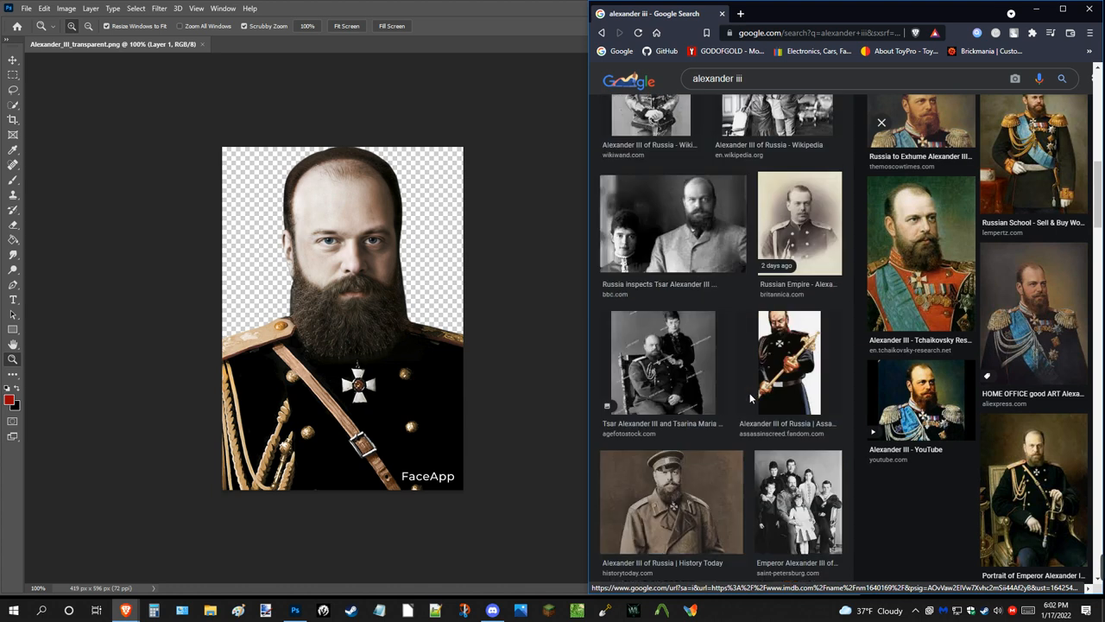
scroll(down, 3)
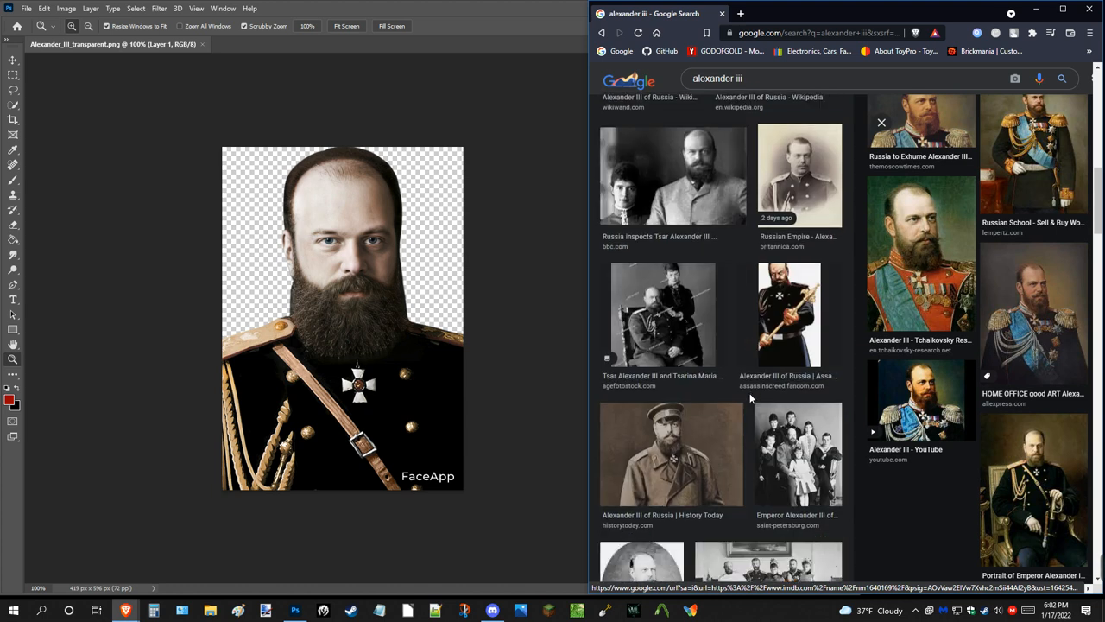
scroll(down, 3)
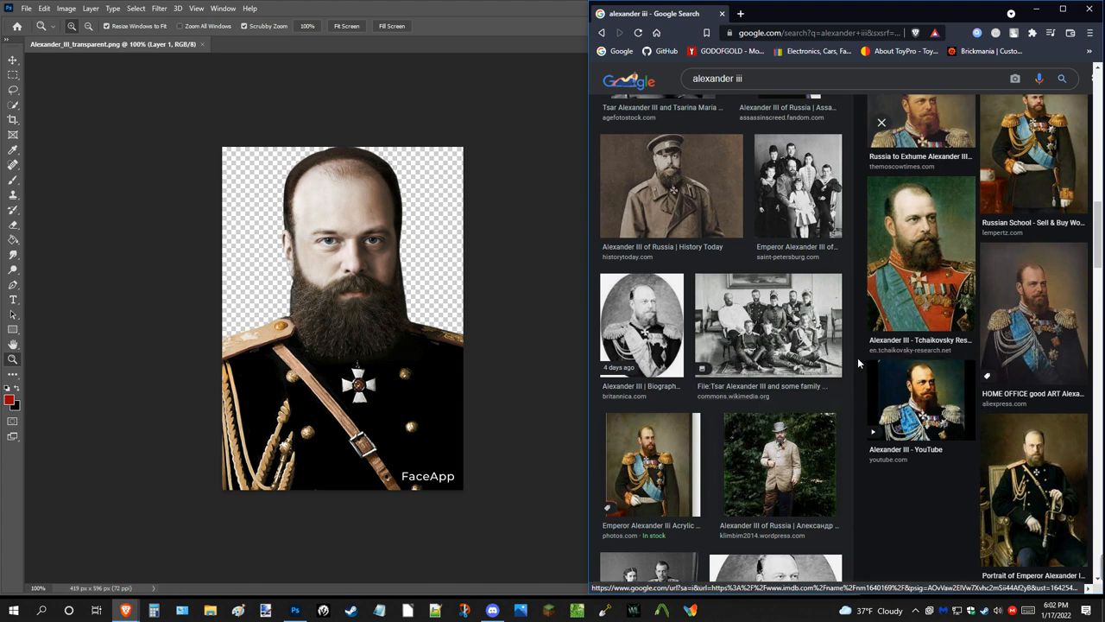
mouse_move(926, 363)
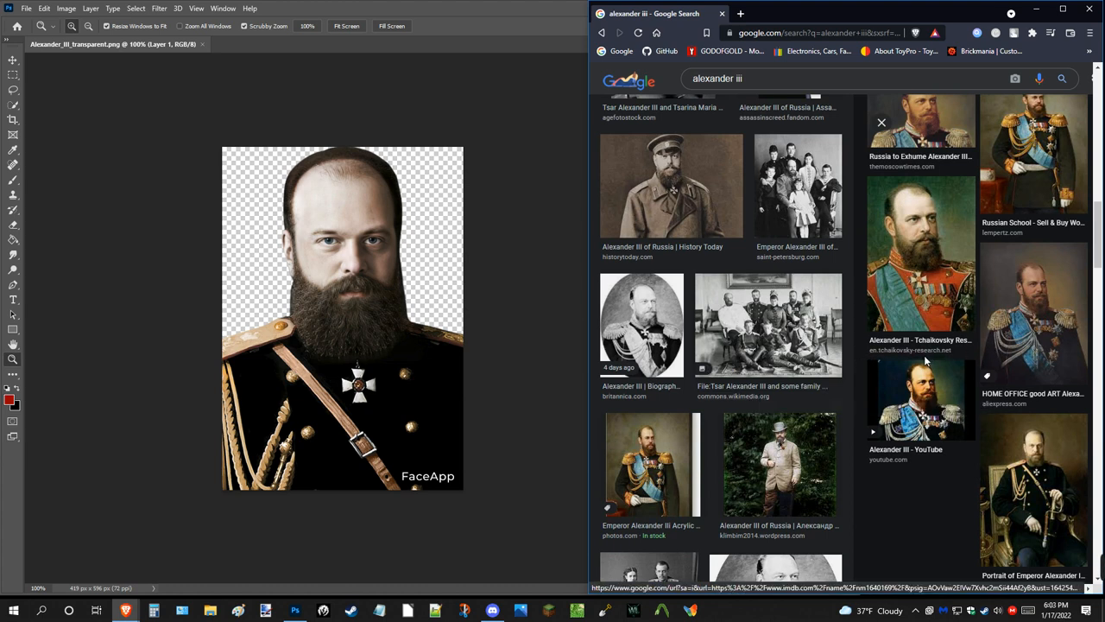
mouse_move(418, 492)
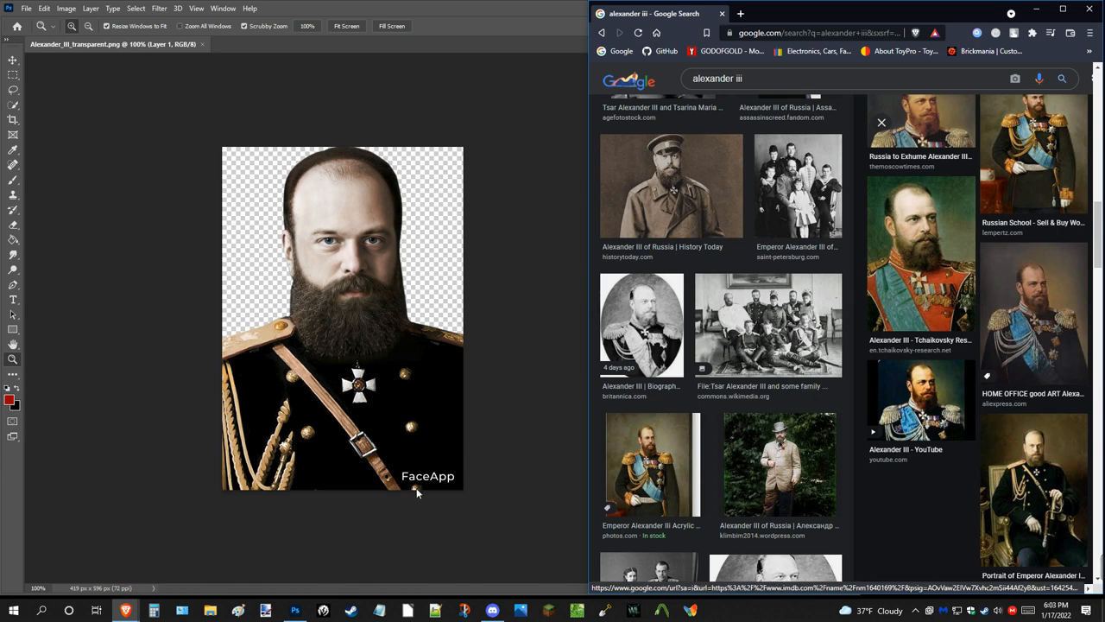
mouse_move(435, 504)
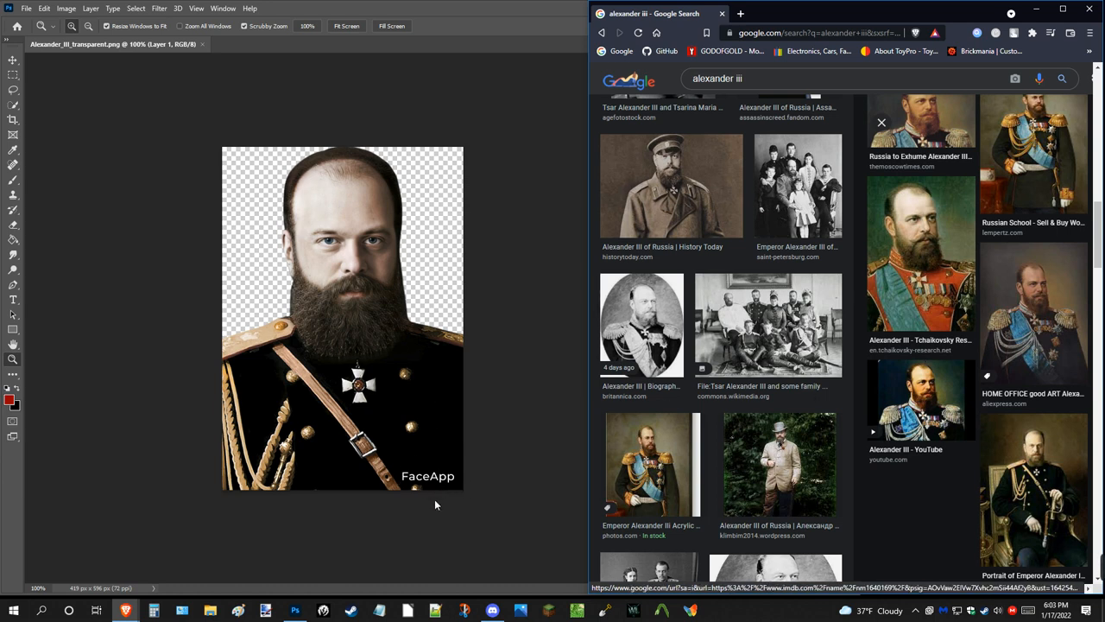
mouse_move(385, 181)
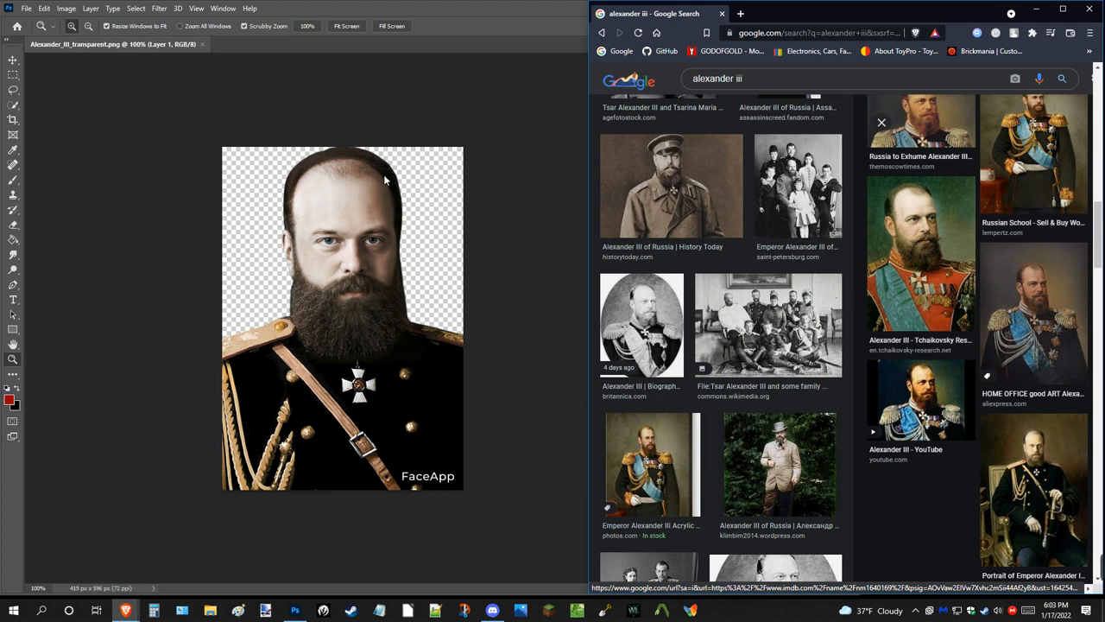
mouse_move(279, 366)
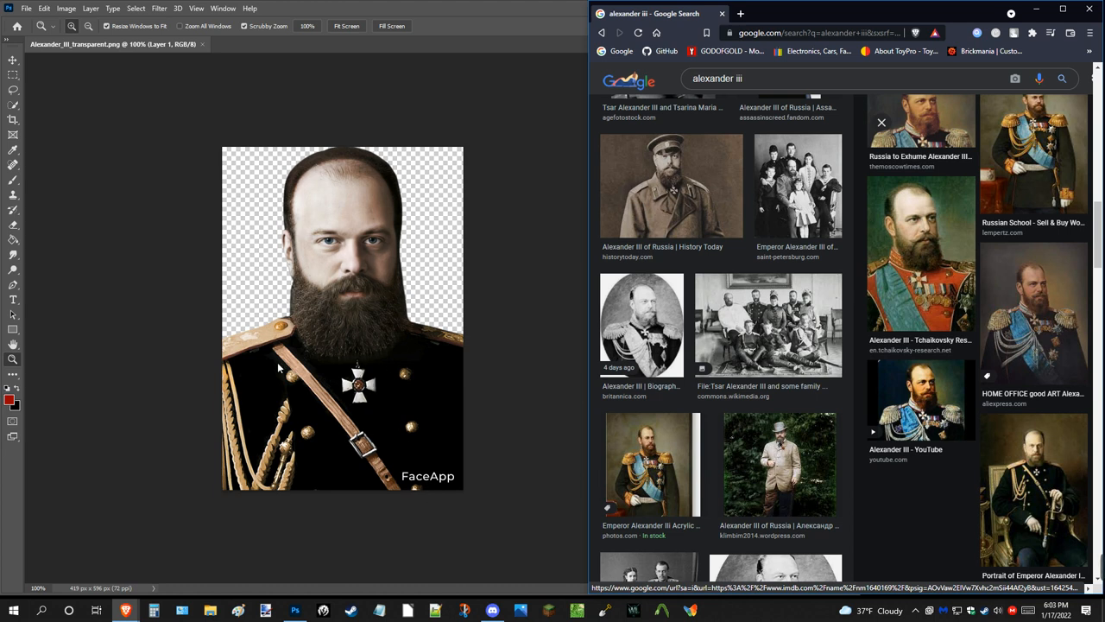
mouse_move(359, 231)
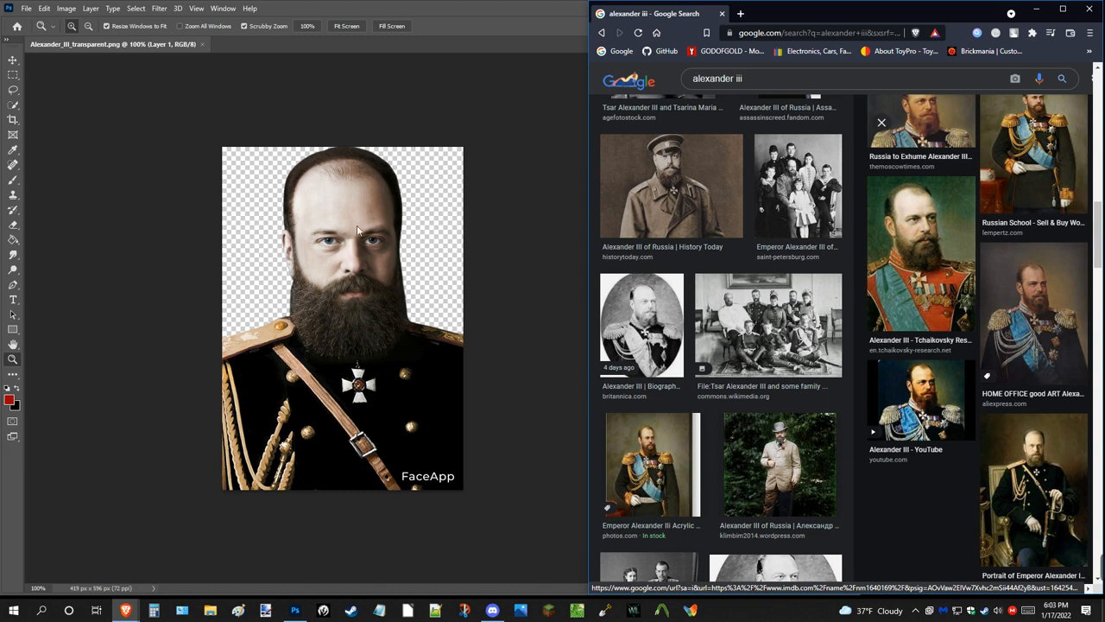
mouse_move(354, 342)
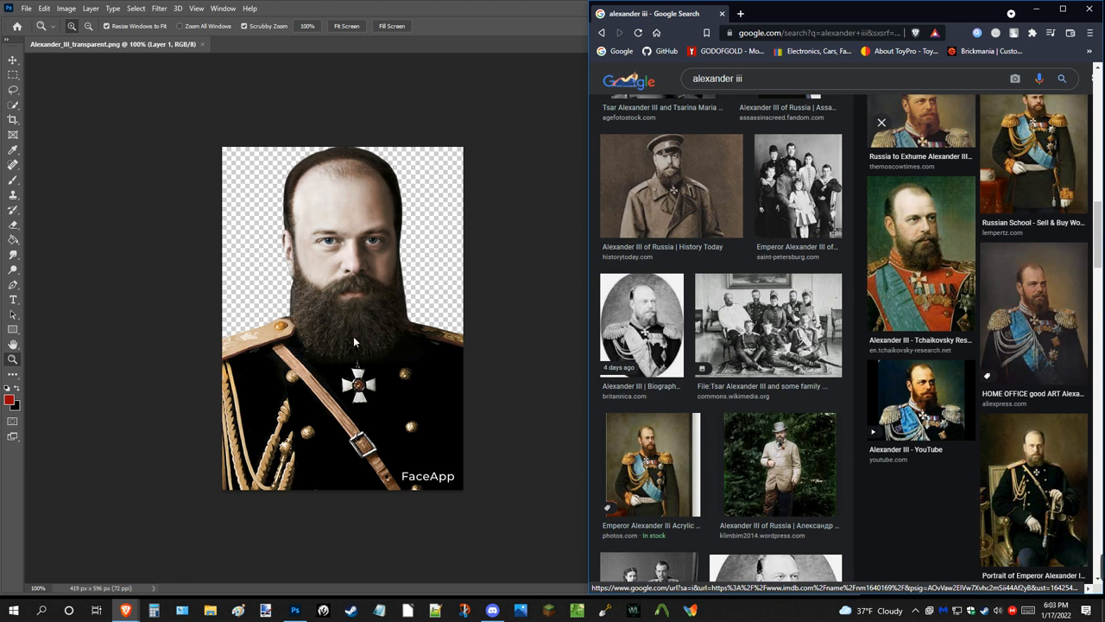
mouse_move(355, 336)
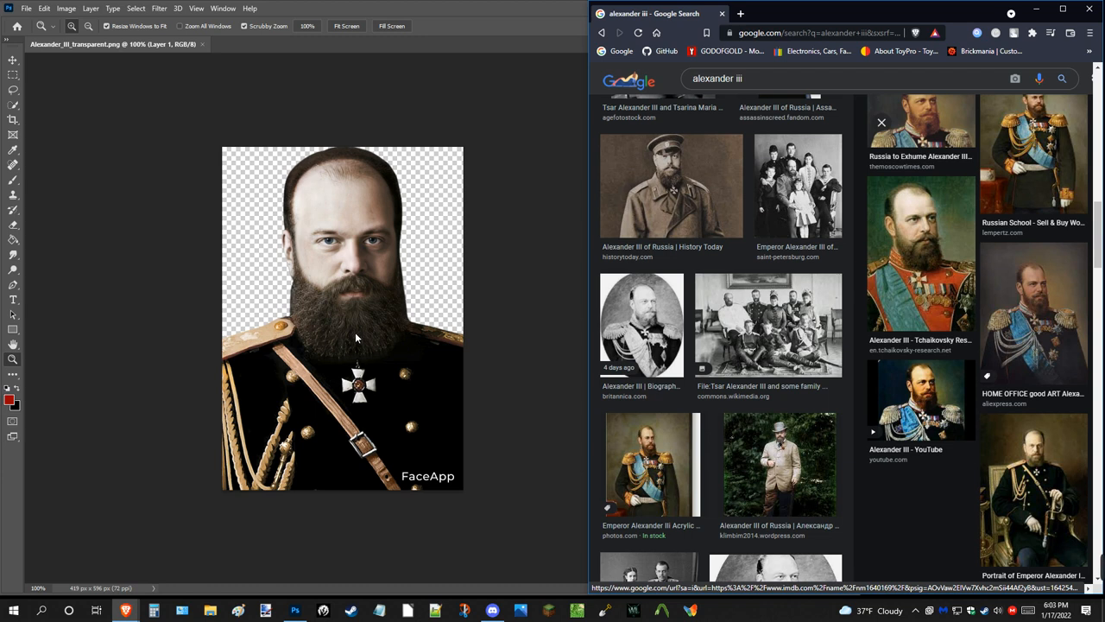
mouse_move(335, 338)
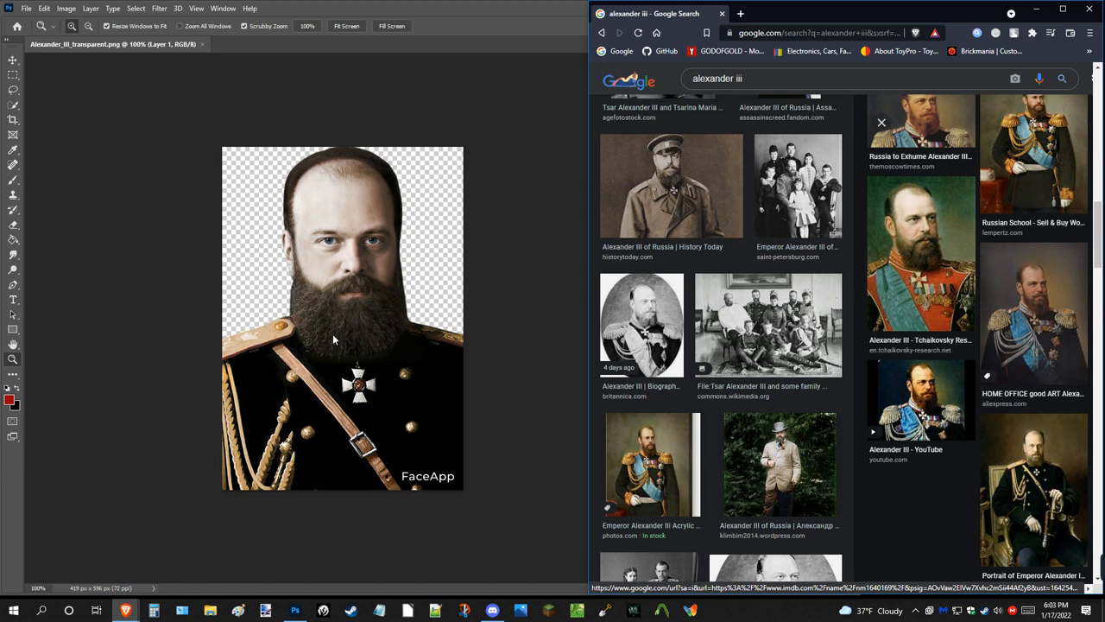
mouse_move(365, 349)
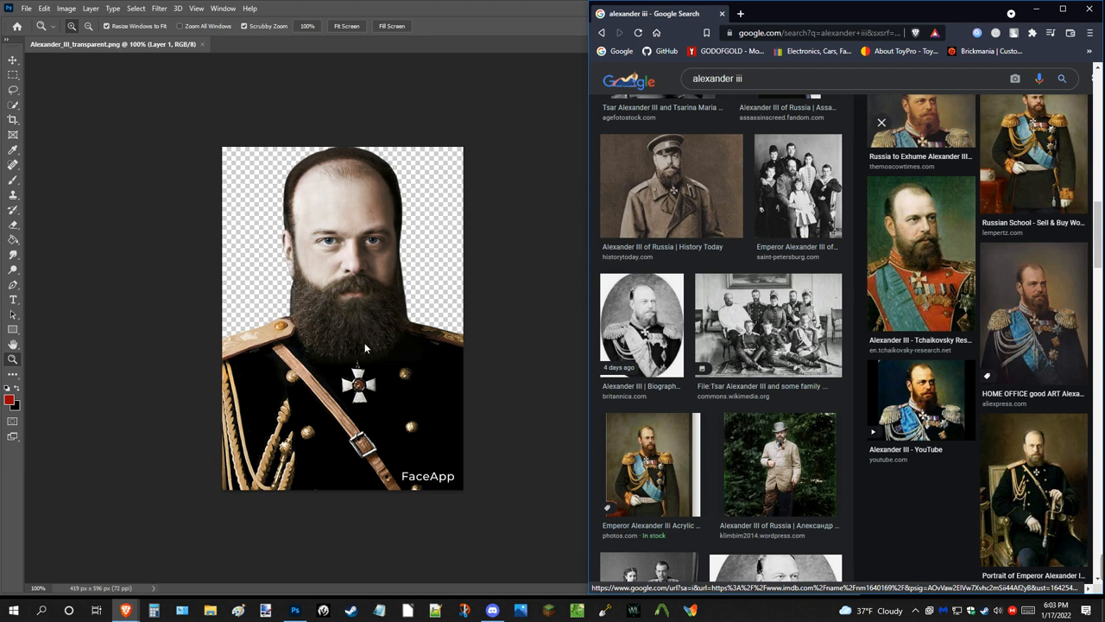
mouse_move(366, 346)
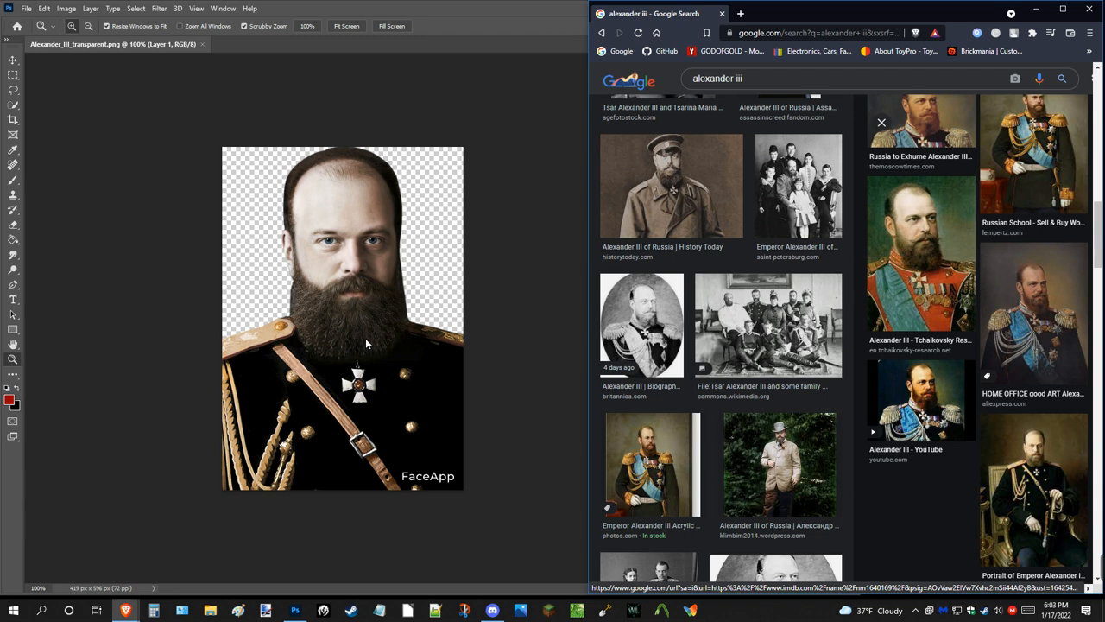
mouse_move(366, 338)
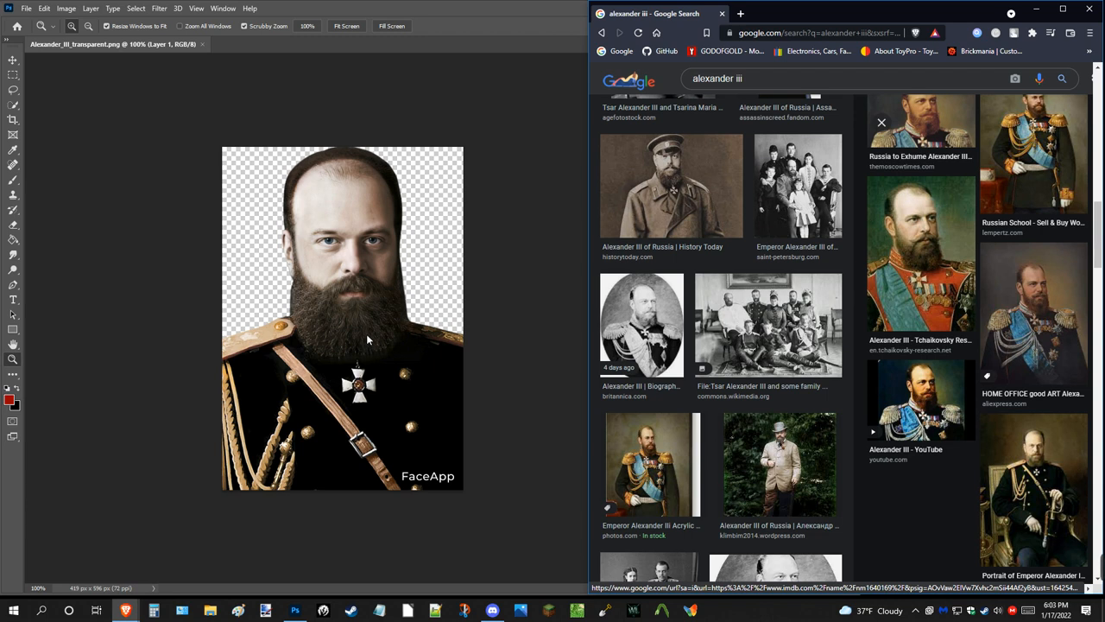
mouse_move(363, 248)
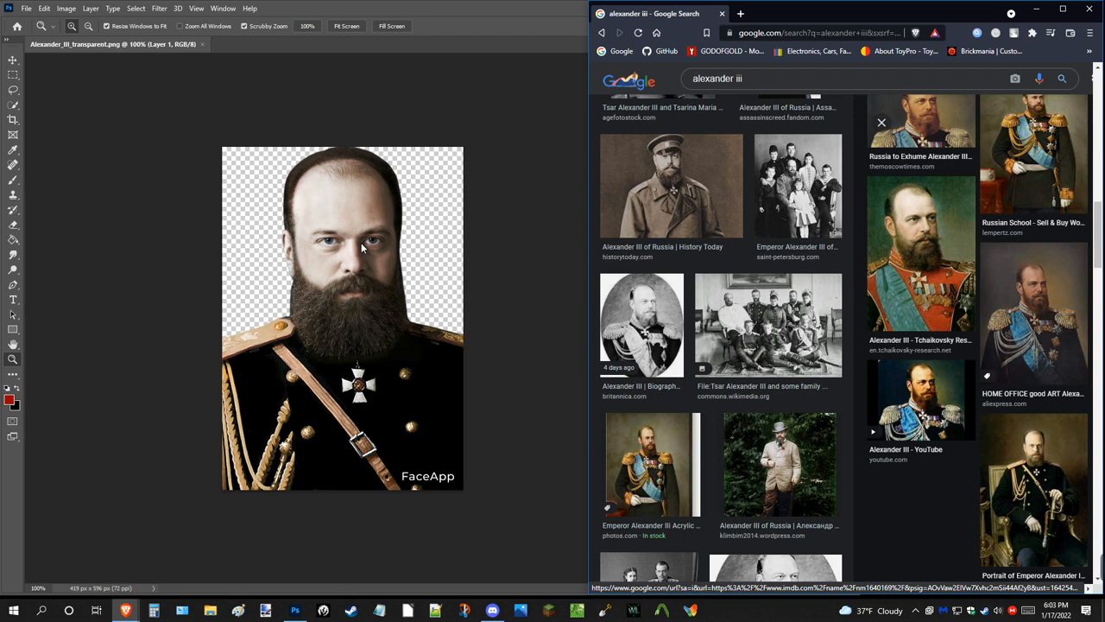
mouse_move(789, 403)
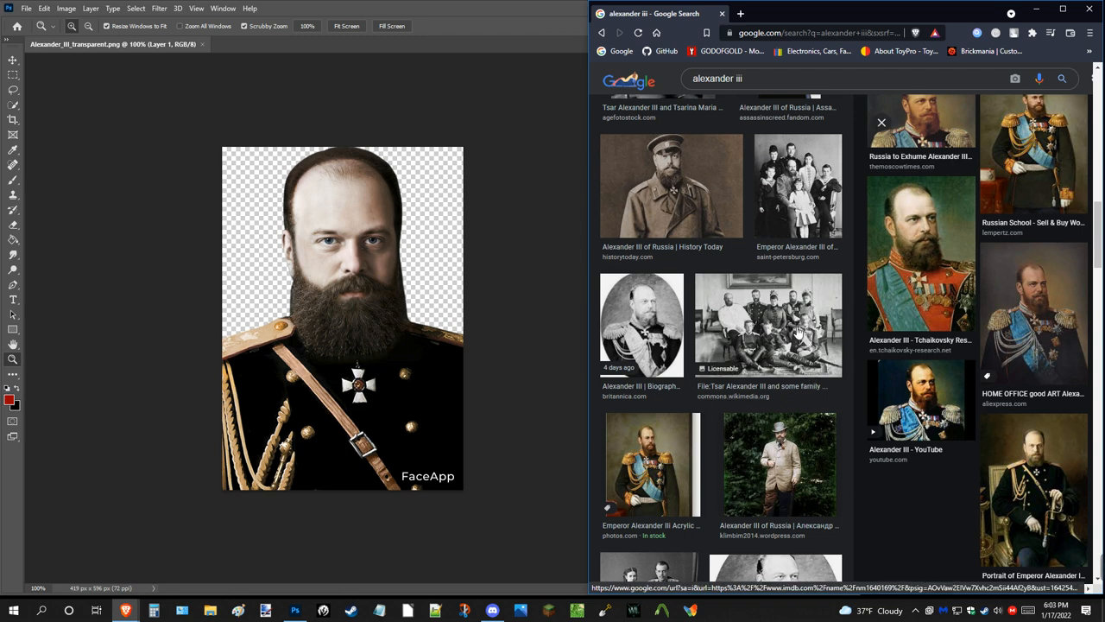
scroll(down, 3)
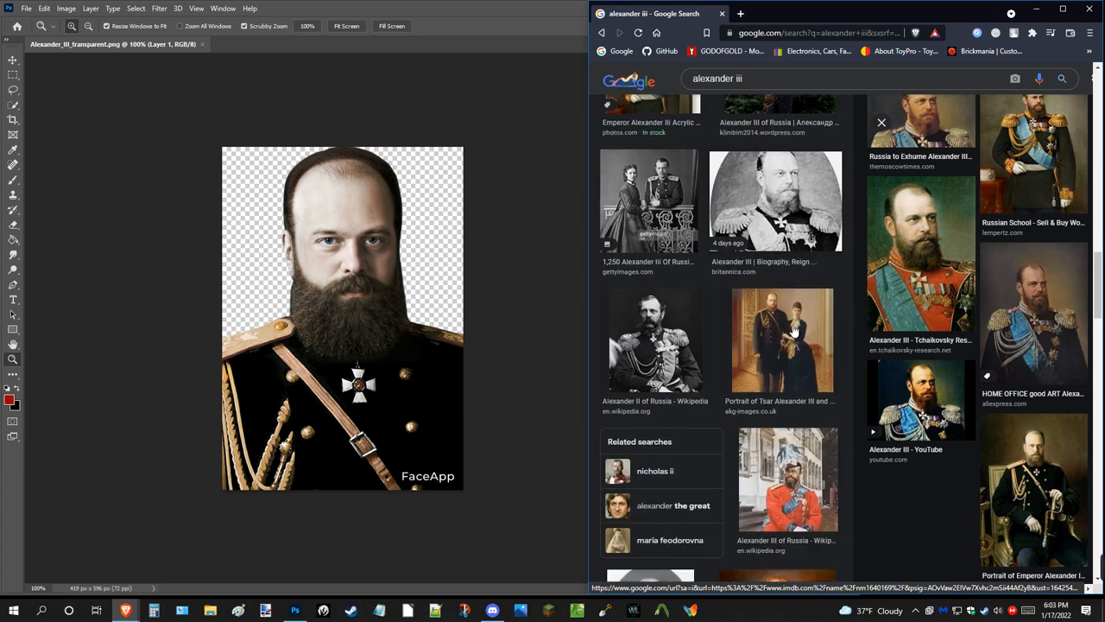
scroll(down, 3)
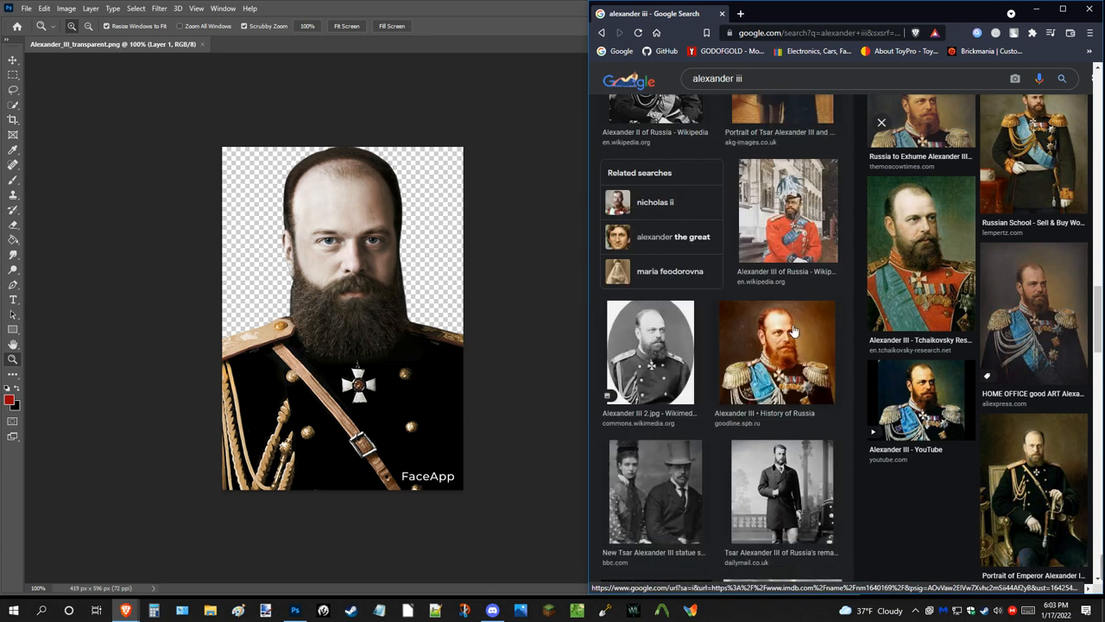
scroll(down, 3)
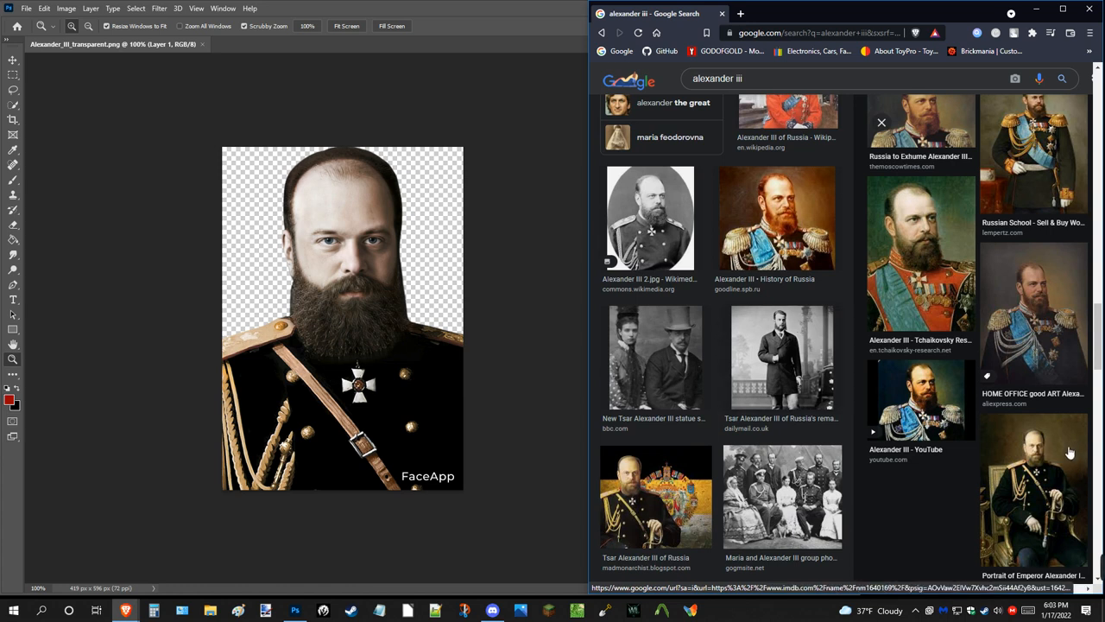
click(1032, 491)
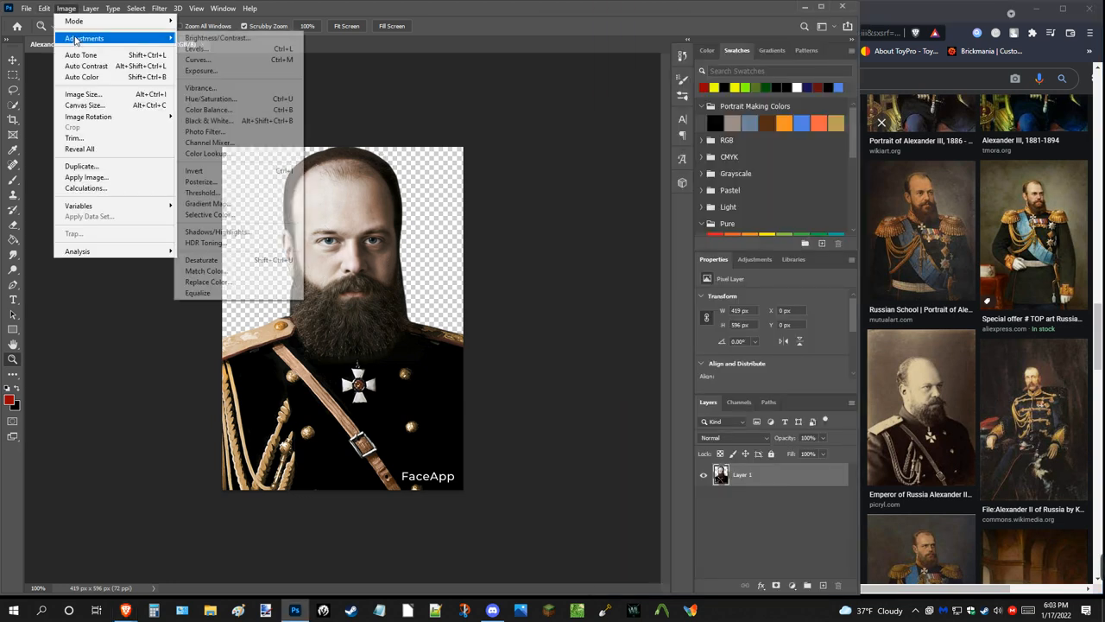
mouse_move(231, 132)
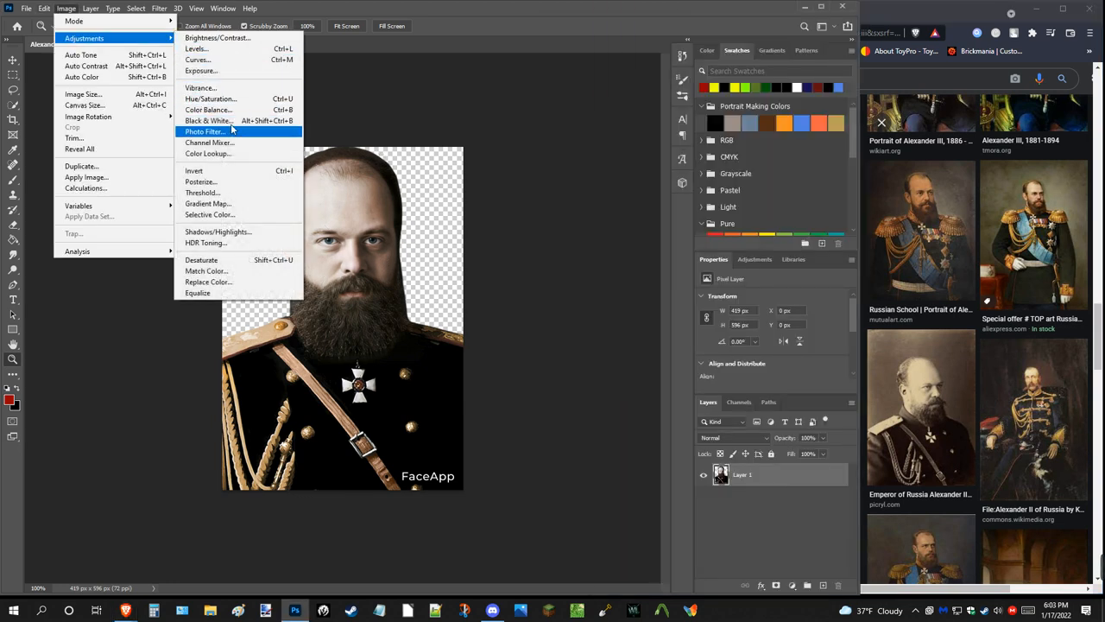
Desaturate the portrait via Image > Adjustments so it becomes black and white.
click(207, 121)
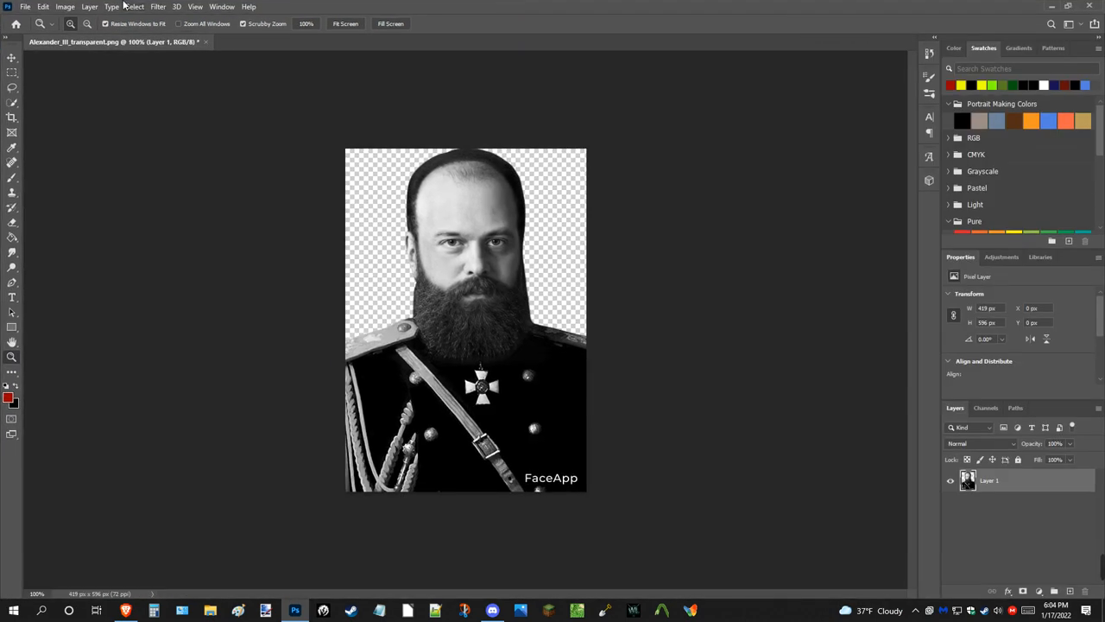
mouse_move(442, 196)
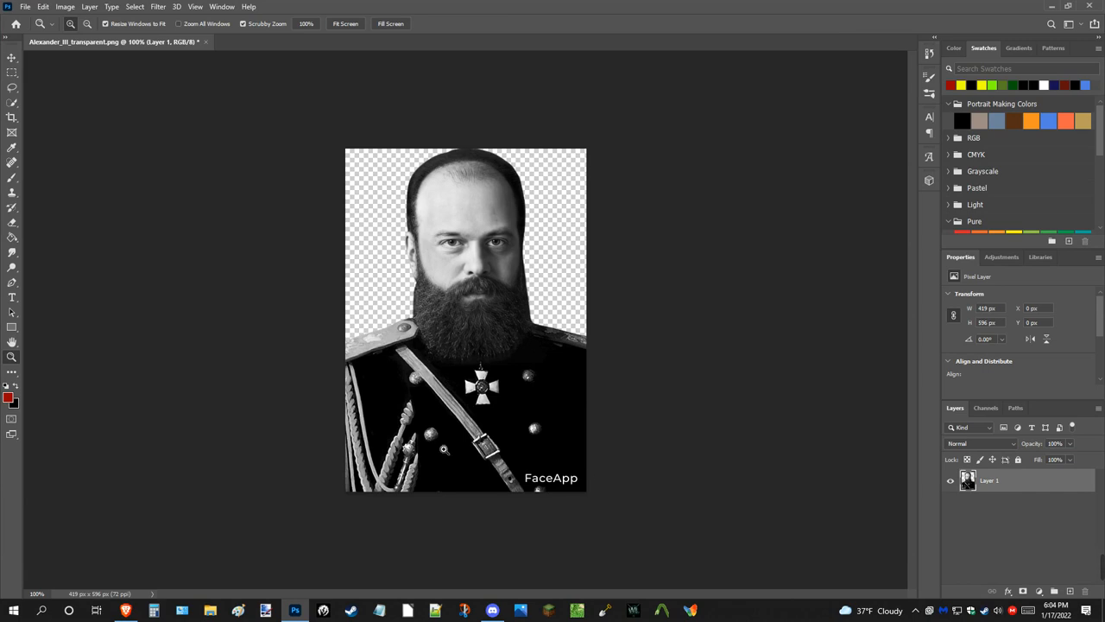
mouse_move(452, 432)
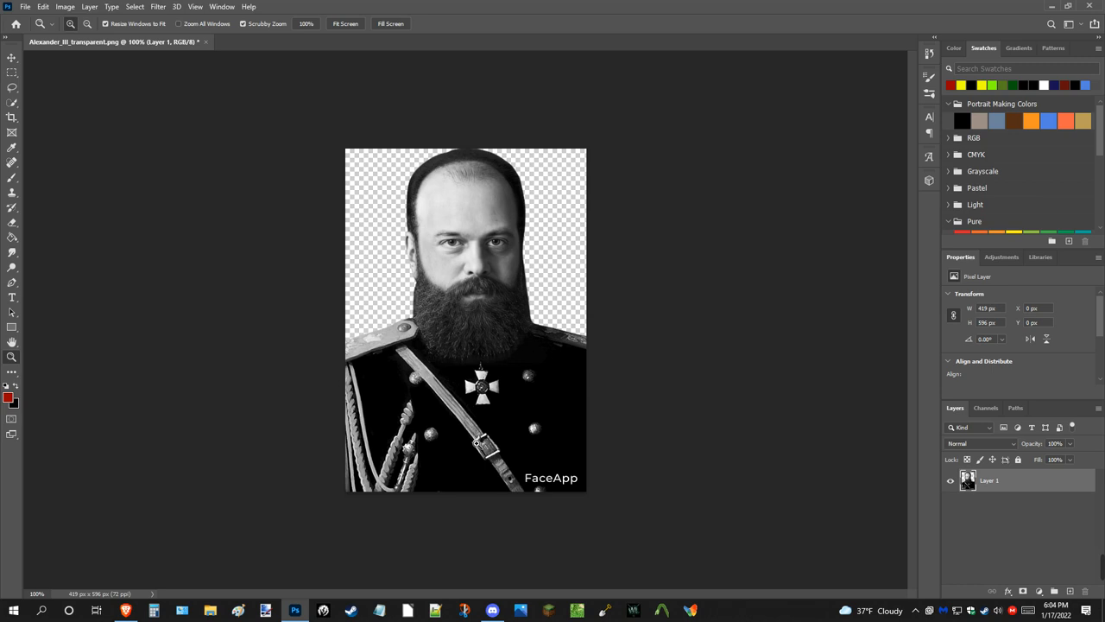
mouse_move(475, 447)
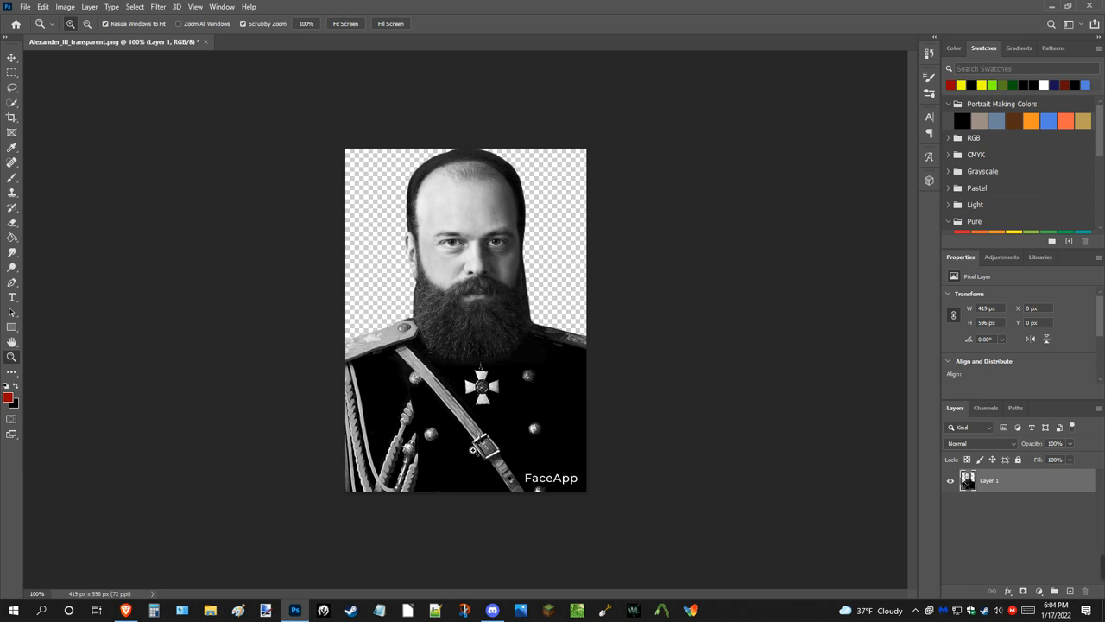
mouse_move(473, 446)
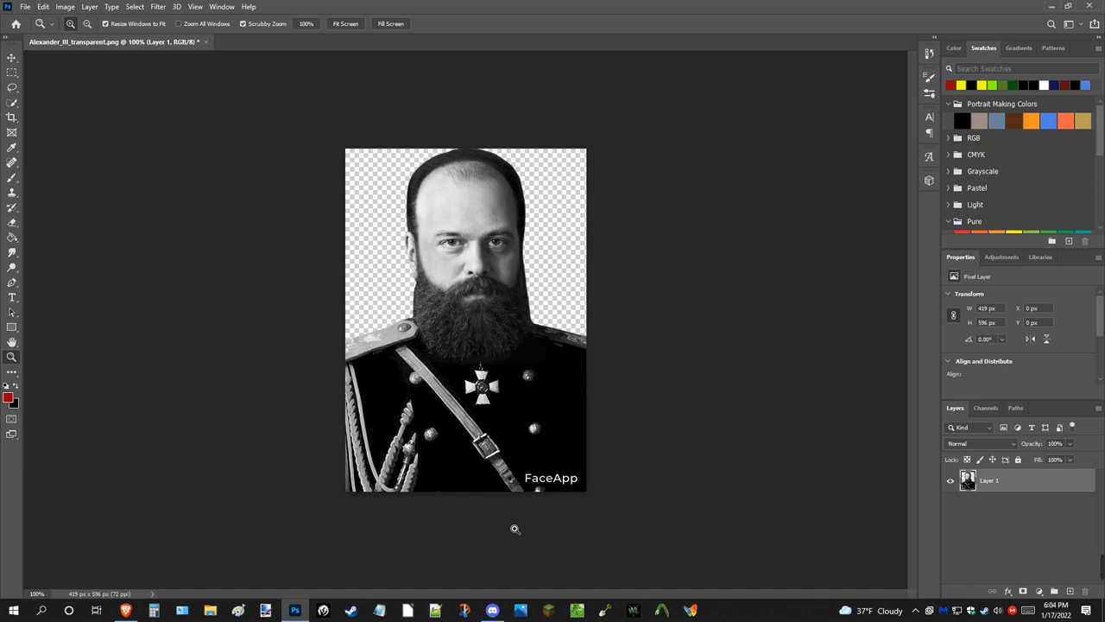
mouse_move(449, 244)
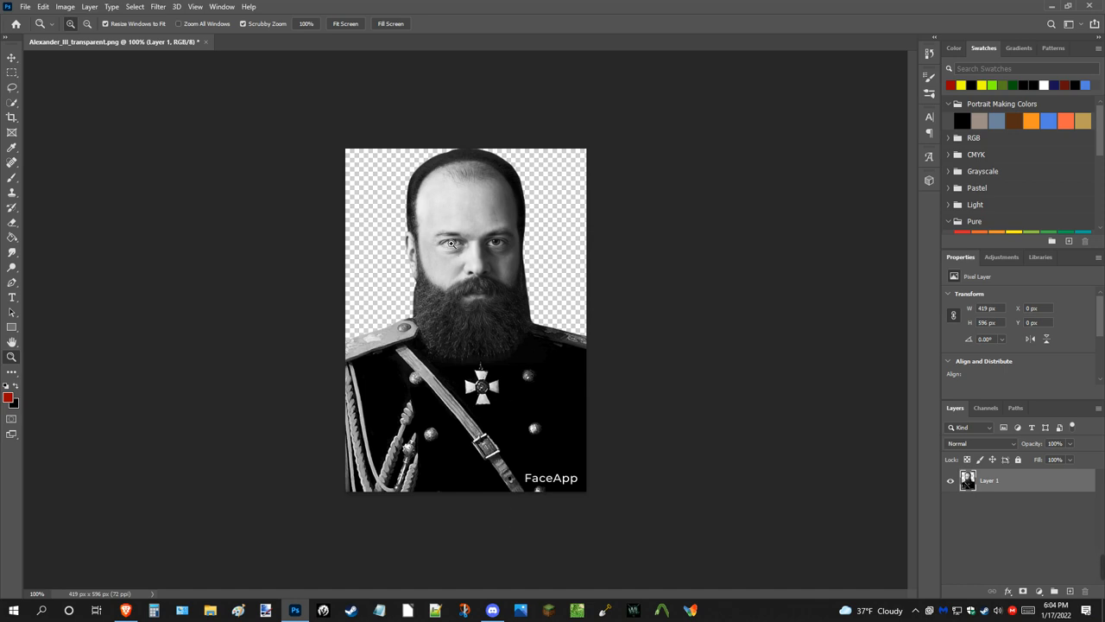
mouse_move(881, 530)
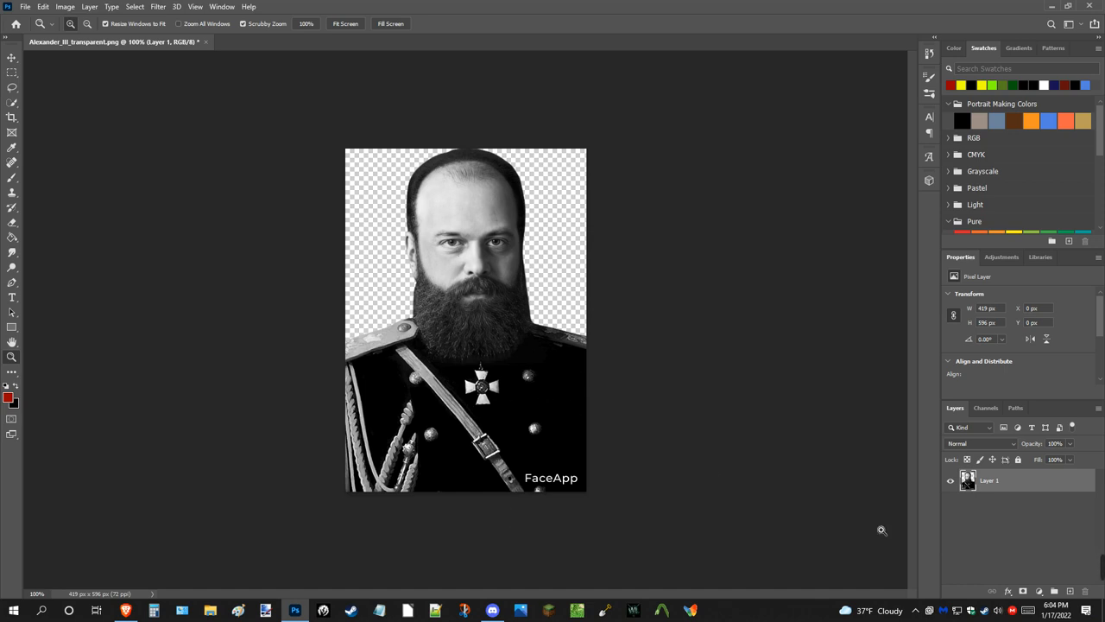
mouse_move(581, 459)
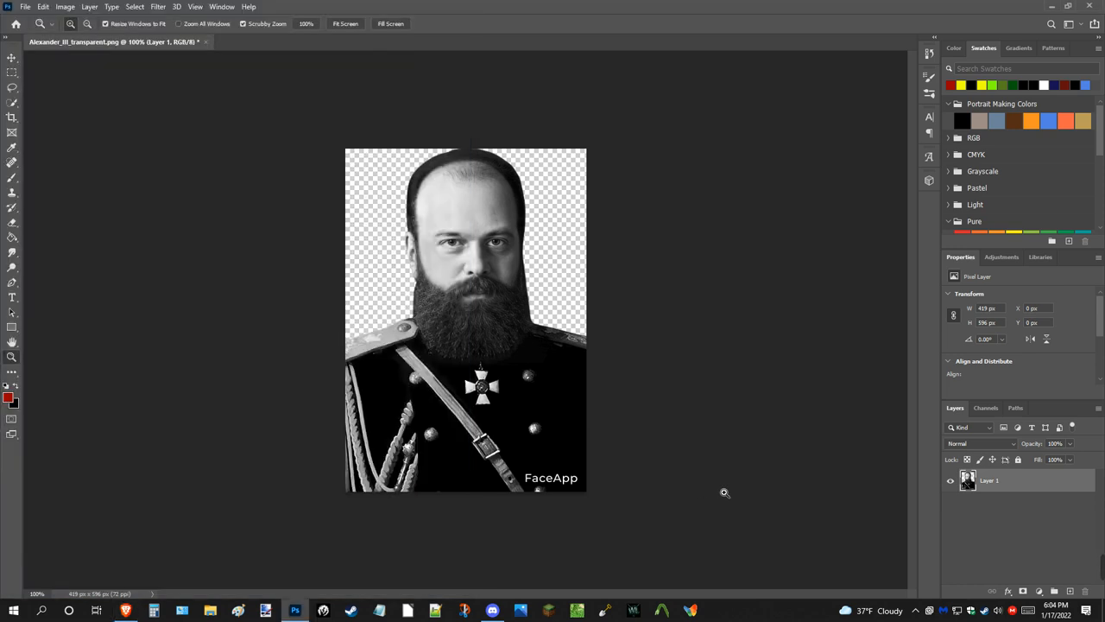
mouse_move(722, 492)
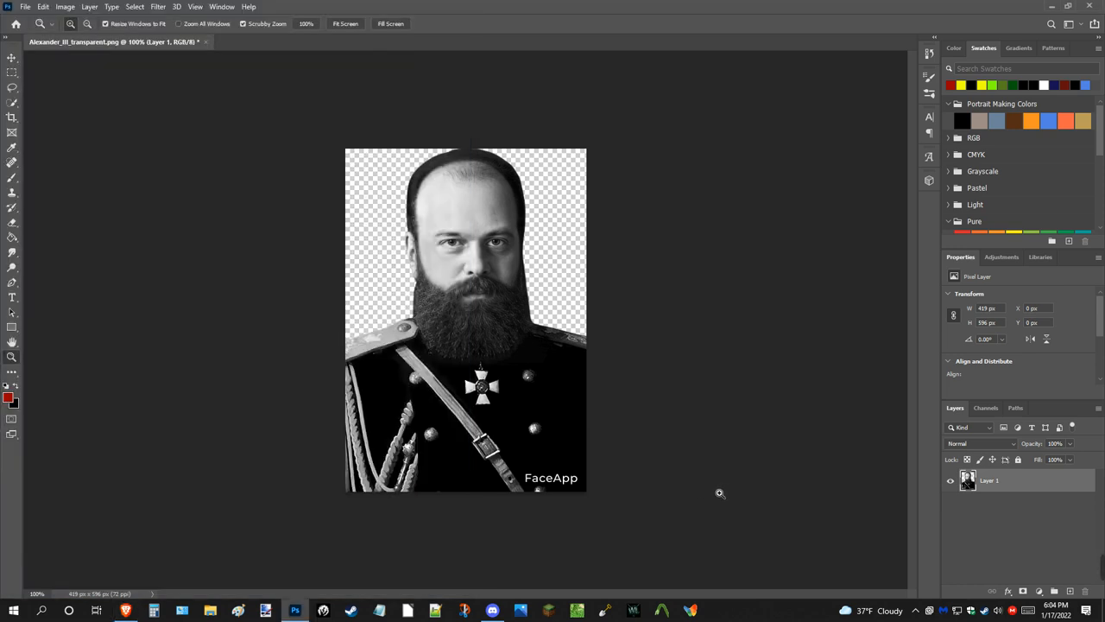
mouse_move(504, 280)
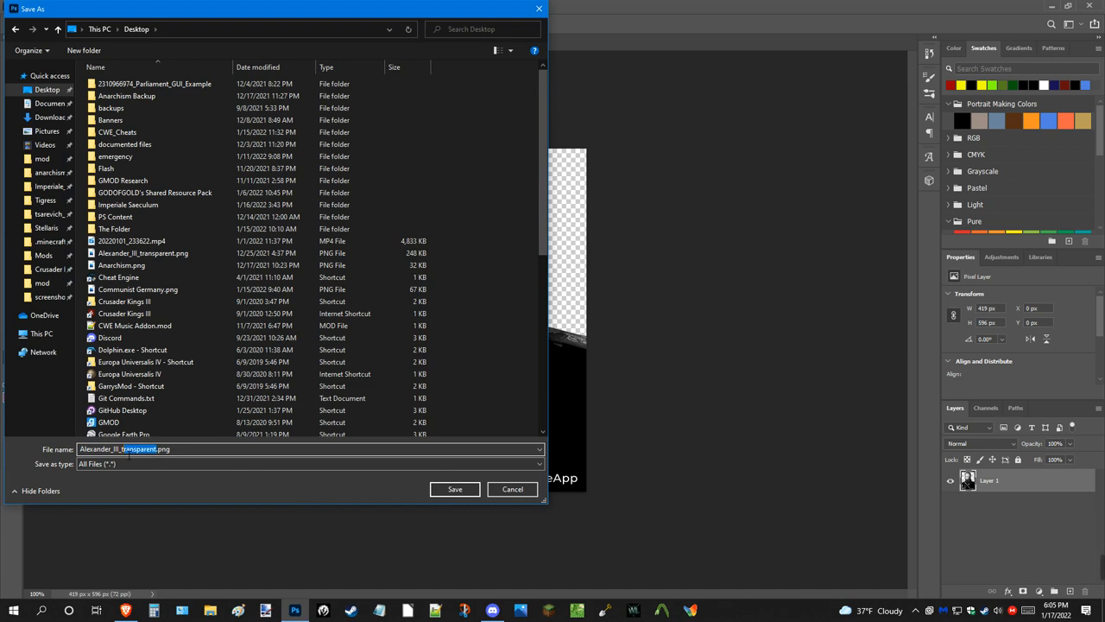
Save the black-and-white portrait to the desktop as Alexander_III_bw.png.
text(Alexander_III_bw.png)
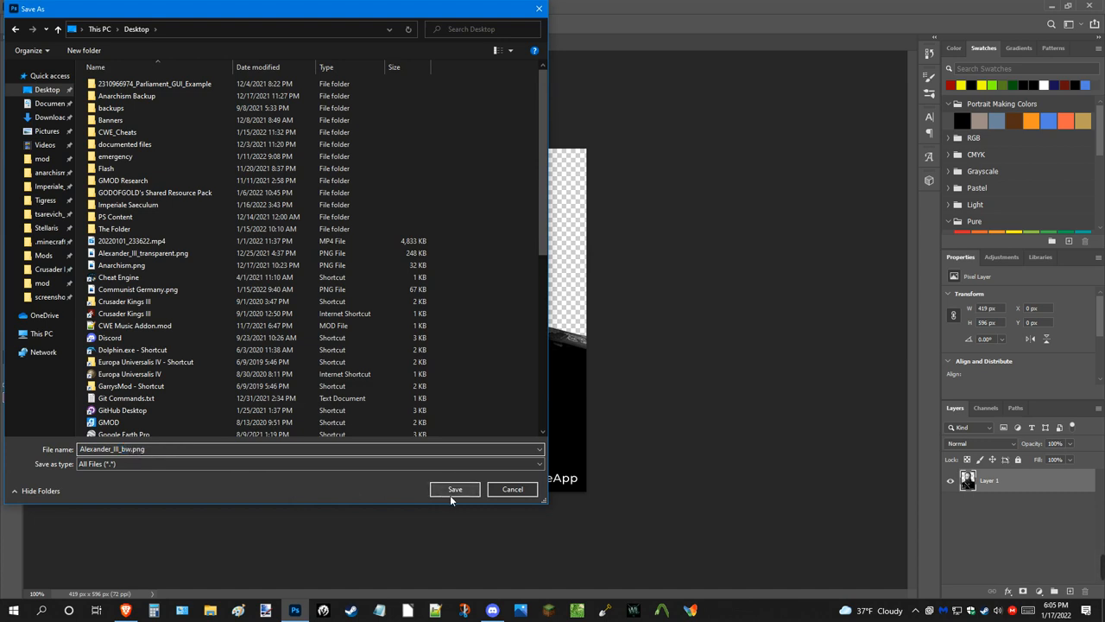
click(455, 489)
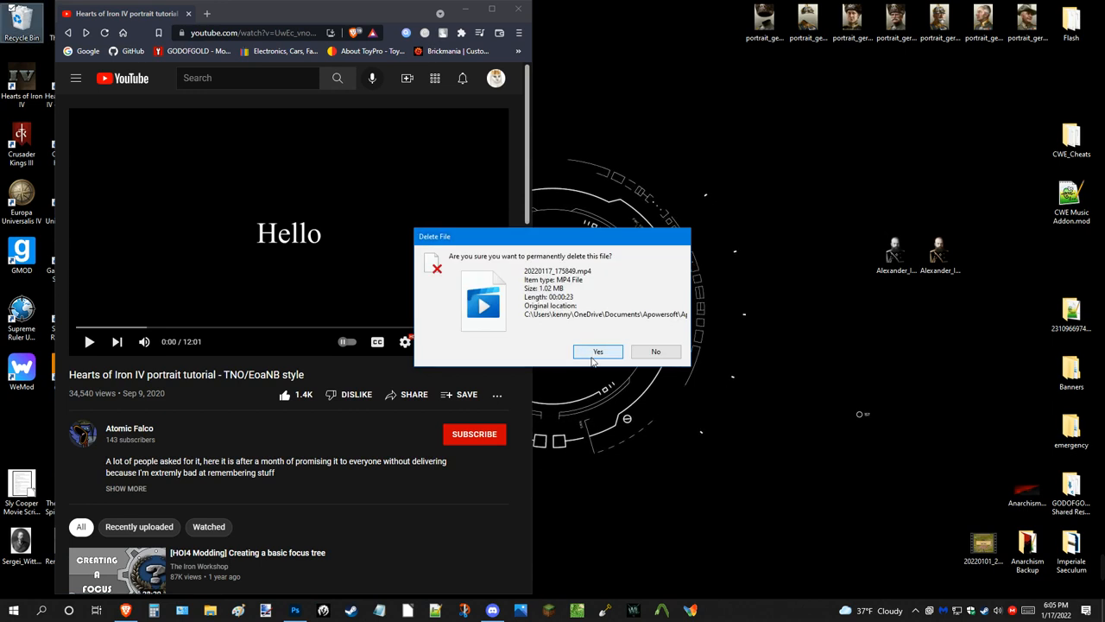
Confirm deleting the video file, then open Alexander_III_bw from the desktop with paint.net.
click(598, 352)
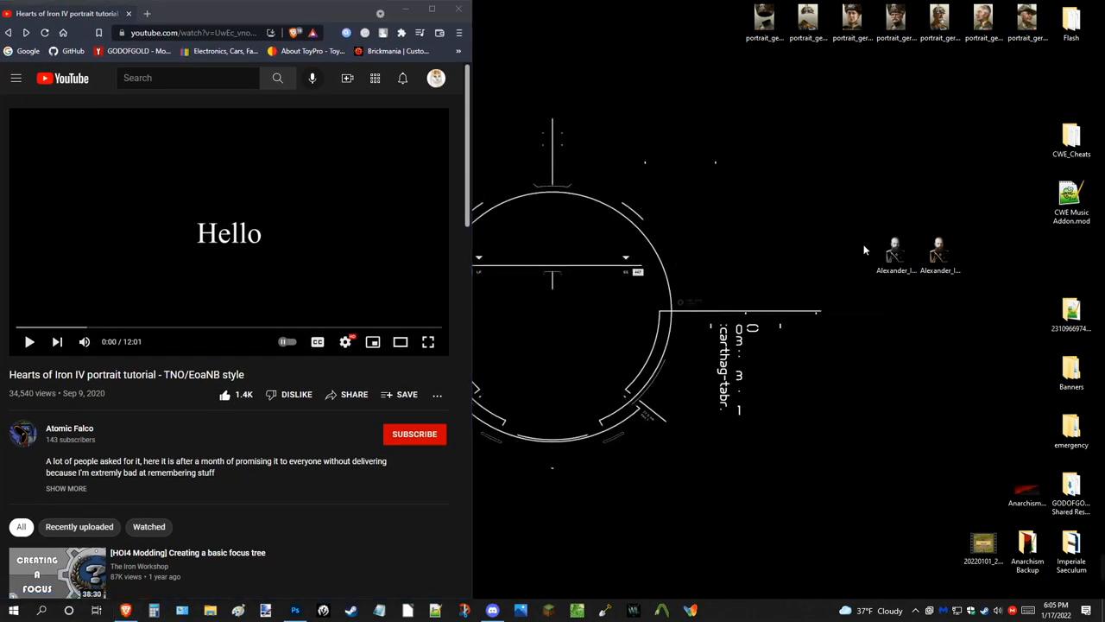
right_click(895, 255)
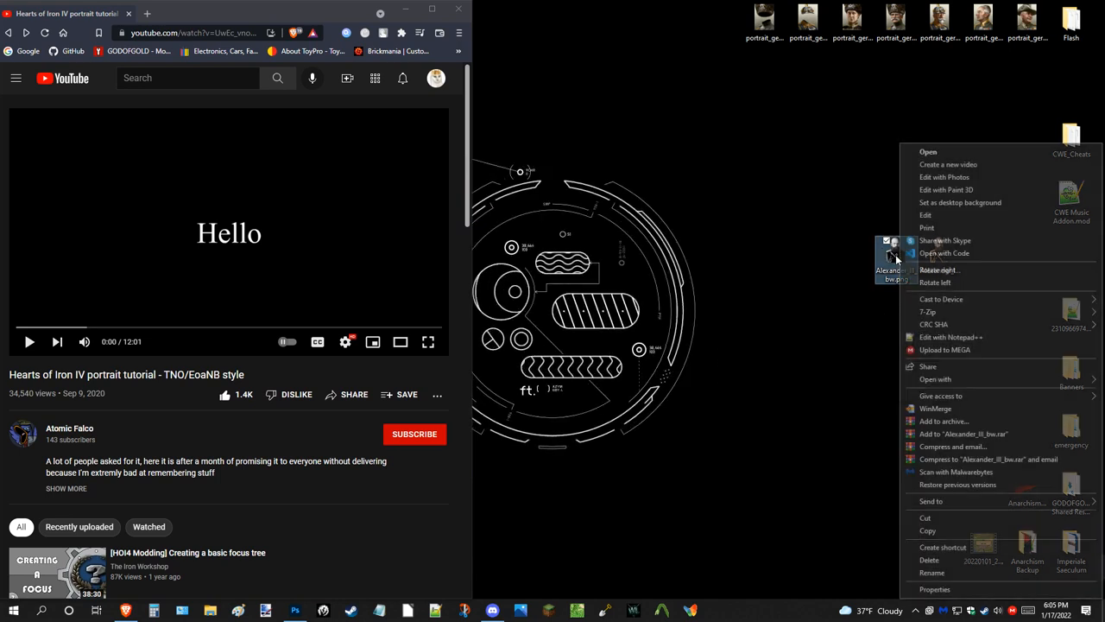
click(936, 380)
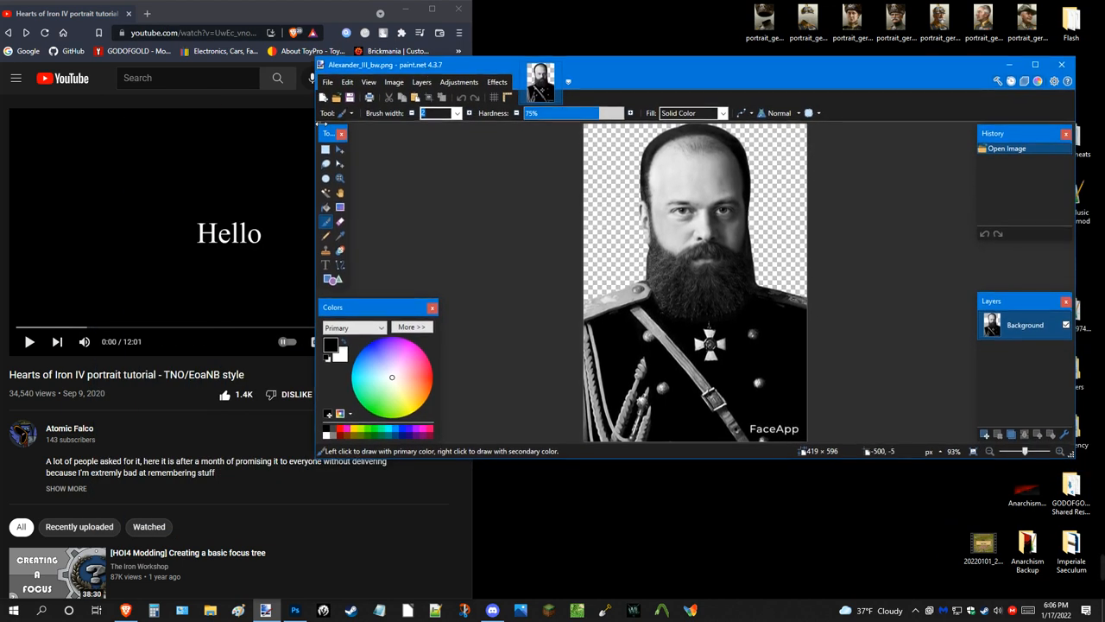
Snap paint.net to the right half and paint black over the FaceApp watermark.
drag(384, 66, 613, 66)
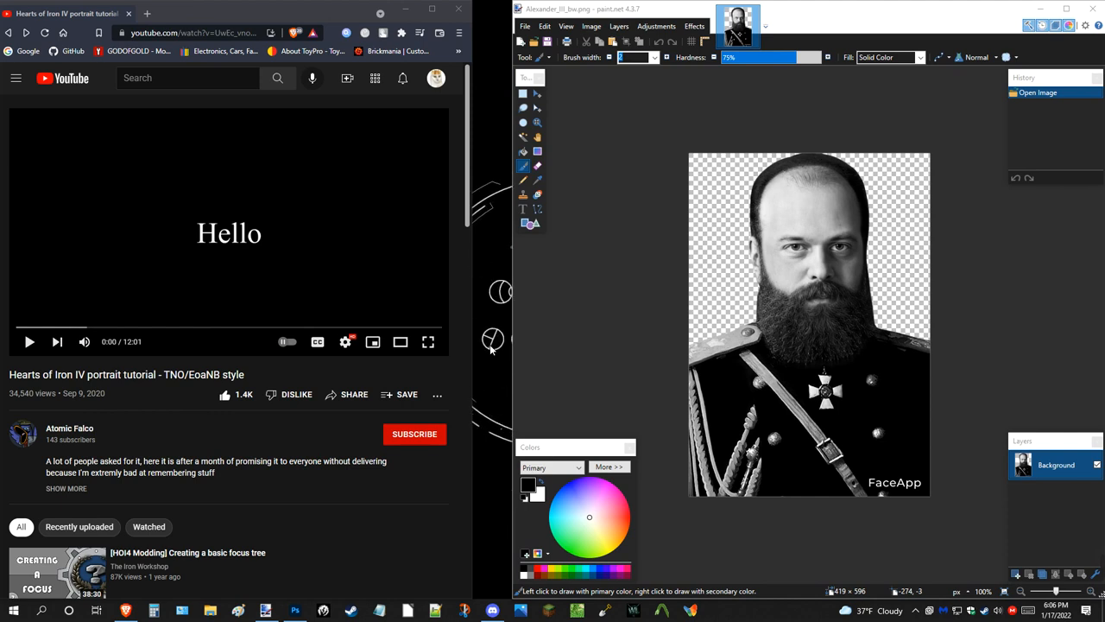
mouse_move(879, 230)
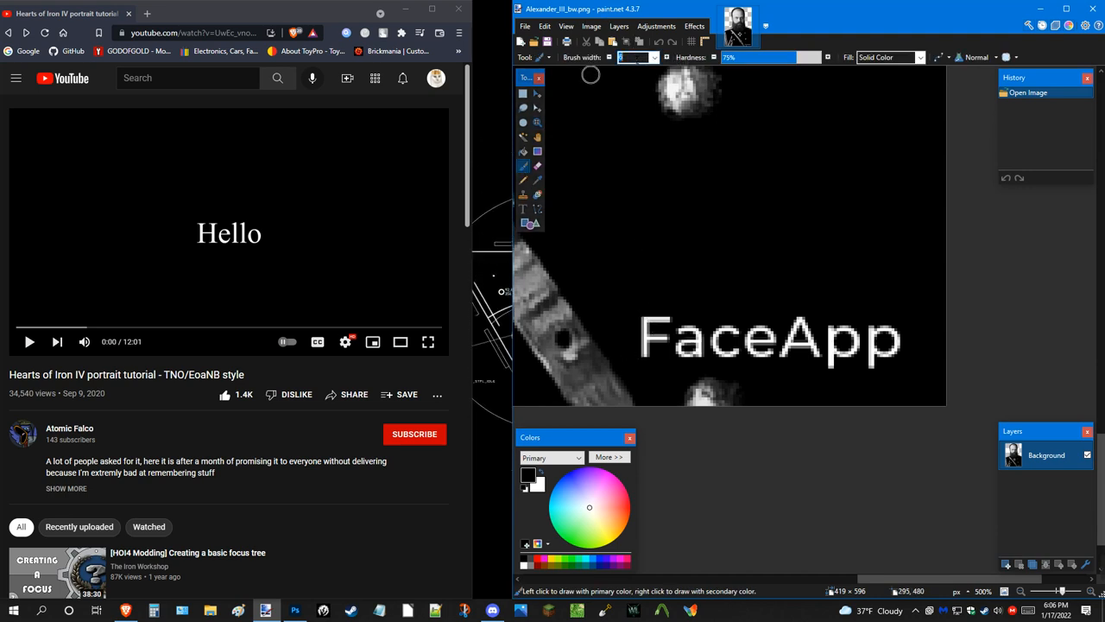
mouse_move(643, 214)
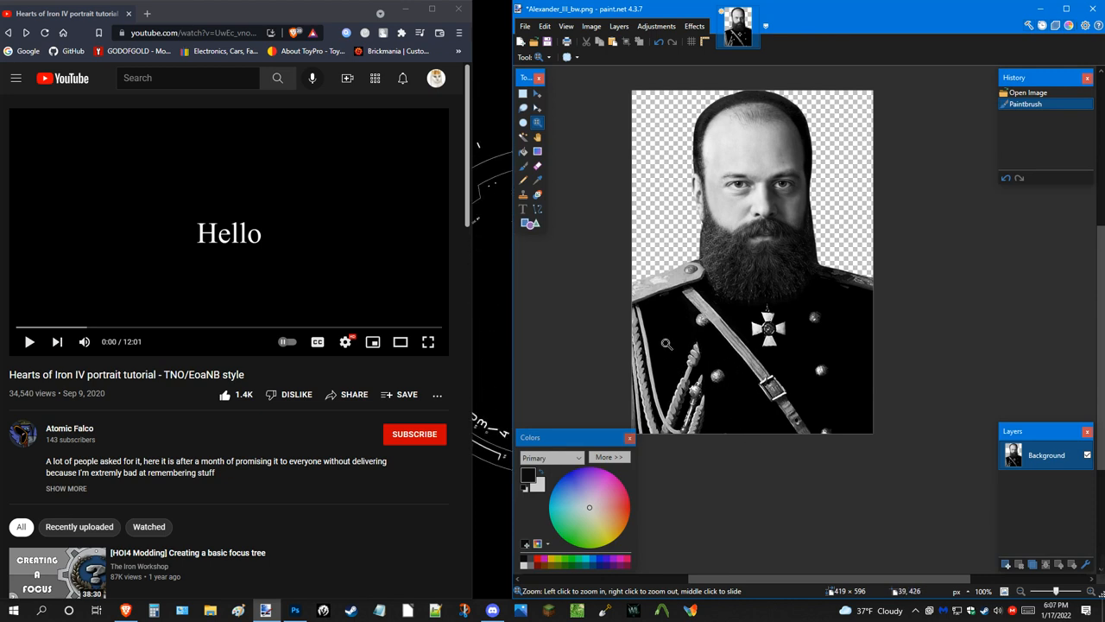
click(666, 344)
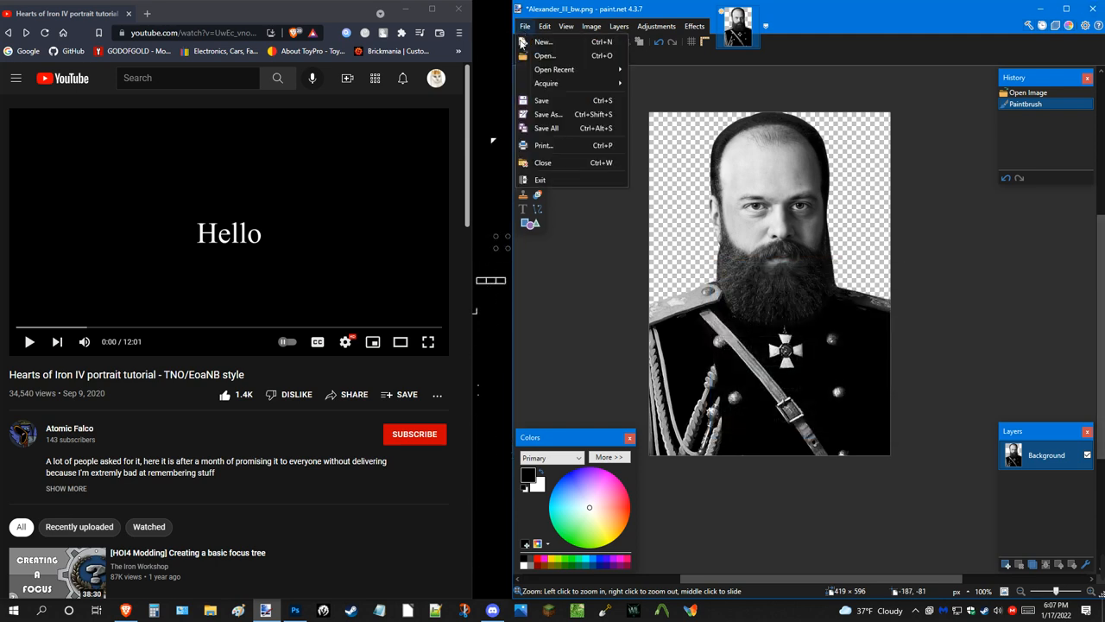
Save the watermark-free portrait as PNG, accepting the Save Configuration defaults.
click(547, 114)
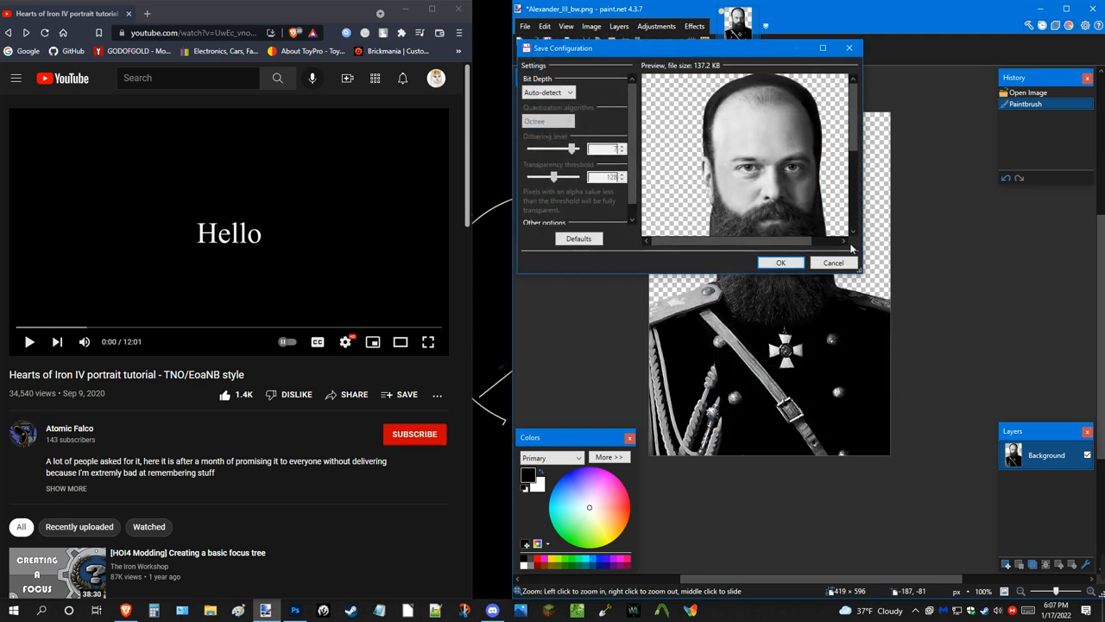
click(781, 262)
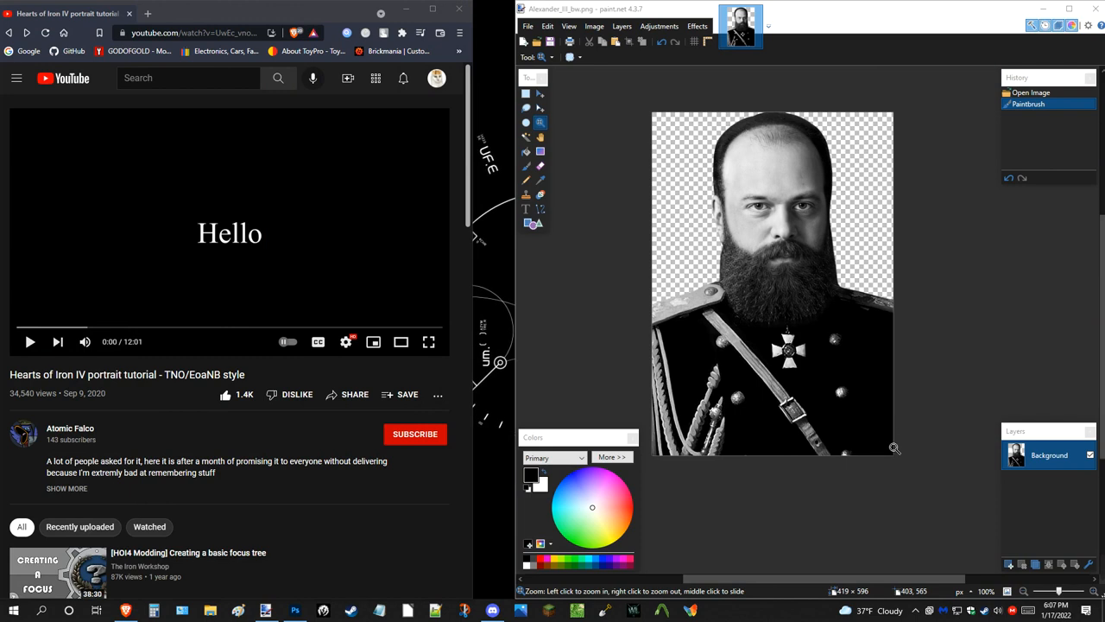
mouse_move(755, 169)
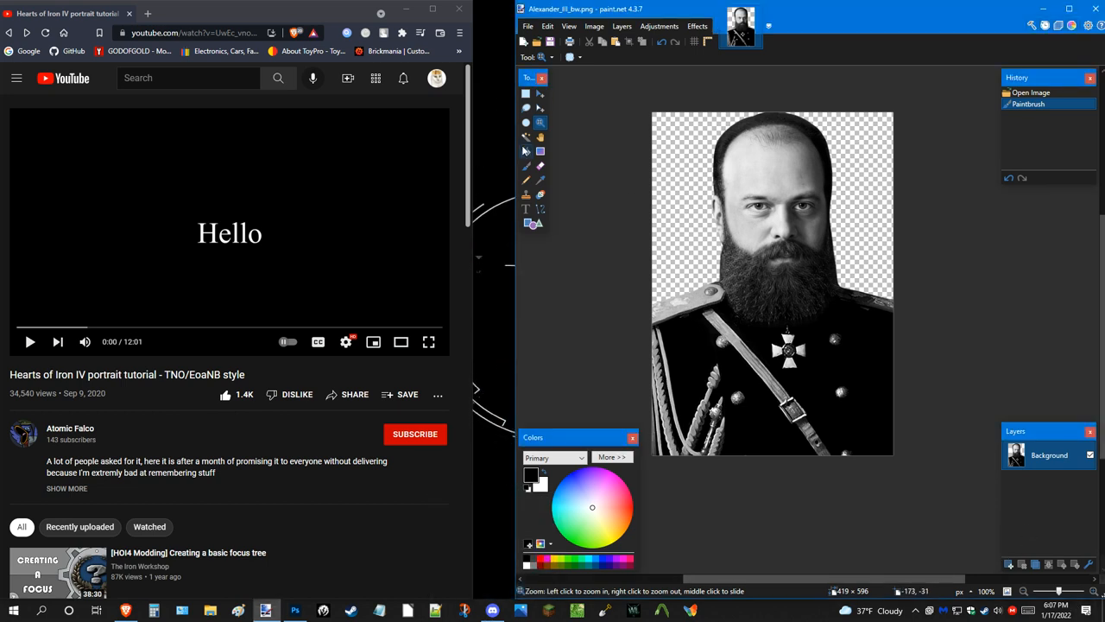
mouse_move(525, 166)
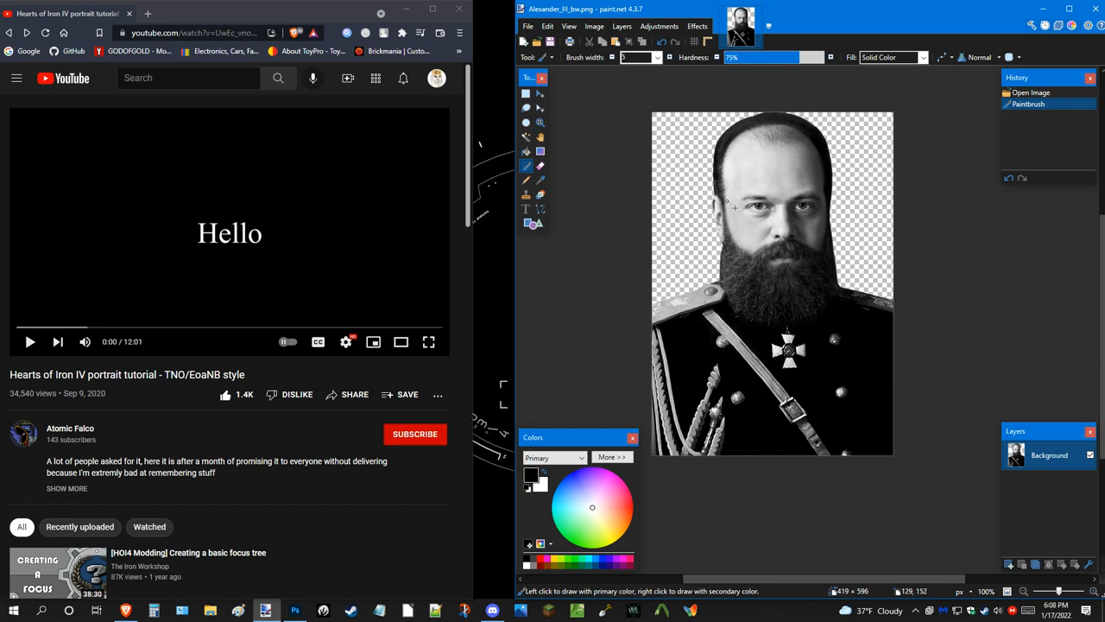
mouse_move(733, 207)
text(30)
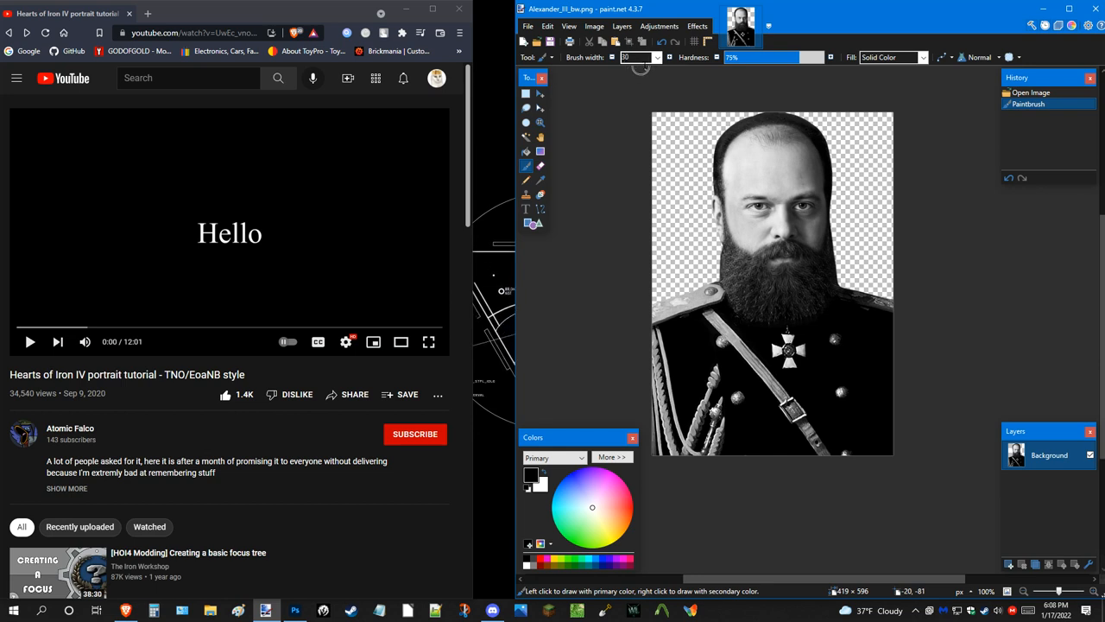
Zoom in with the Zoom tool so the portrait's face fills the canvas.
drag(795, 57, 732, 57)
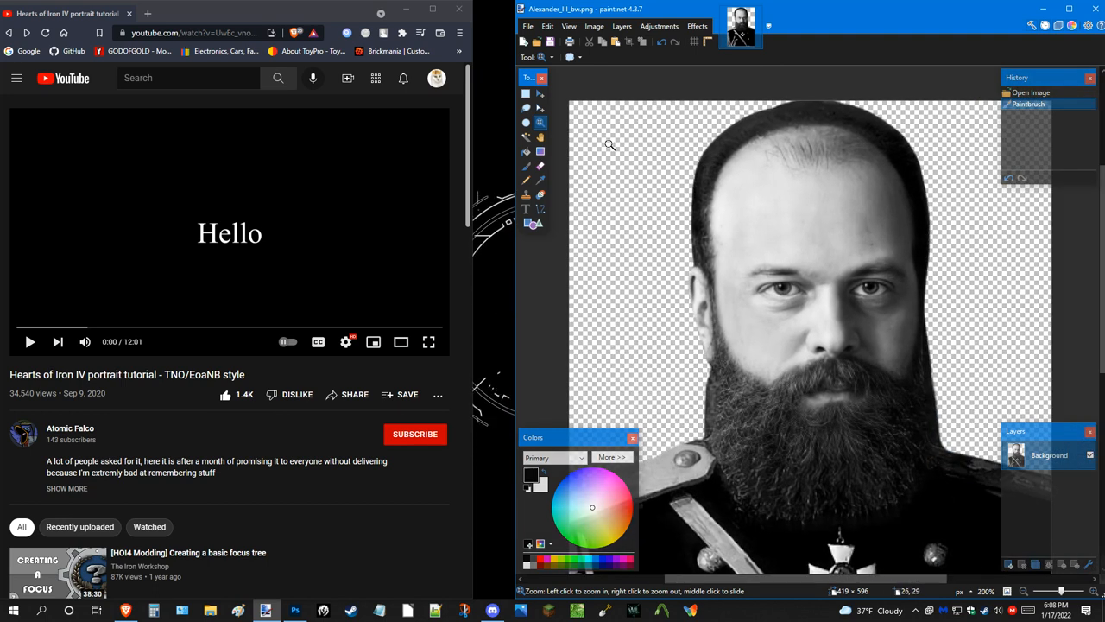
click(777, 203)
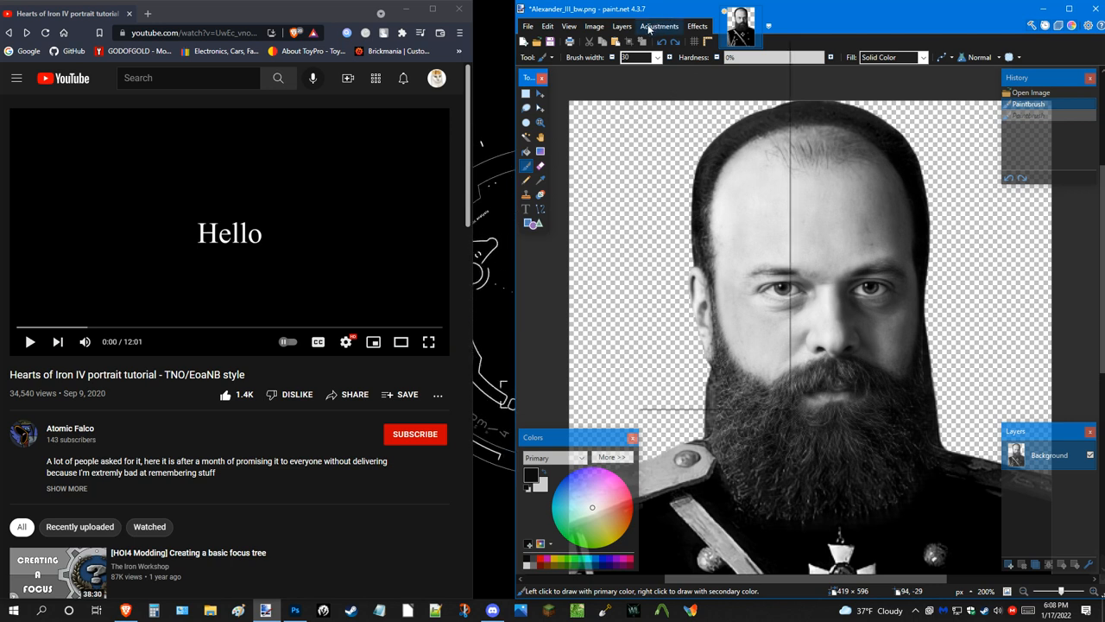
click(660, 26)
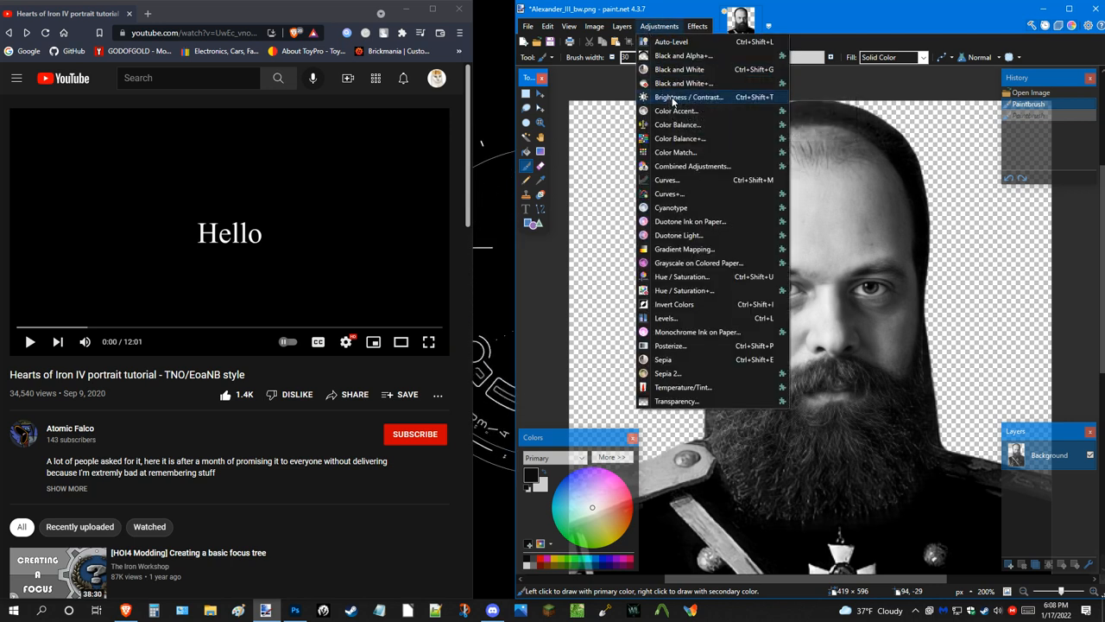
click(688, 97)
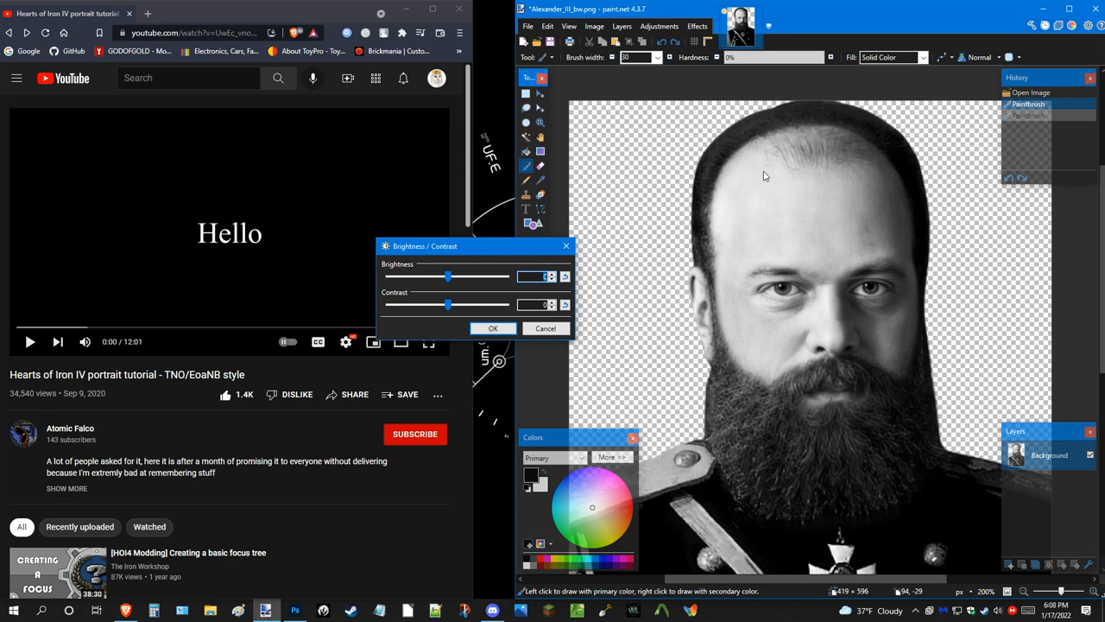
mouse_move(729, 223)
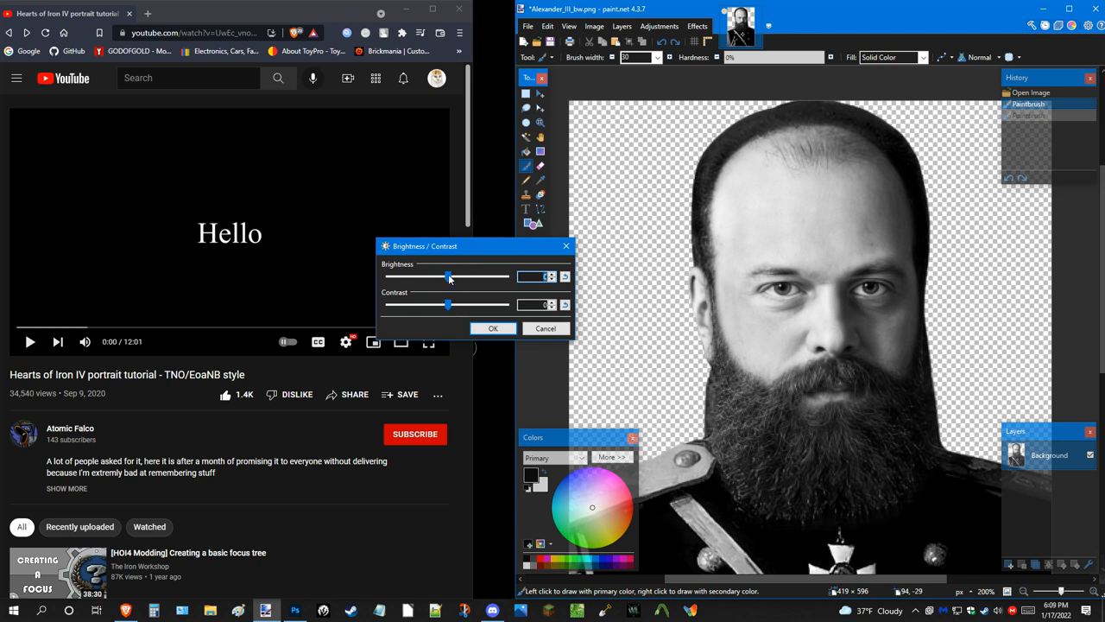
drag(449, 276, 444, 276)
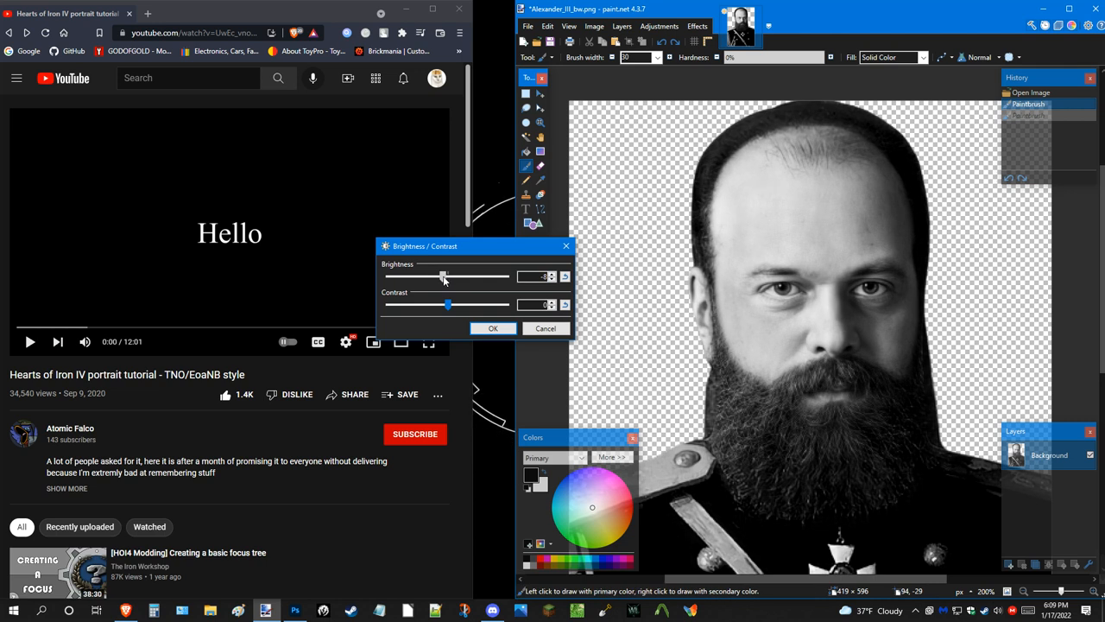
drag(445, 276, 448, 276)
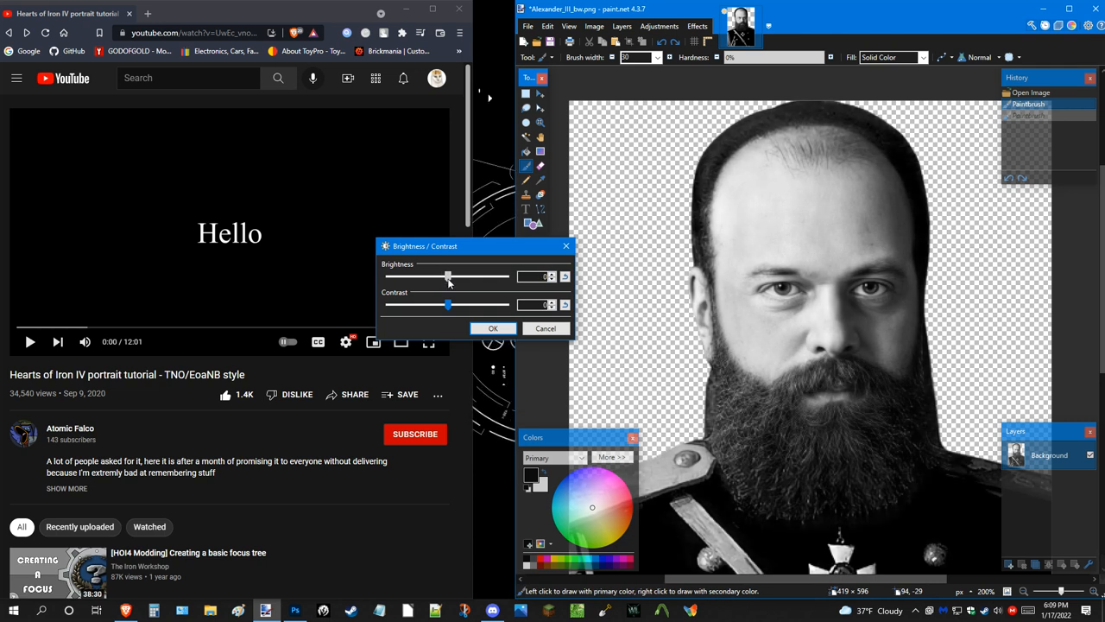
drag(447, 304, 497, 304)
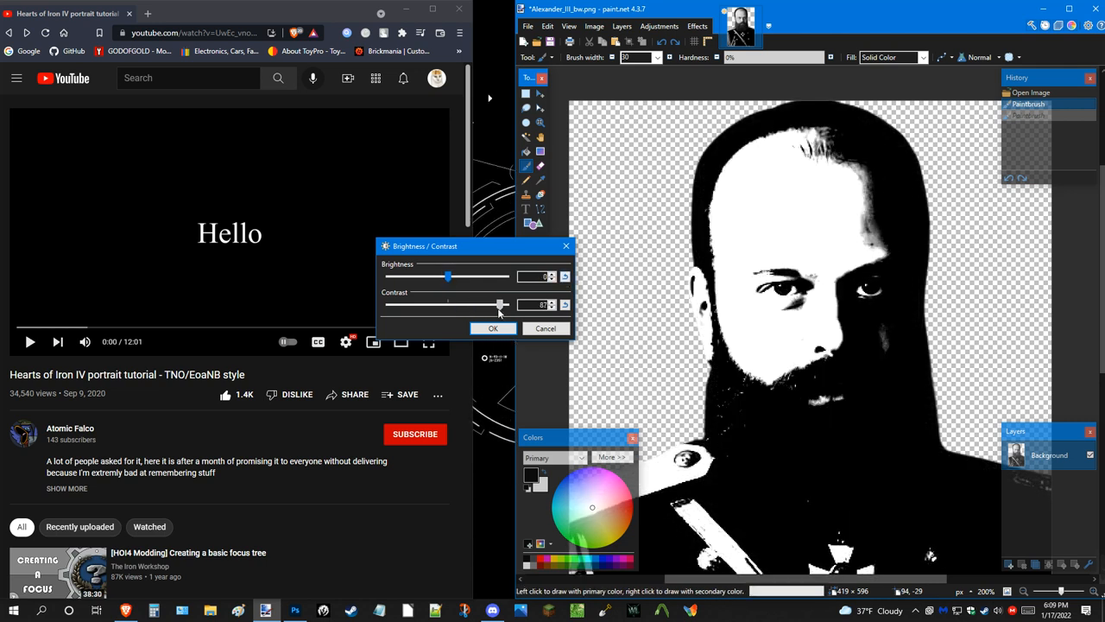
drag(499, 304, 509, 304)
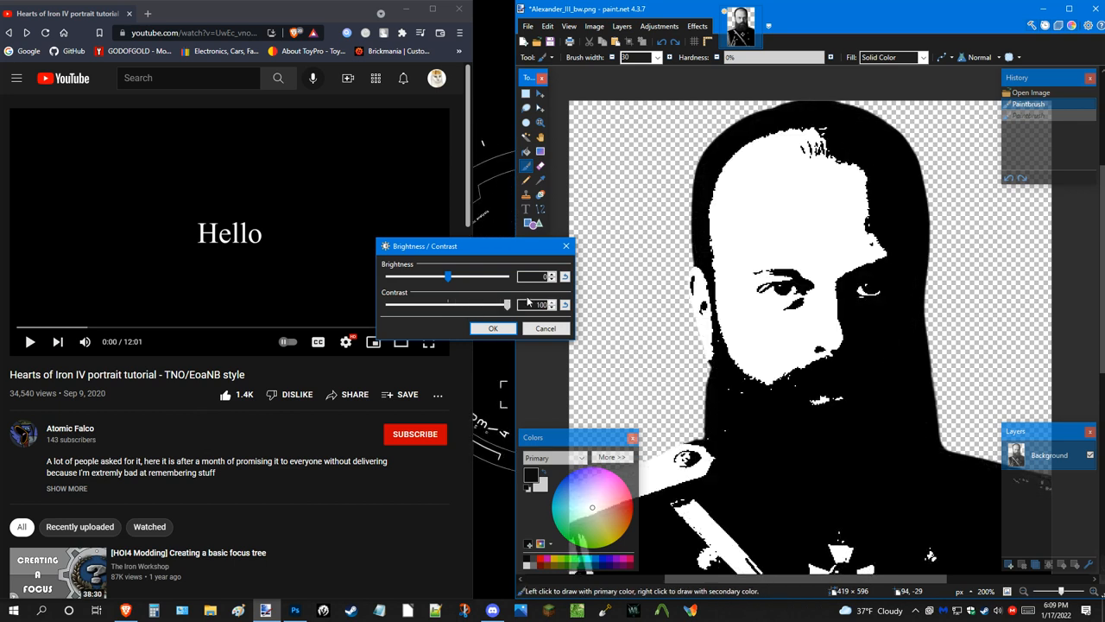
drag(506, 304, 483, 304)
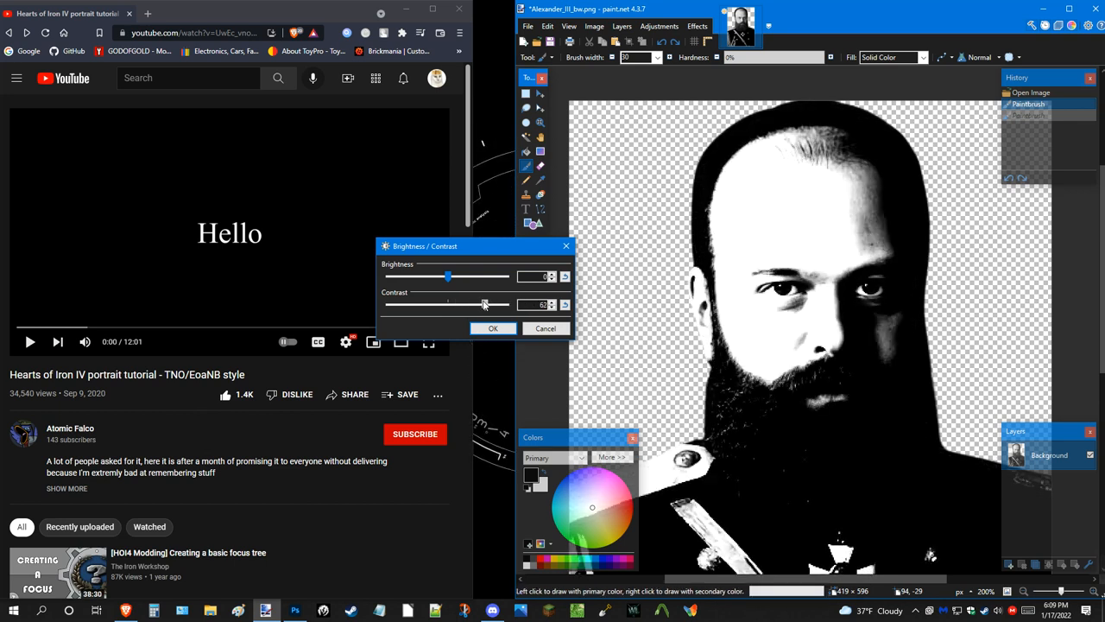
drag(484, 304, 387, 304)
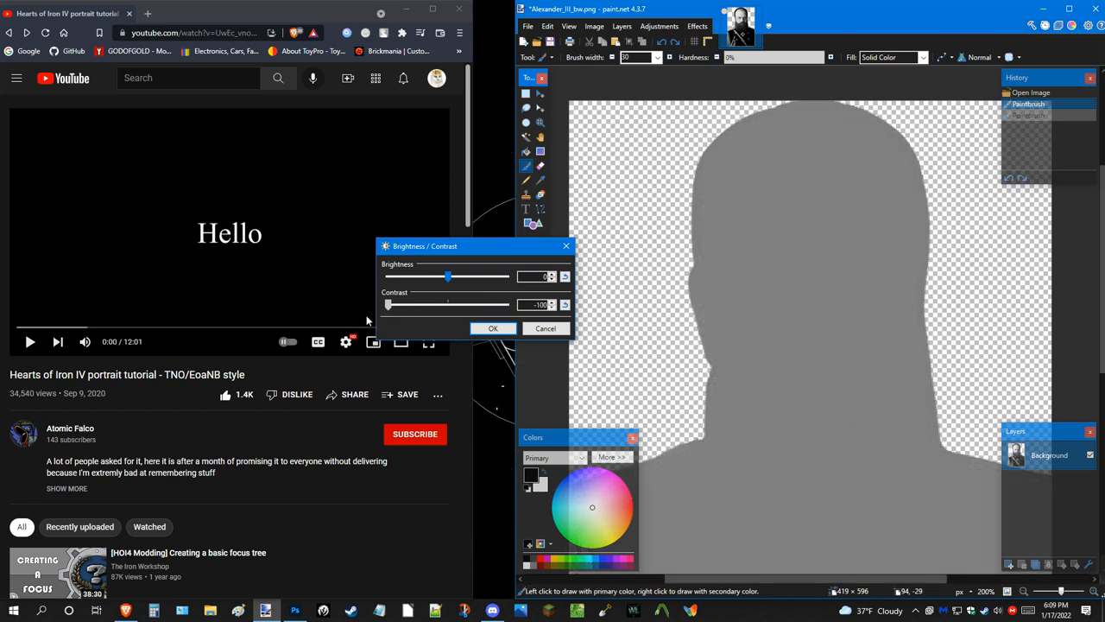
drag(386, 304, 445, 304)
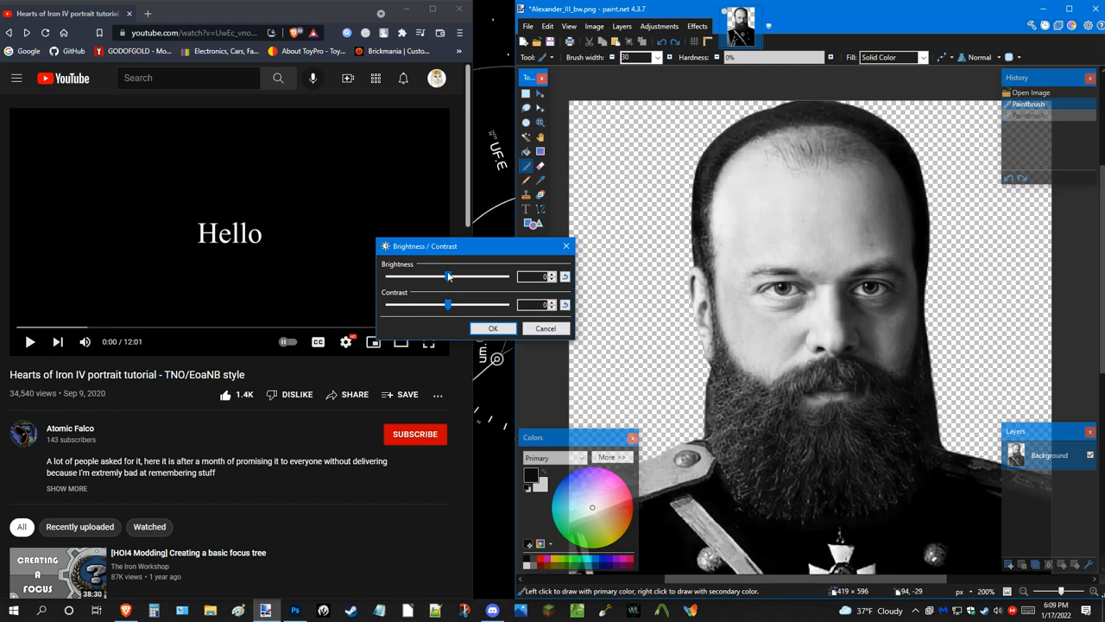
drag(442, 277, 448, 276)
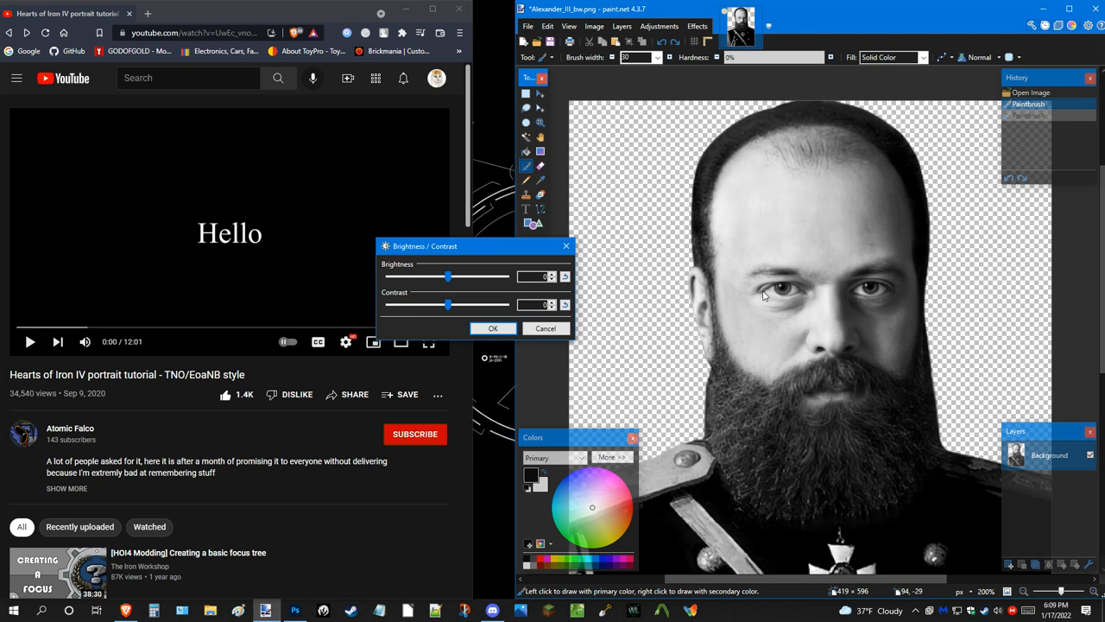
click(494, 328)
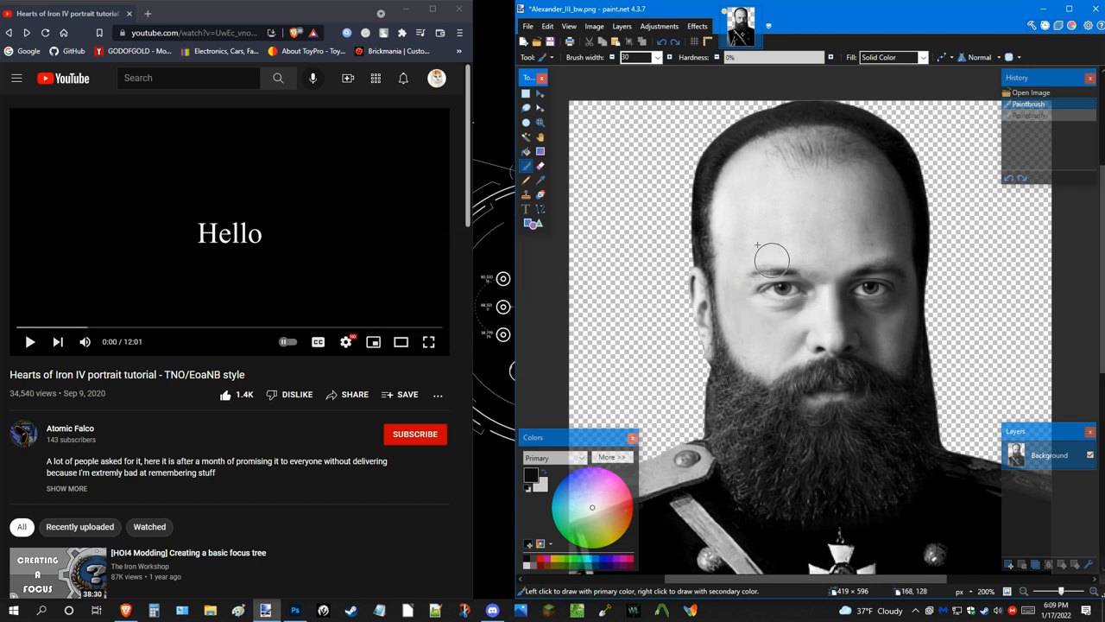
Zoom out to the whole portrait and enter the primary colour R 139, G 105, B 90 in the expanded Colors window.
click(539, 121)
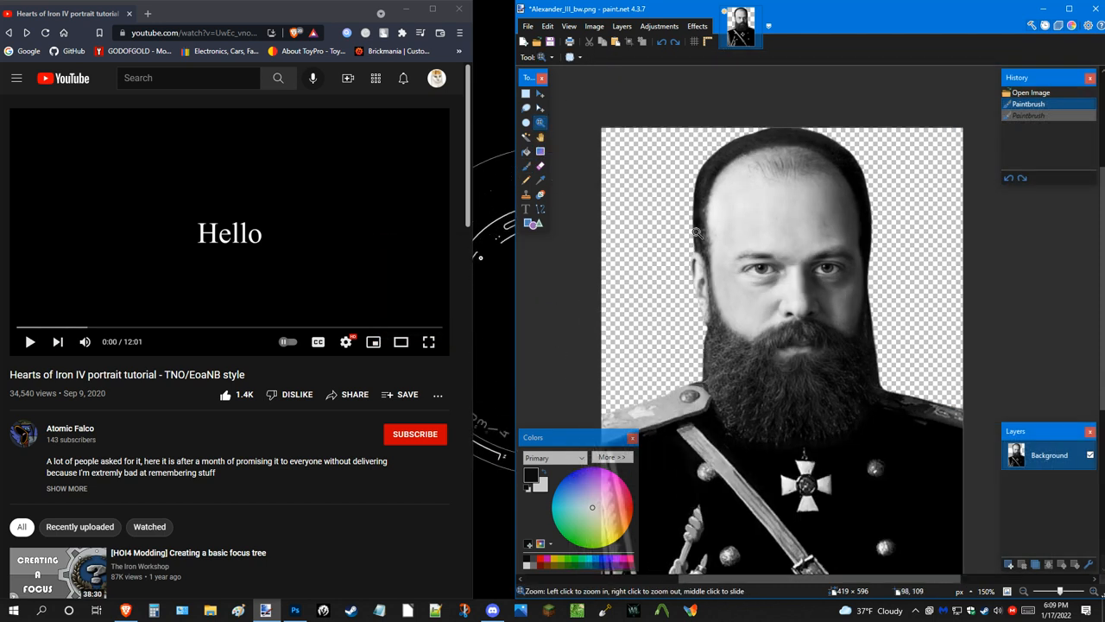
click(722, 235)
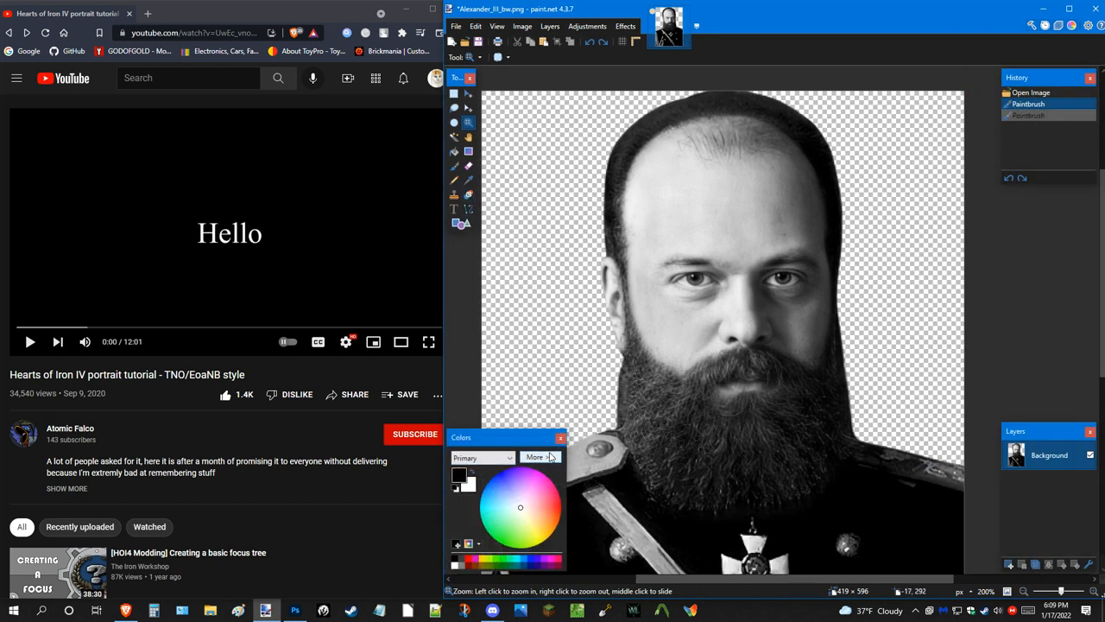
click(536, 456)
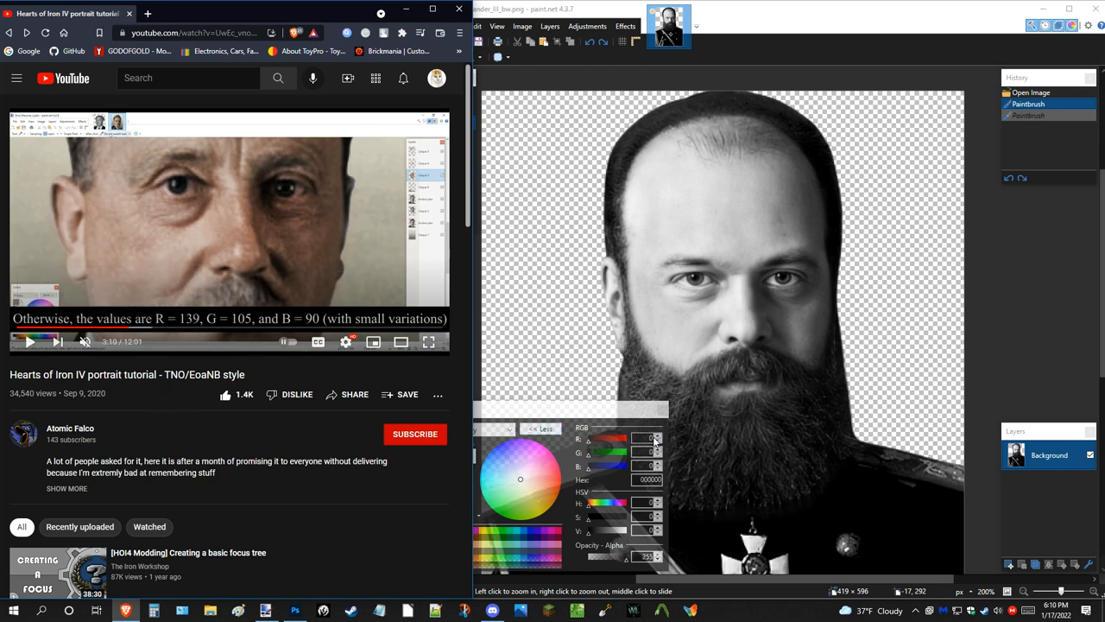
mouse_move(309, 337)
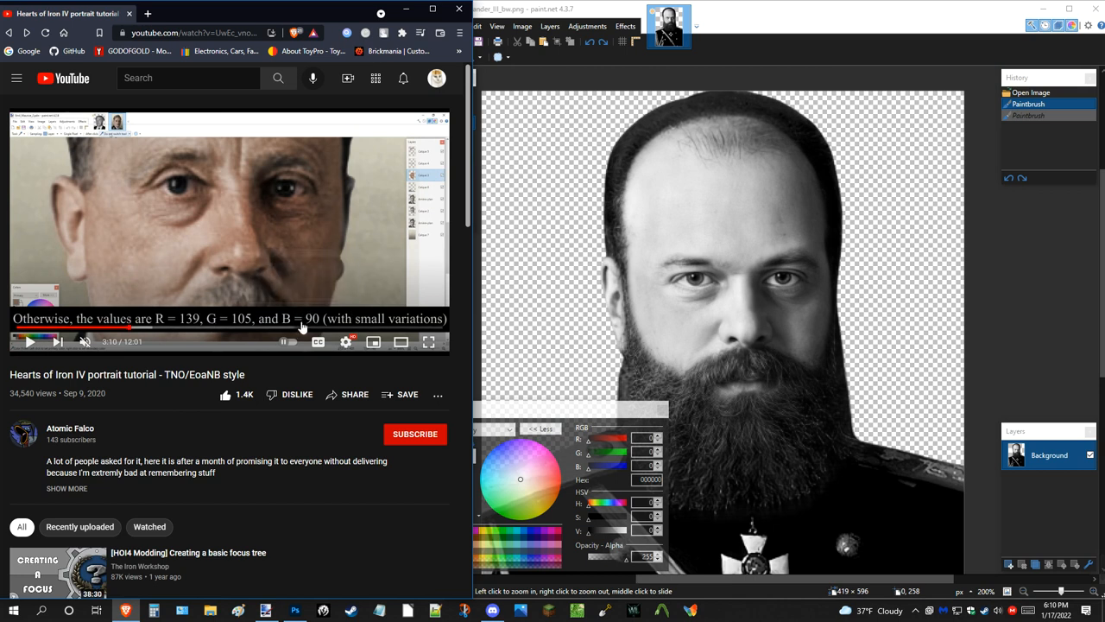
double_click(142, 373)
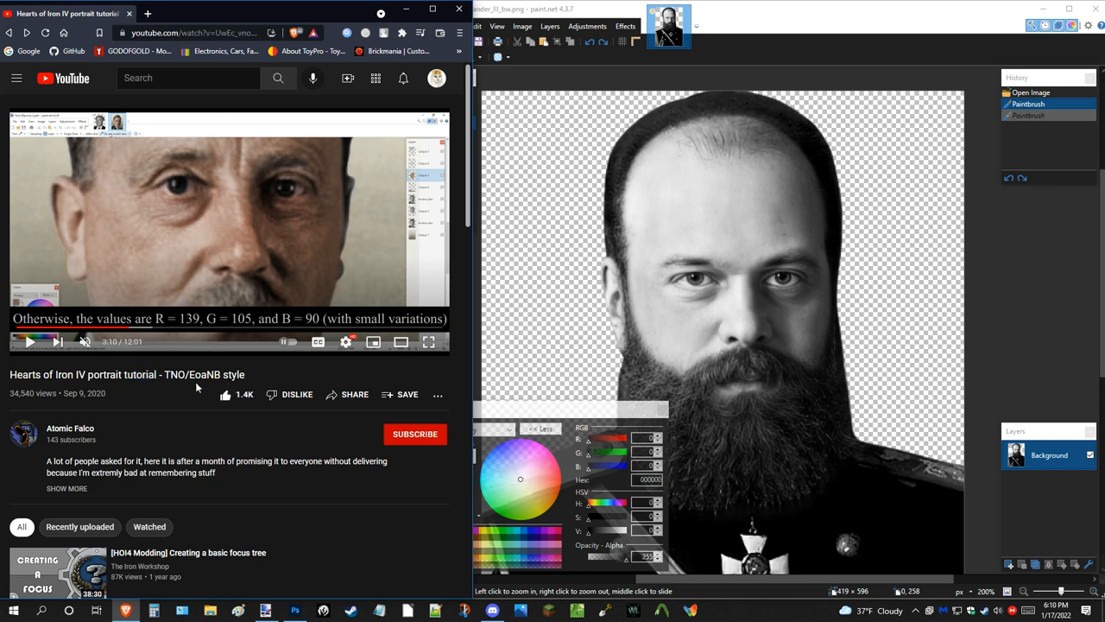
double_click(174, 373)
text(90)
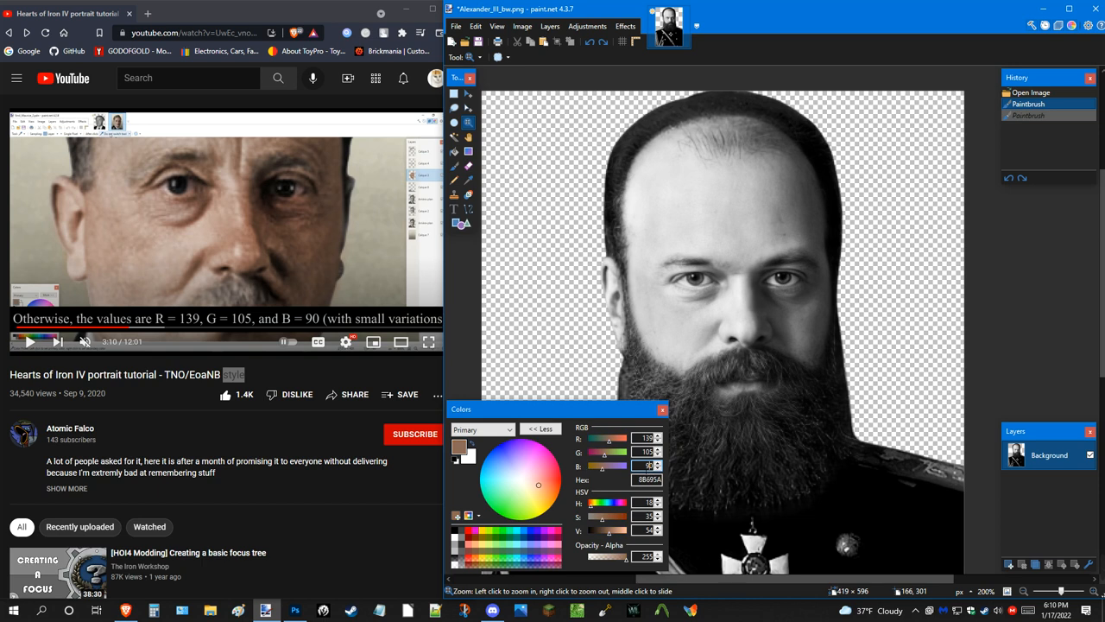
mouse_move(574, 447)
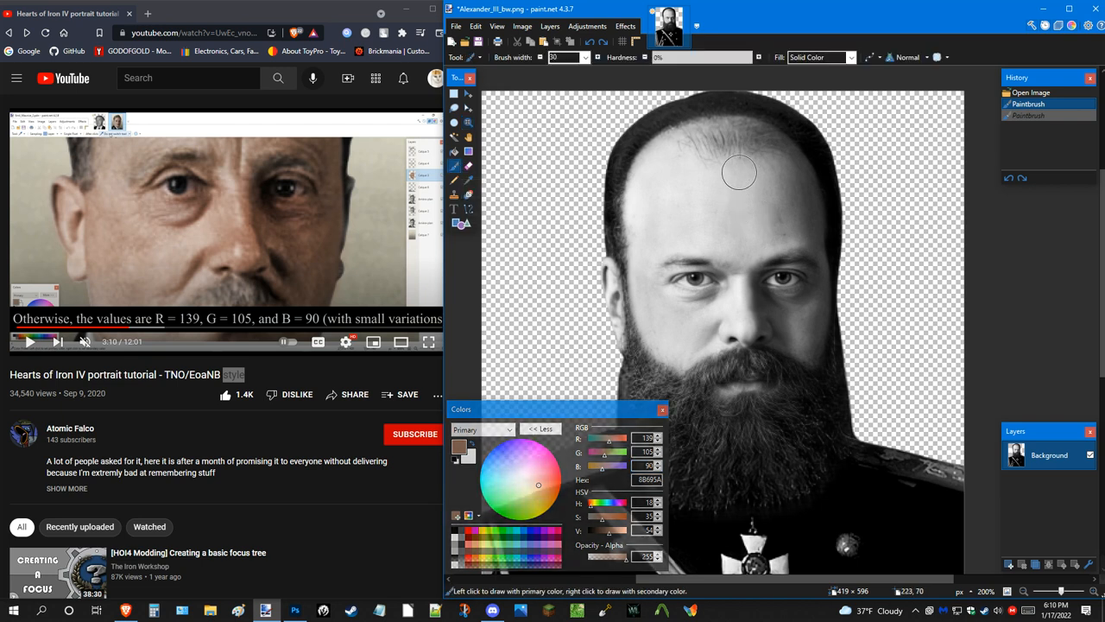
Add new layers above the portrait and name the selected one 'Skin III' in Layer Properties.
drag(739, 172, 729, 149)
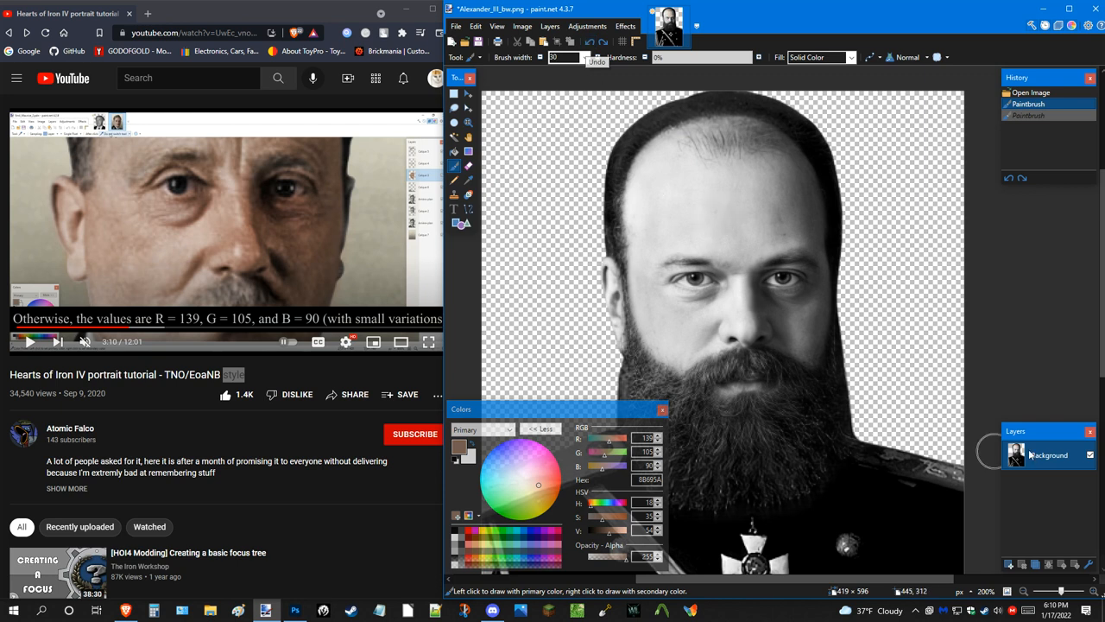
click(1010, 565)
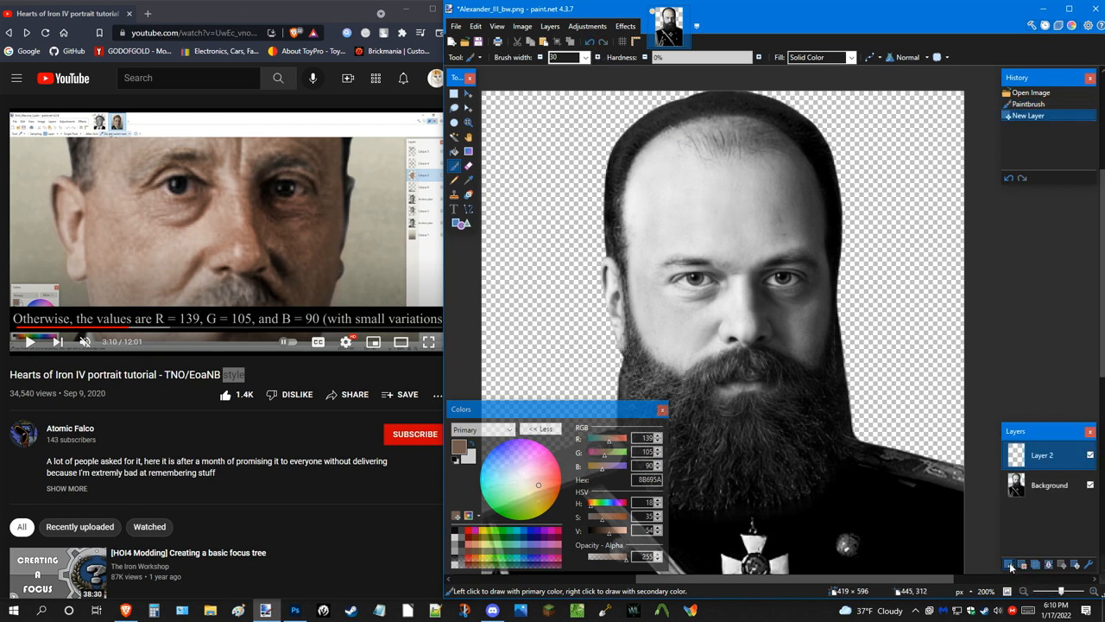
click(1012, 565)
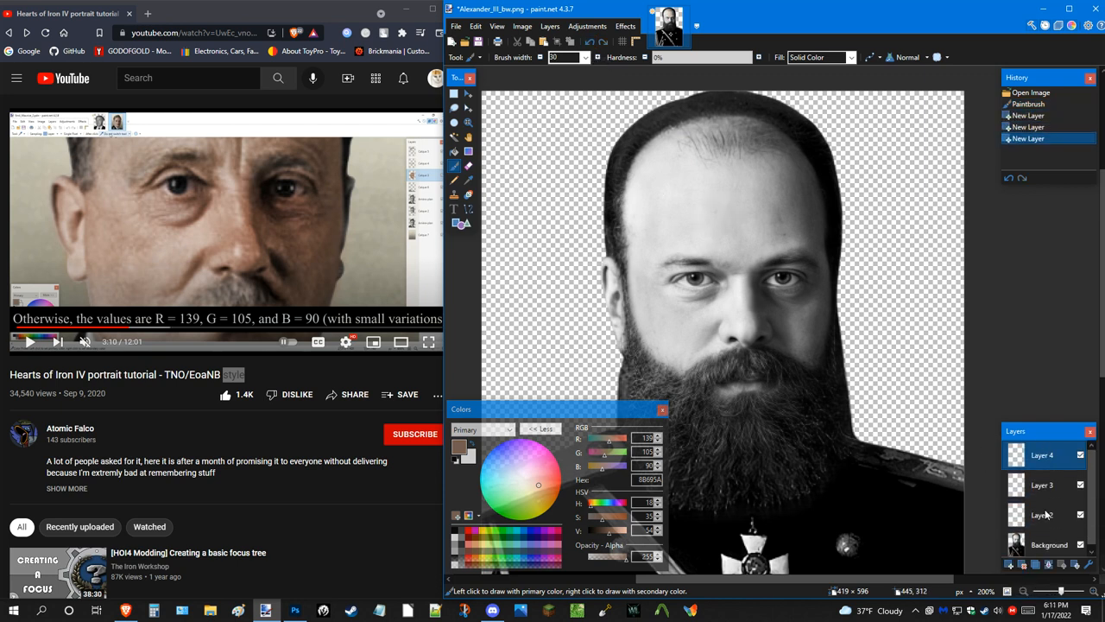
click(1043, 515)
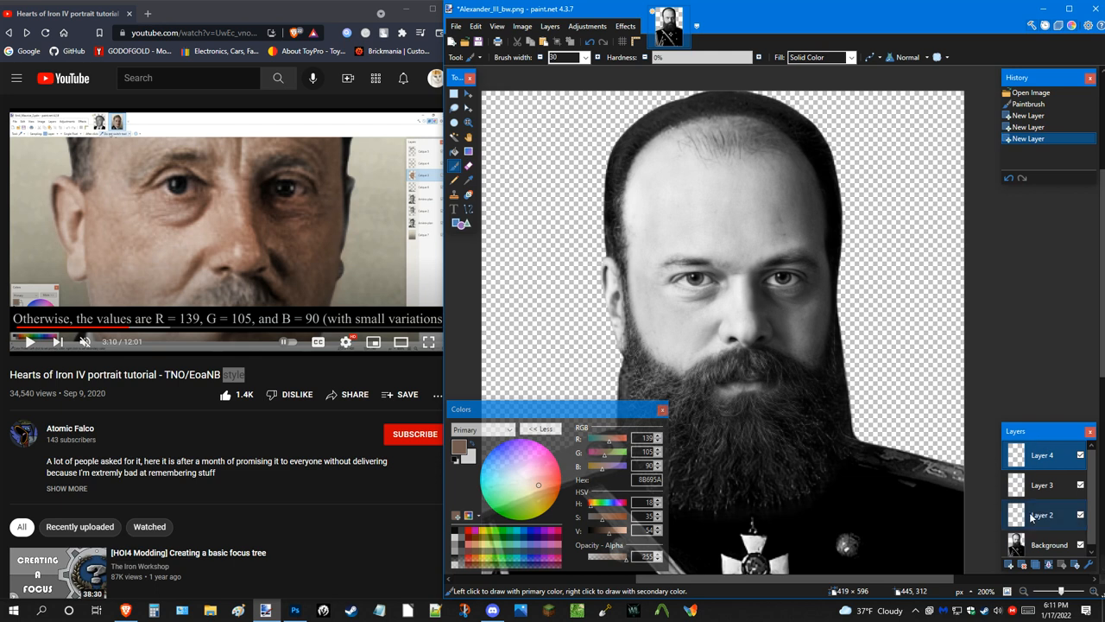
double_click(1041, 514)
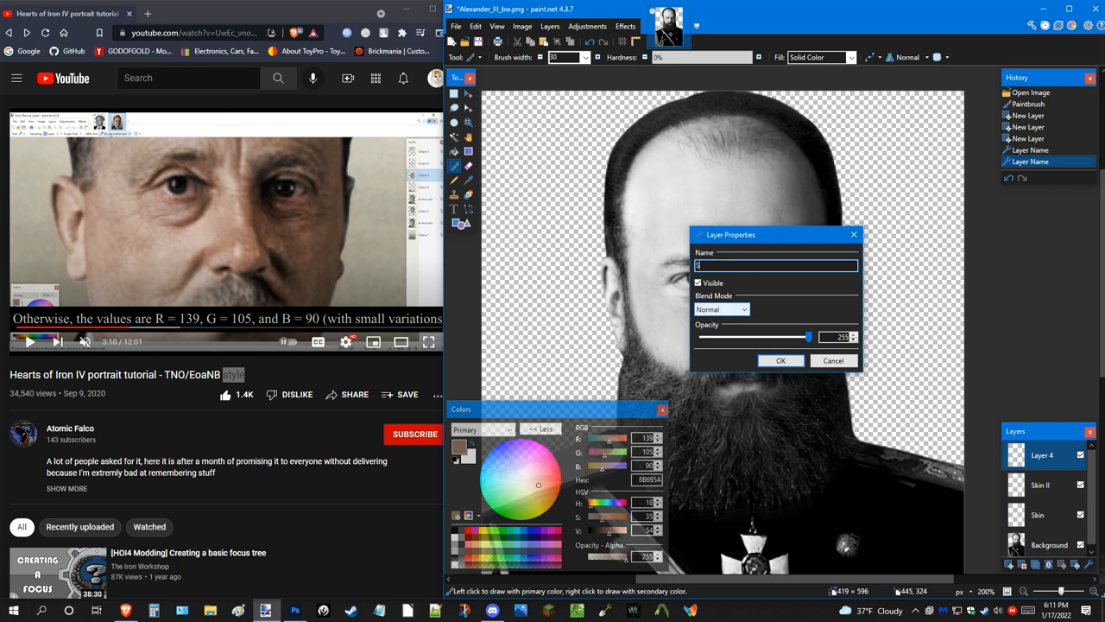
text(Skin III)
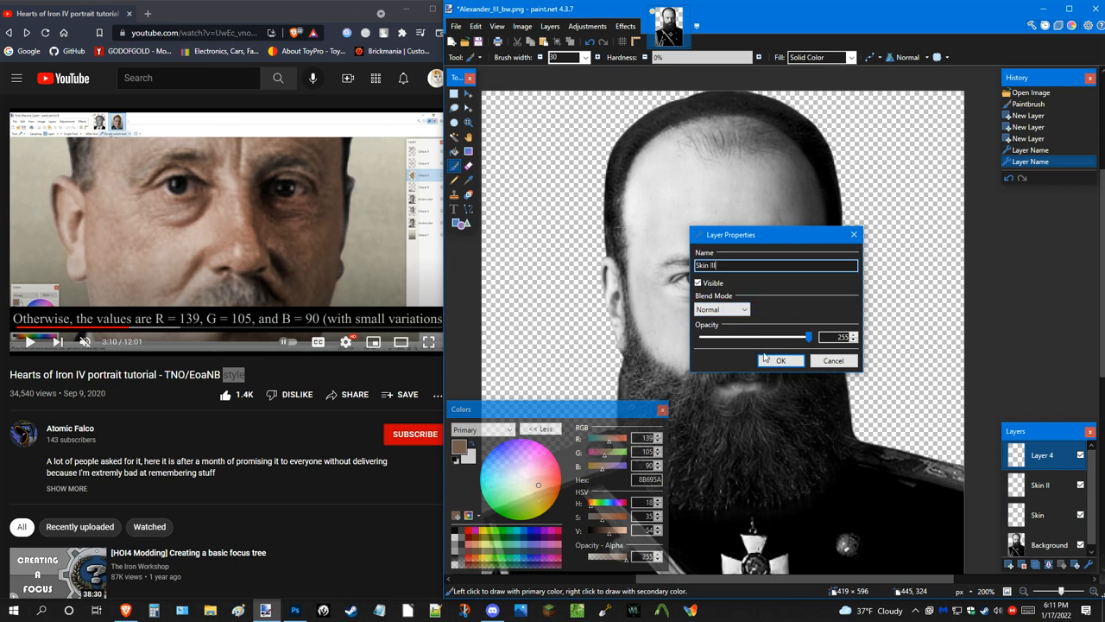
Set the Skin III, Skin II and Skin layers to the Overlay blend mode.
click(722, 309)
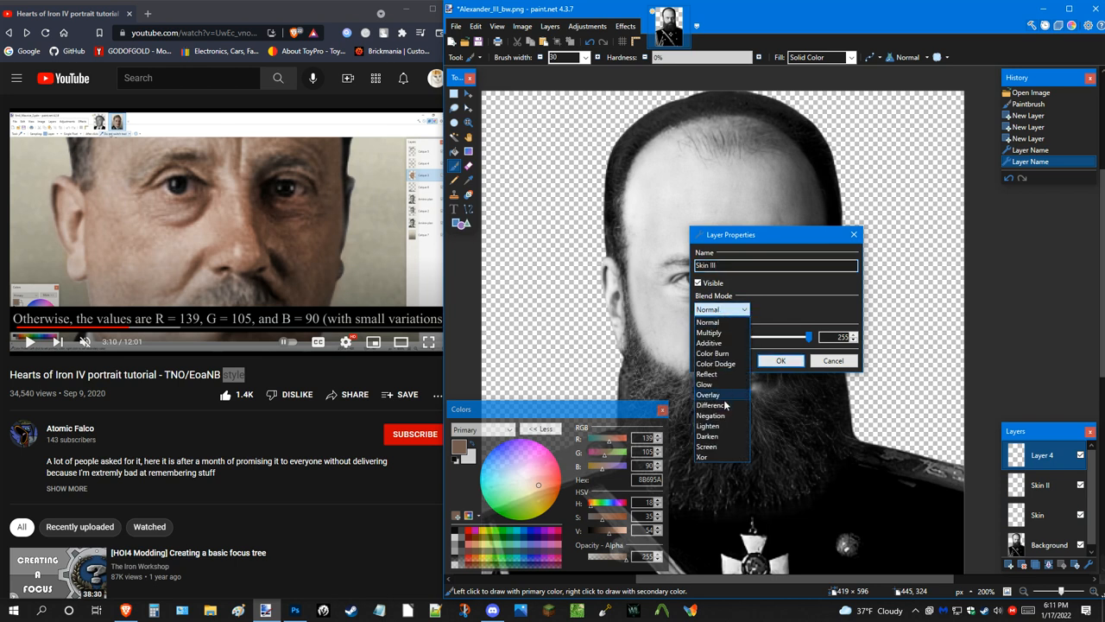
click(708, 394)
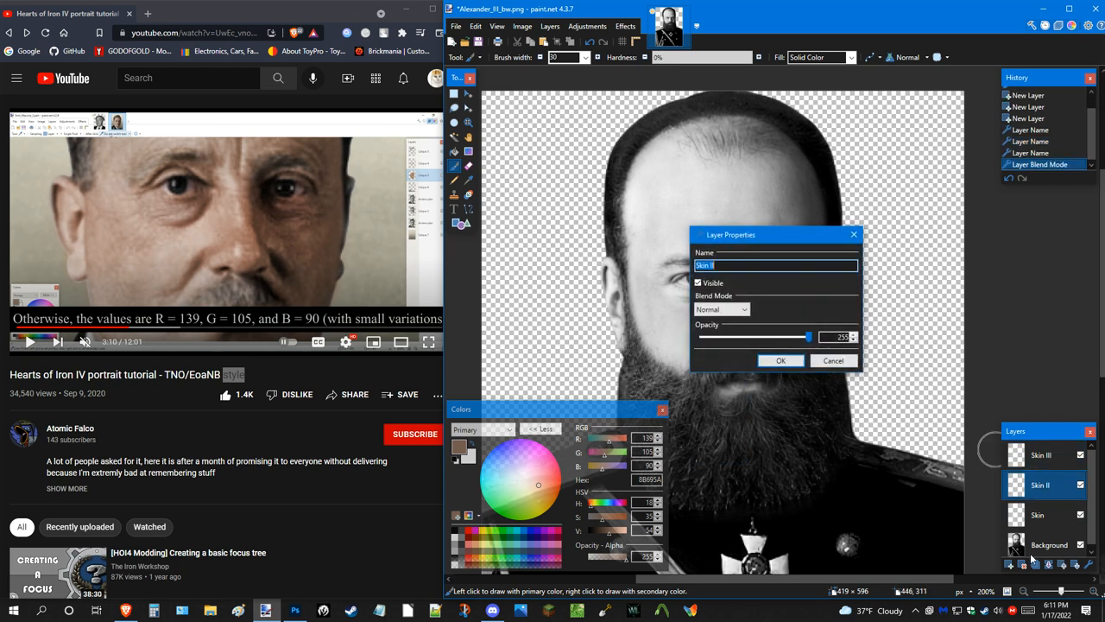
click(742, 309)
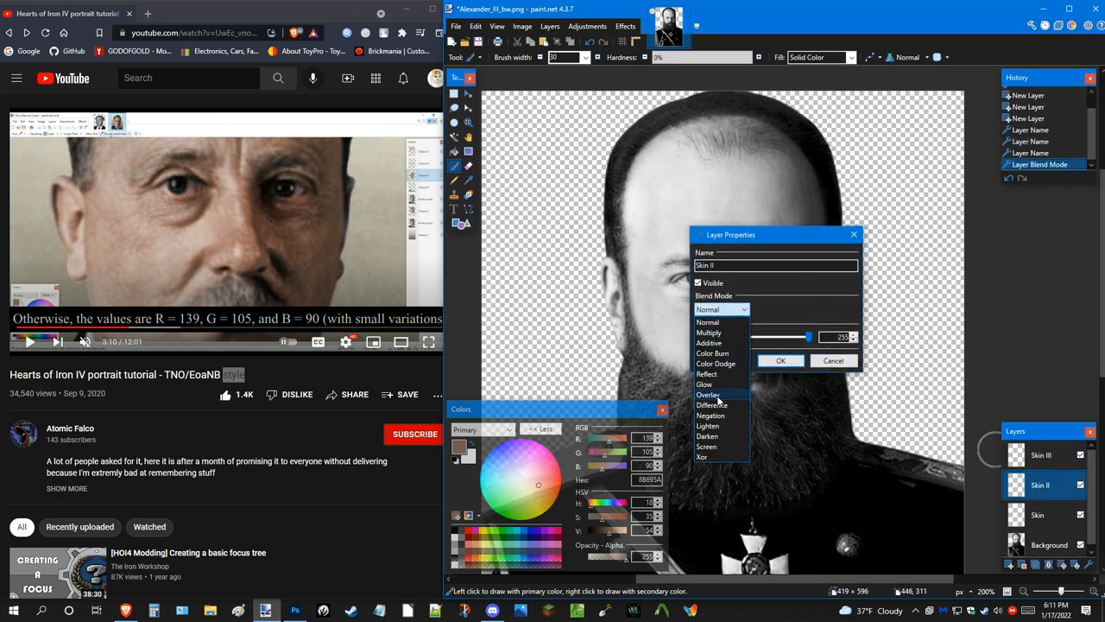
click(708, 321)
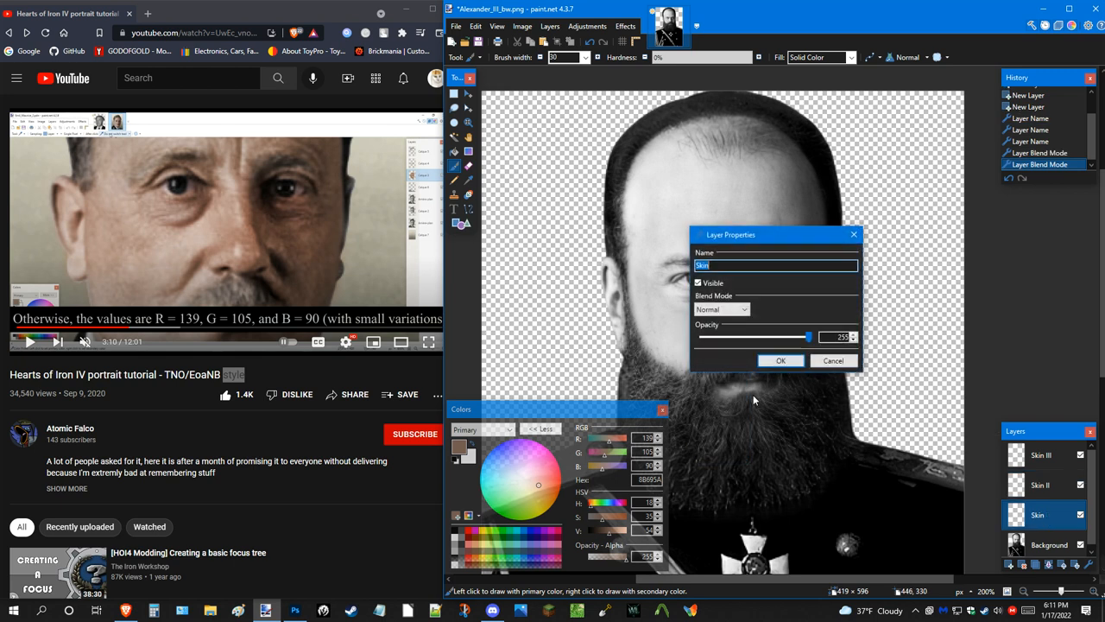
click(722, 309)
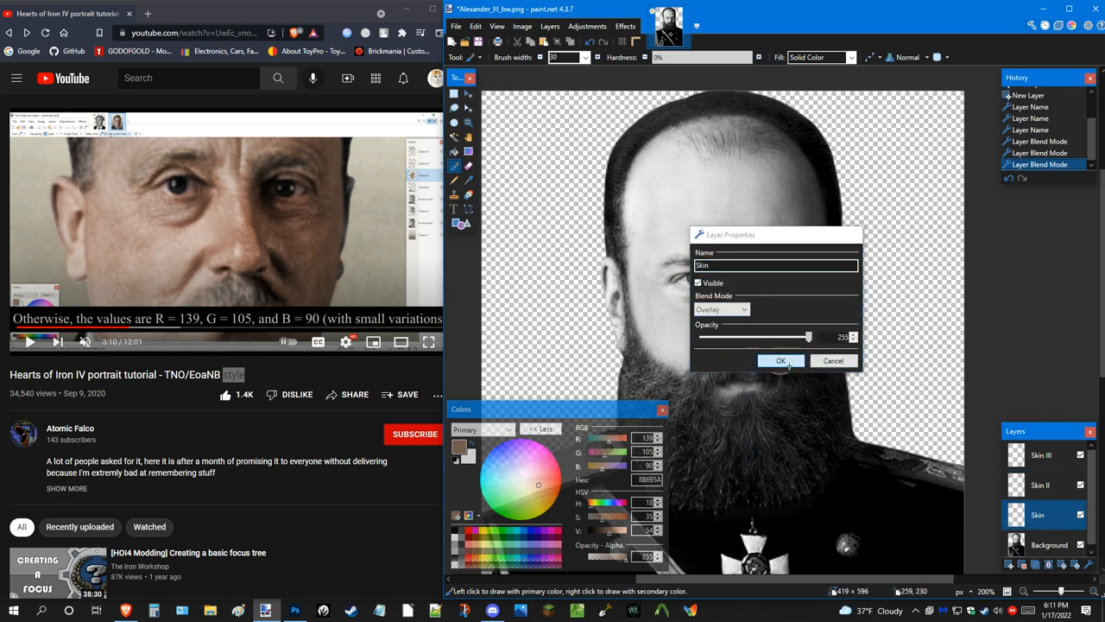
Apply the layer properties and brush the skin tone across the face and forehead on the Skin layer.
click(781, 361)
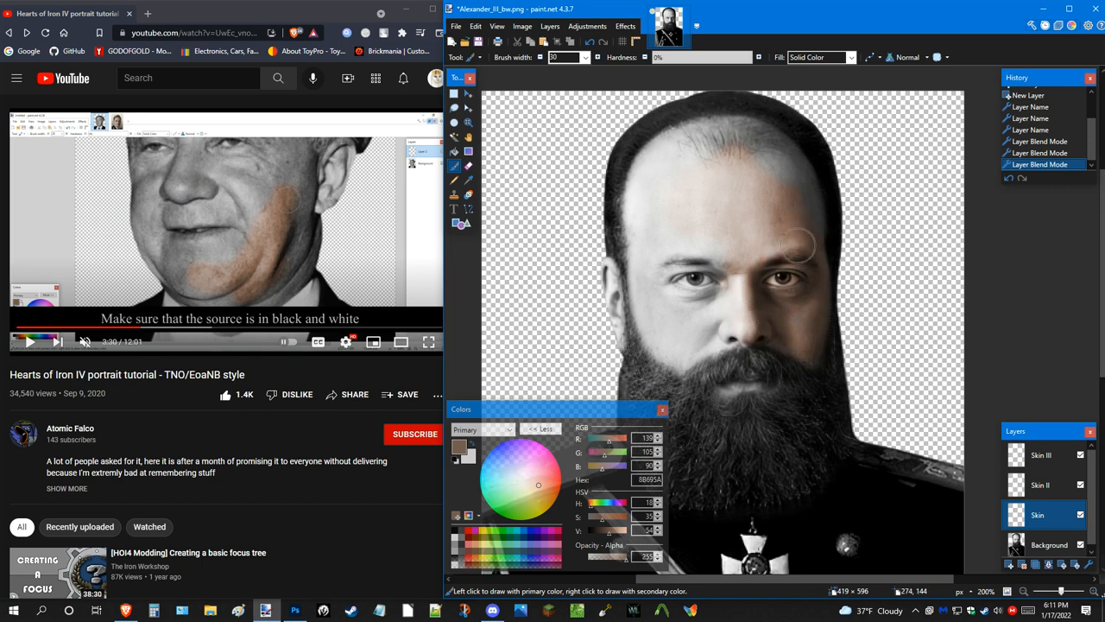
drag(794, 245, 770, 155)
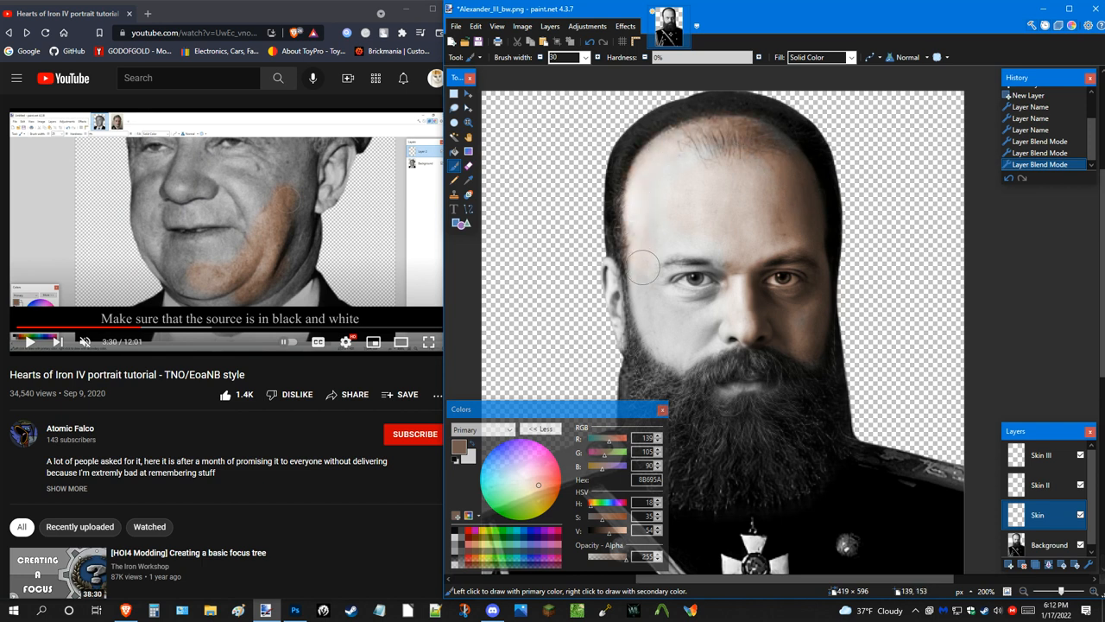
drag(643, 267, 729, 335)
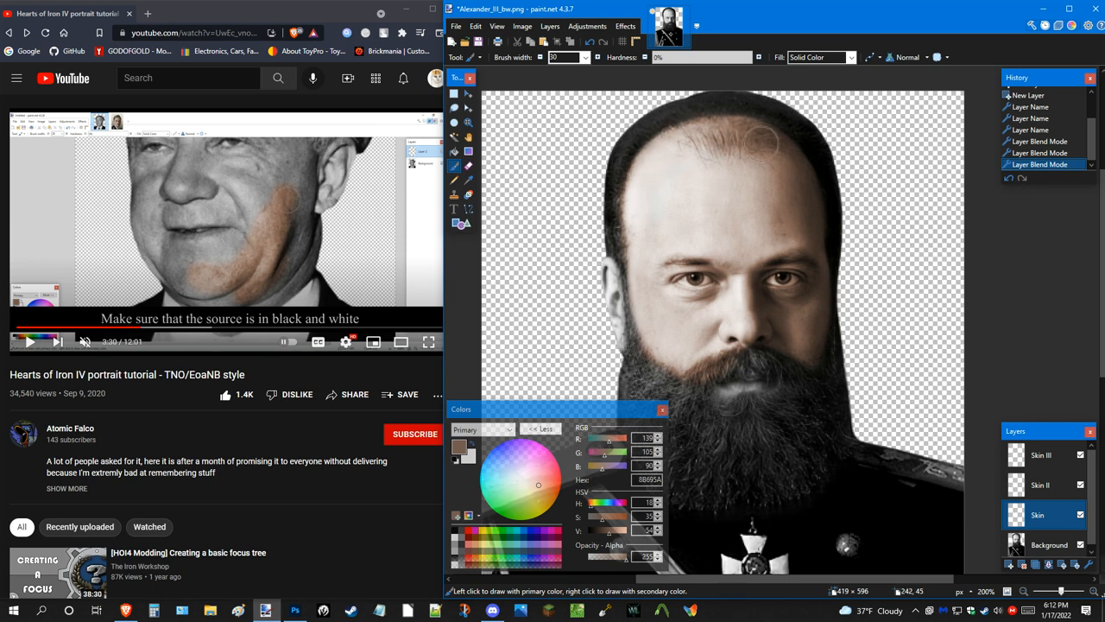
mouse_move(767, 300)
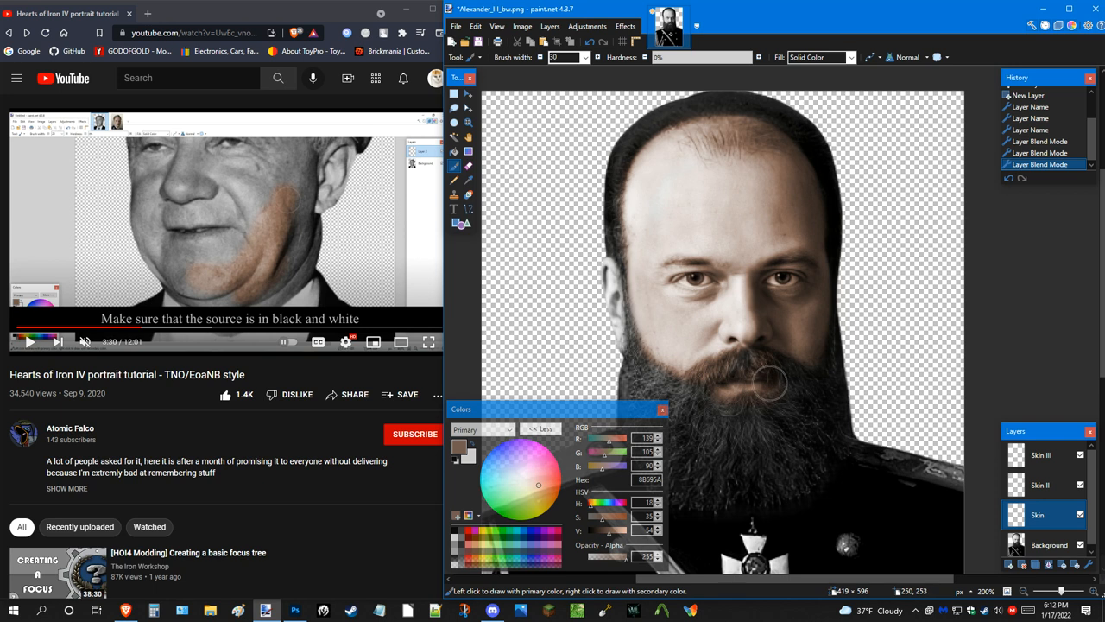
mouse_move(708, 255)
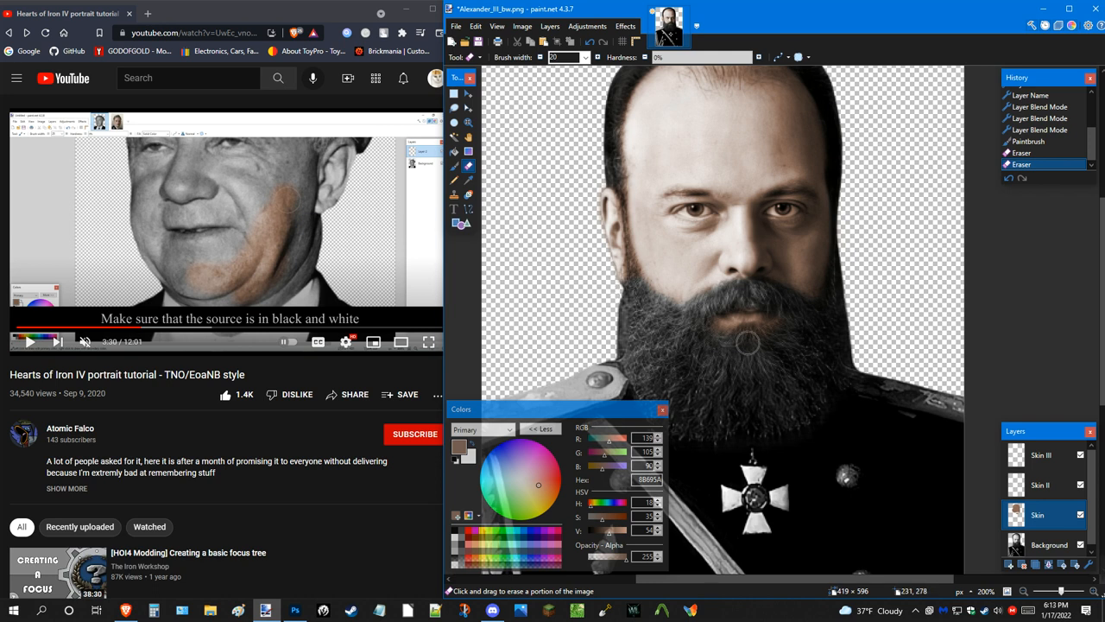
mouse_move(774, 333)
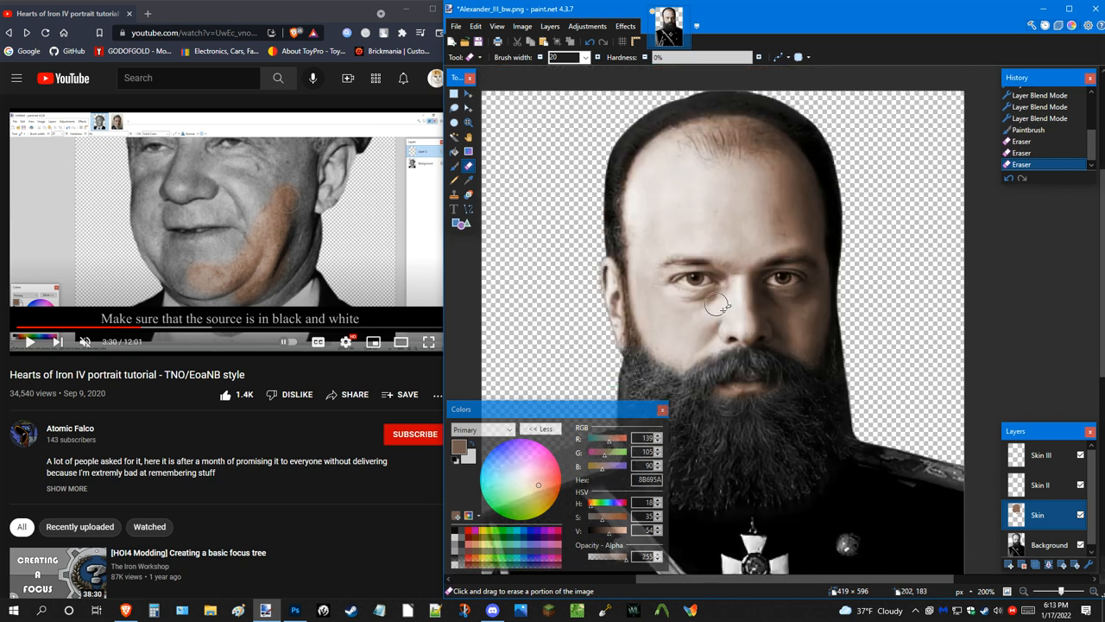
Erase the stray skin colour spilling past the face near the eye and ear.
click(468, 121)
text(5)
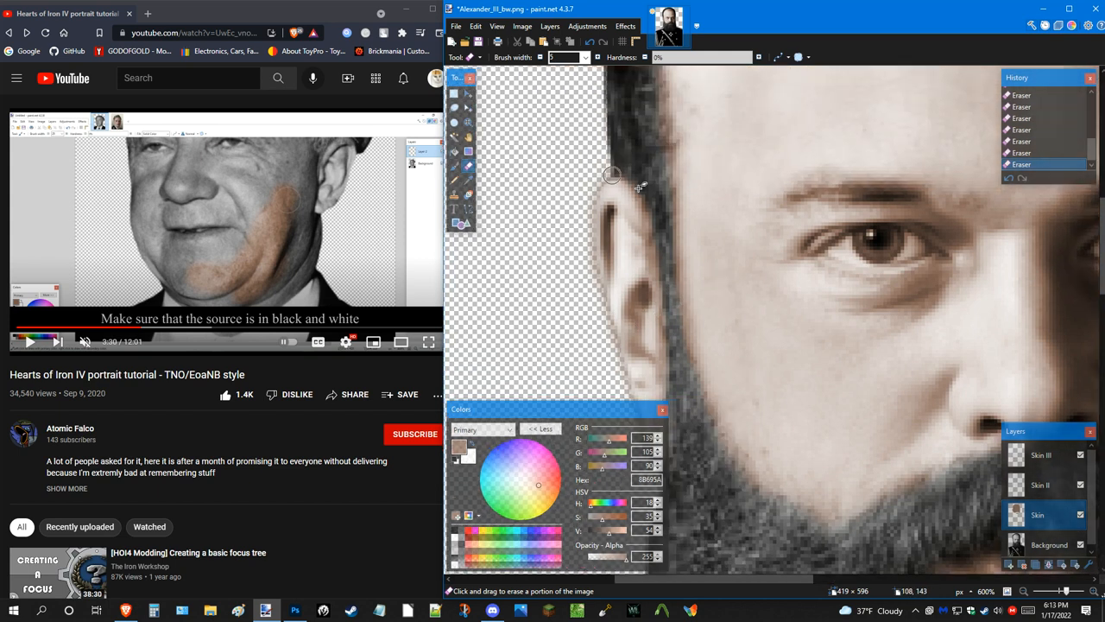
mouse_move(648, 171)
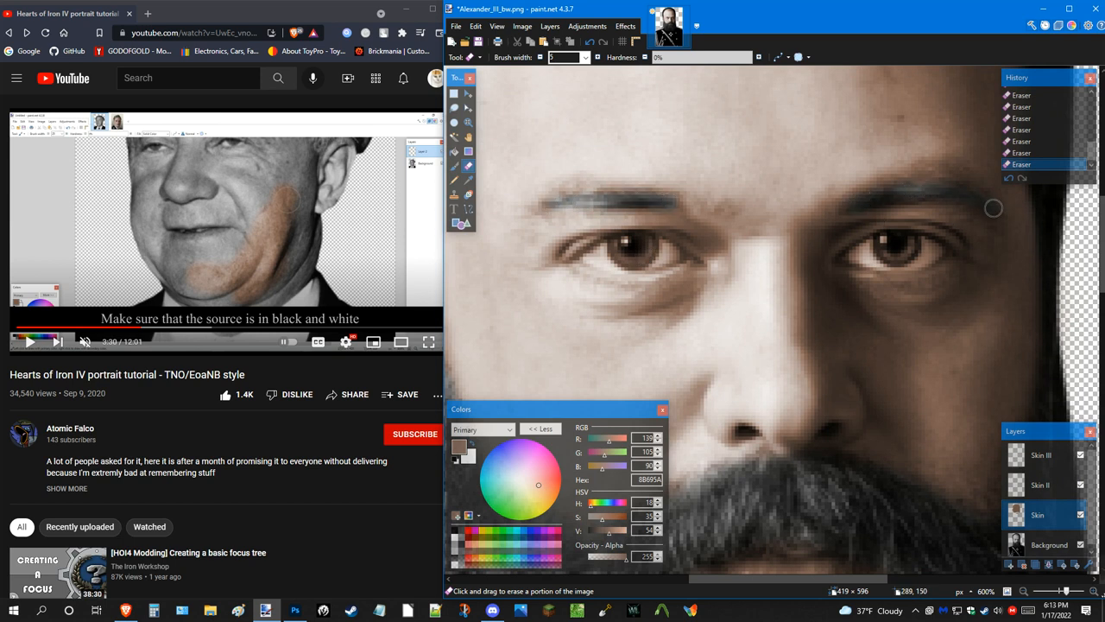
Erase the skin tint from both eyes so they show their original grey.
drag(993, 208, 929, 196)
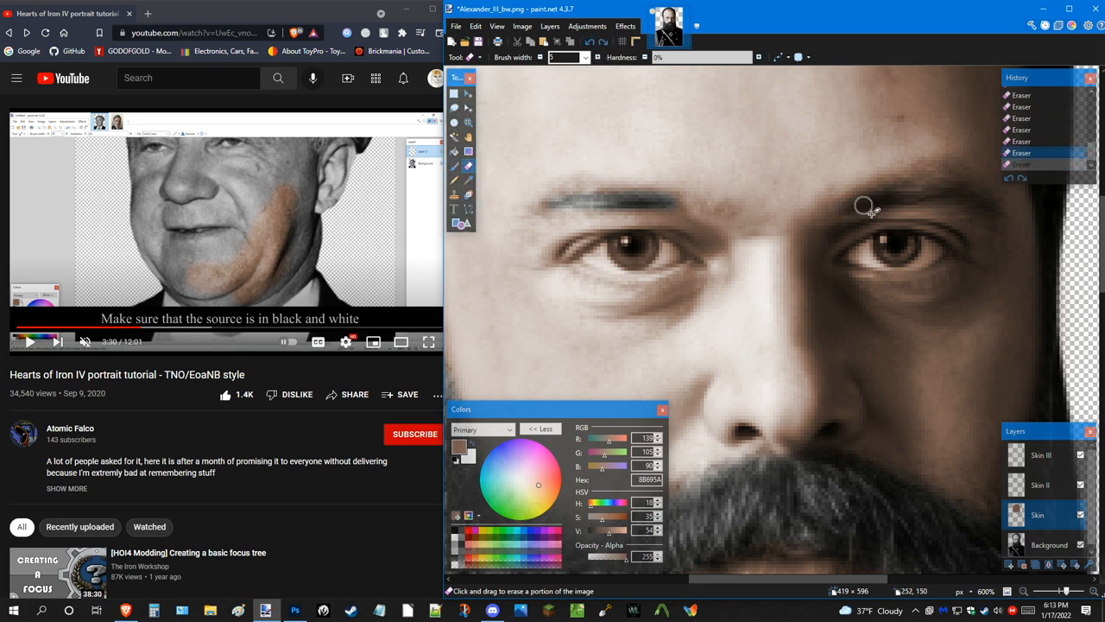
drag(867, 207, 981, 201)
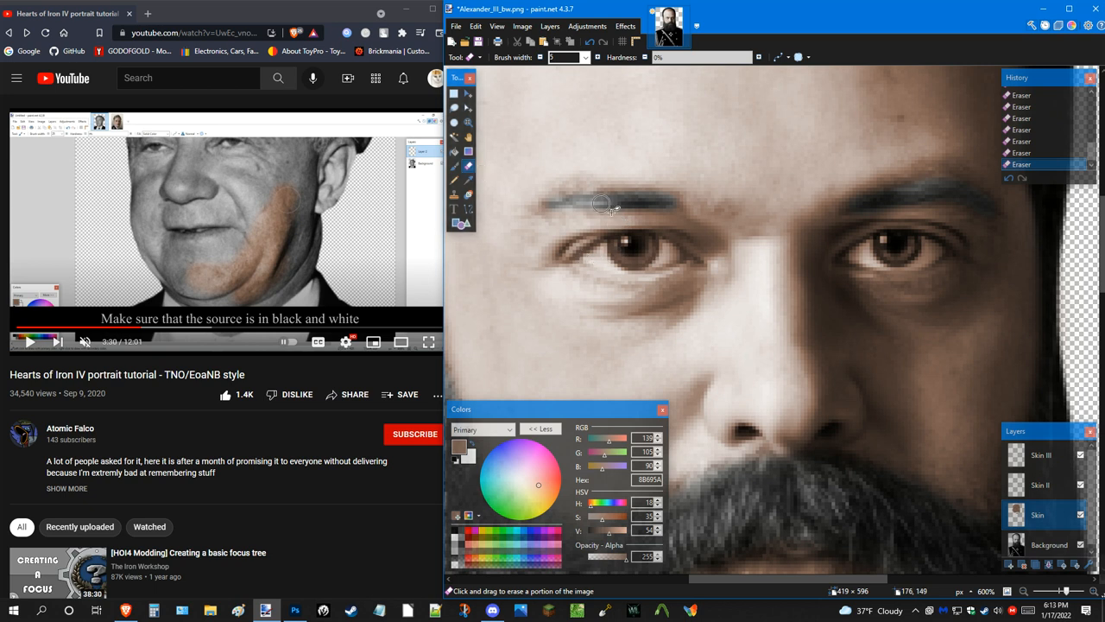
mouse_move(546, 207)
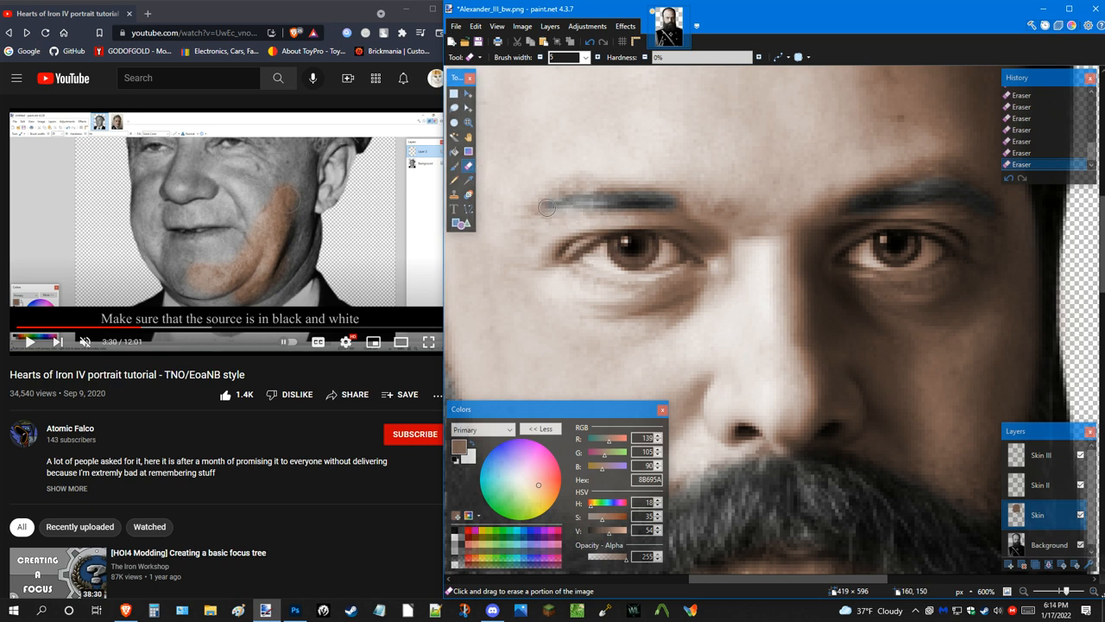
mouse_move(591, 262)
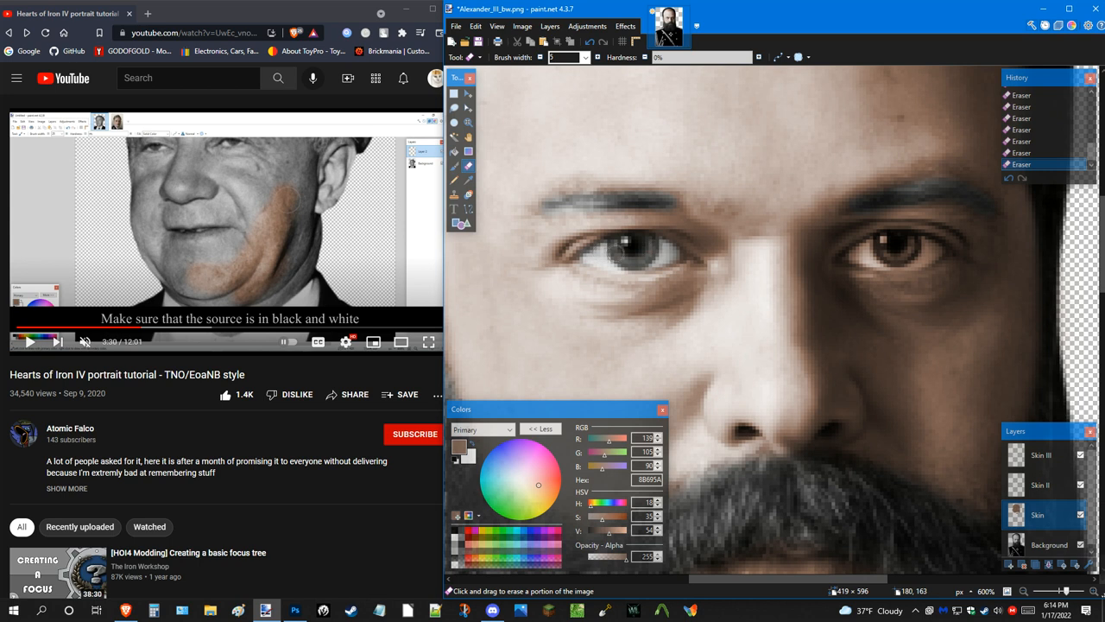
mouse_move(856, 260)
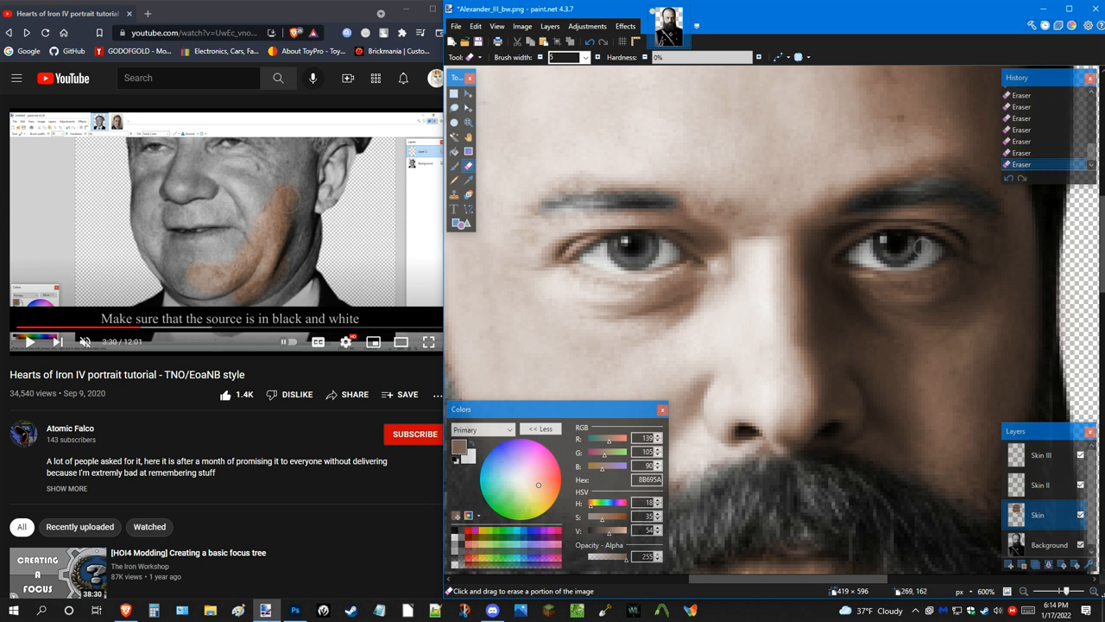
click(470, 123)
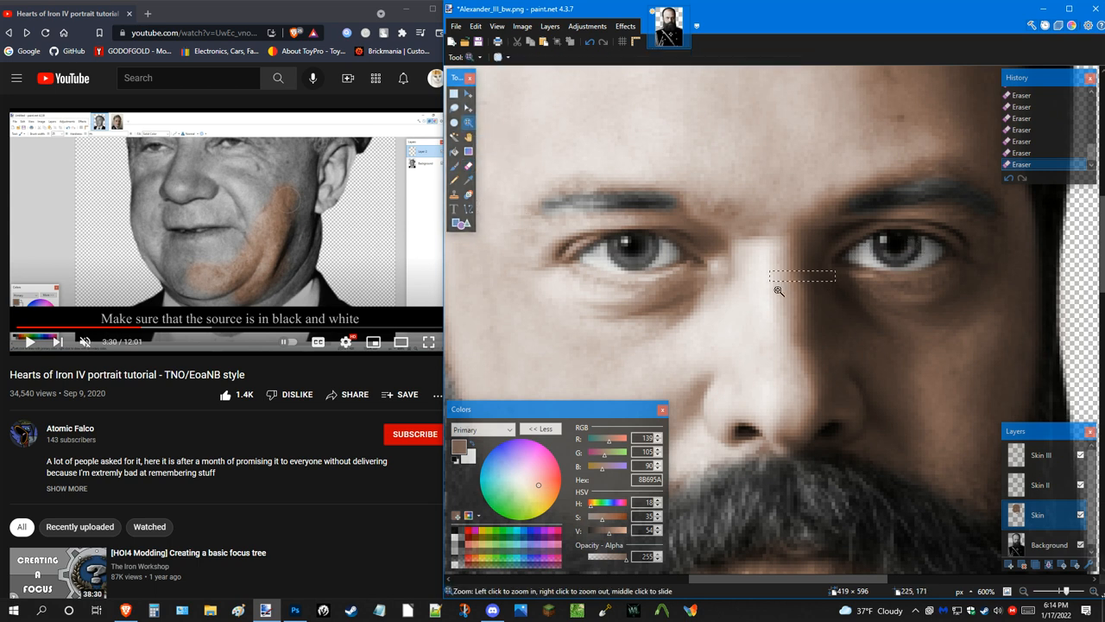
Zoom out to show the whole skin-toned portrait.
click(781, 293)
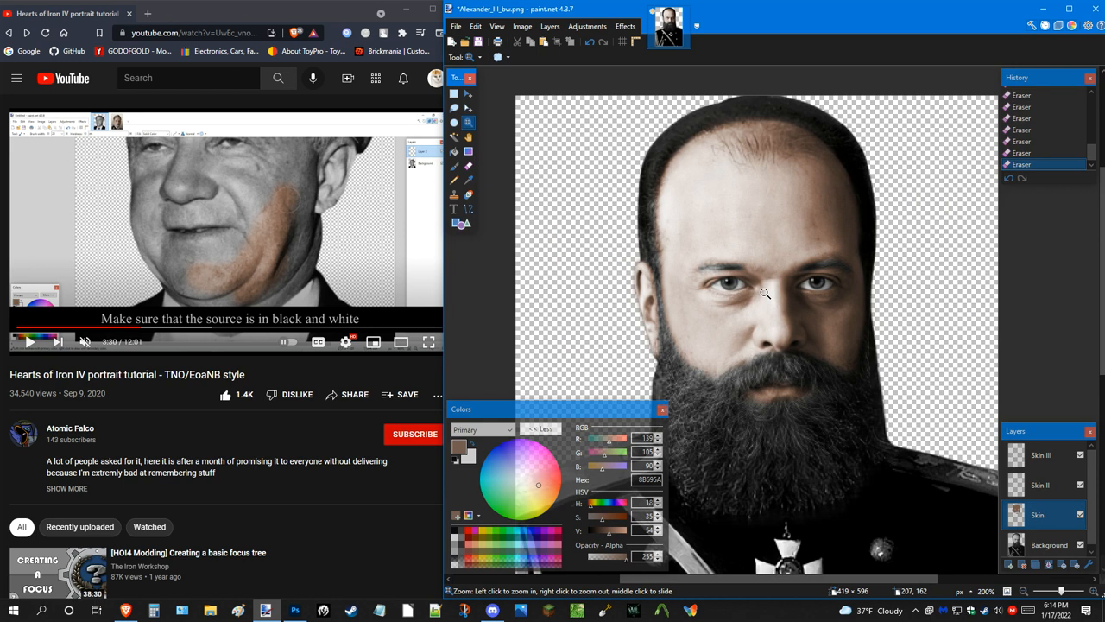
mouse_move(684, 233)
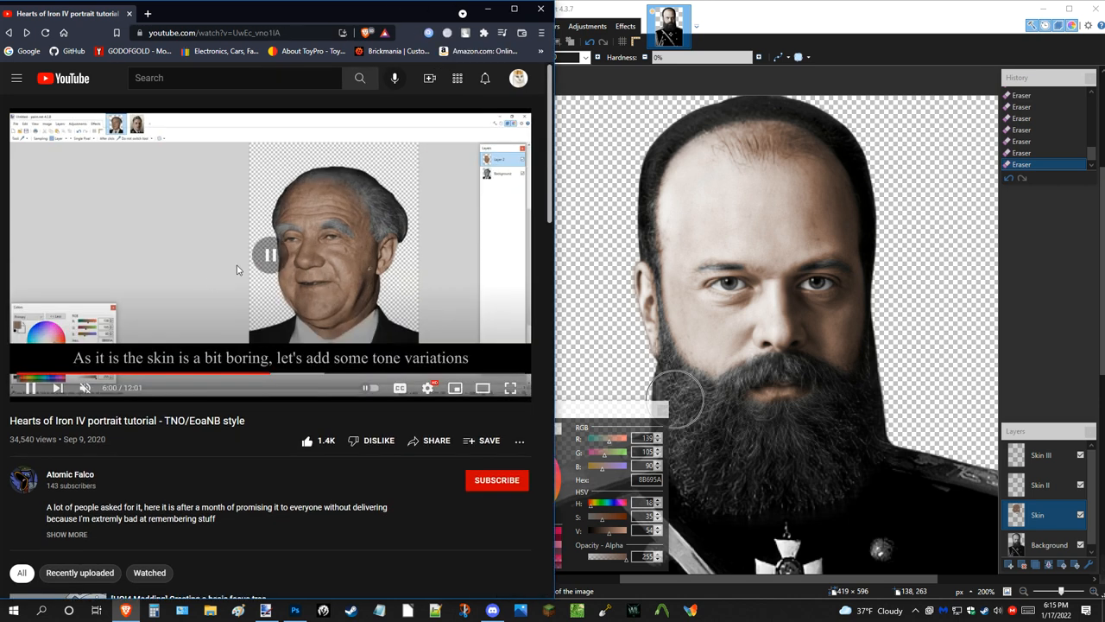
Brush a lower-opacity darker tone around the mouth on Skin II and erase overflow on the beard.
click(270, 254)
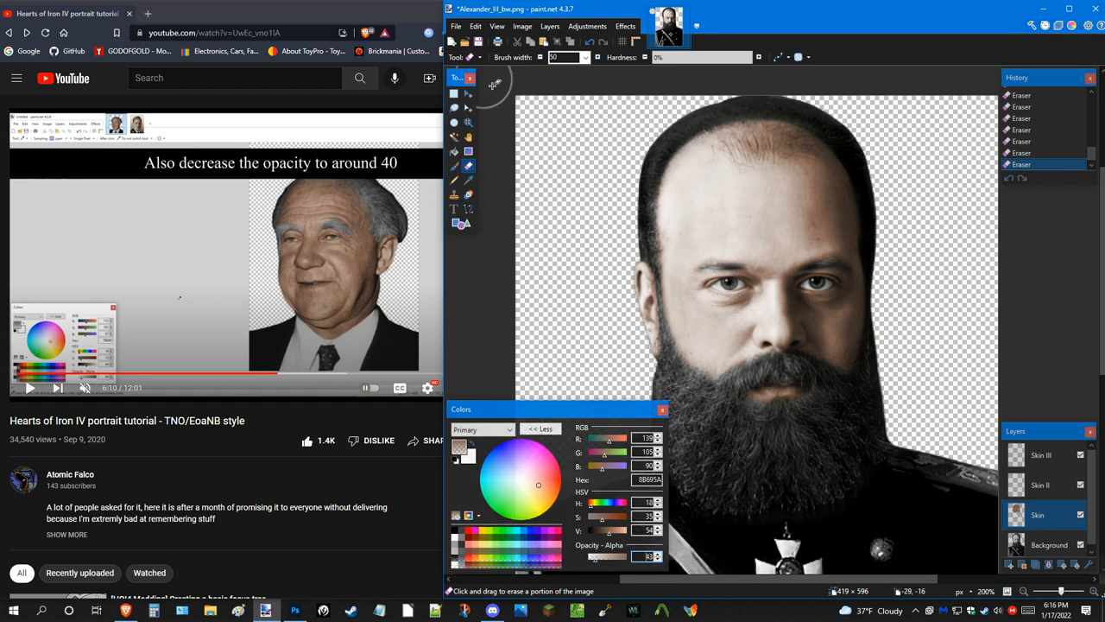
click(452, 166)
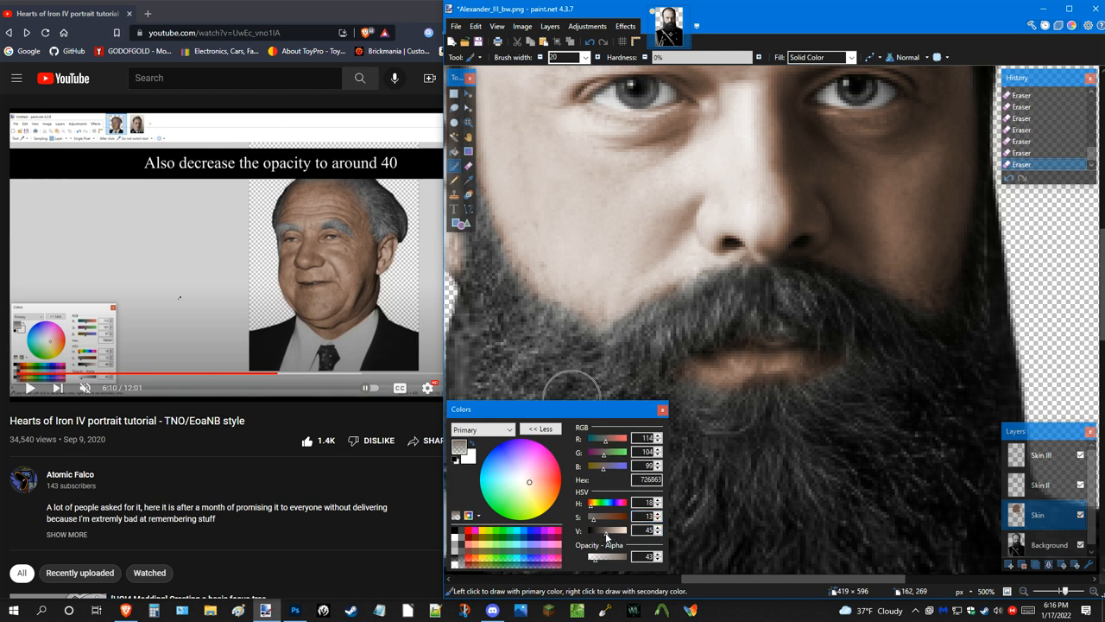
click(657, 532)
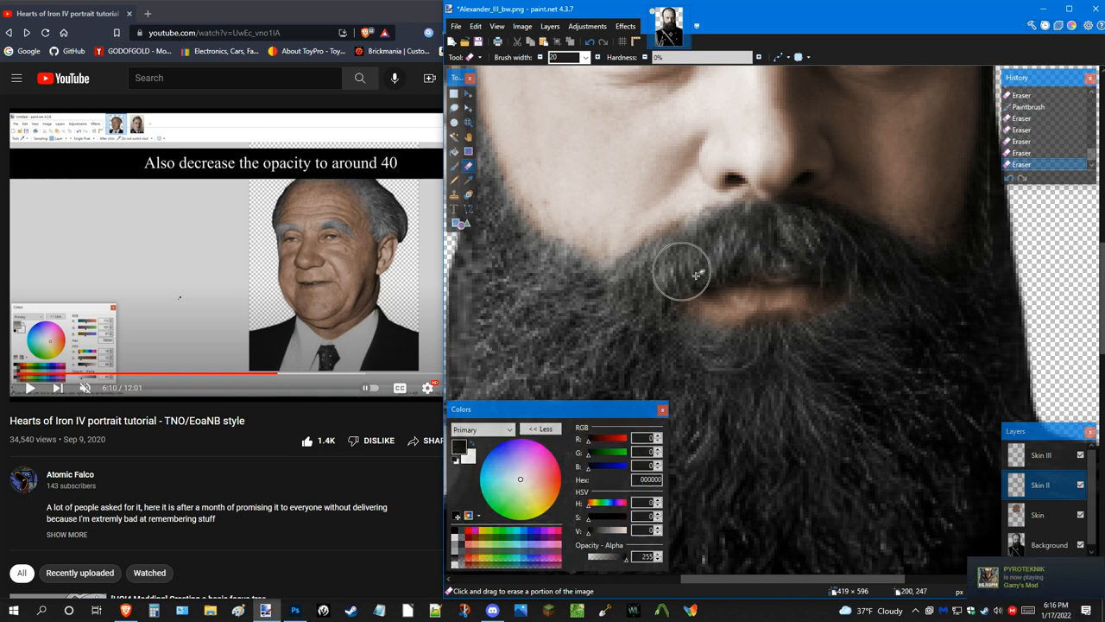
drag(682, 273, 745, 356)
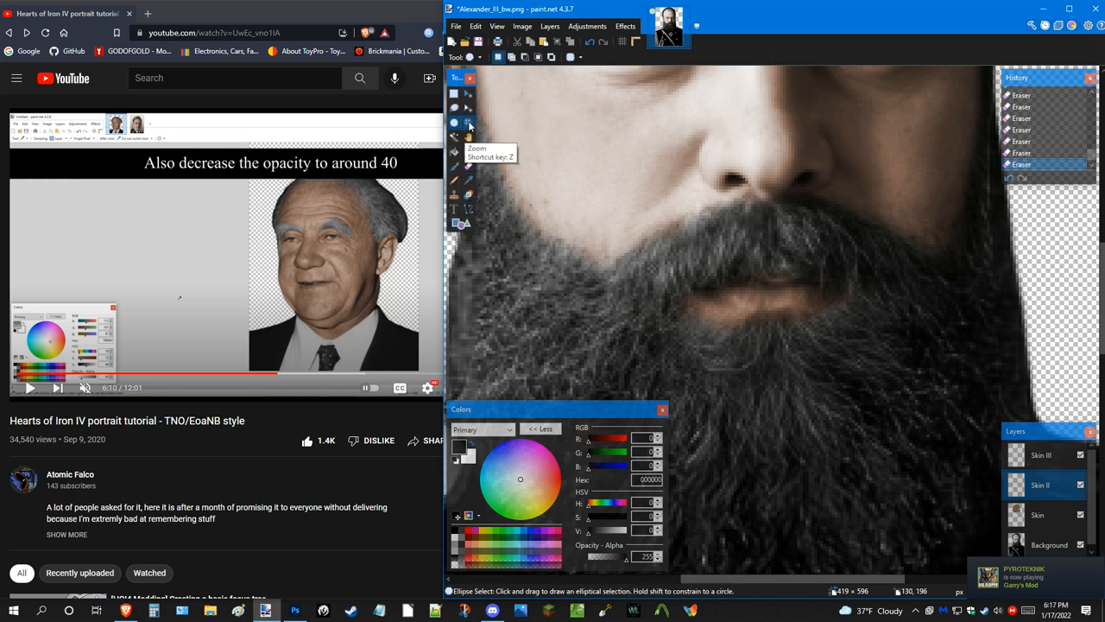
Zoom in on the mouth and select the Skin III layer for lip colouring.
click(470, 122)
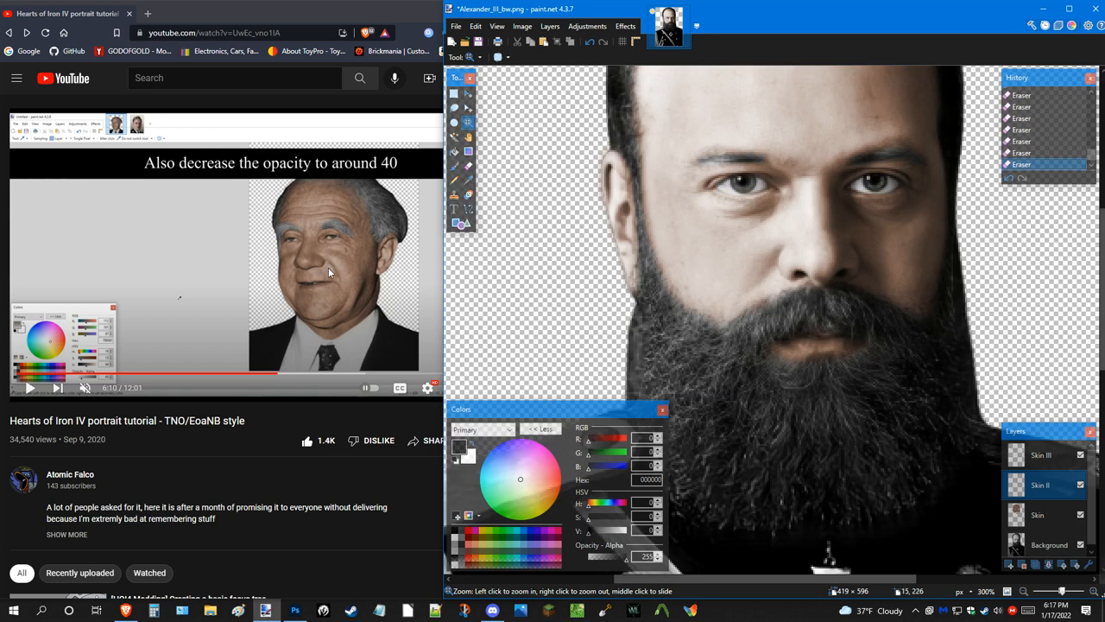
mouse_move(850, 370)
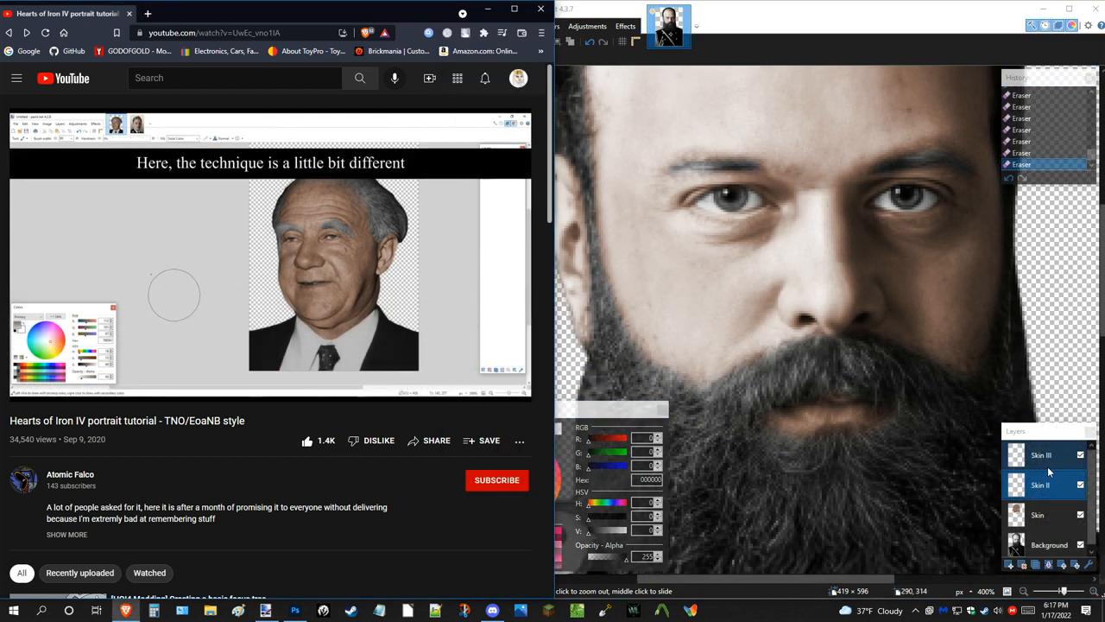
click(1040, 483)
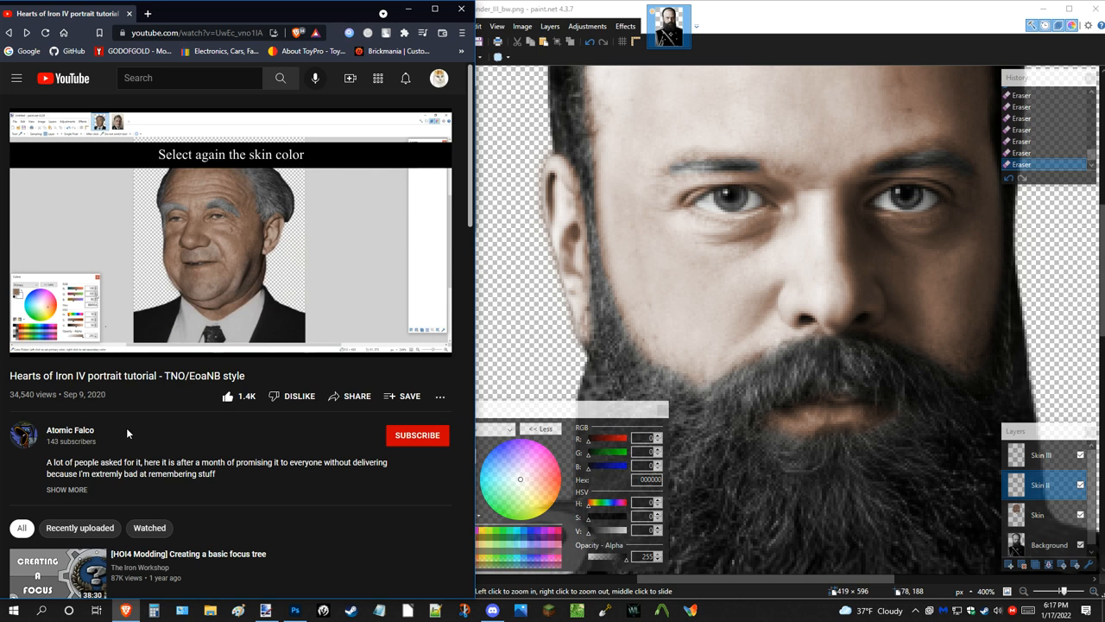
click(229, 259)
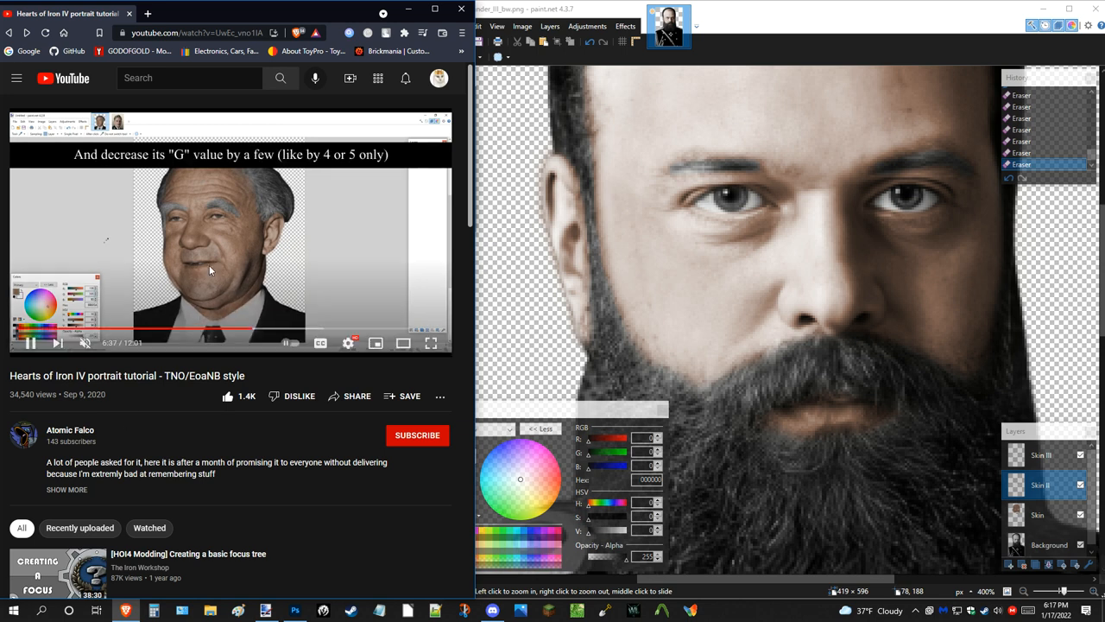
mouse_move(268, 332)
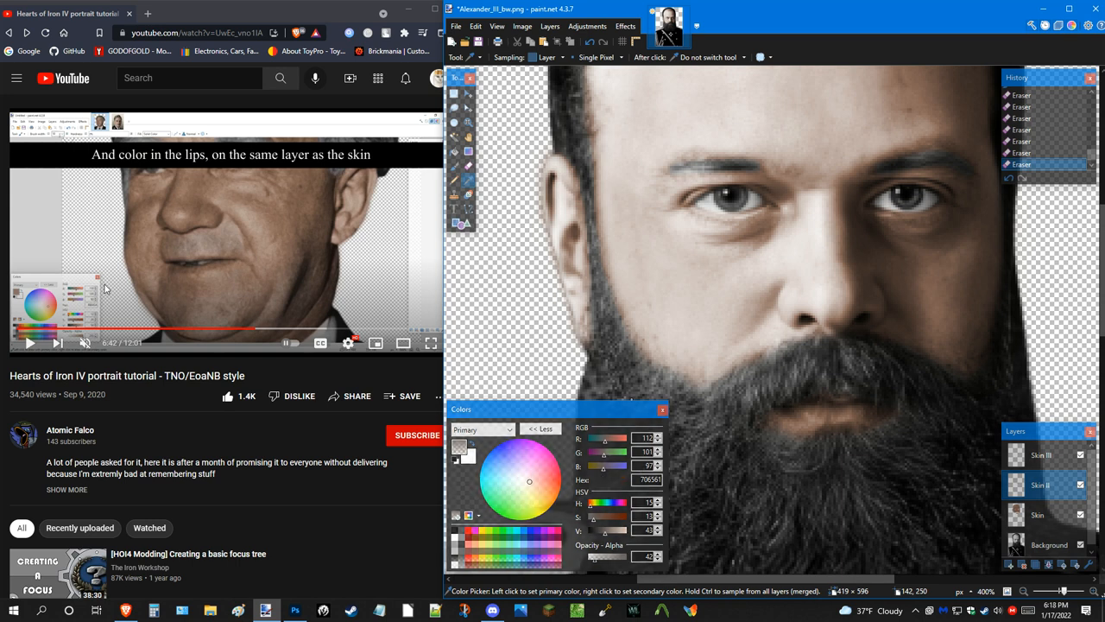
click(1040, 515)
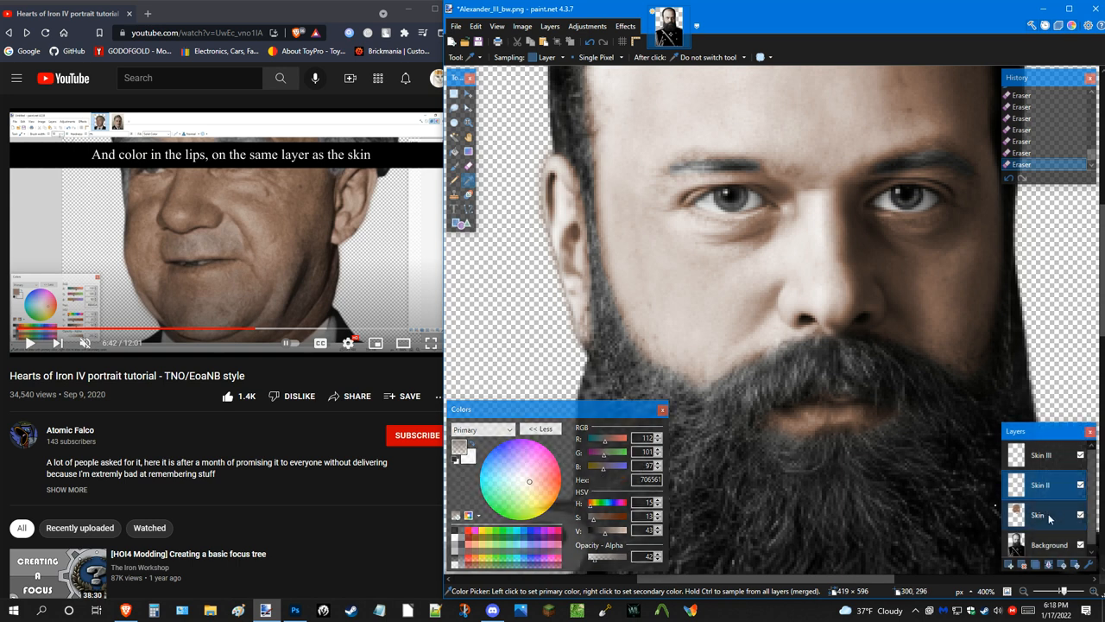
Skip the tutorial video ahead to the lips colouring tip.
click(1038, 515)
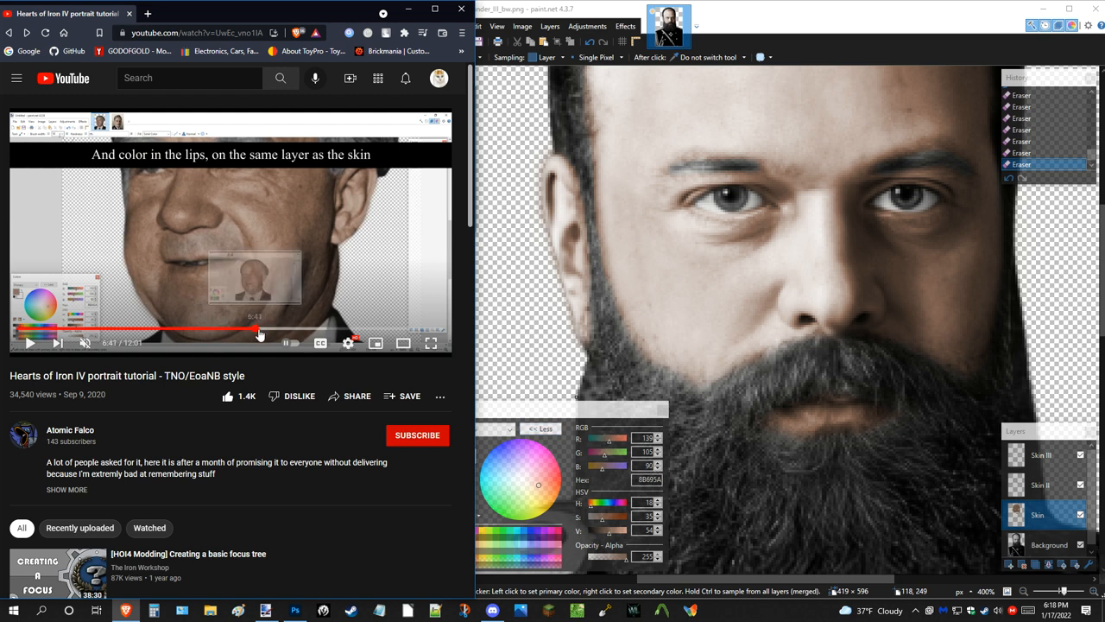
click(28, 342)
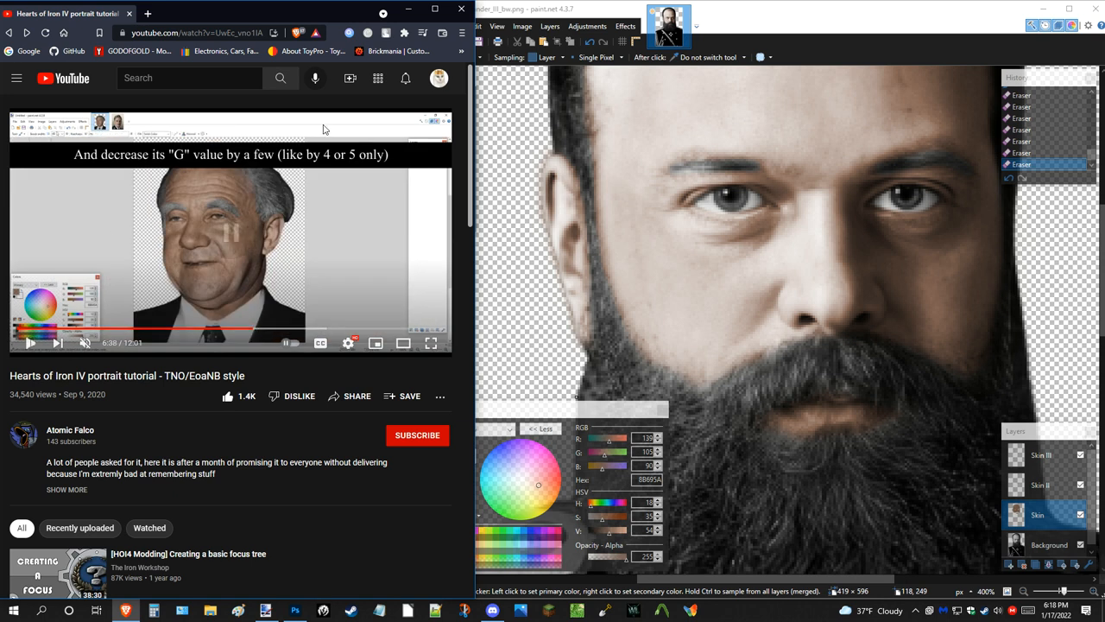
click(27, 342)
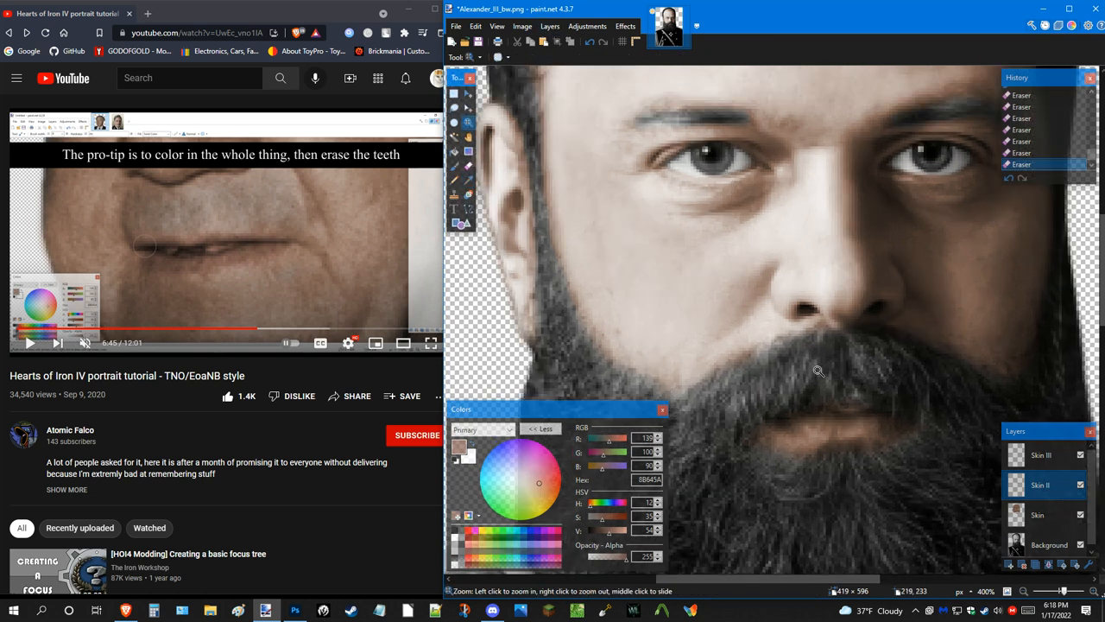
Add a new top layer named Skin IV with its blend mode changed for the lips.
click(470, 166)
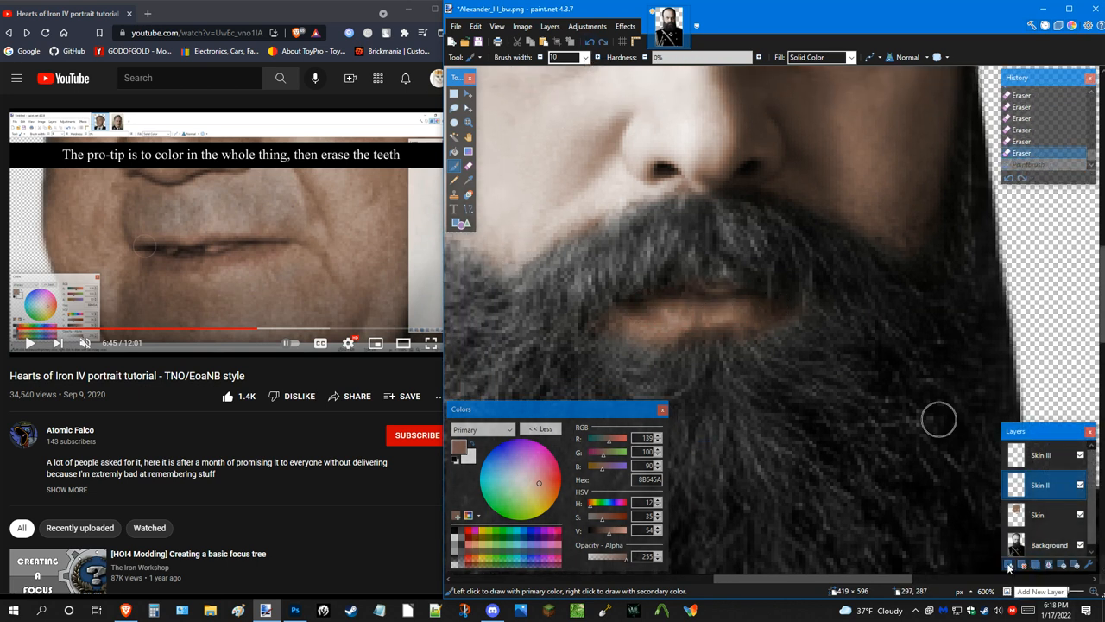
click(1011, 565)
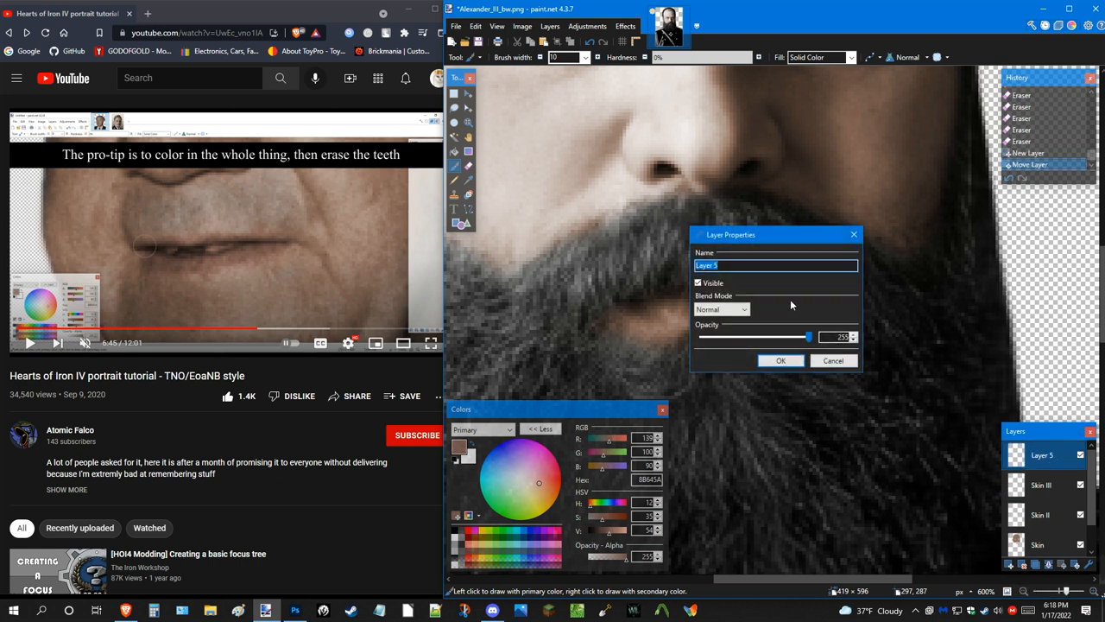
text(Skin I)
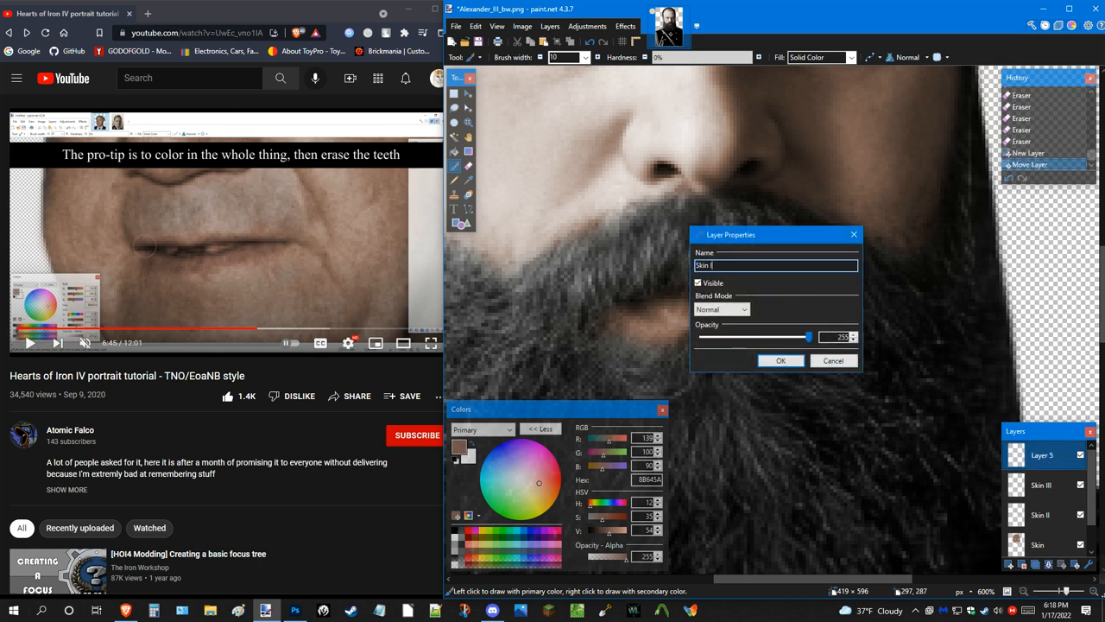
click(745, 310)
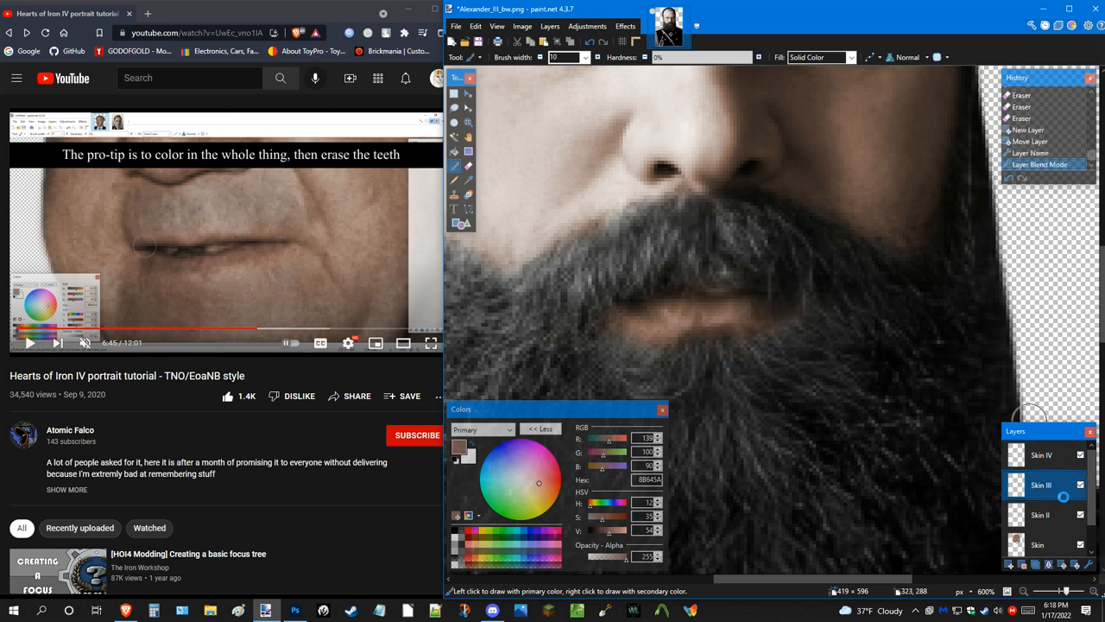
click(1040, 455)
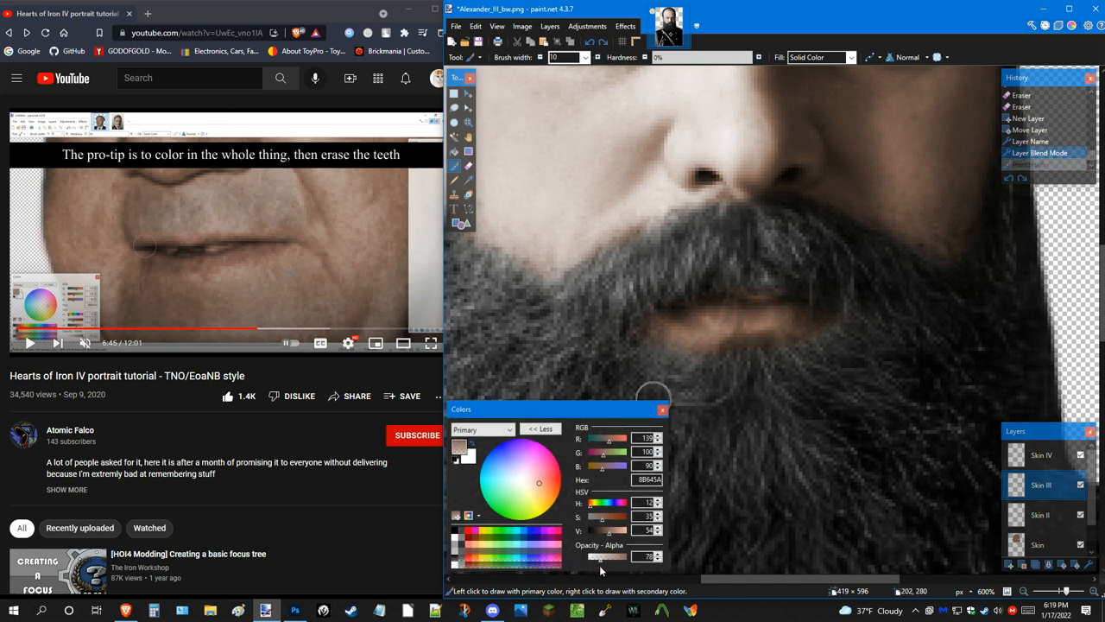
Lower the paint colour's alpha and brush a translucent reddish tint over the lips.
drag(603, 556, 607, 556)
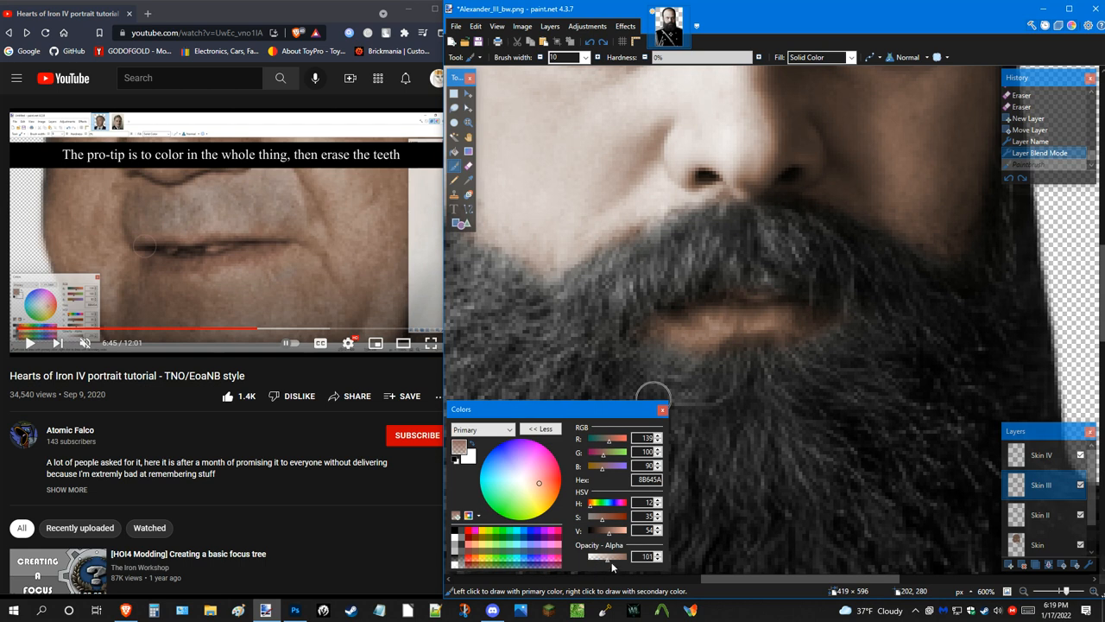
click(658, 552)
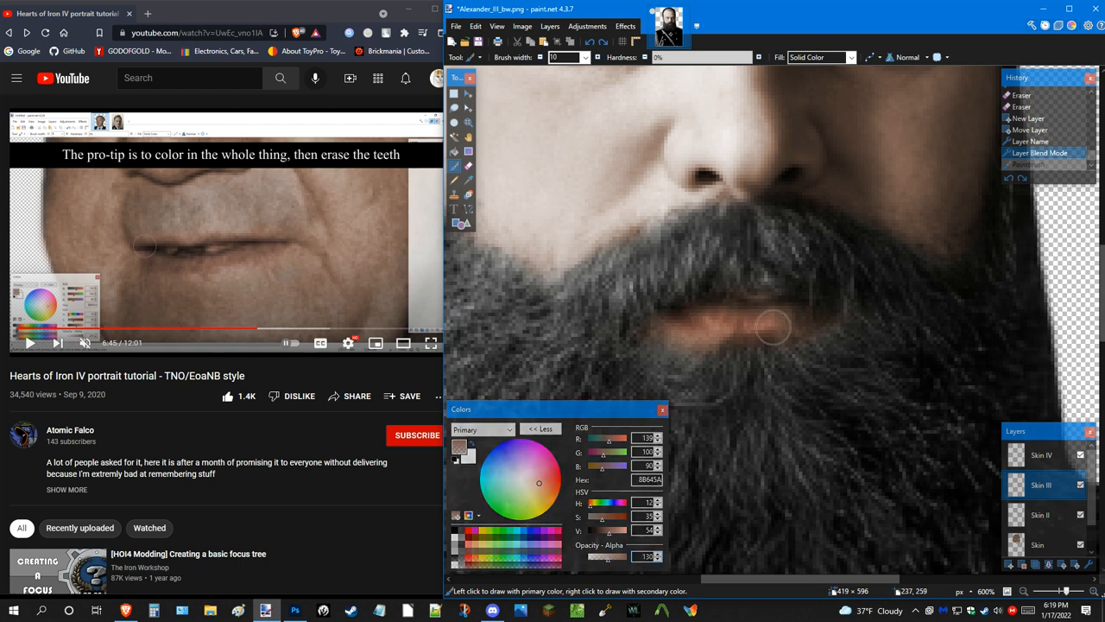
mouse_move(470, 152)
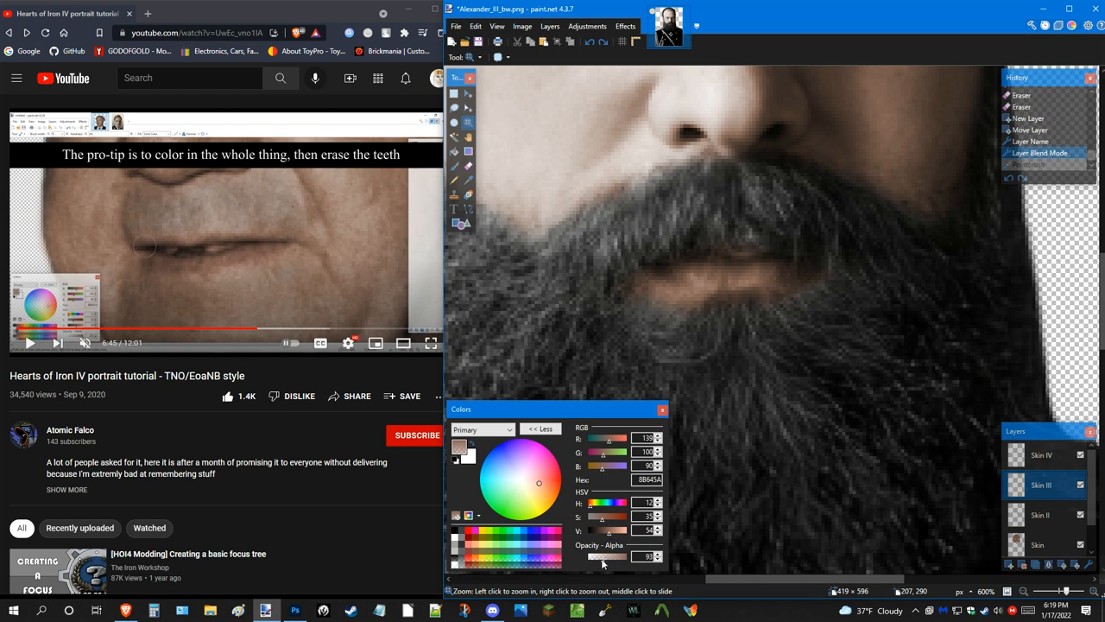
drag(619, 557, 602, 556)
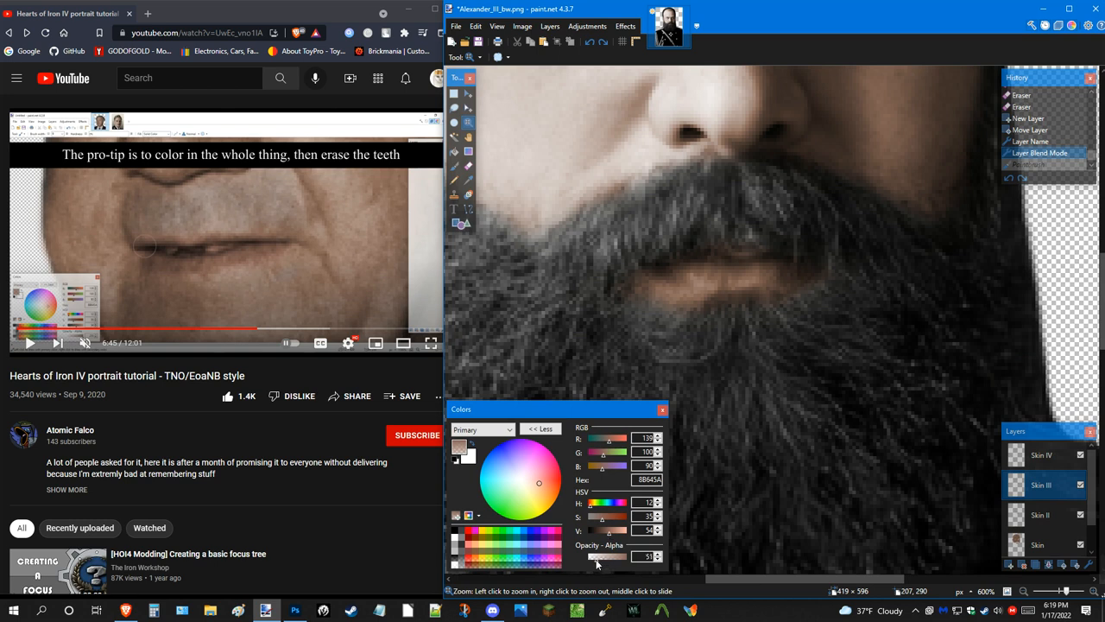
drag(602, 567, 603, 556)
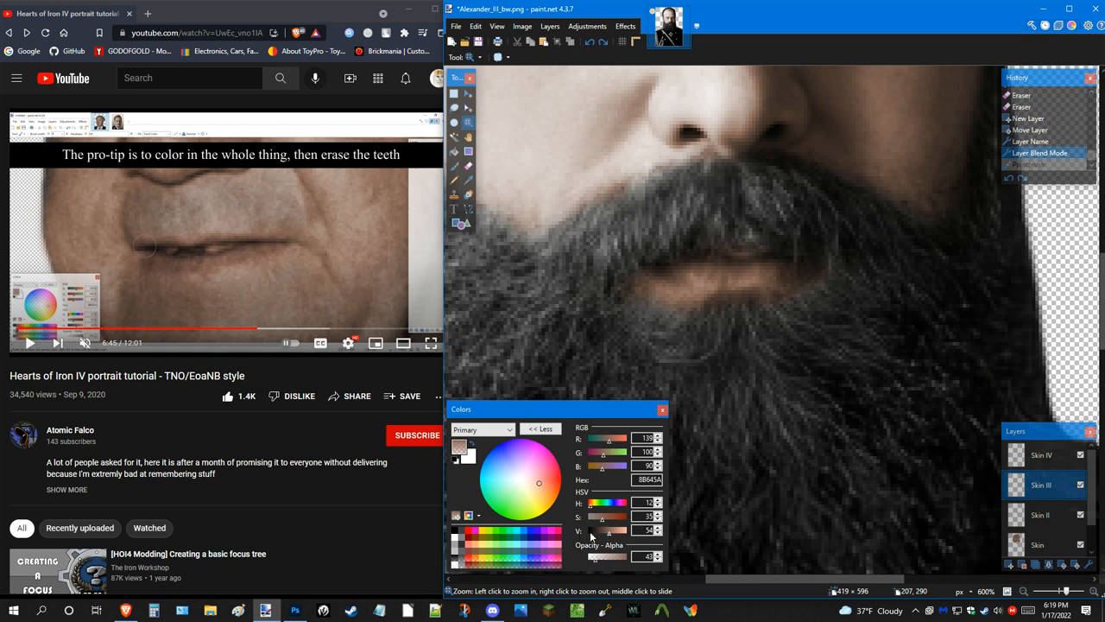
drag(603, 556, 595, 559)
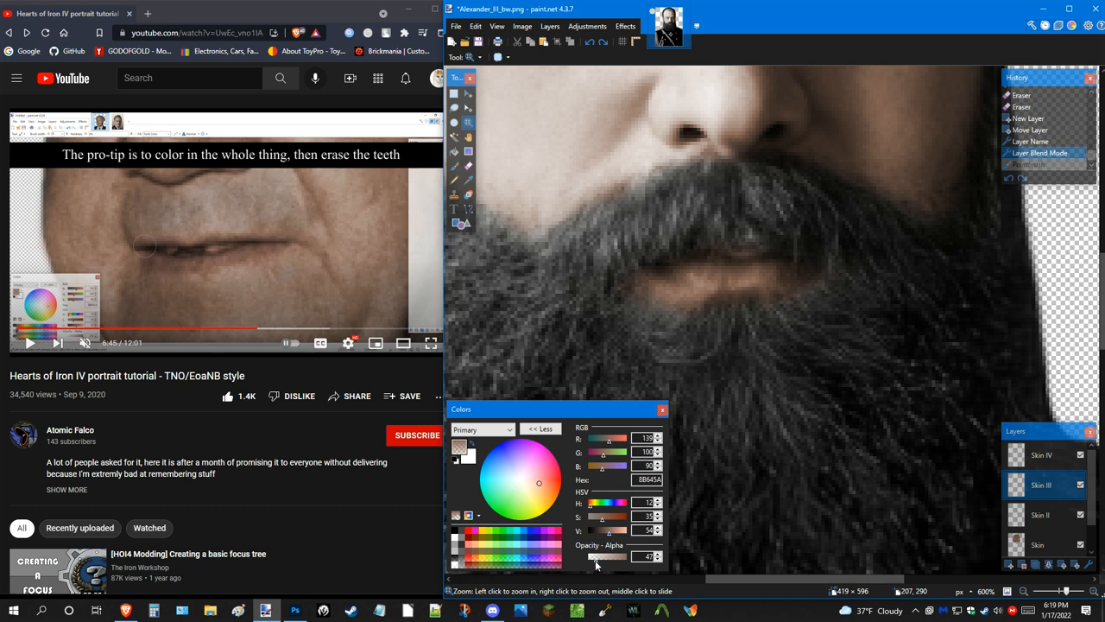
click(660, 560)
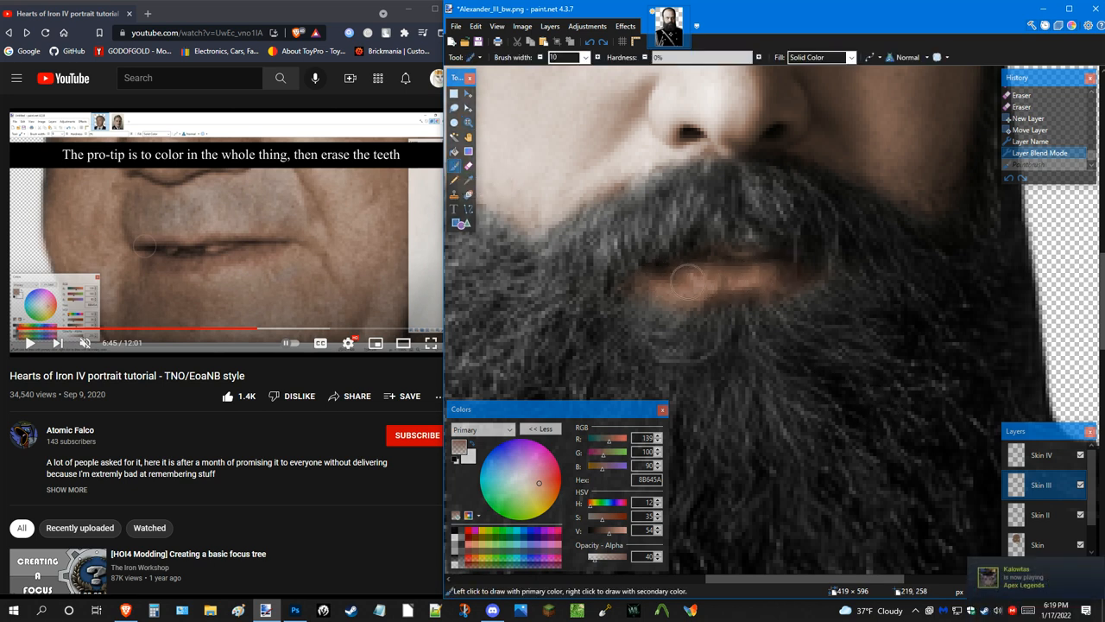
mouse_move(746, 280)
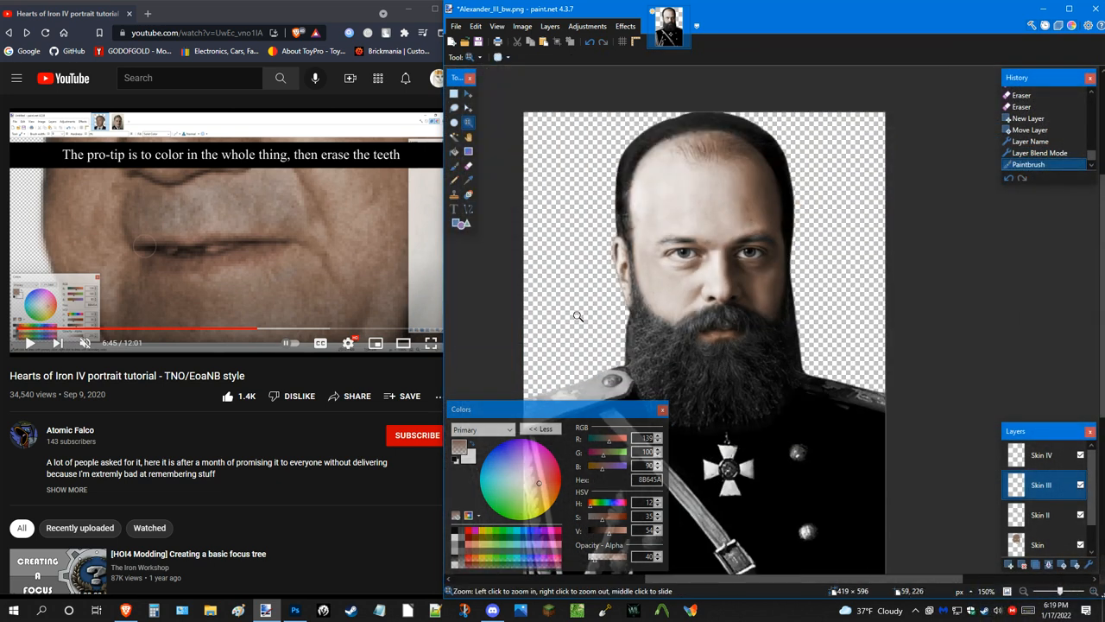
Zoom in on the face, erase excess lip colour on Skin IV and check the tutorial's next instruction.
click(578, 317)
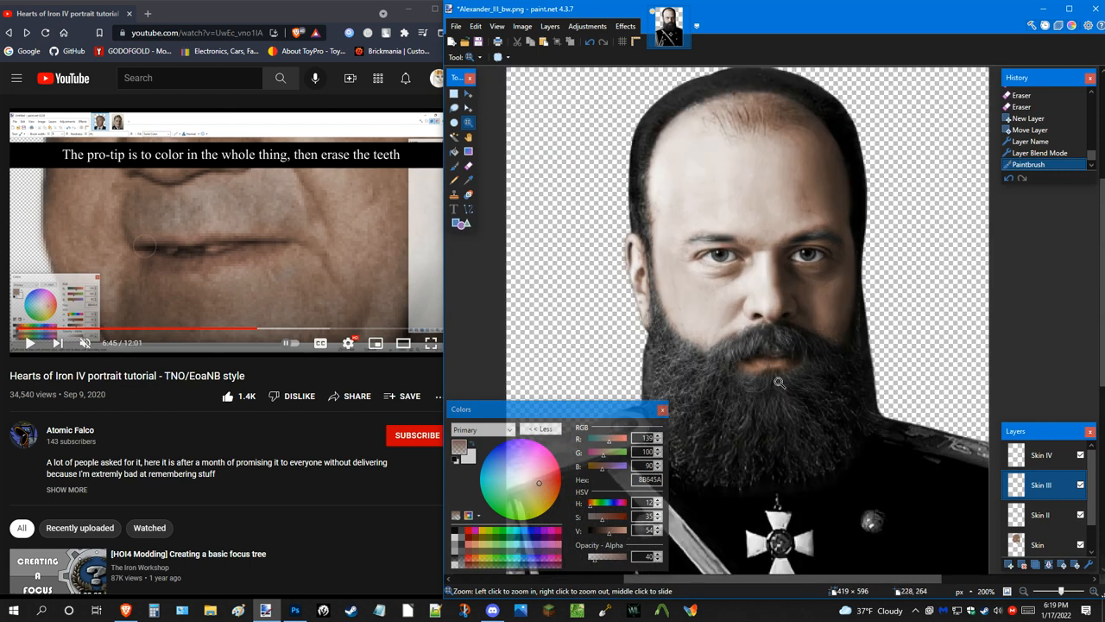
click(780, 384)
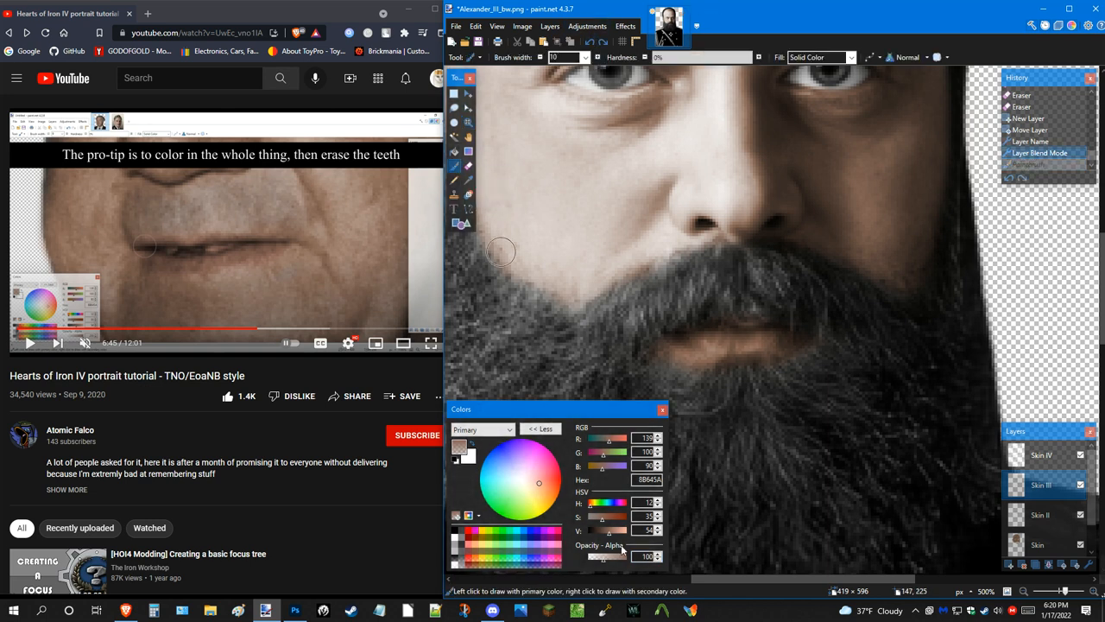
mouse_move(746, 342)
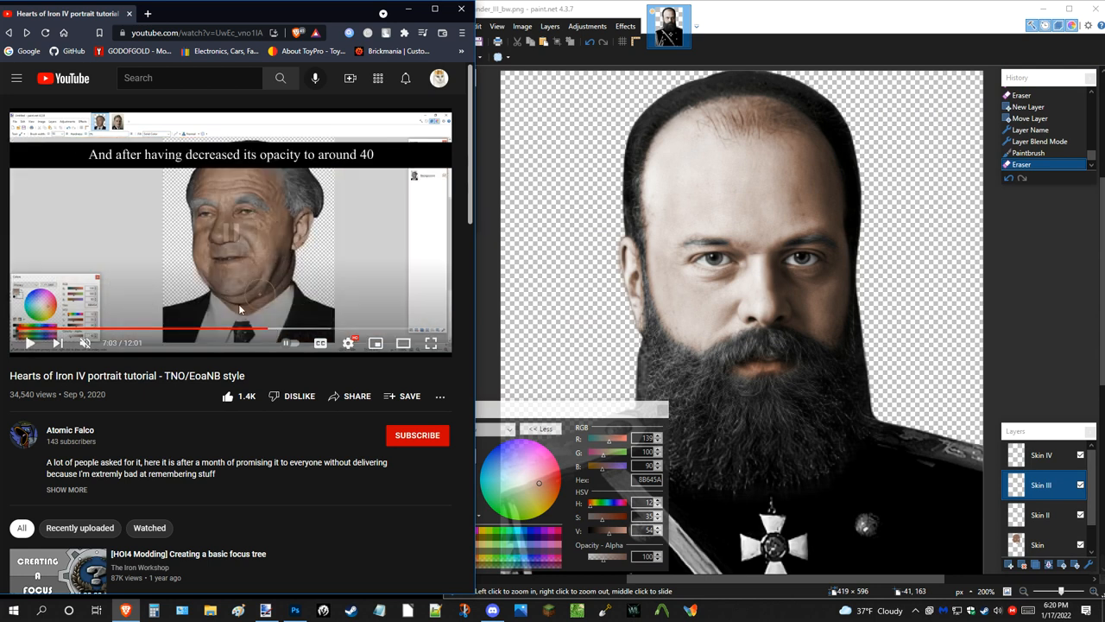
click(28, 342)
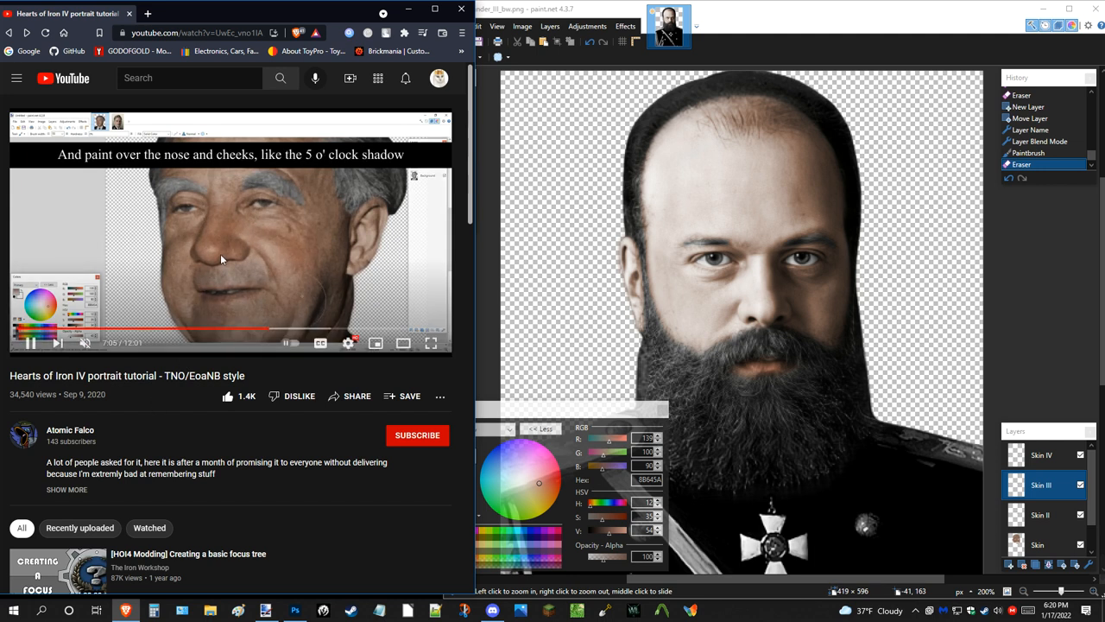
click(742, 26)
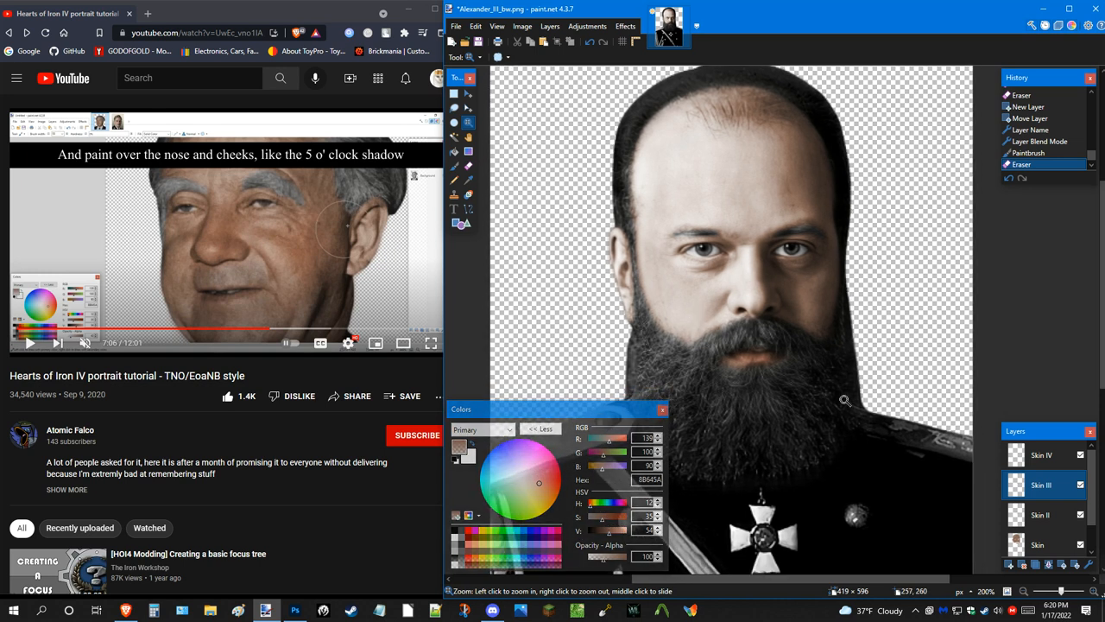
click(1040, 456)
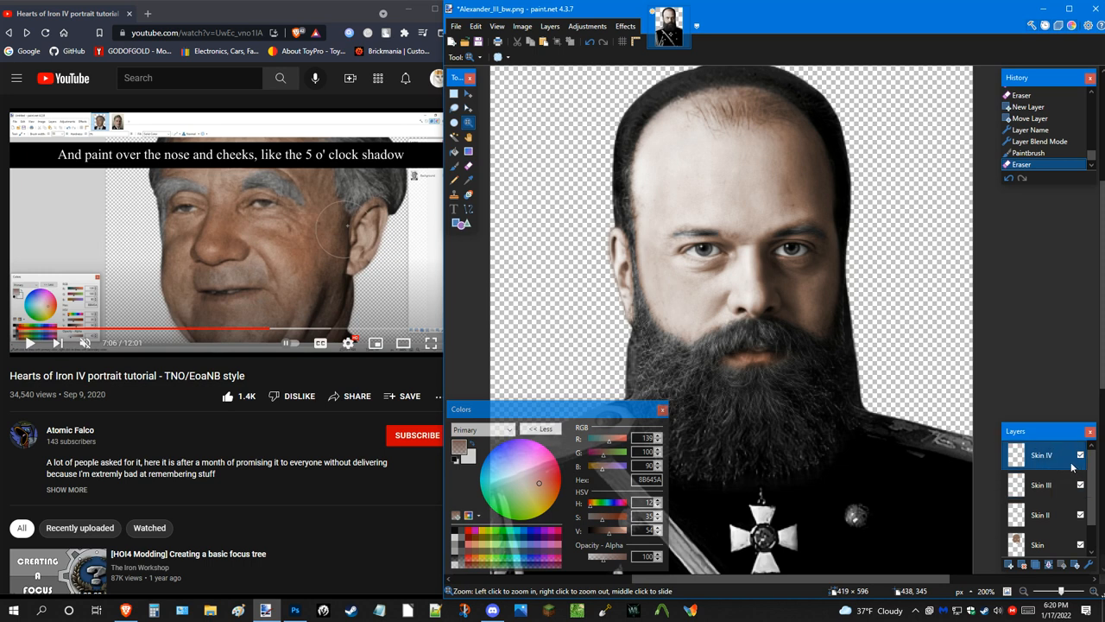
mouse_move(1045, 466)
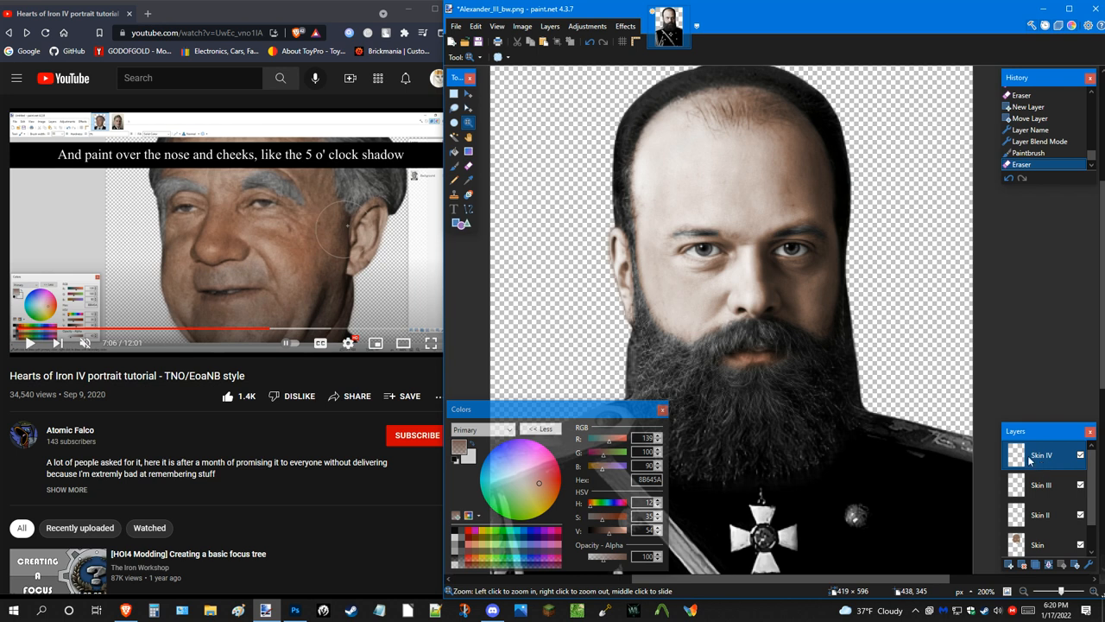
mouse_move(836, 408)
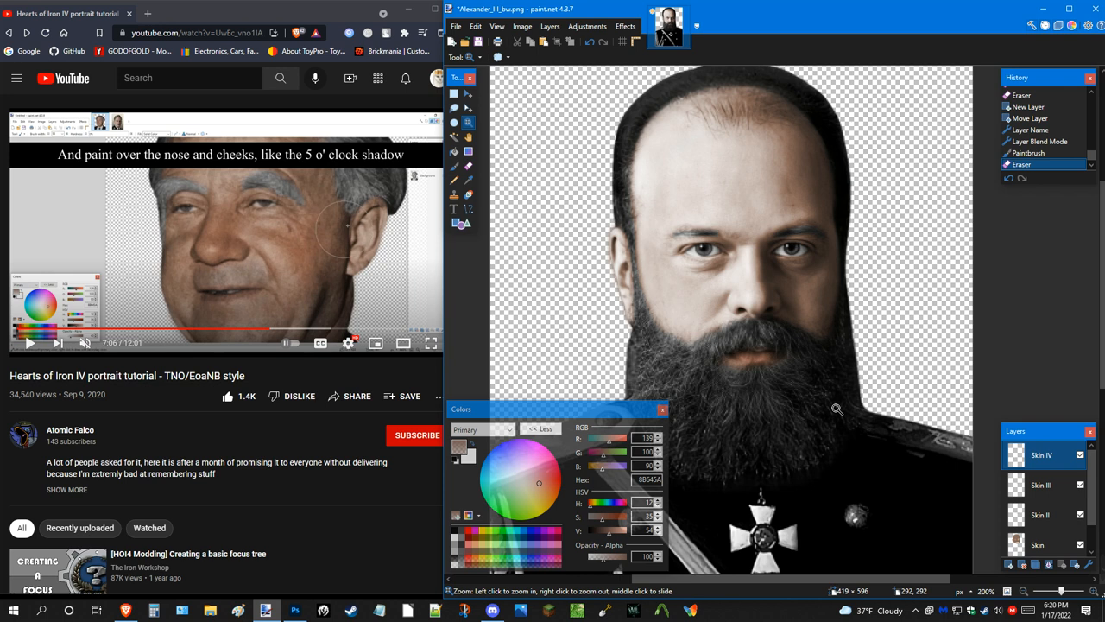
mouse_move(567, 304)
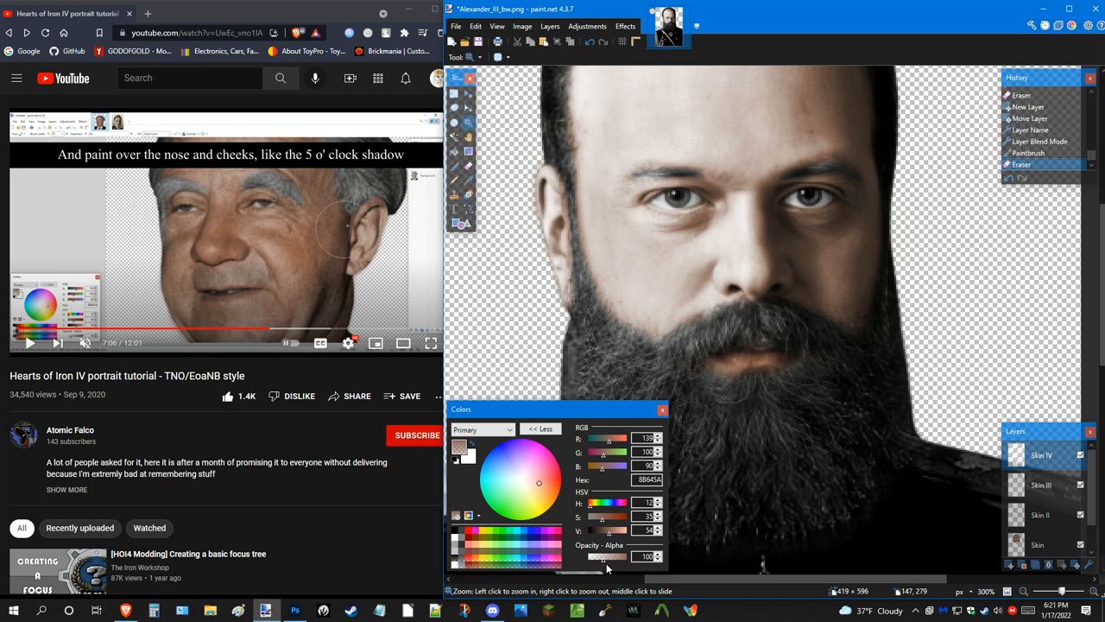
Undo the recent brush and eraser strokes in History and work on the Skin III layer.
drag(646, 556, 601, 556)
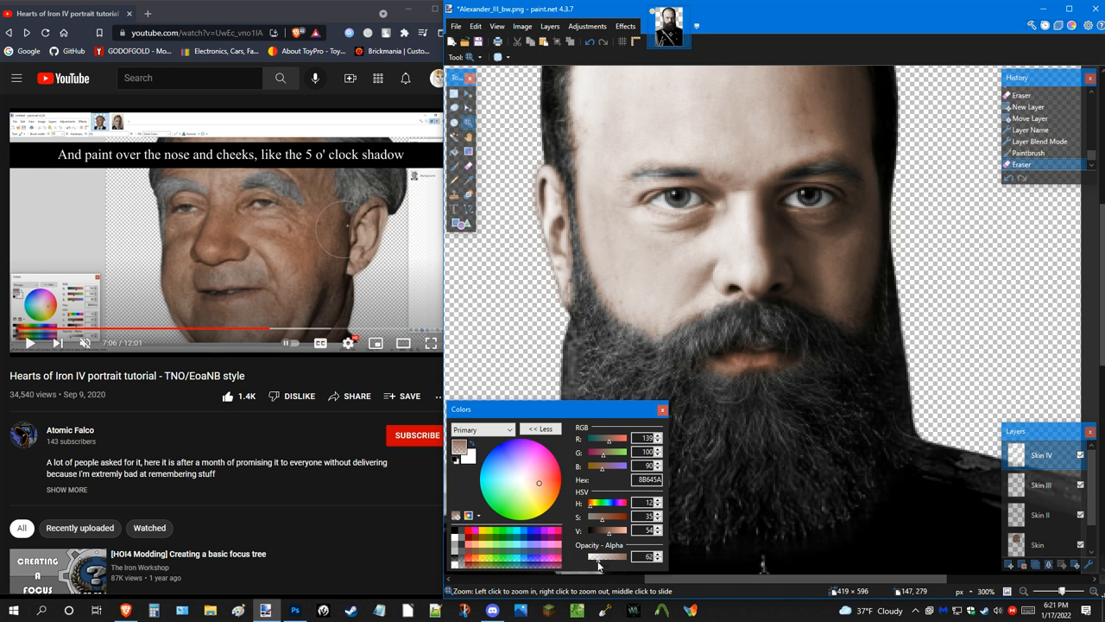
click(658, 560)
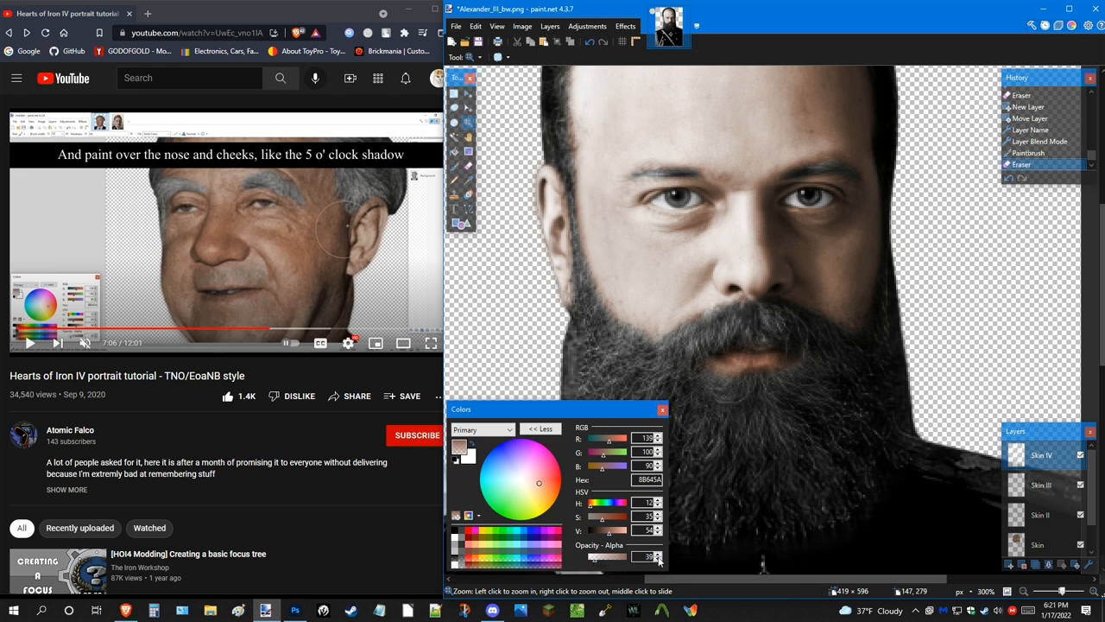
click(658, 553)
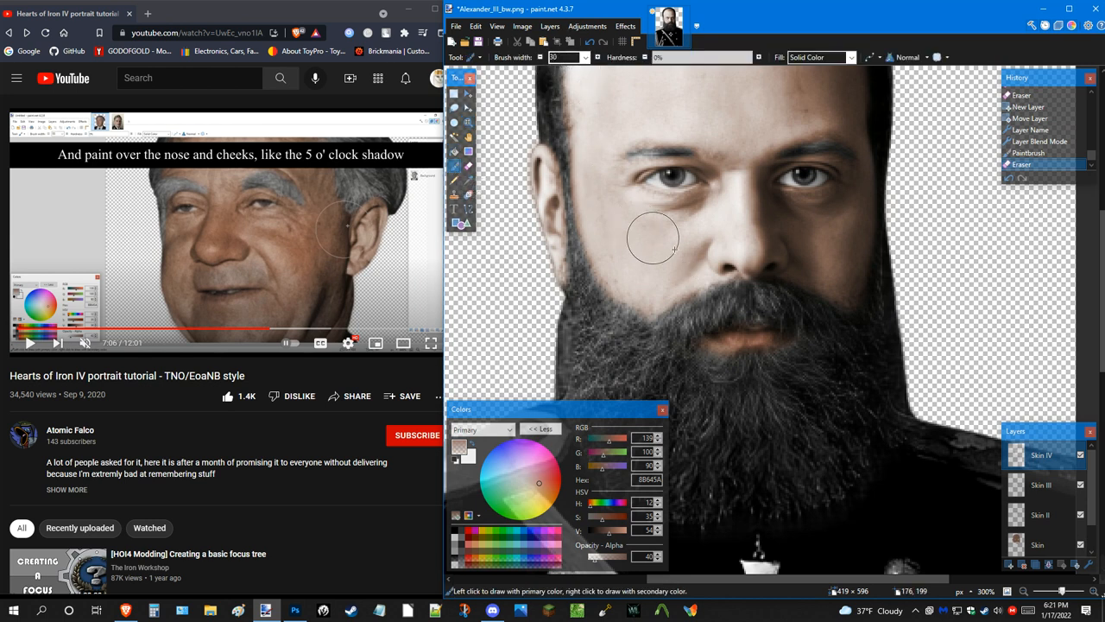
mouse_move(591, 175)
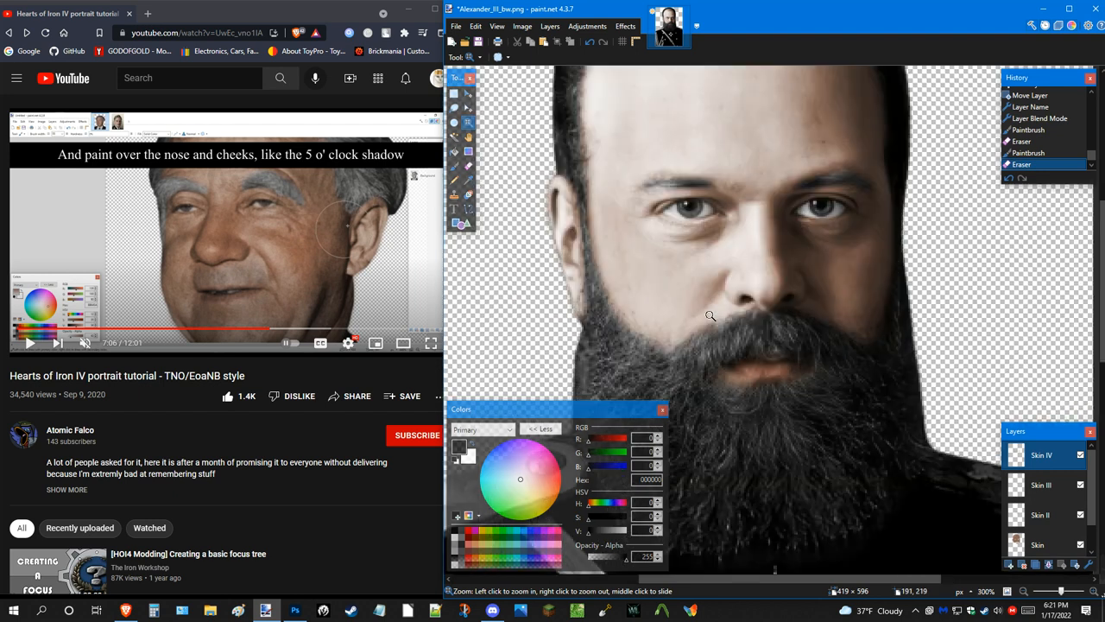
click(591, 41)
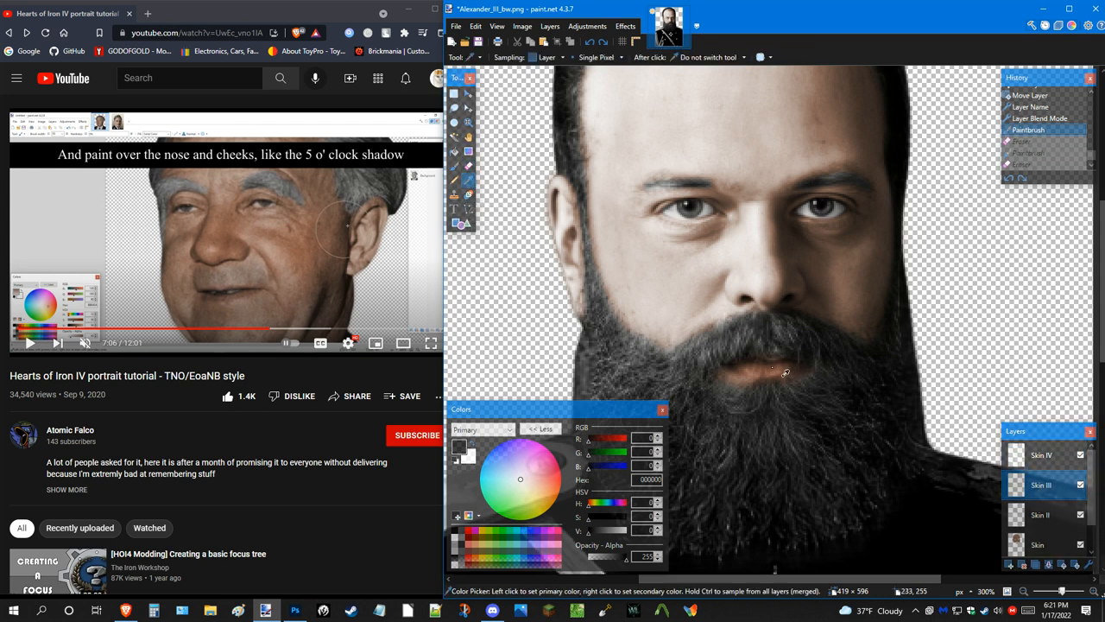
Sample a skin shade, brush it translucently over nose and cheeks, and erase the excess around the eye.
click(773, 371)
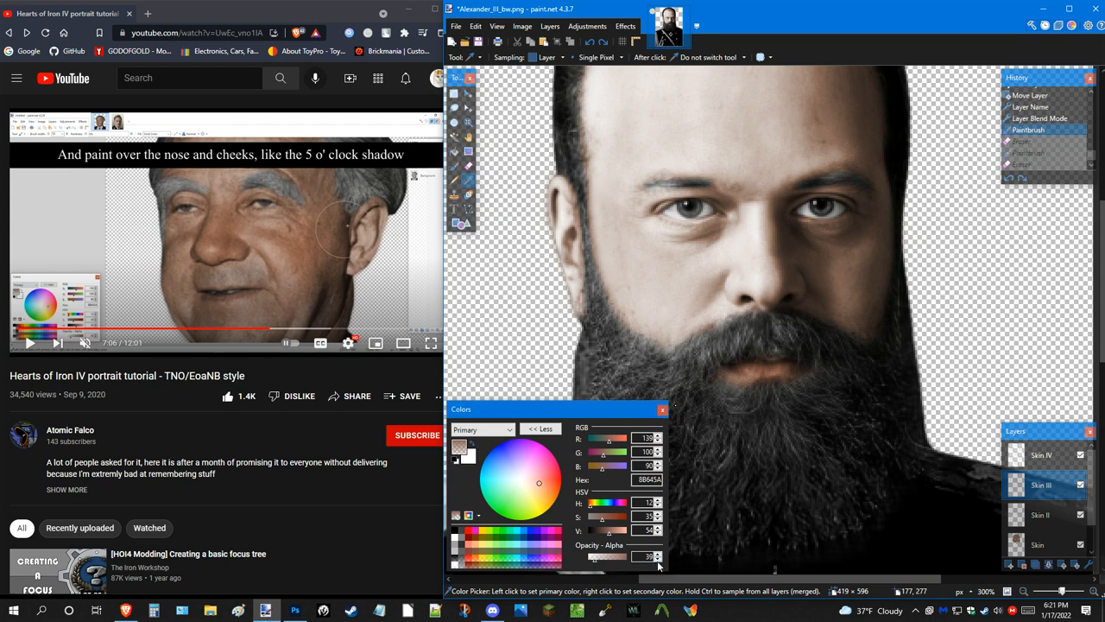
click(658, 560)
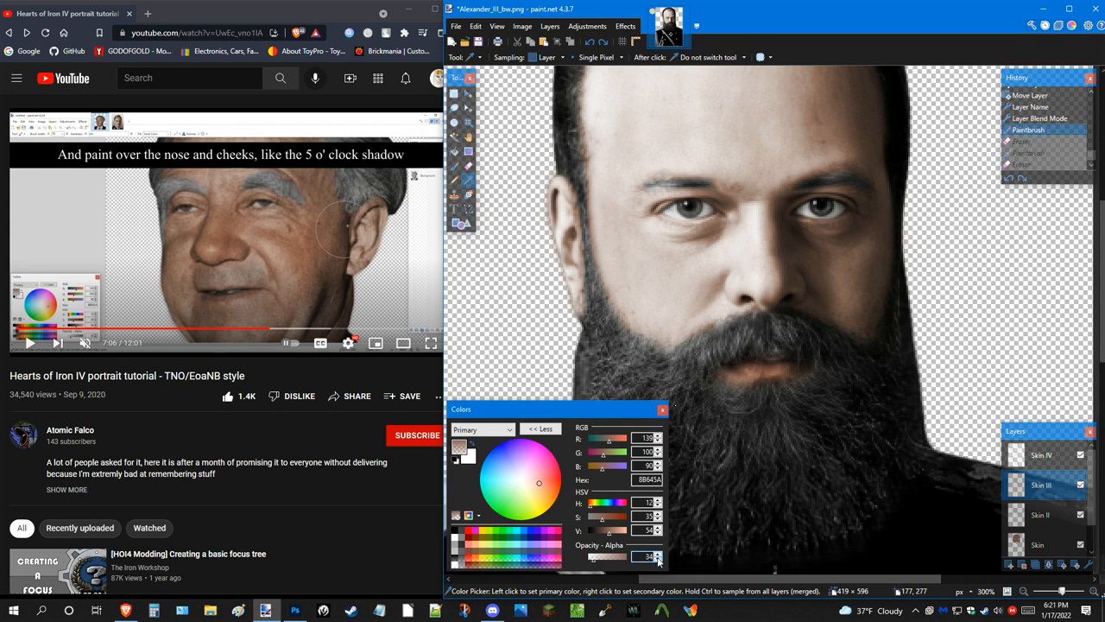
mouse_move(628, 539)
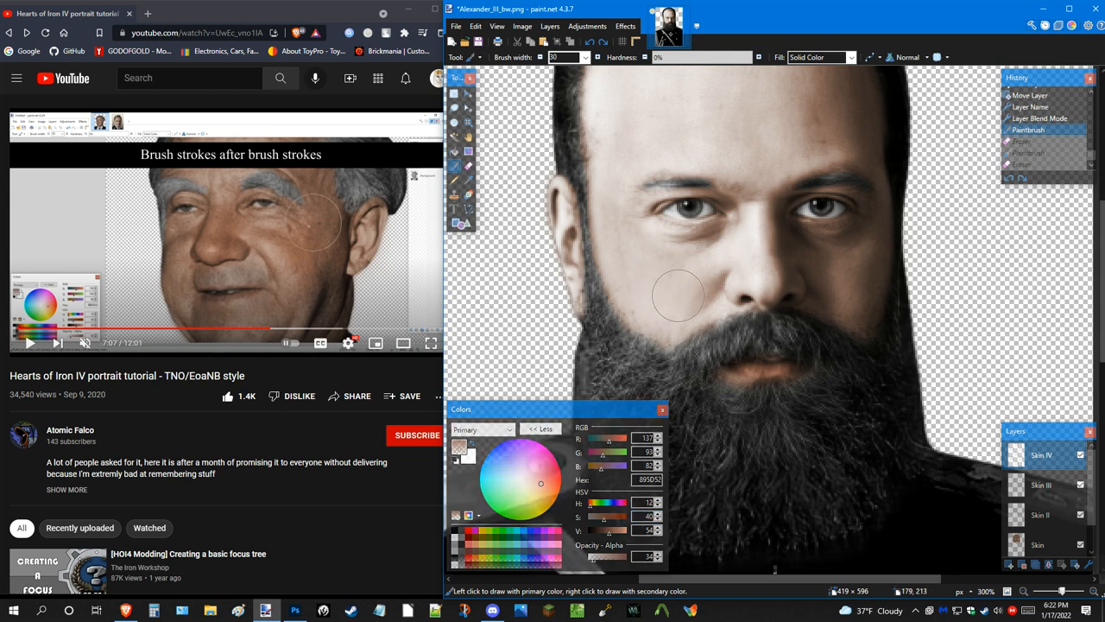
mouse_move(665, 304)
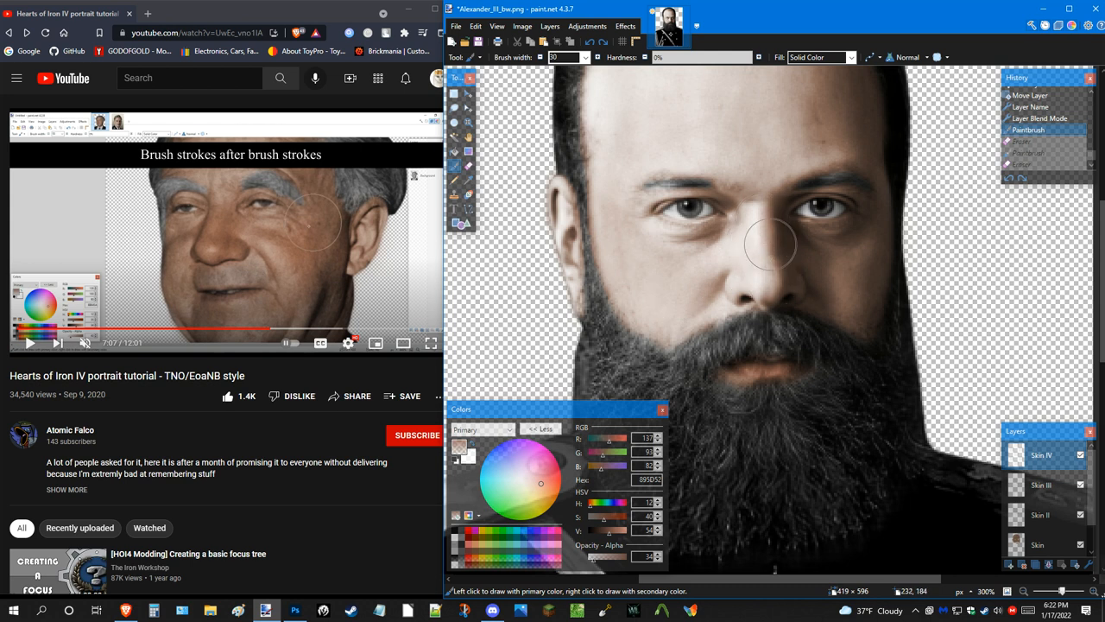
mouse_move(879, 226)
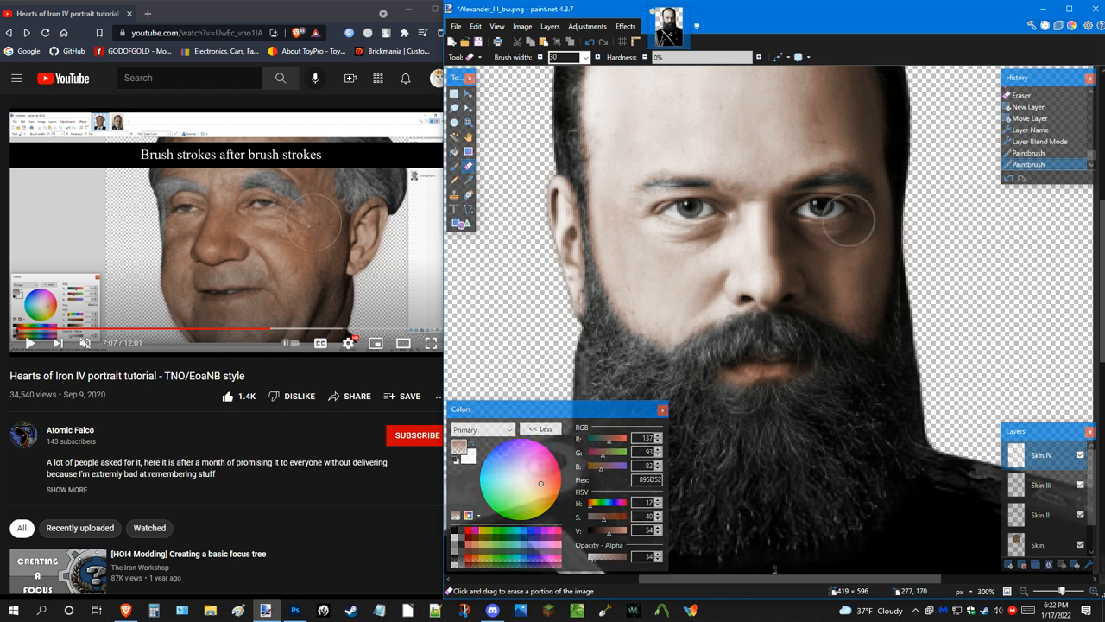
drag(849, 218, 925, 278)
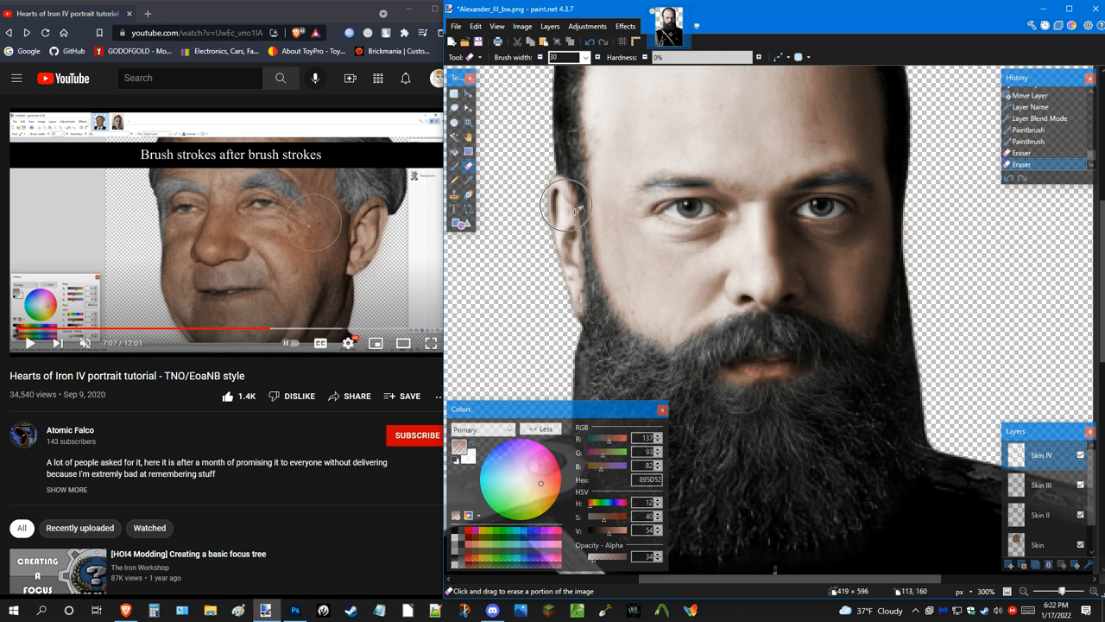
drag(567, 208, 556, 311)
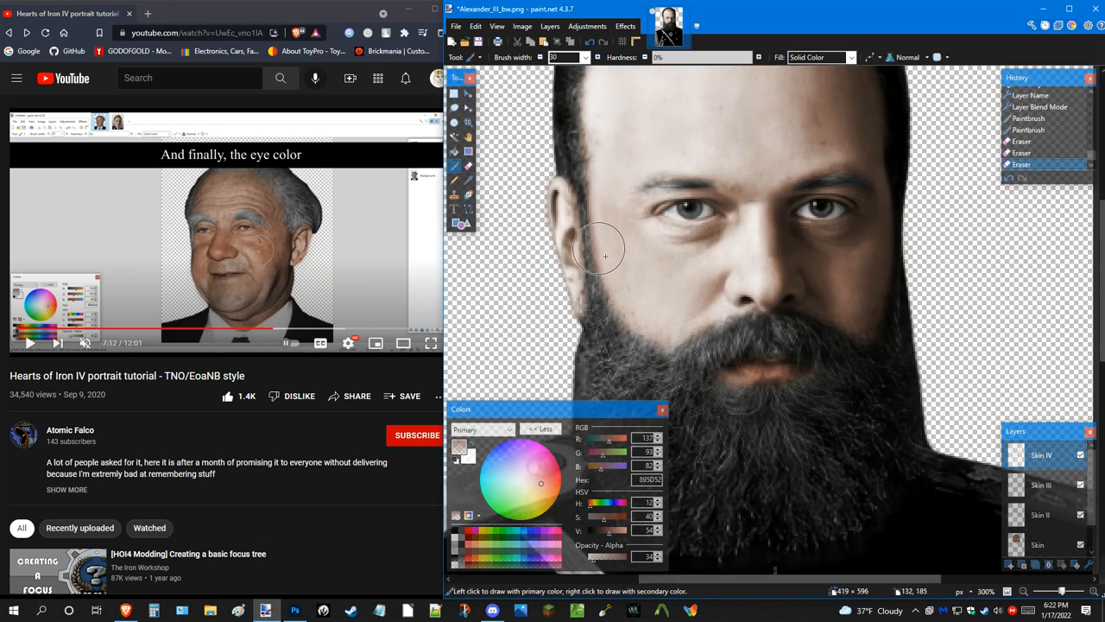
mouse_move(726, 262)
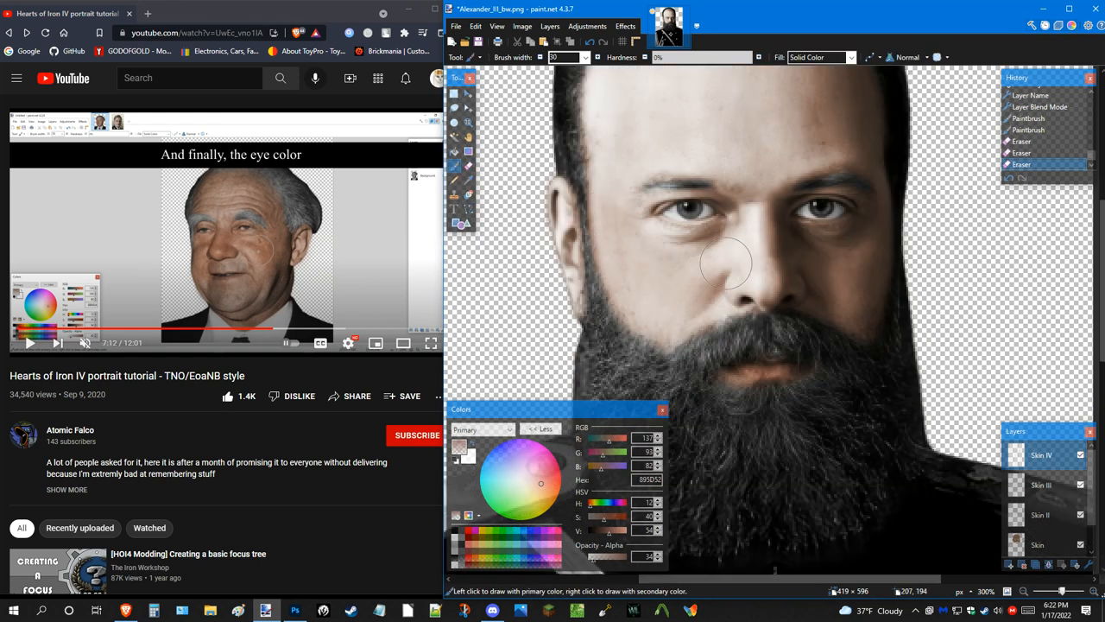
mouse_move(863, 290)
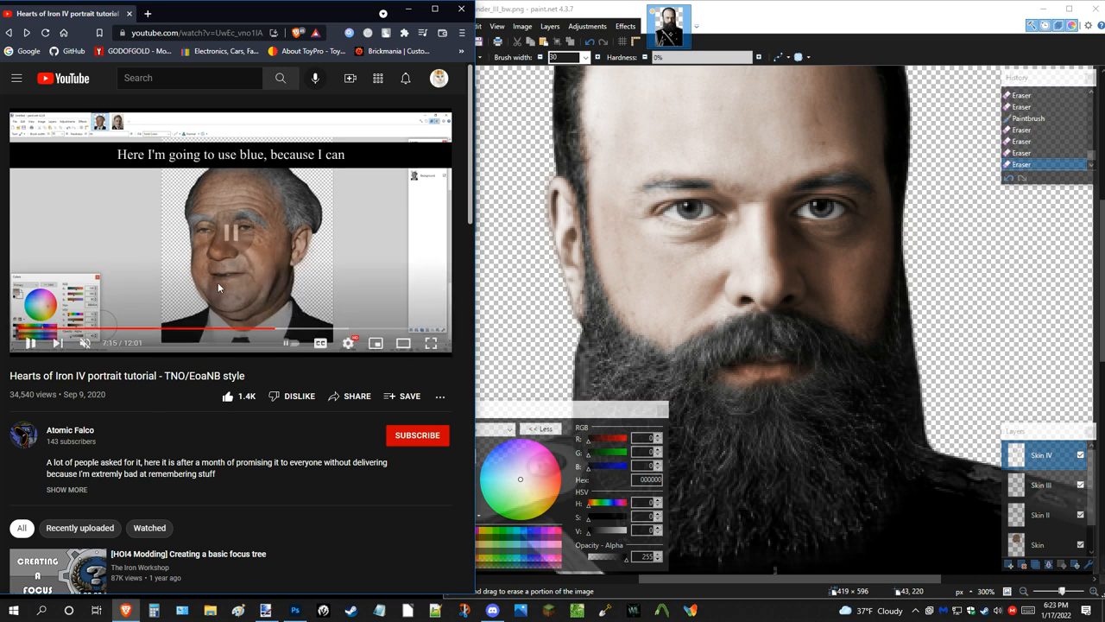
Magnify the left eye to about 1400% for detailed colouring on the Skin IV layer.
click(231, 235)
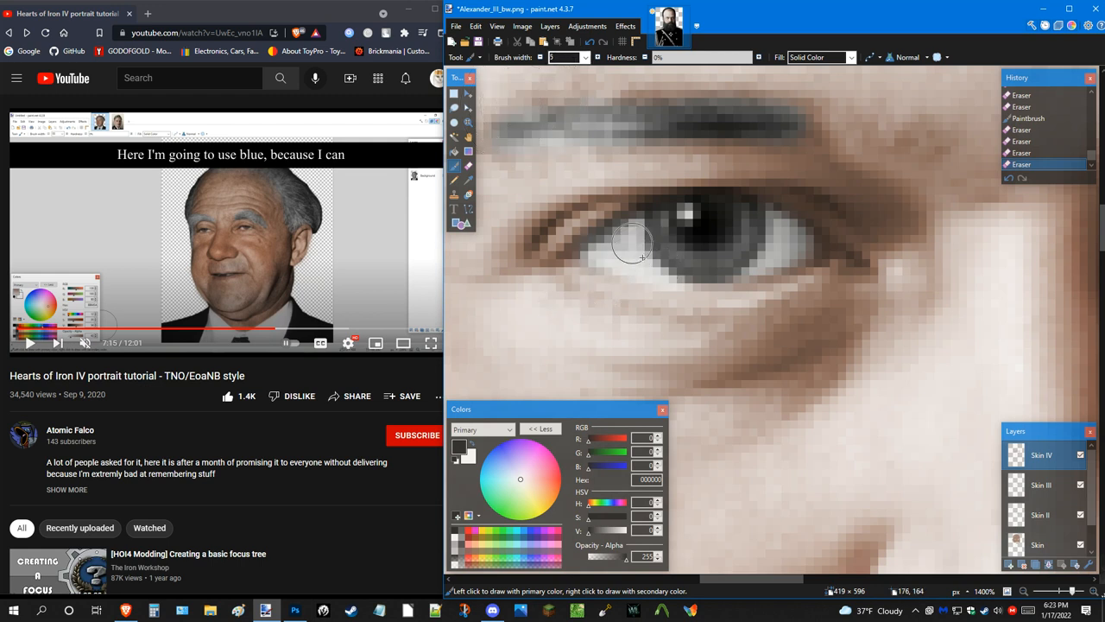
mouse_move(739, 228)
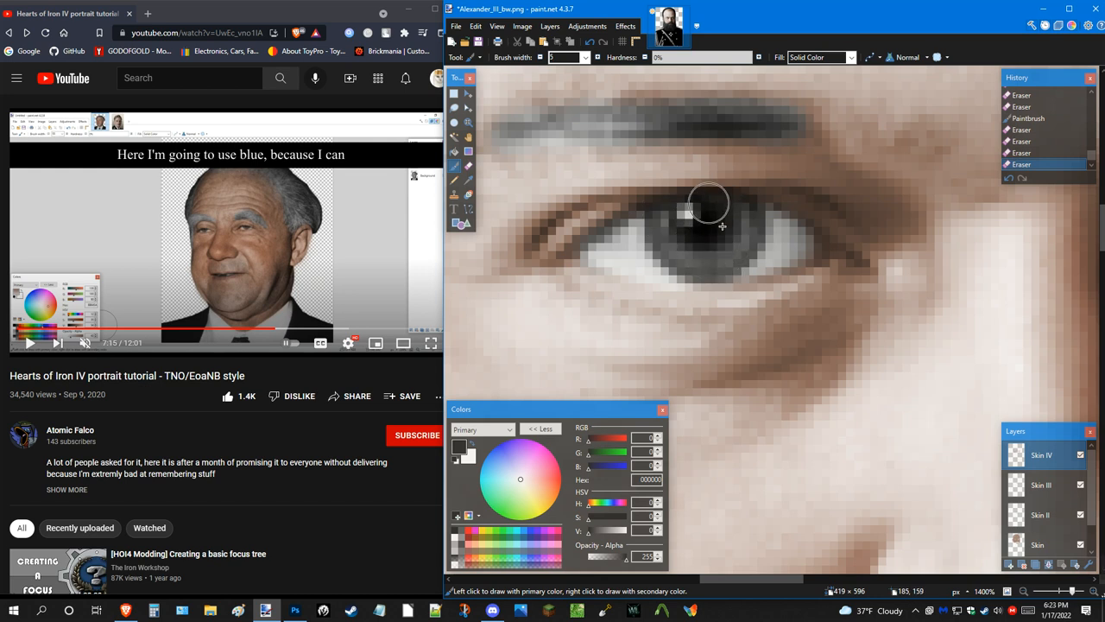
mouse_move(618, 337)
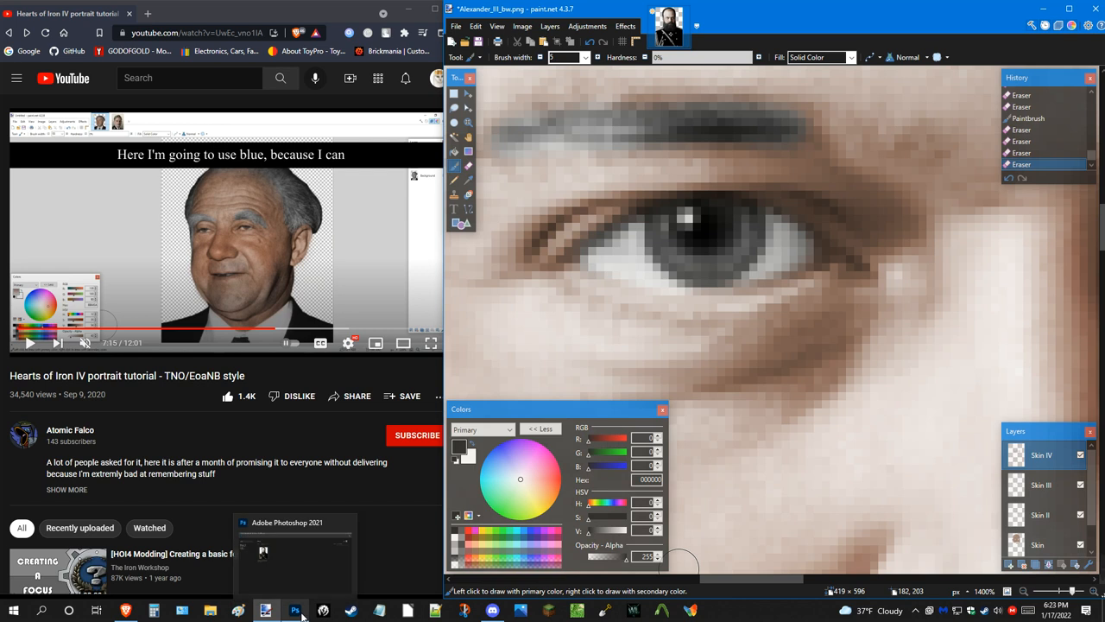
Switch to Photoshop, reopen Alexander_III_transparent.png, cancel the swatch naming and bring up the foreground colour picker.
click(295, 612)
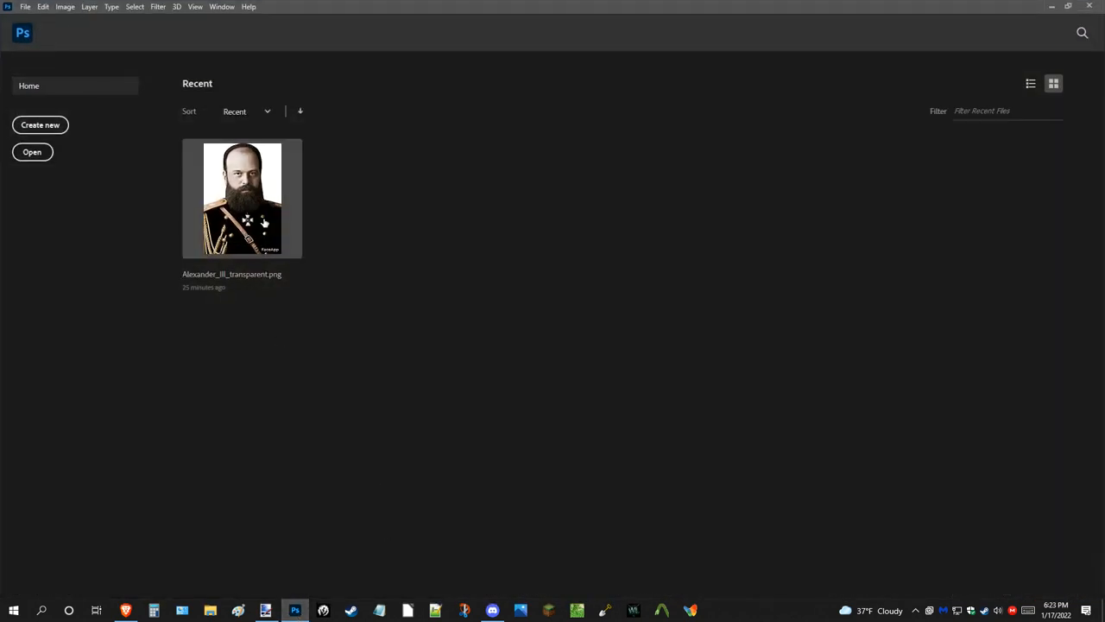
double_click(242, 197)
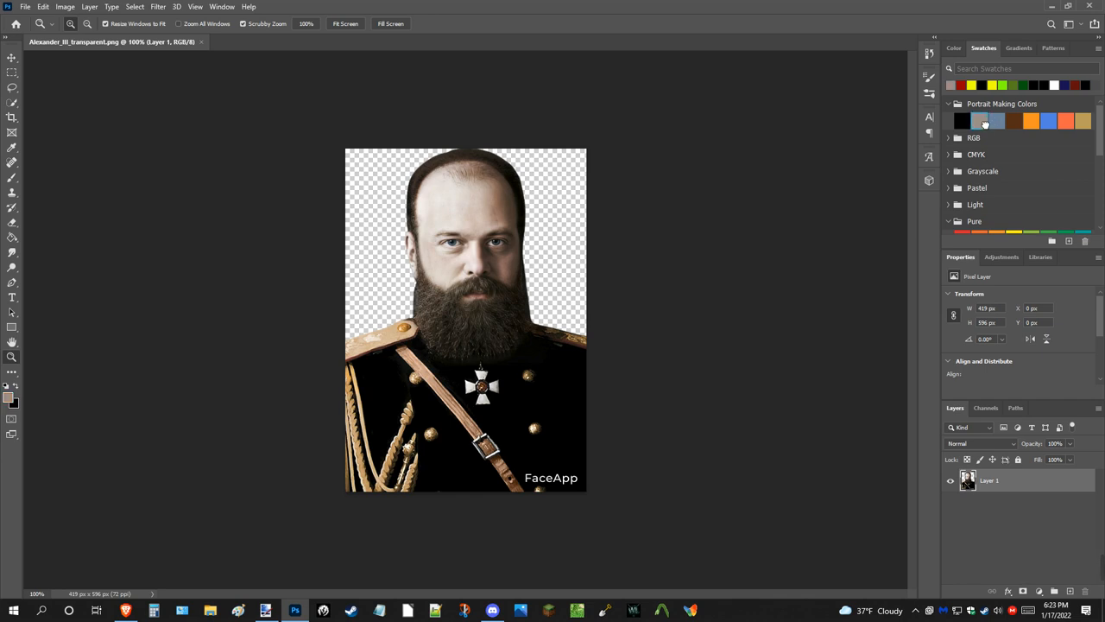
click(984, 125)
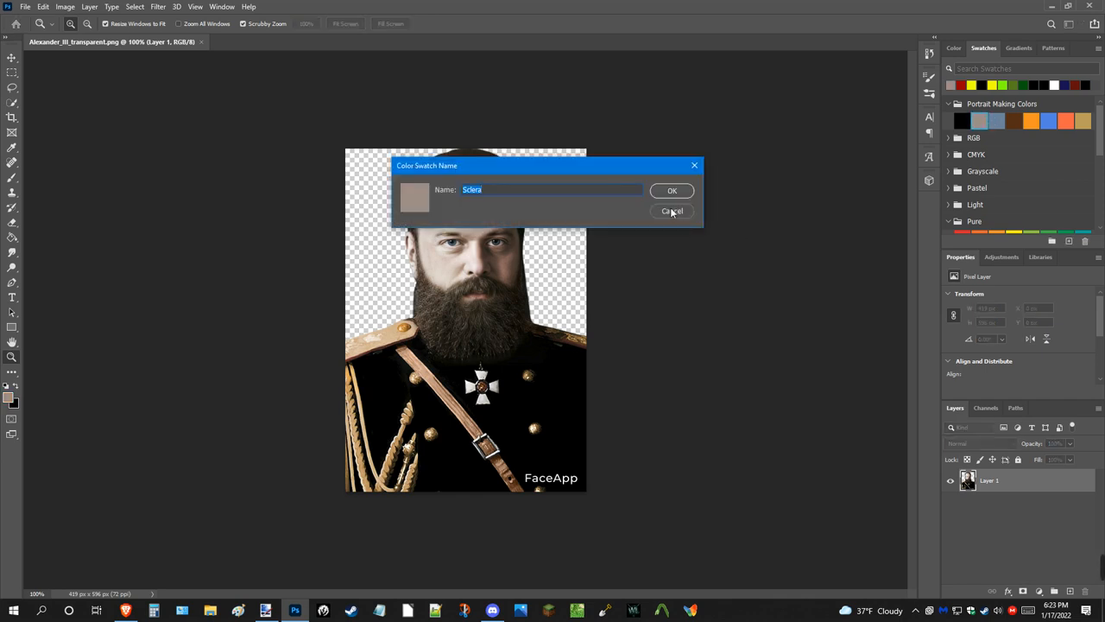
click(672, 211)
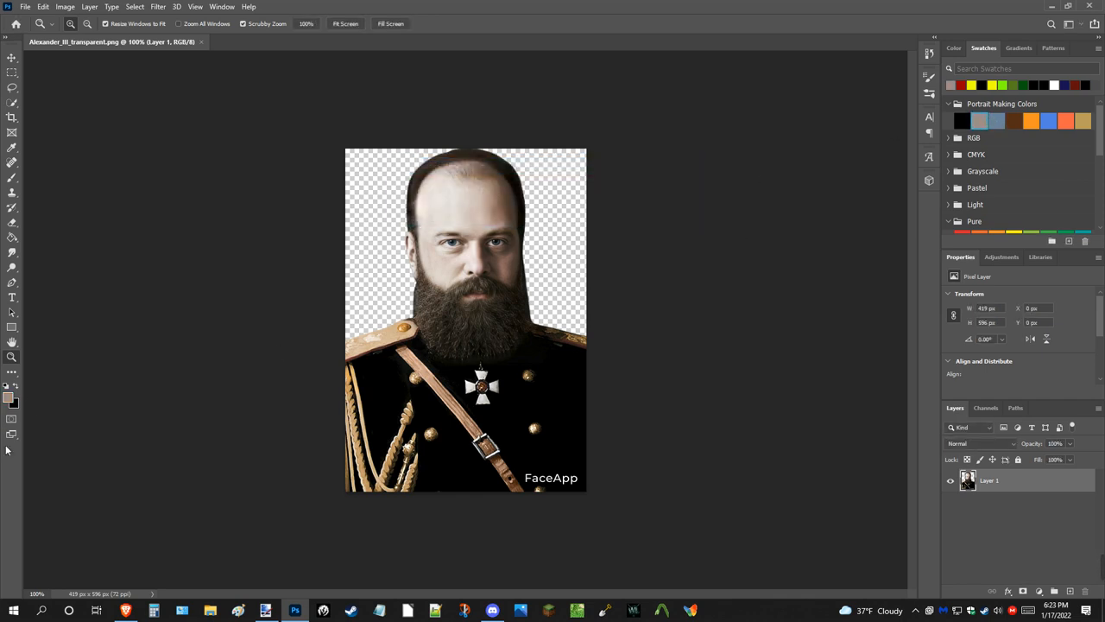
click(8, 393)
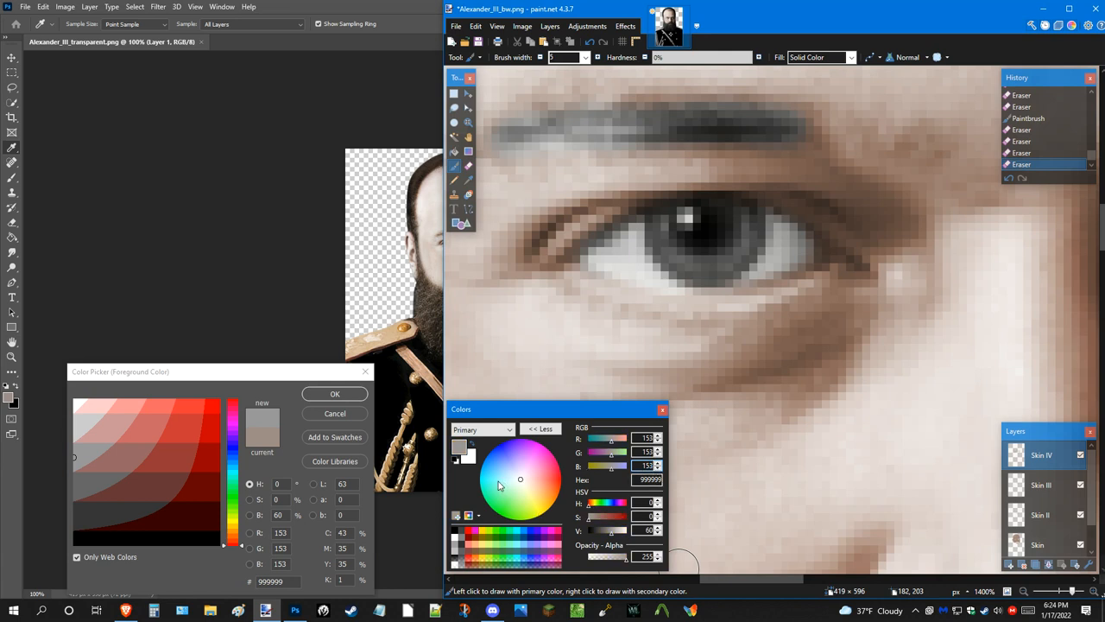
mouse_move(489, 497)
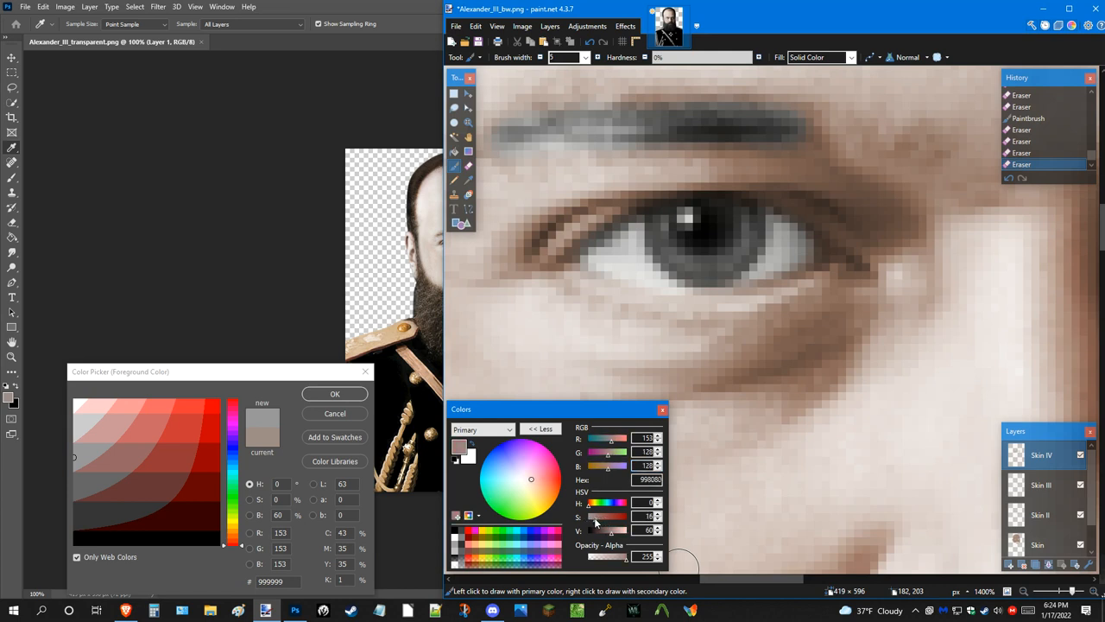
Adjust the primary colour slider so the paint colour matches the grey chosen in Photoshop.
drag(608, 516, 603, 516)
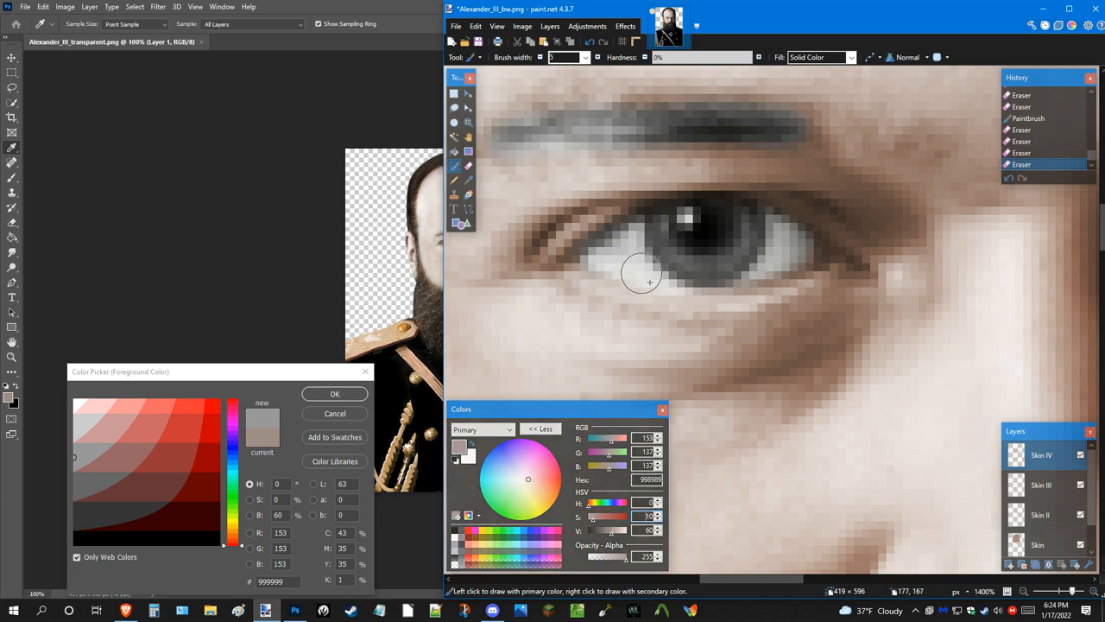
mouse_move(687, 452)
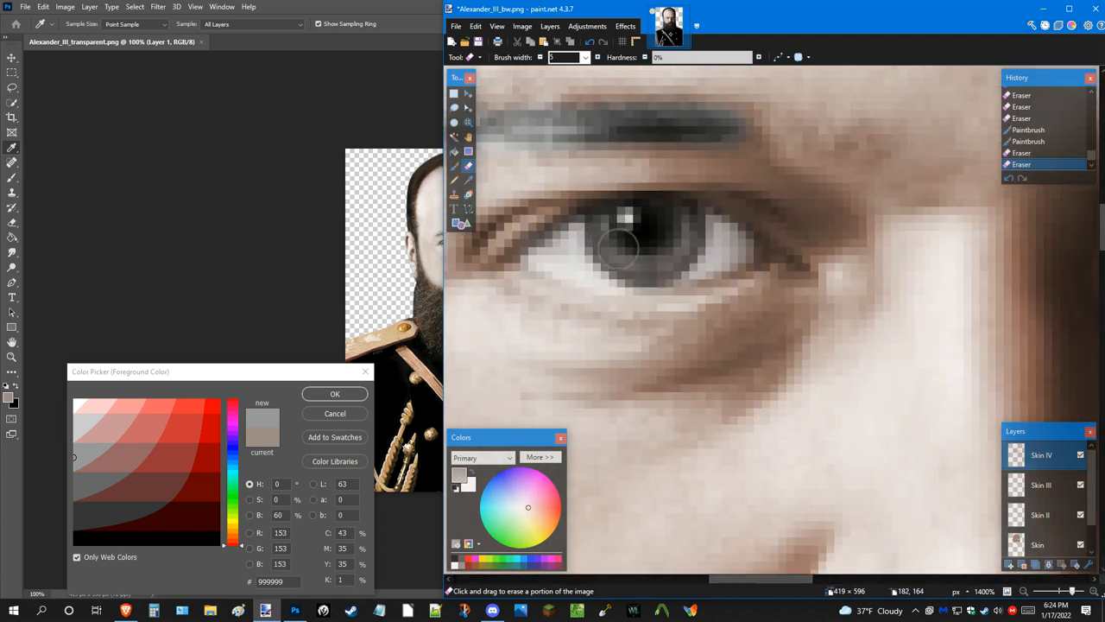
mouse_move(623, 214)
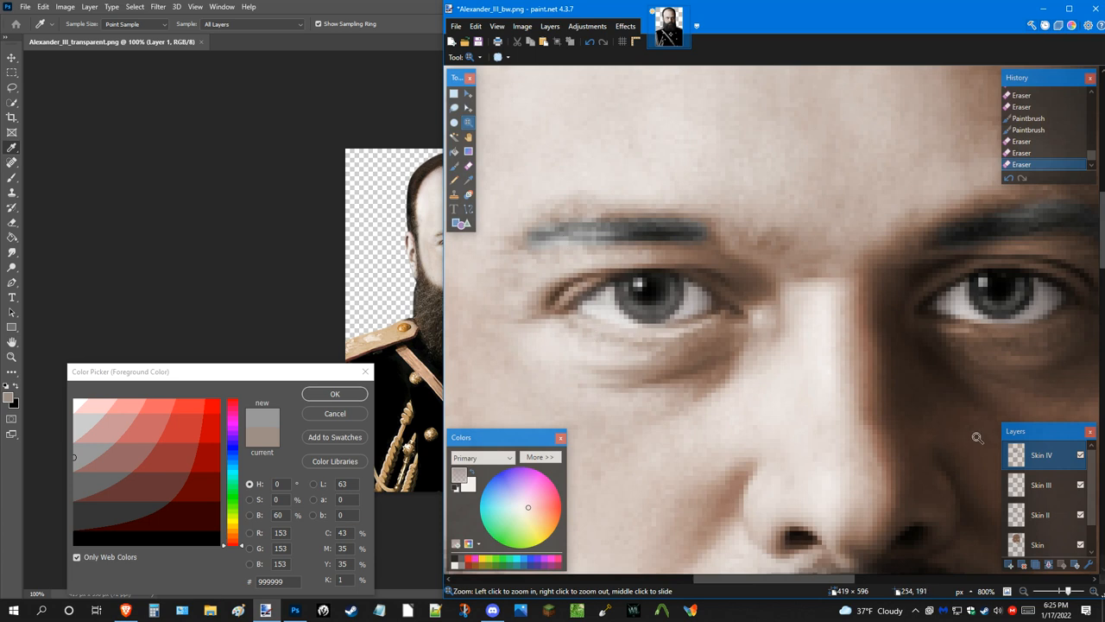
Select a band across both eyes and add two new layers set to Overlay blending.
click(454, 94)
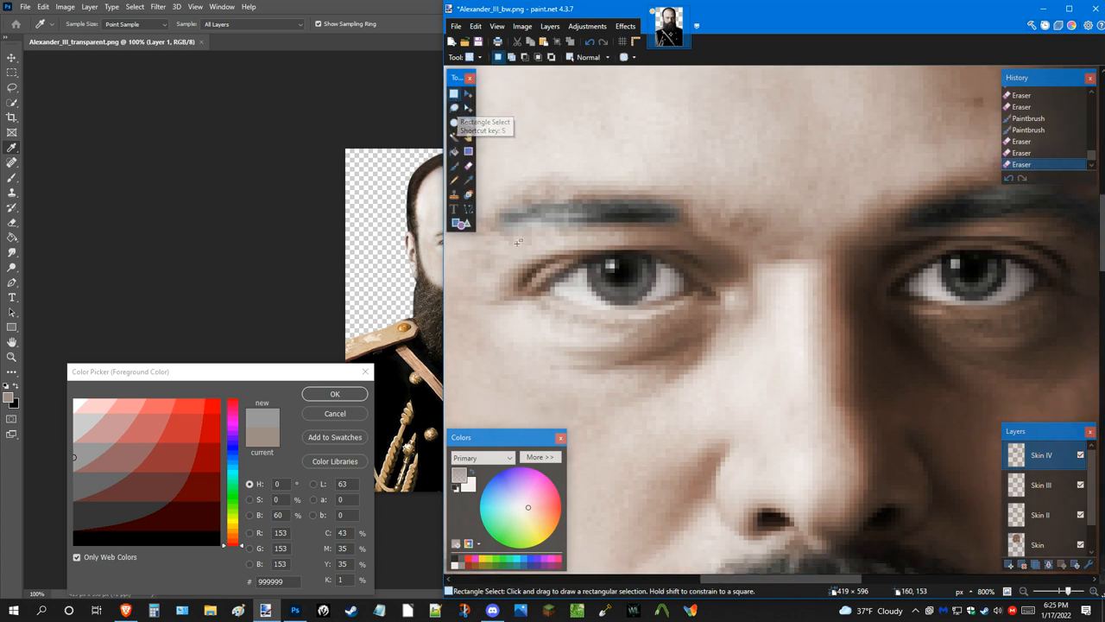
drag(480, 155, 820, 406)
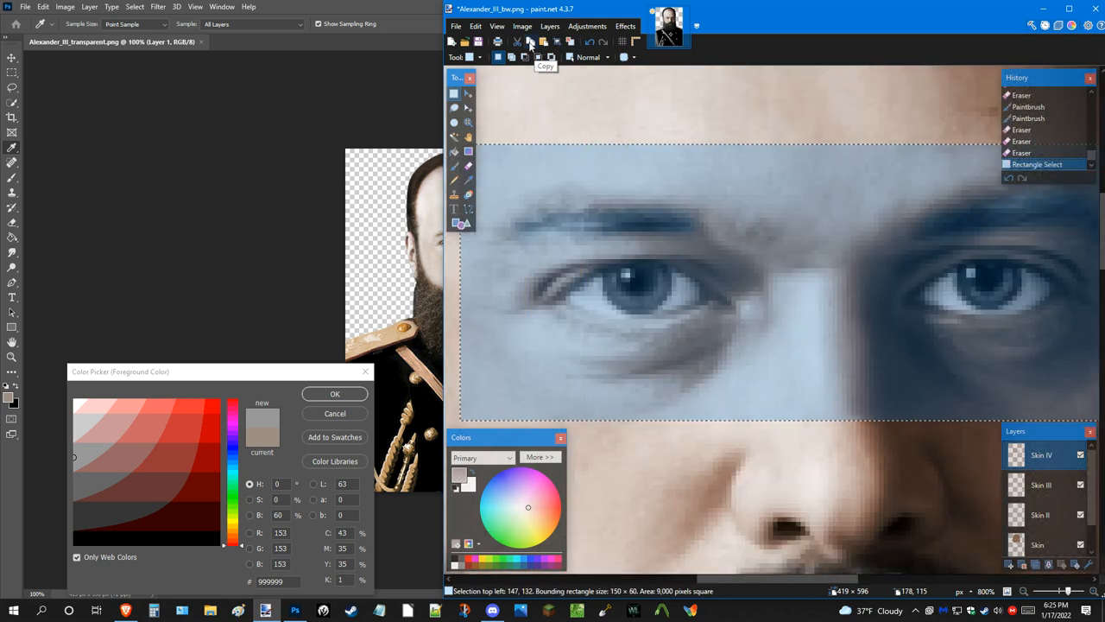
mouse_move(591, 44)
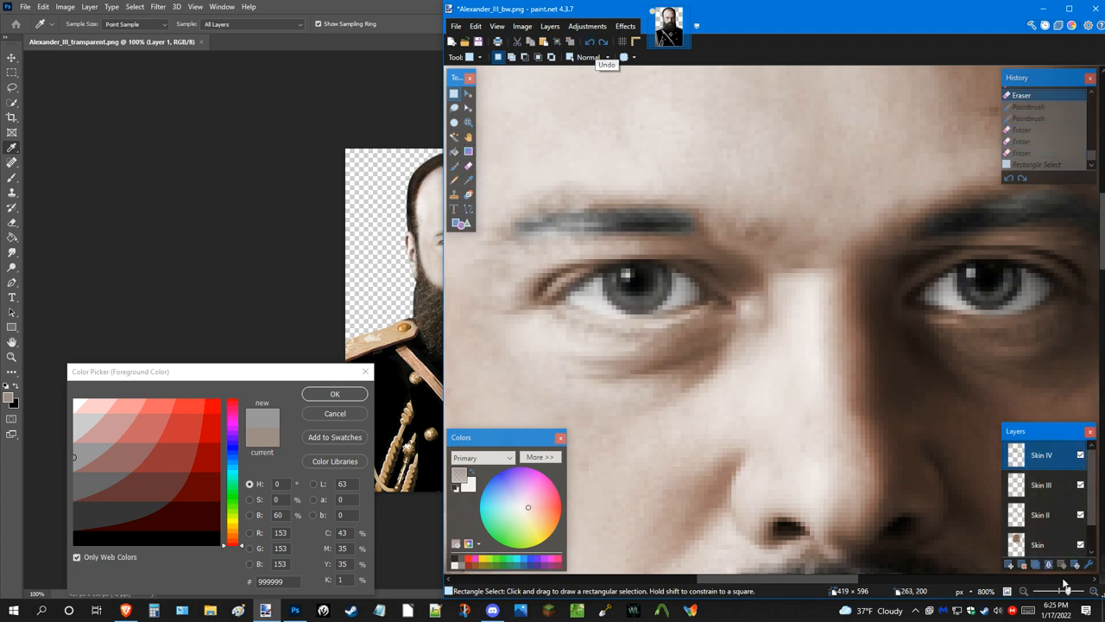
click(1010, 565)
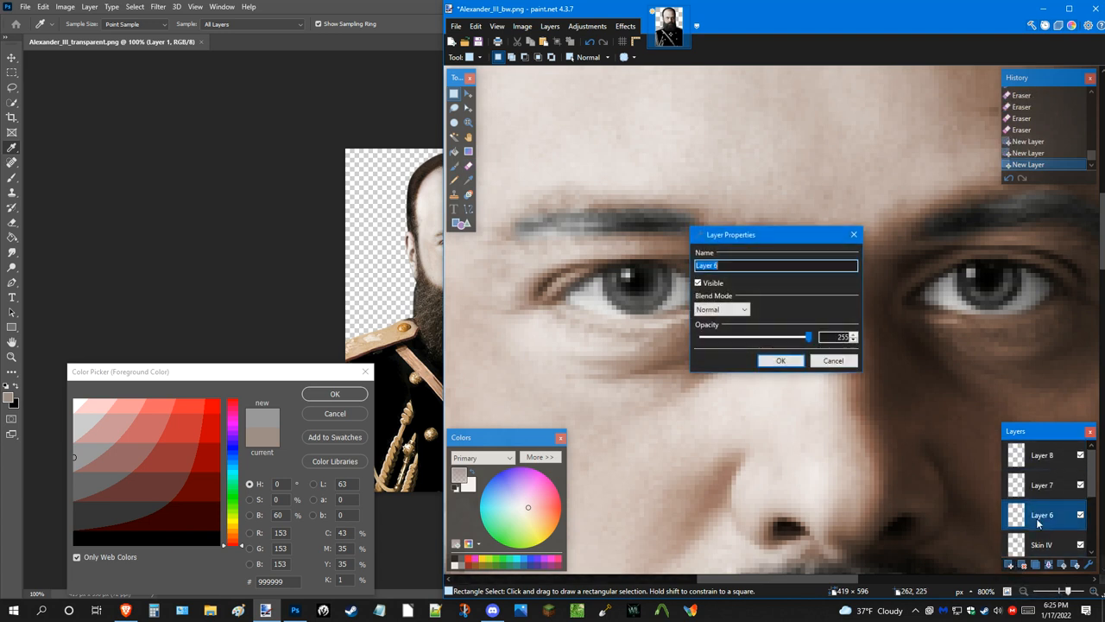
click(722, 309)
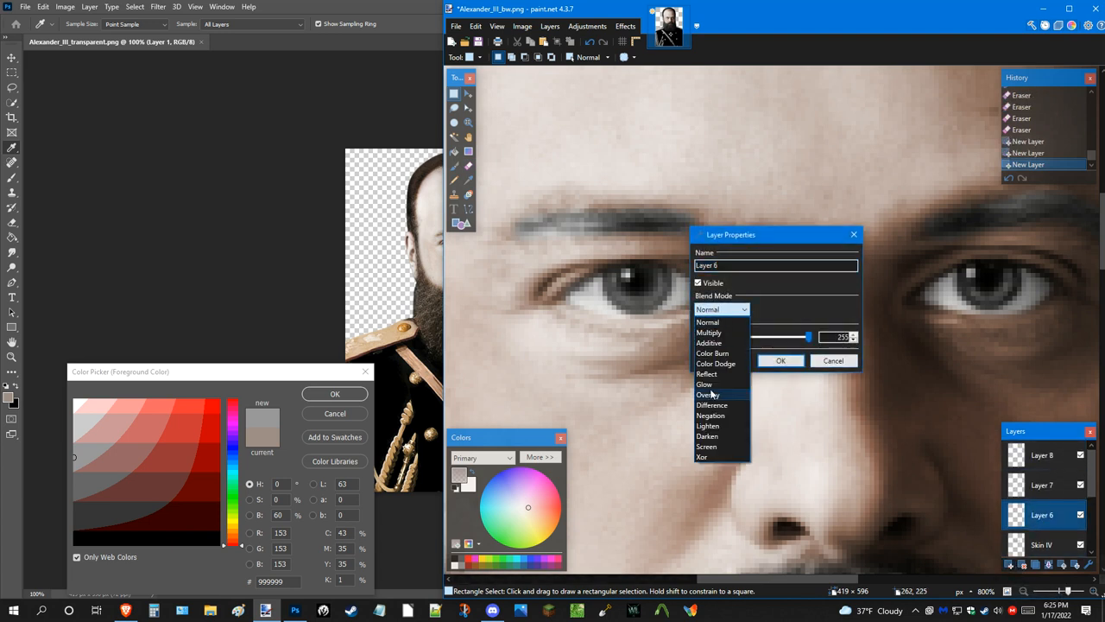
click(708, 321)
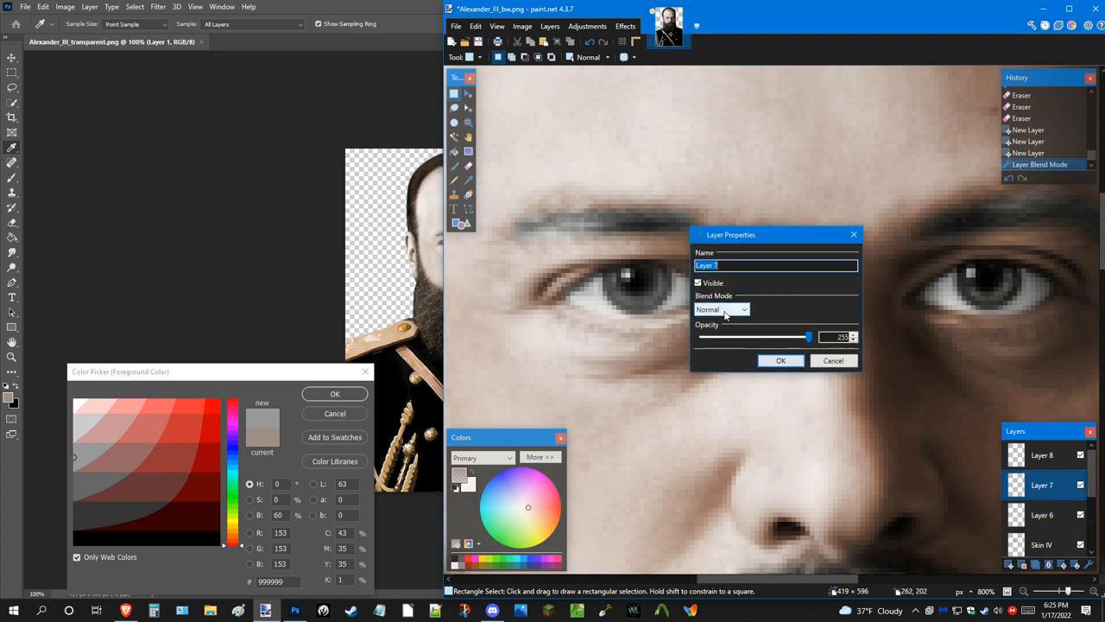
click(781, 361)
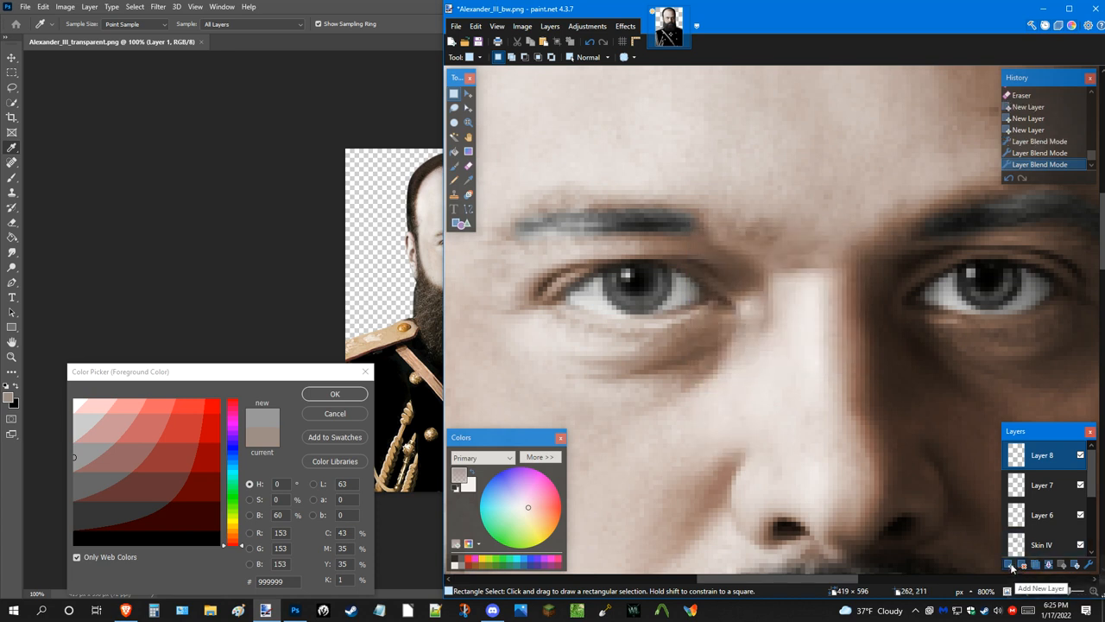
click(1010, 563)
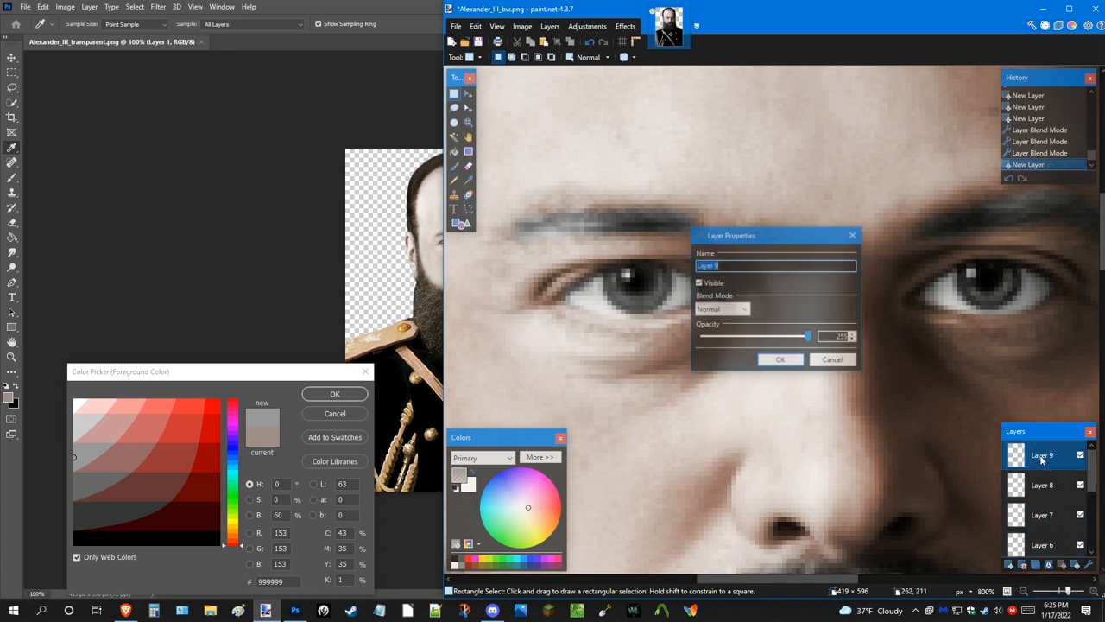
click(722, 309)
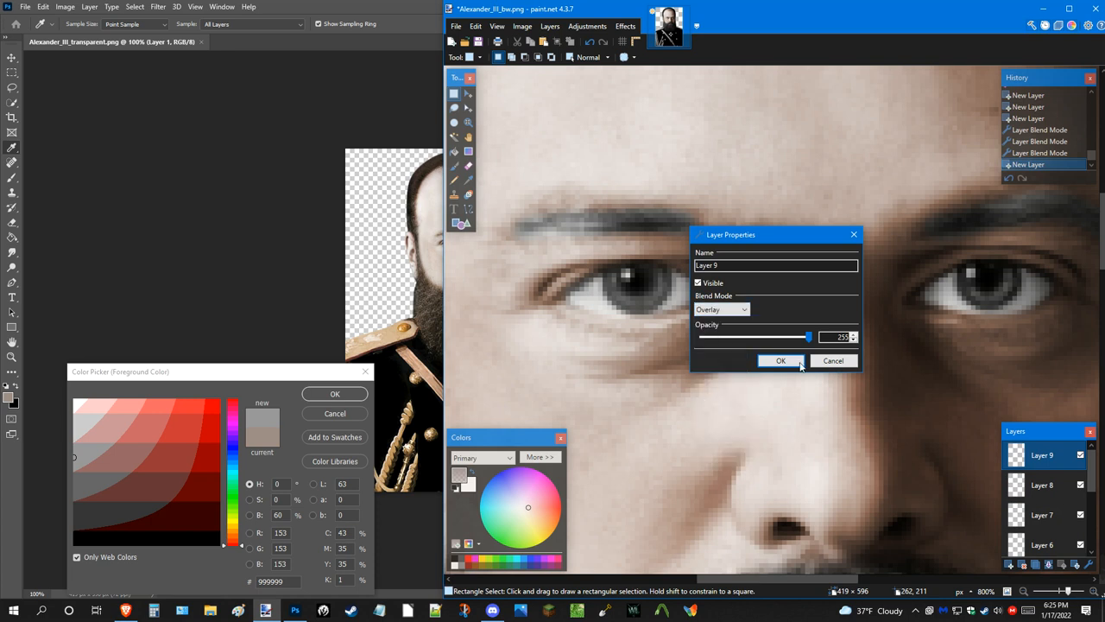
click(781, 361)
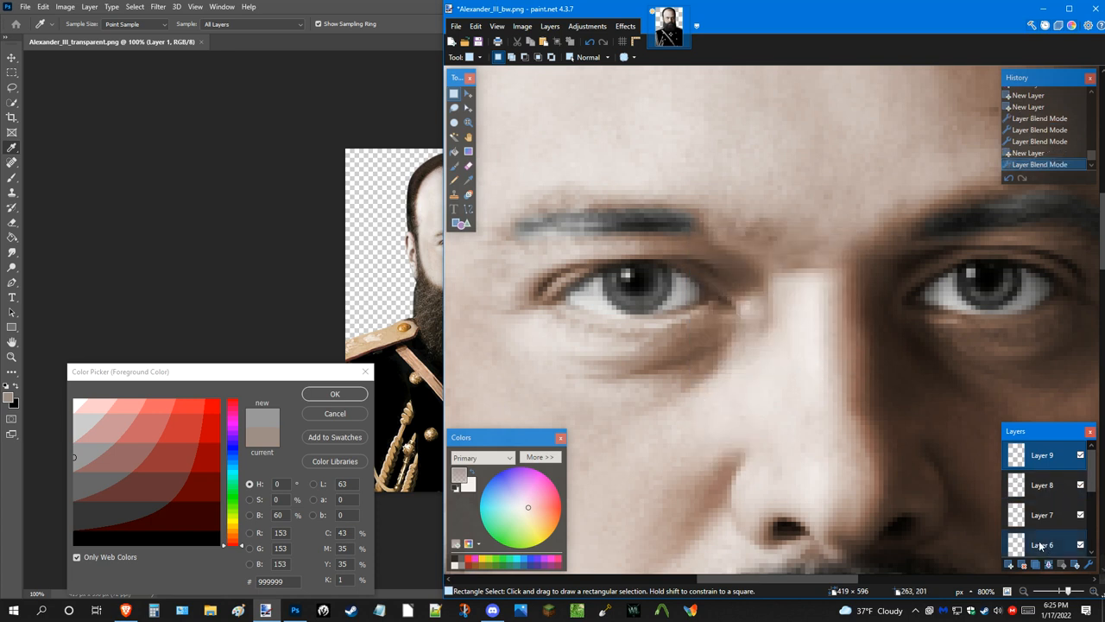
Rename the four eye layers Sclera, Iris, Pupil and Glint.
double_click(1043, 545)
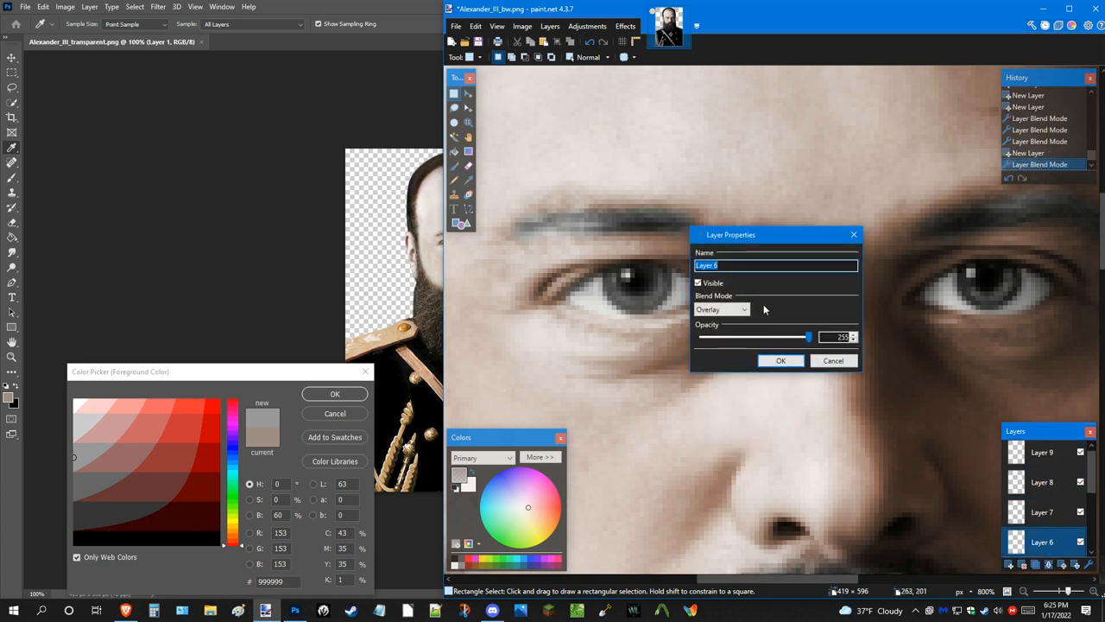
text(5)
text(Sclera)
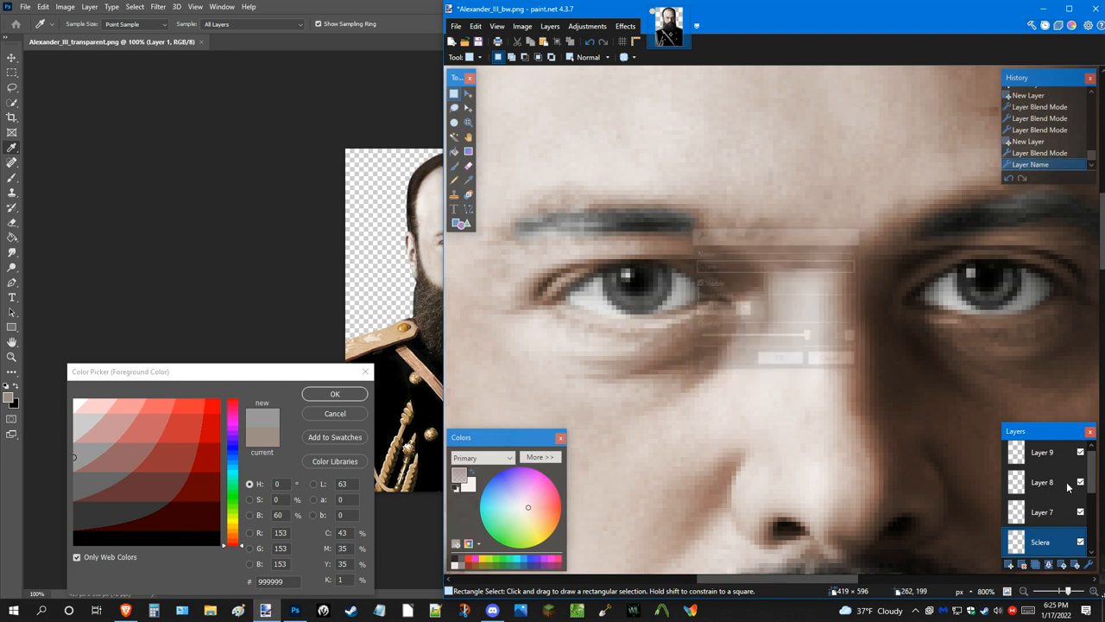
double_click(1043, 511)
text(Iris)
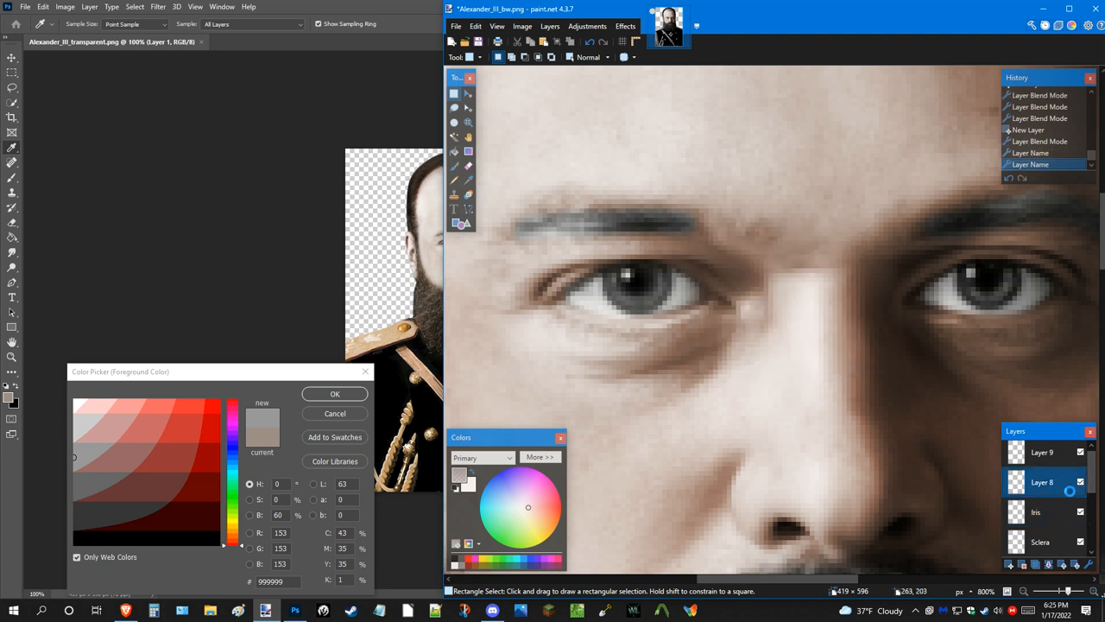
double_click(1043, 481)
text(Glint)
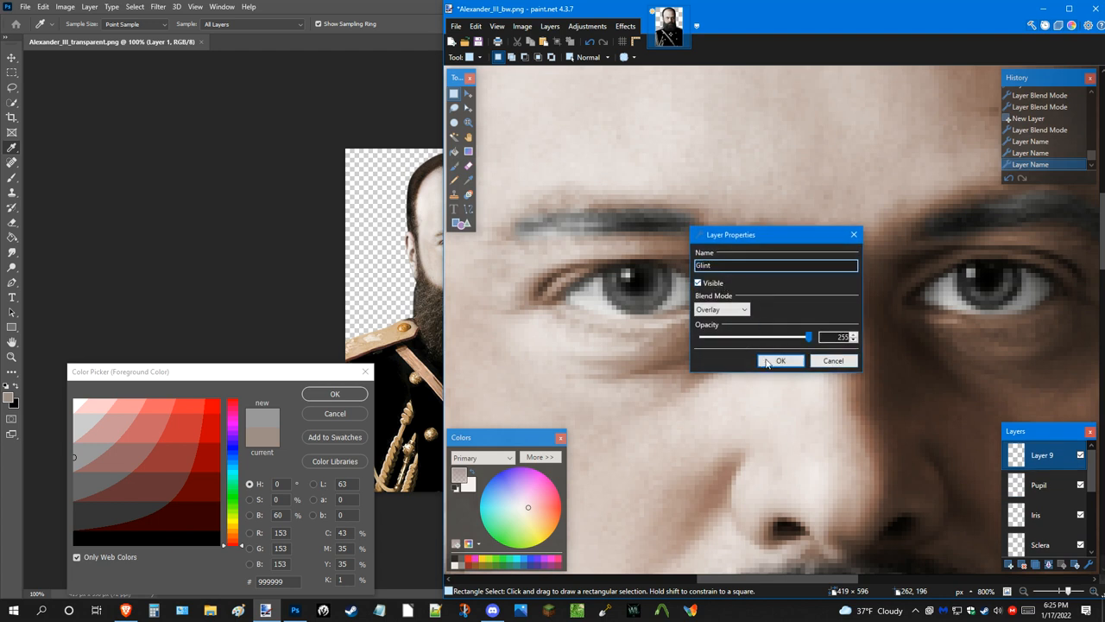
click(781, 361)
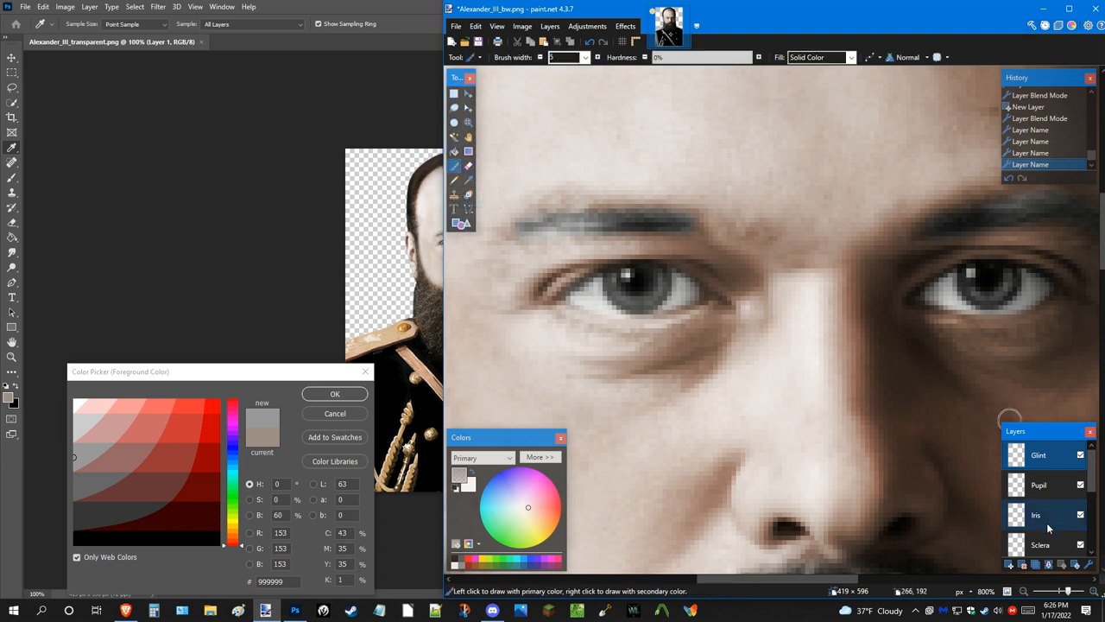
Brush colour over the eye whites on the Sclera layer and choose the paint colour.
click(543, 42)
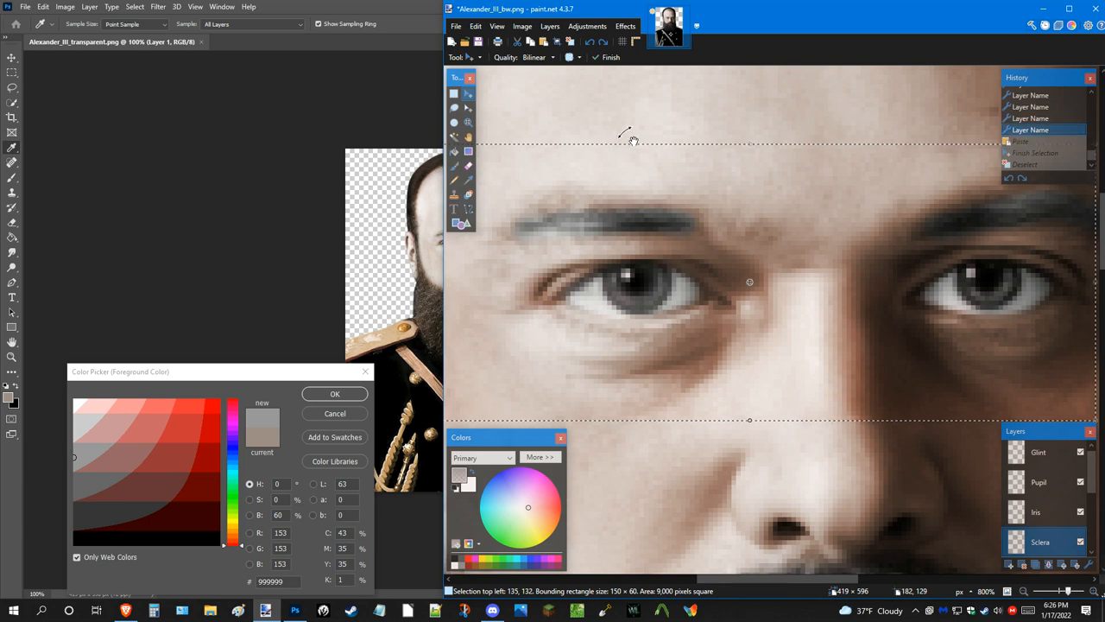
mouse_move(456, 165)
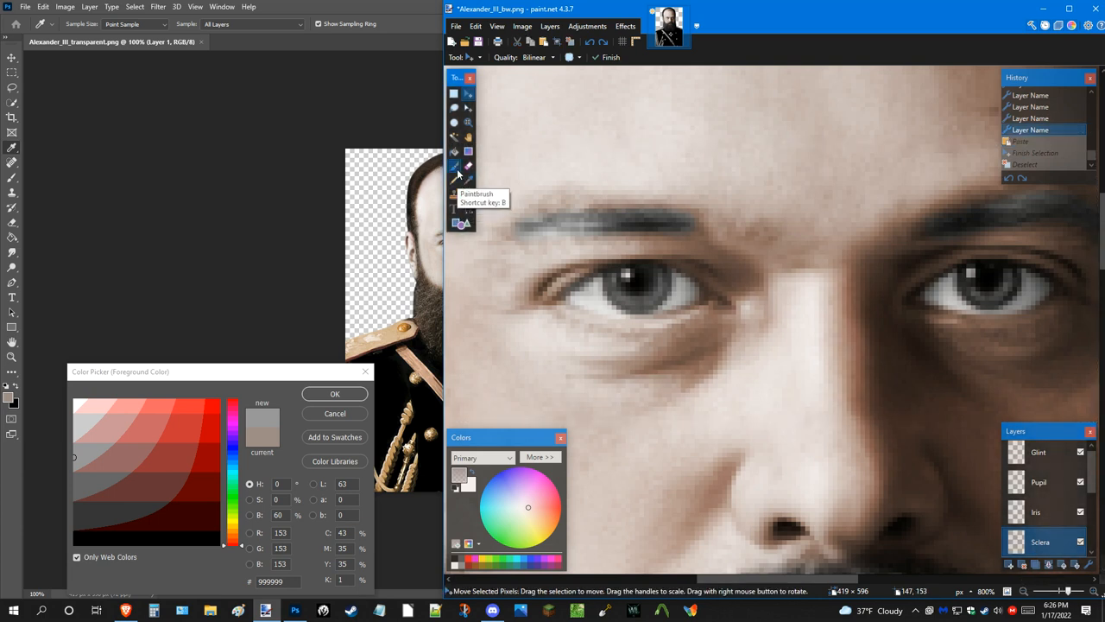
click(454, 165)
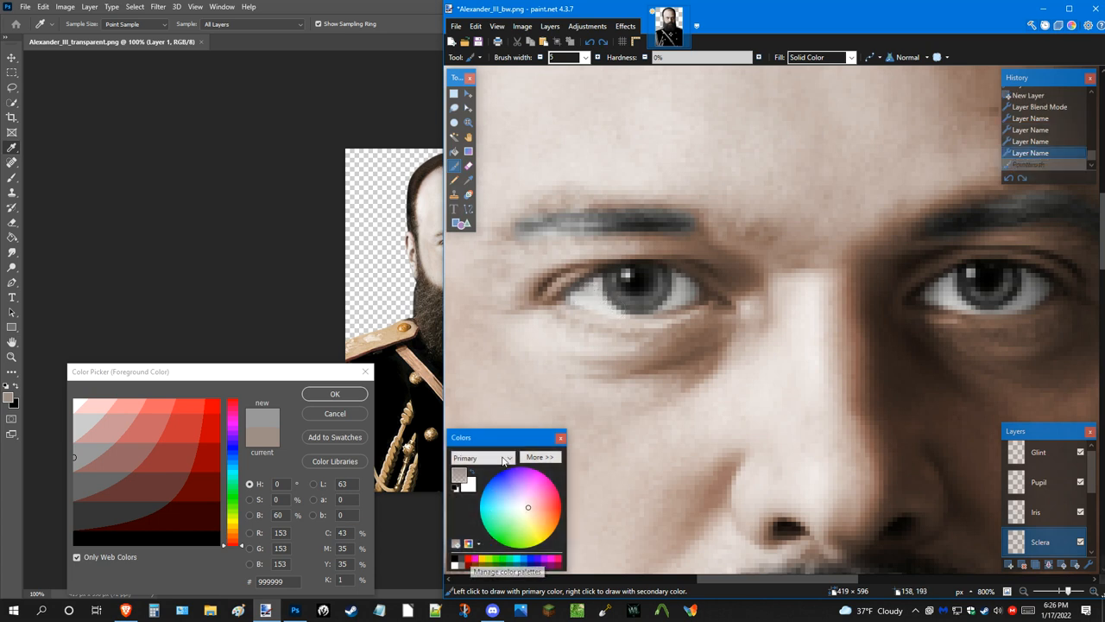
click(539, 455)
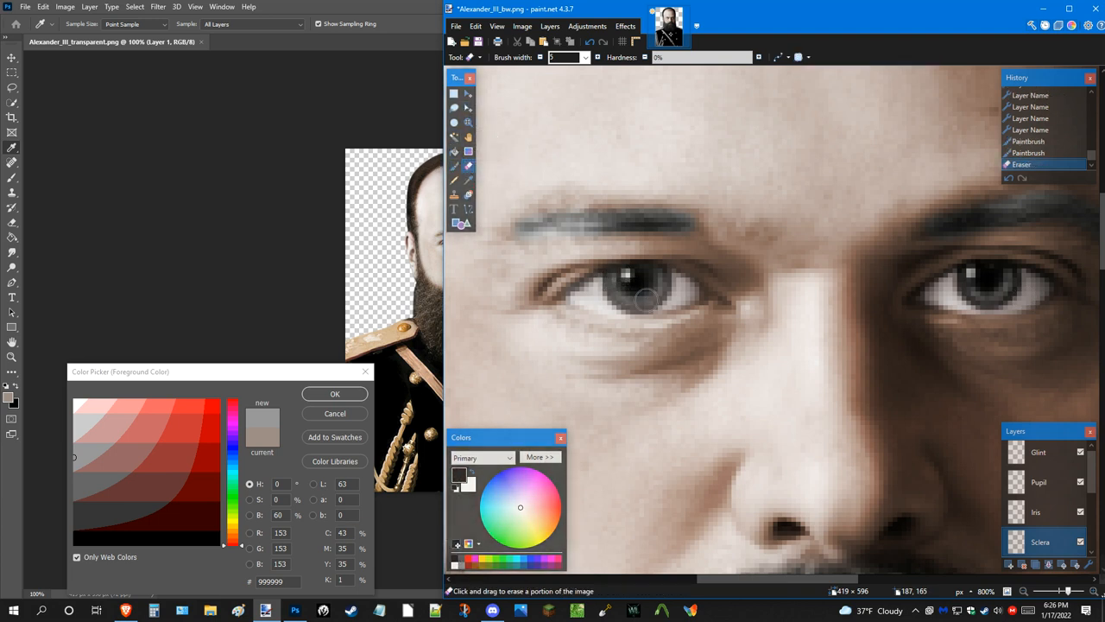
mouse_move(626, 274)
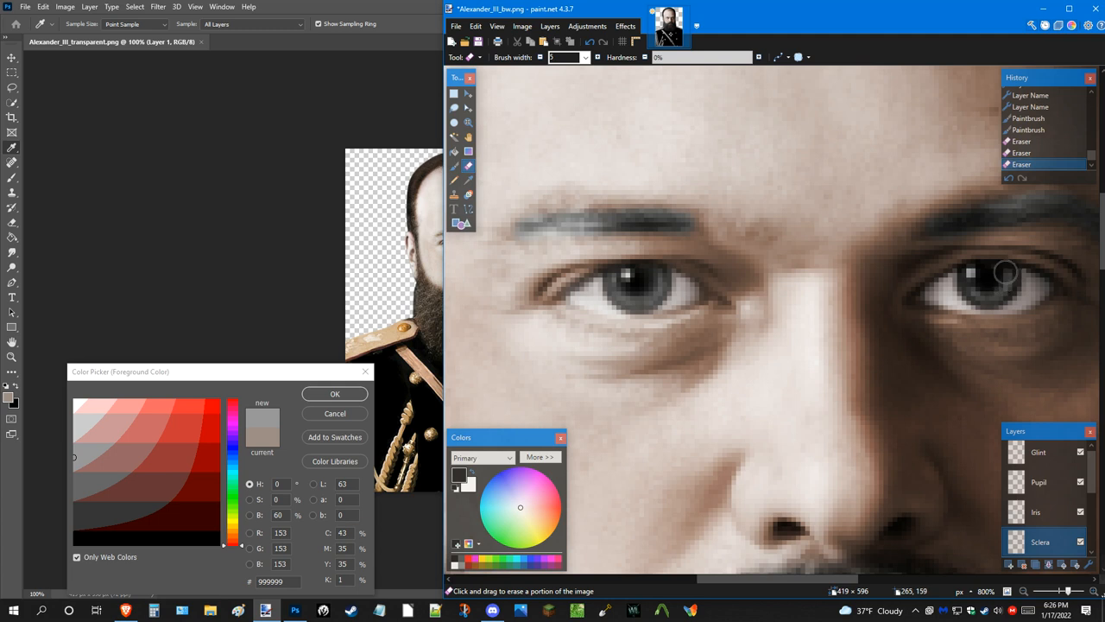
mouse_move(971, 285)
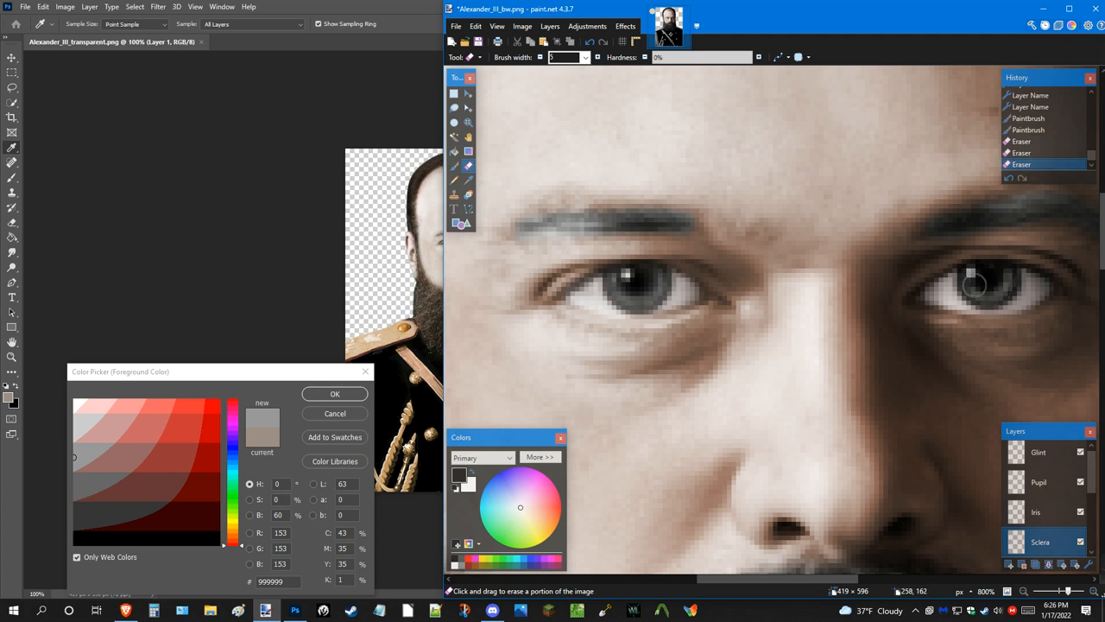
mouse_move(983, 256)
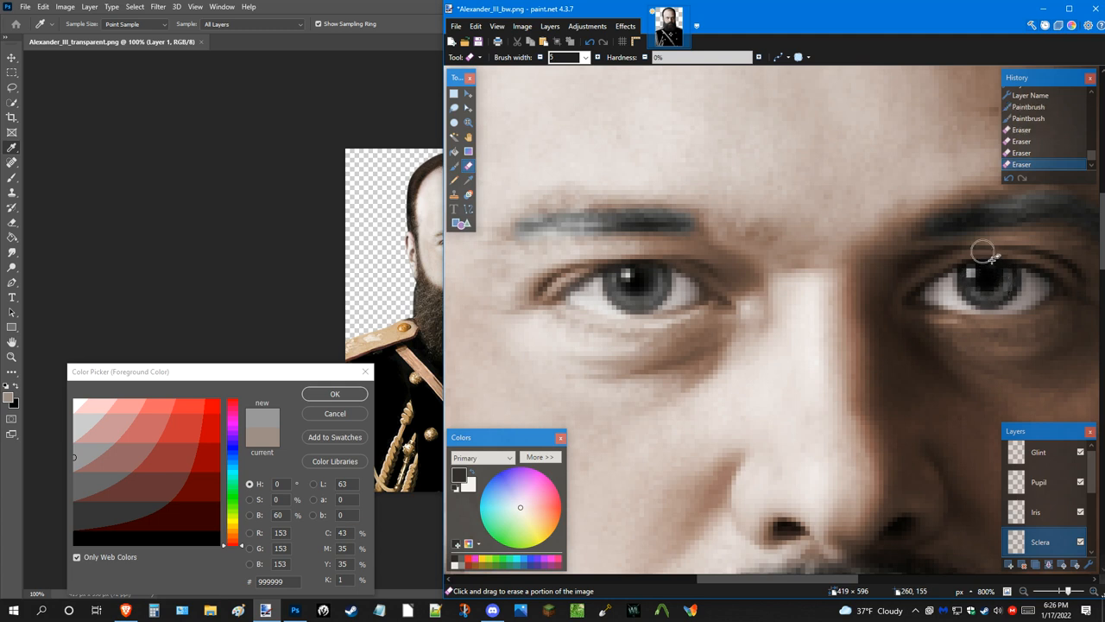
Read the blue-grey values from Photoshop's Color Picker and set paint.net's primary colour to match for the Iris layer.
click(1039, 542)
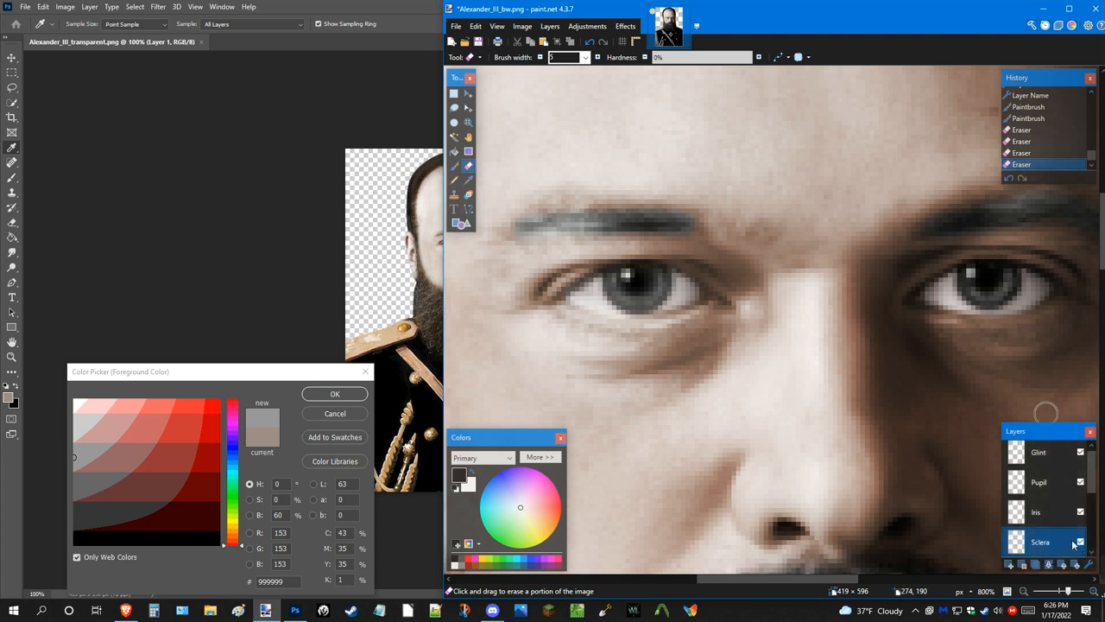
click(1036, 511)
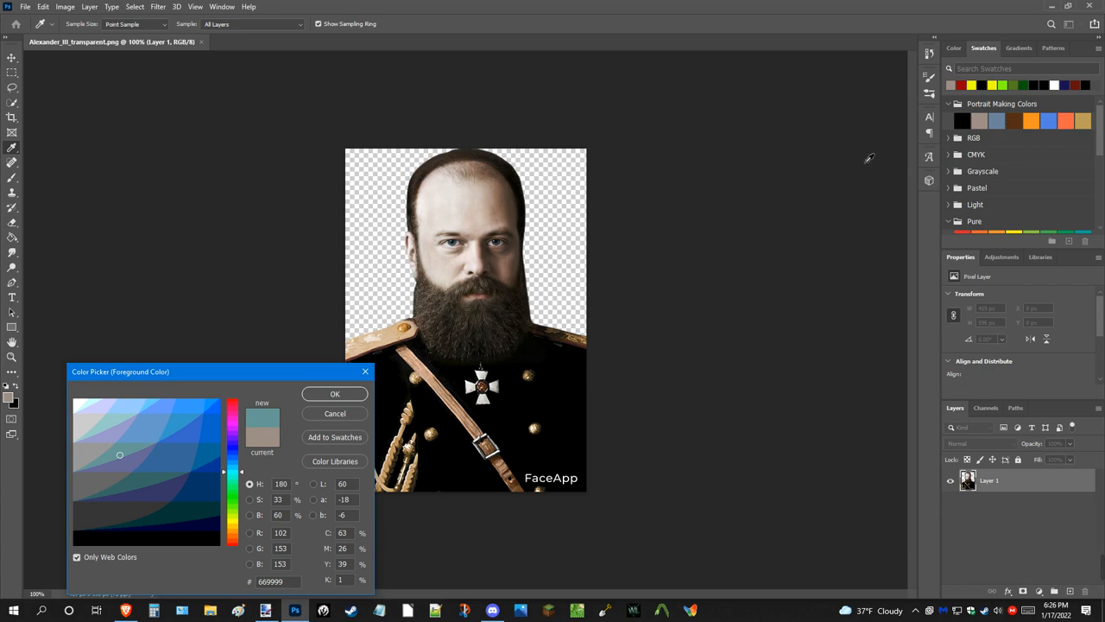
click(280, 532)
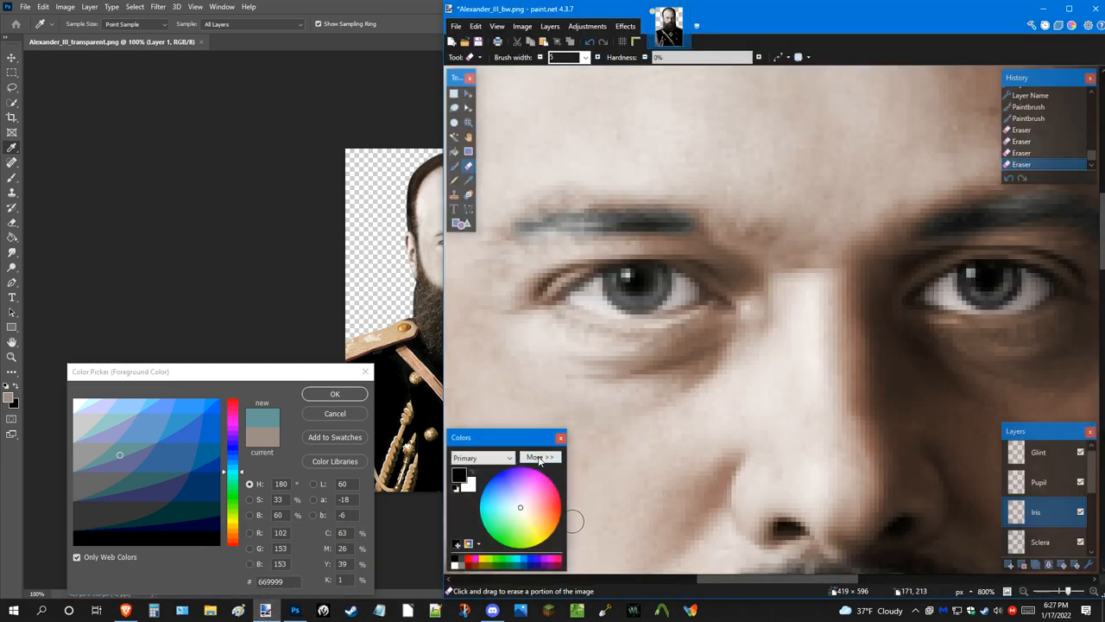
click(539, 456)
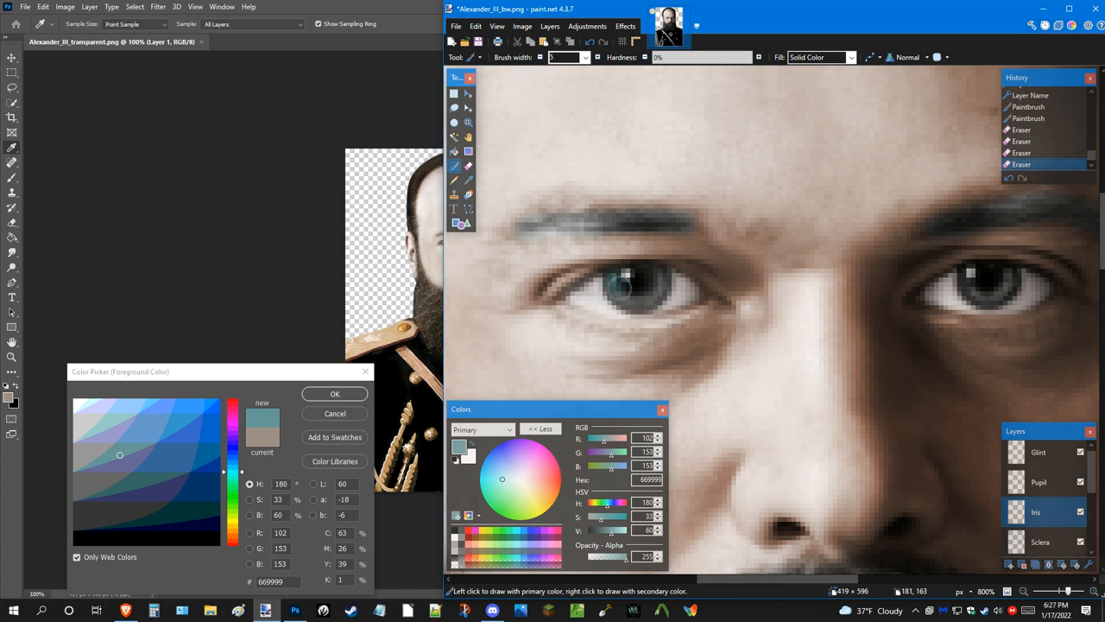
drag(618, 290, 671, 267)
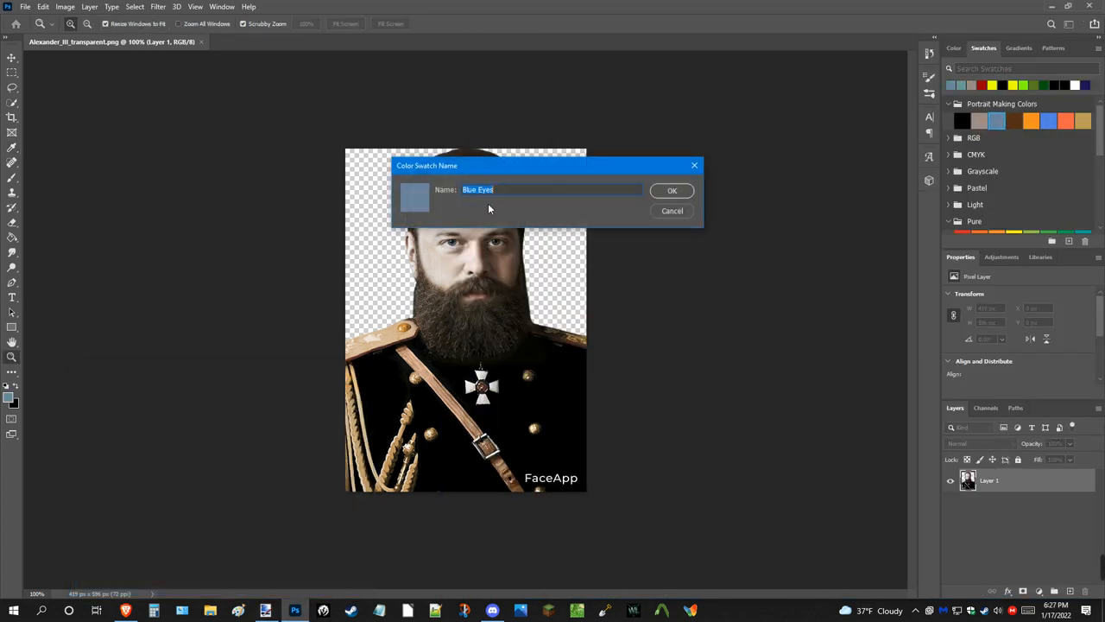
mouse_move(773, 225)
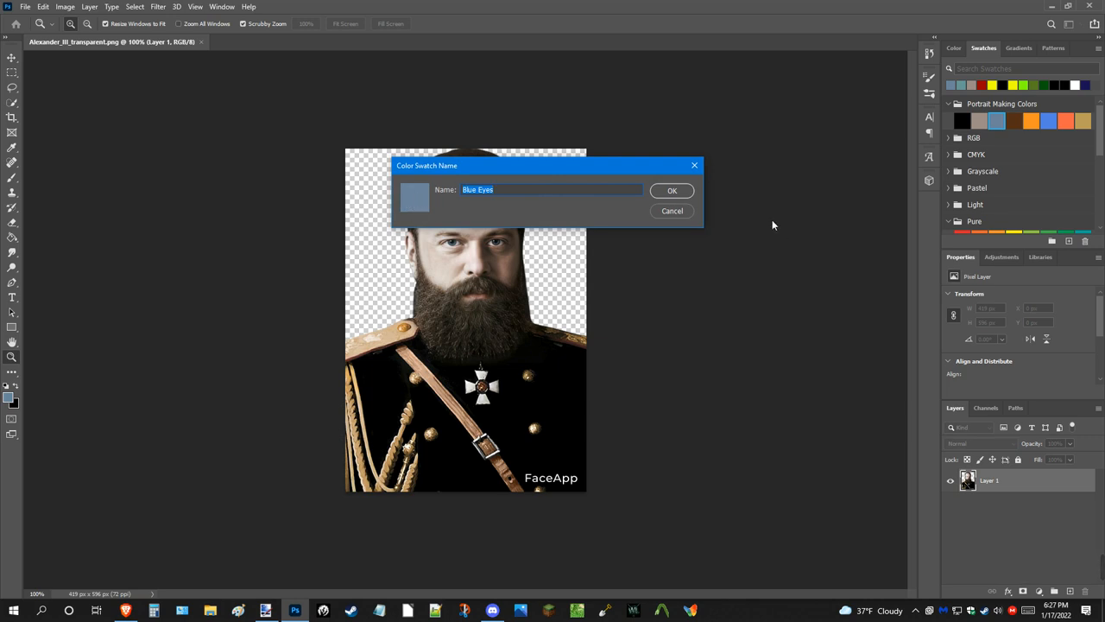
mouse_move(672, 211)
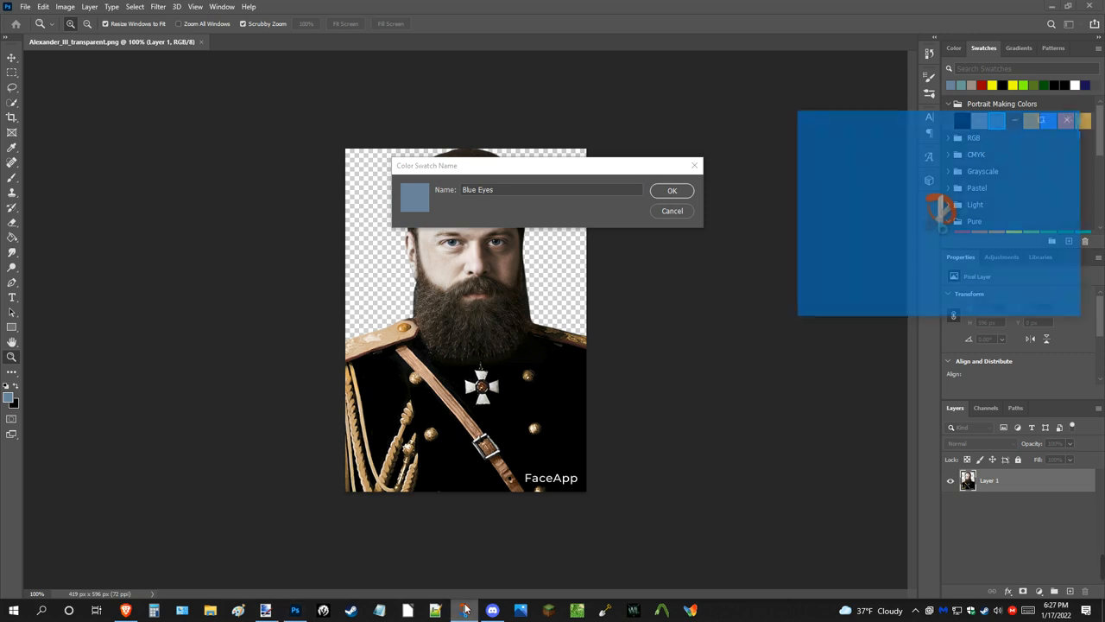
Take a Snip & Sketch screen clip, discard it without saving and return to paint.net.
click(465, 611)
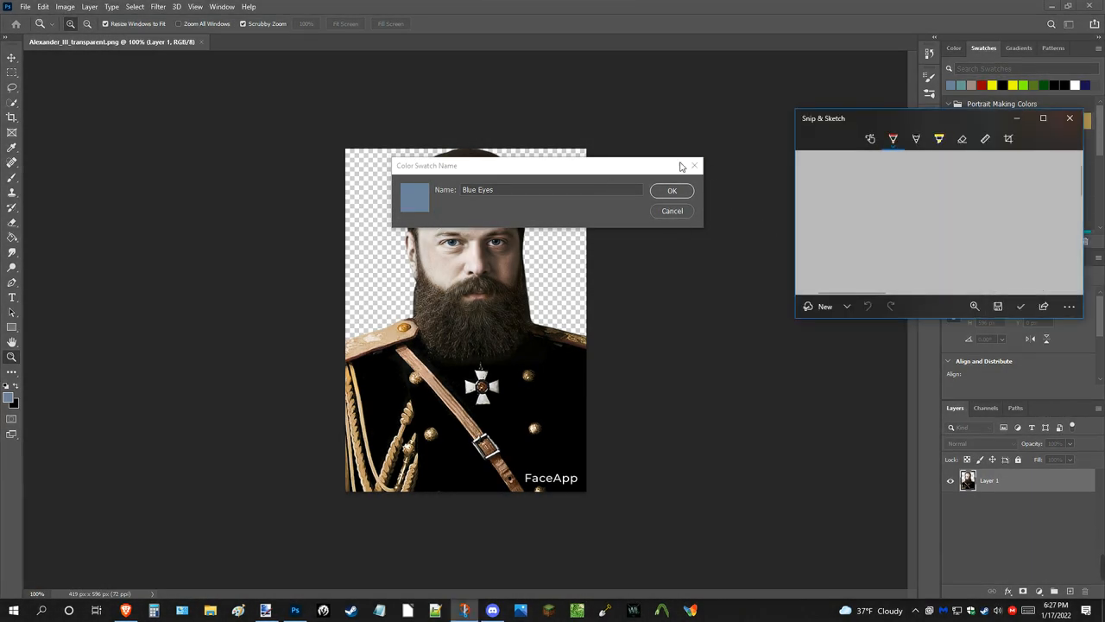
click(1071, 117)
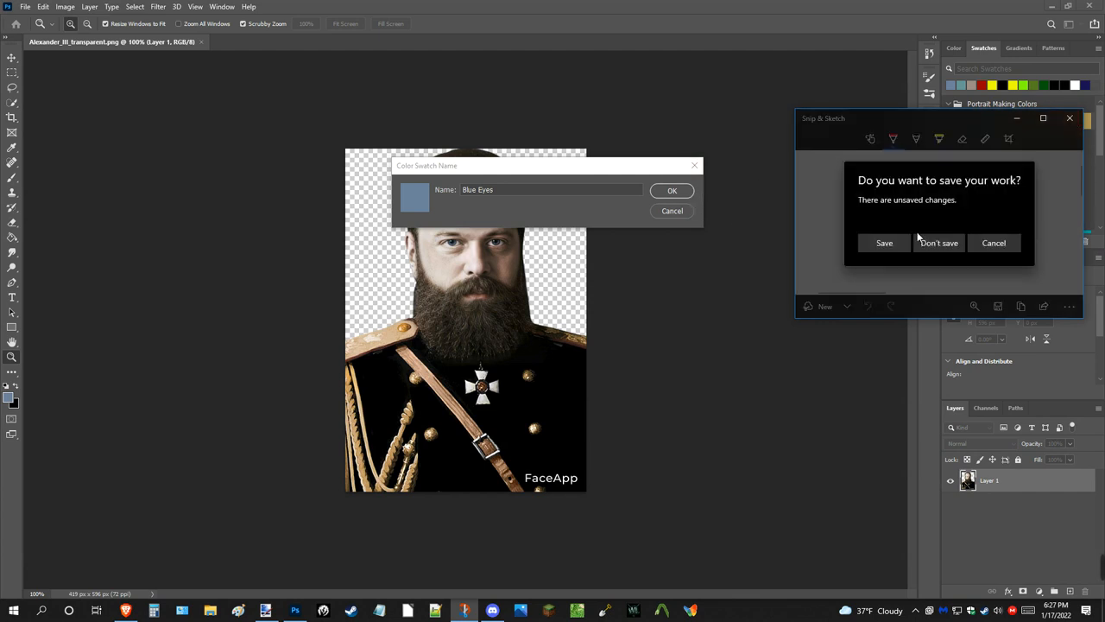
click(940, 242)
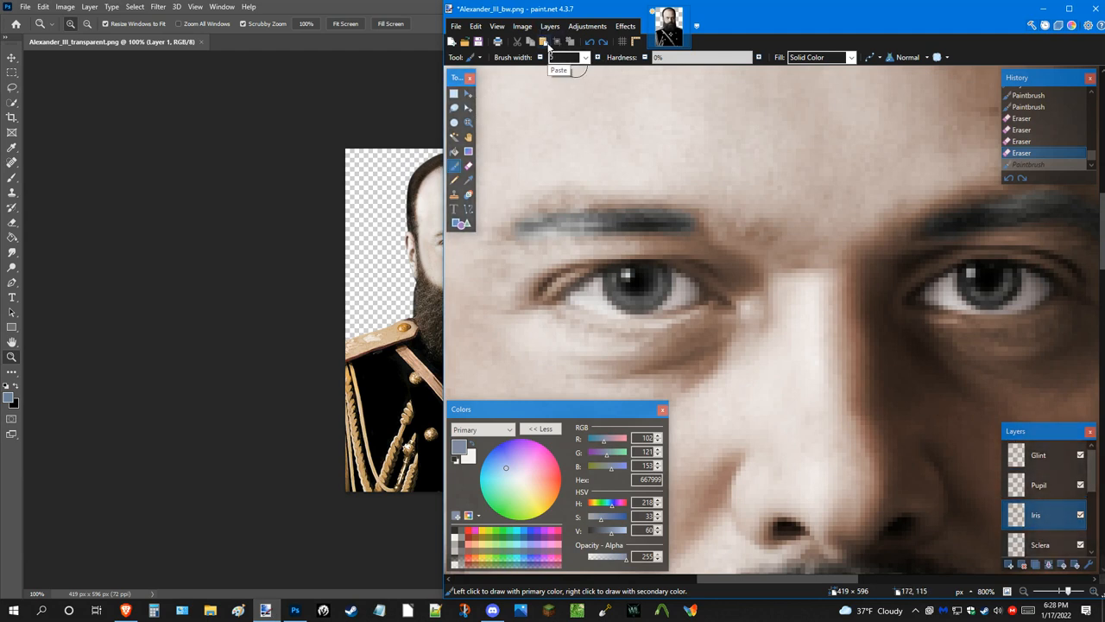
Paste the blue patch onto the Iris layer, position it over the eyes and set the layer to Overlay blending.
click(546, 42)
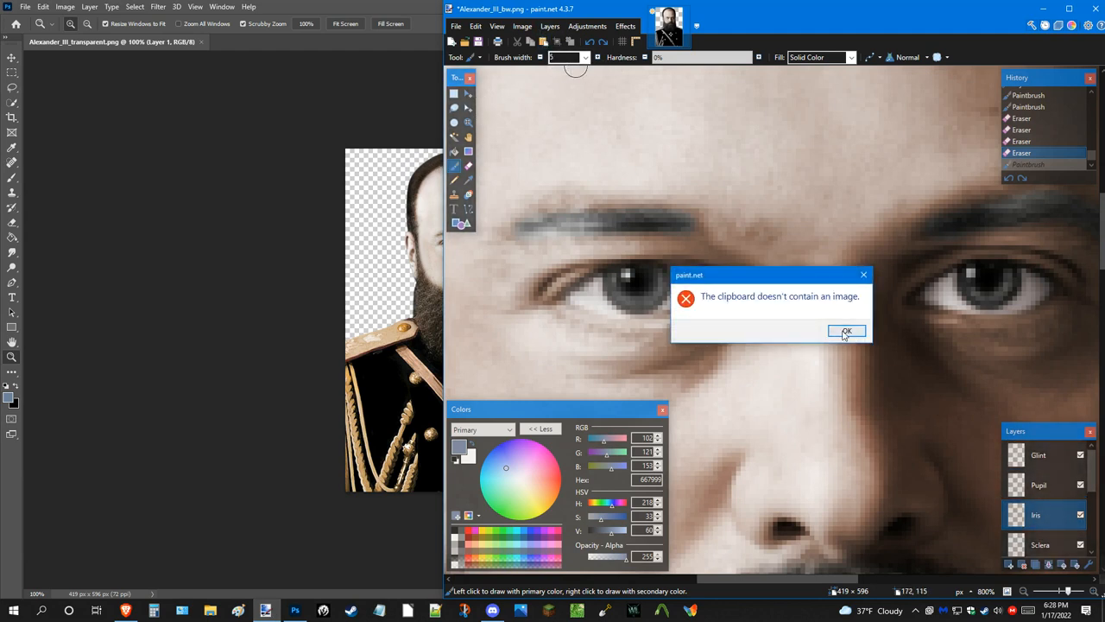
click(846, 331)
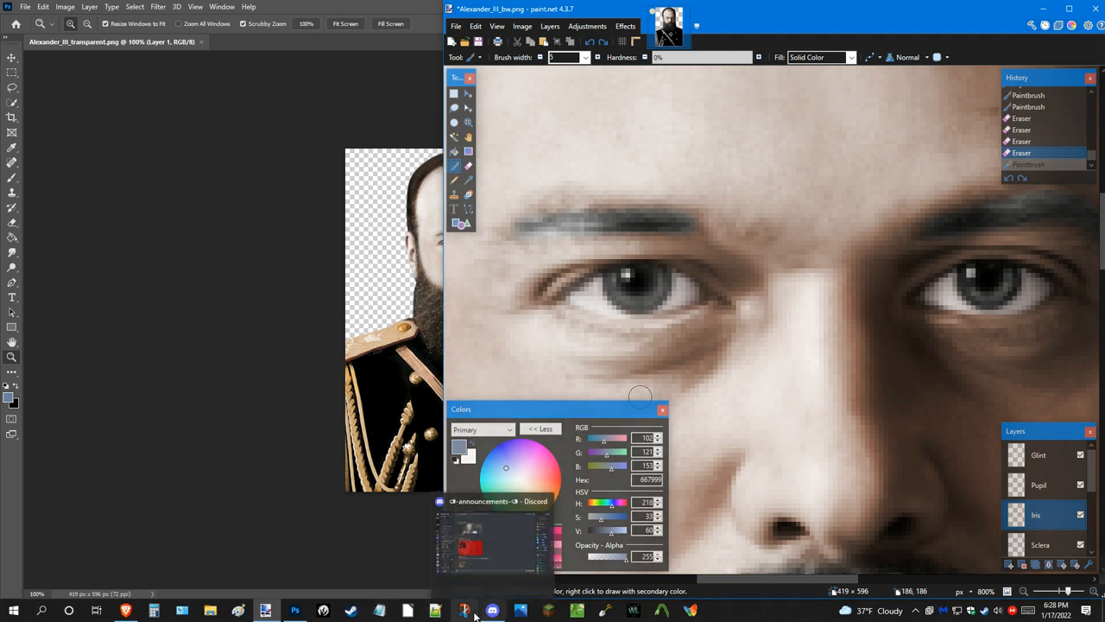
click(296, 611)
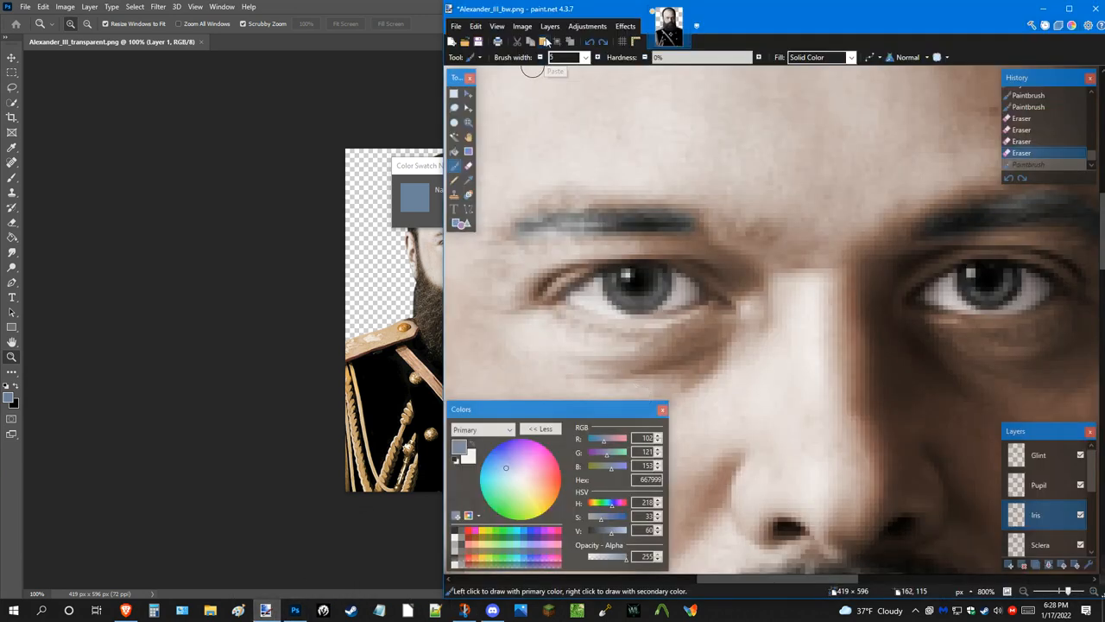
click(545, 41)
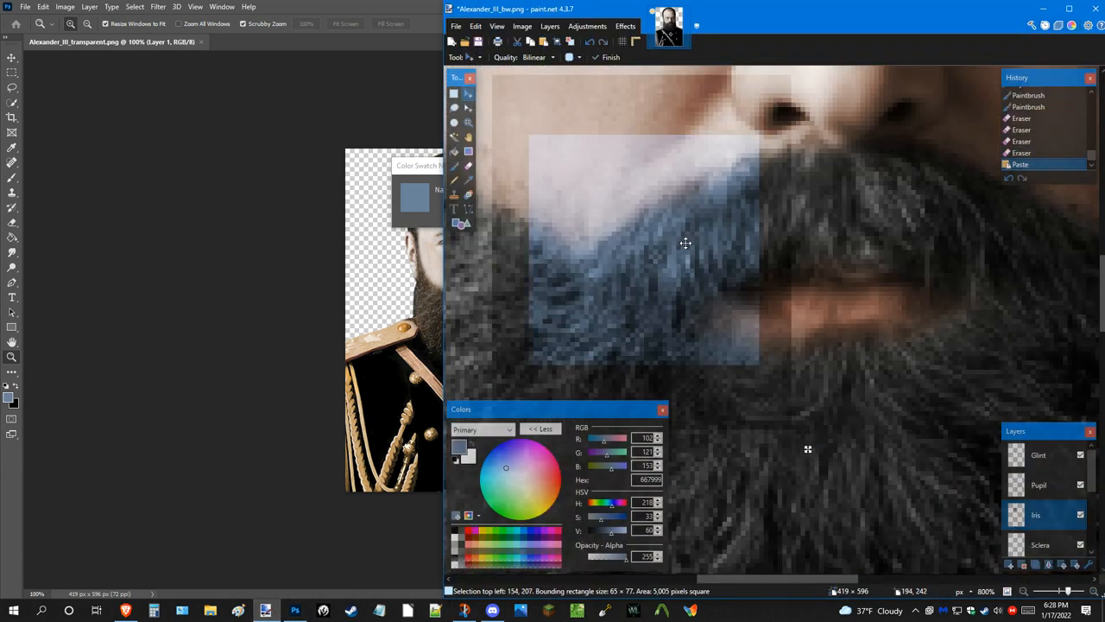
drag(684, 242, 660, 256)
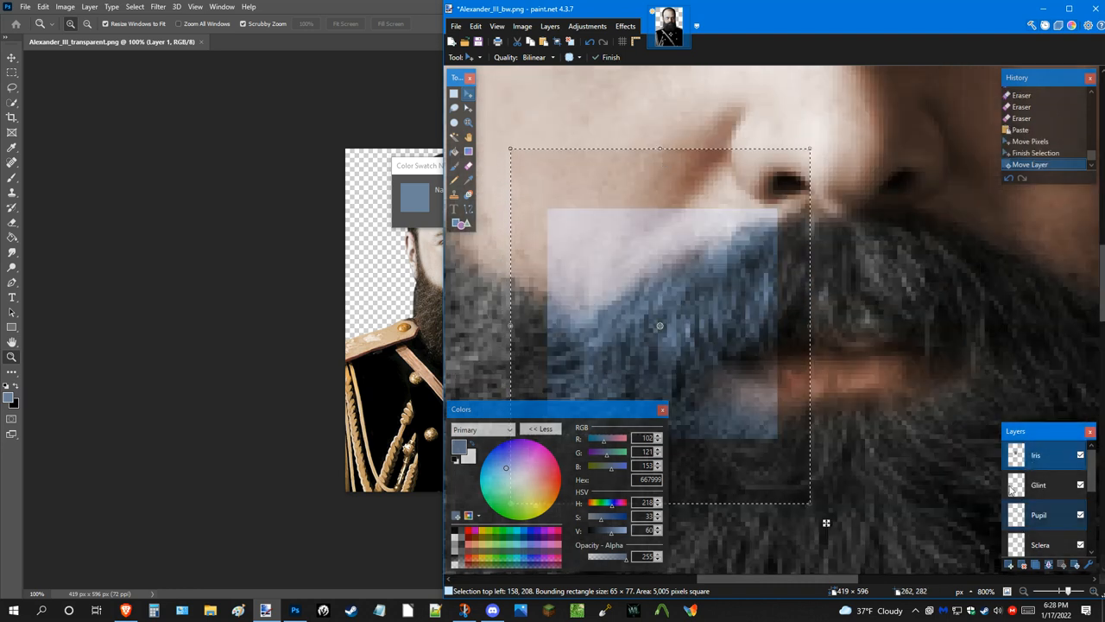
double_click(1036, 456)
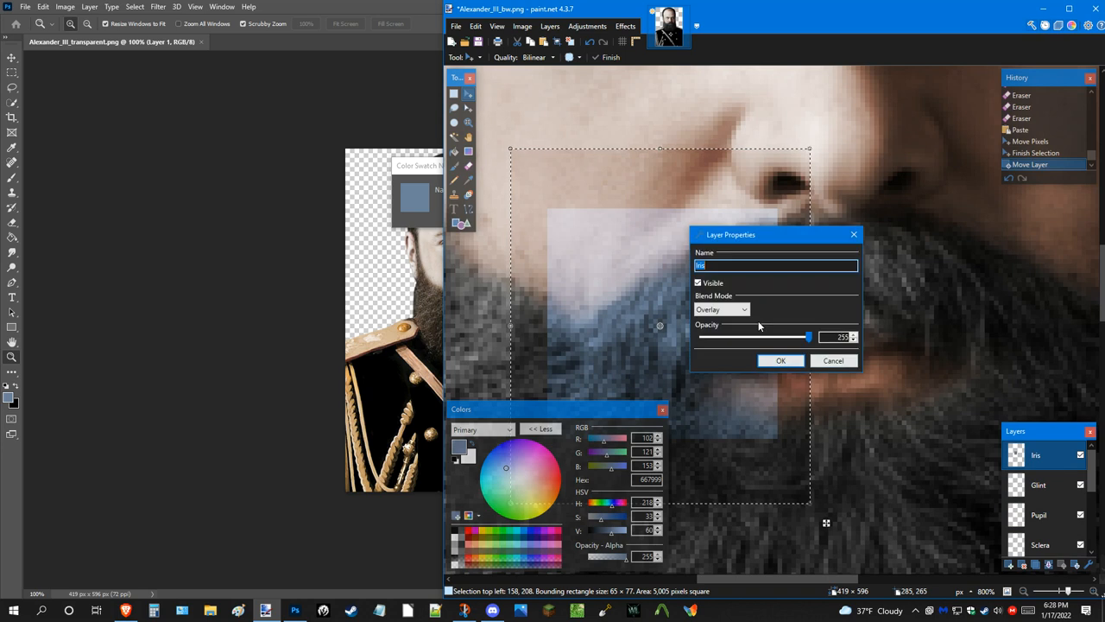
click(780, 361)
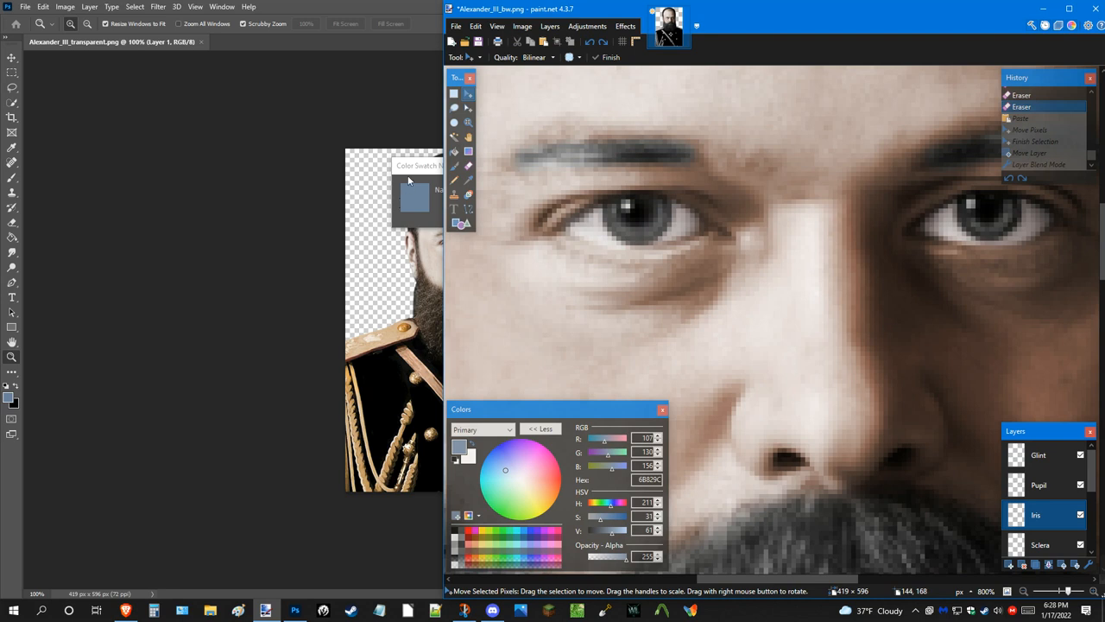
Check the reference portrait, then zoom in on the eyes to erase blue overspill around the irises.
click(295, 611)
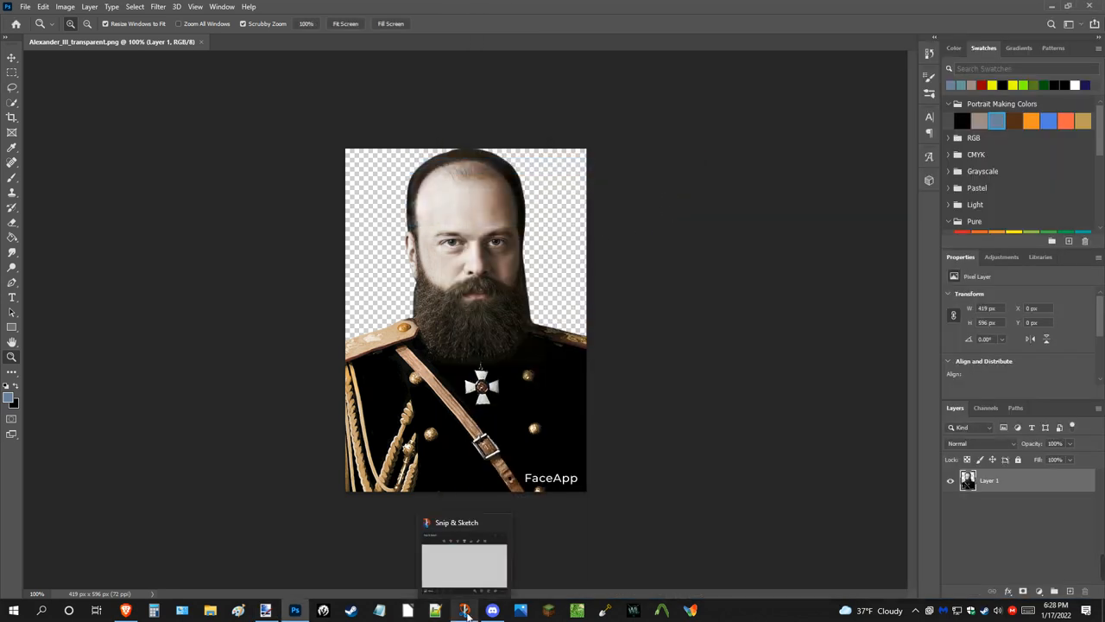
click(266, 612)
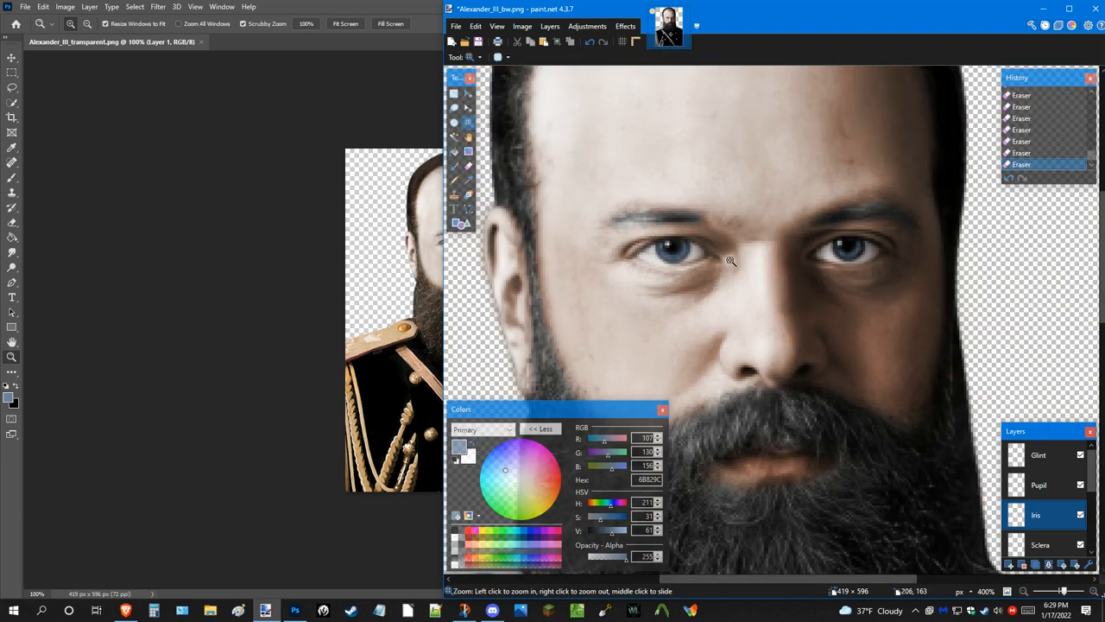
click(732, 262)
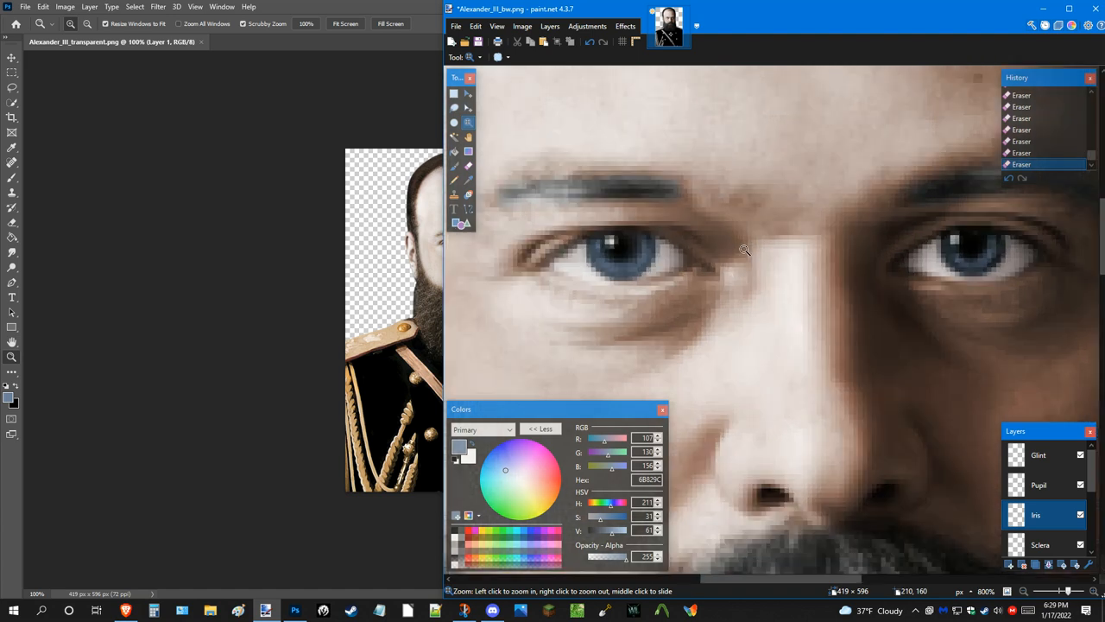
mouse_move(625, 269)
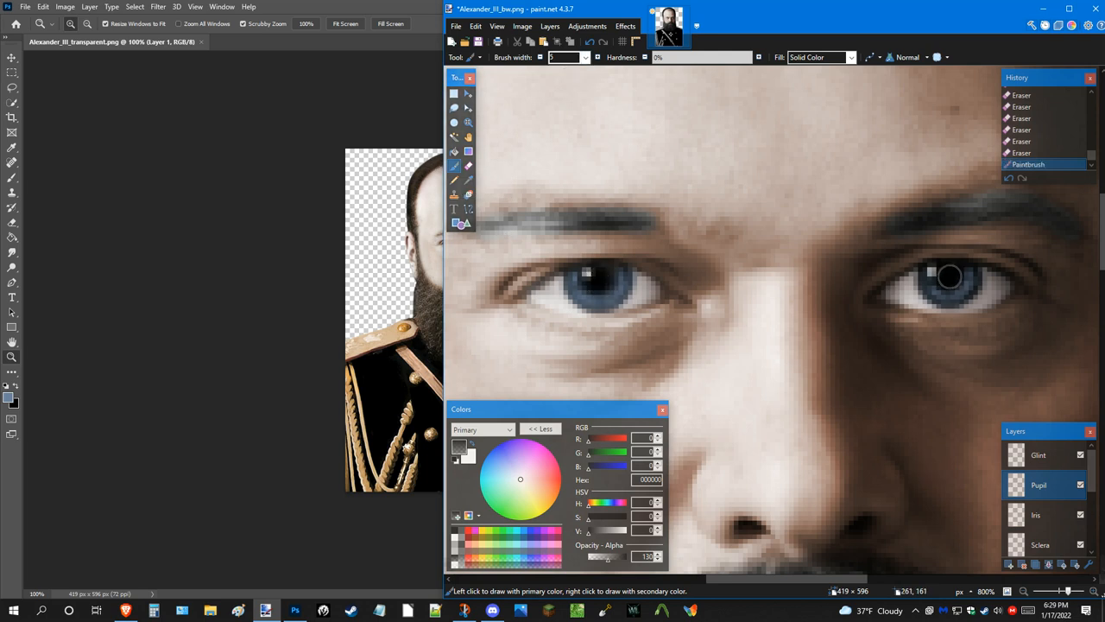
Dab black over the right and left pupils on the Pupil layer.
click(601, 276)
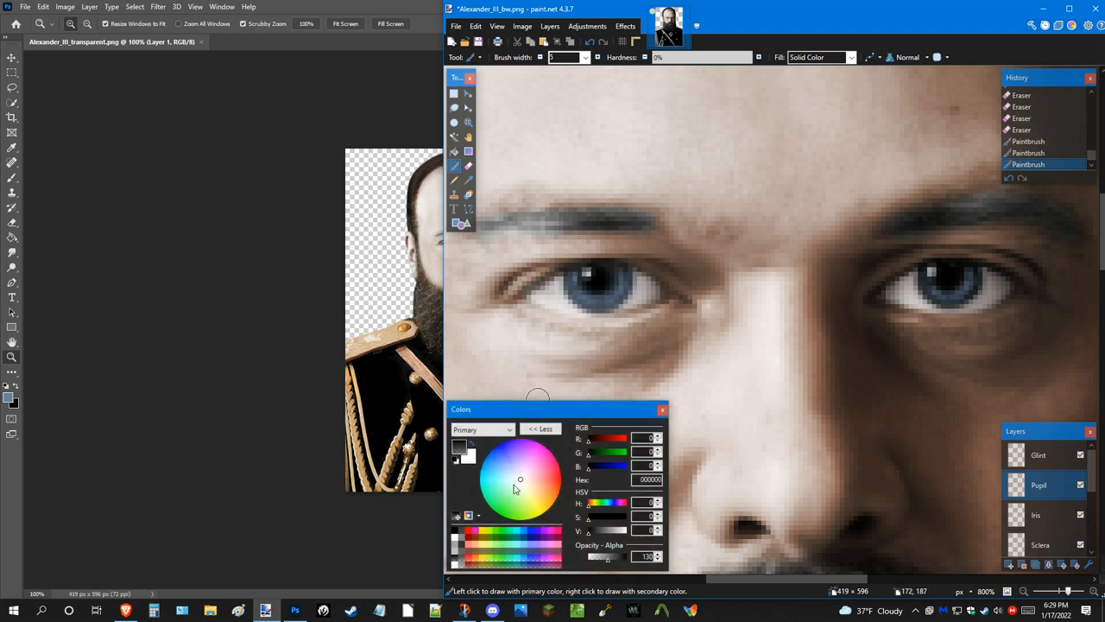
click(522, 476)
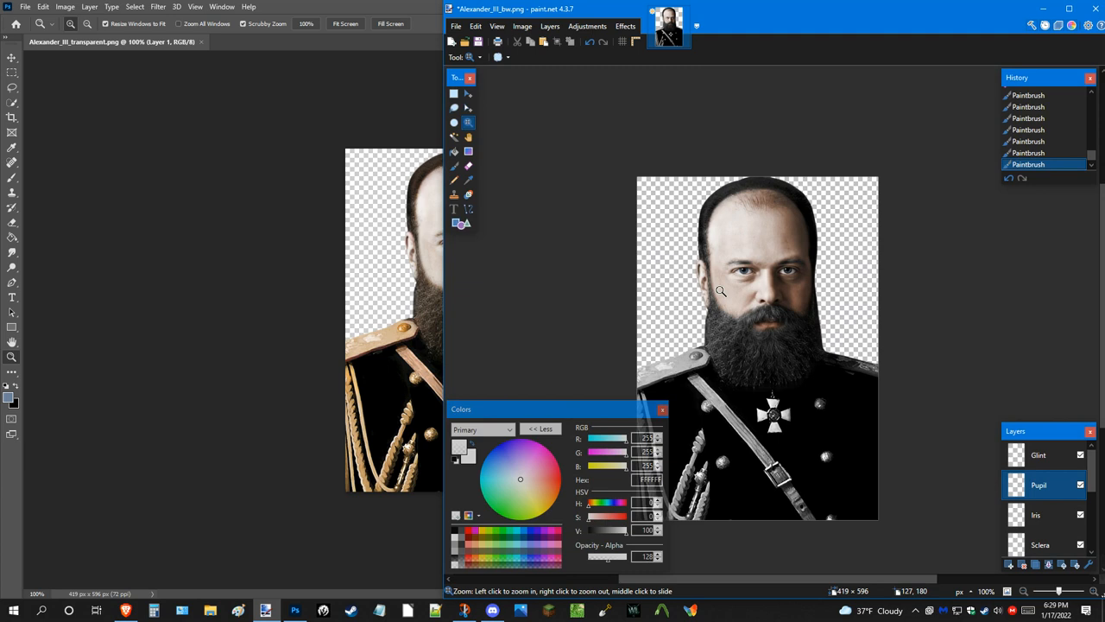
mouse_move(740, 278)
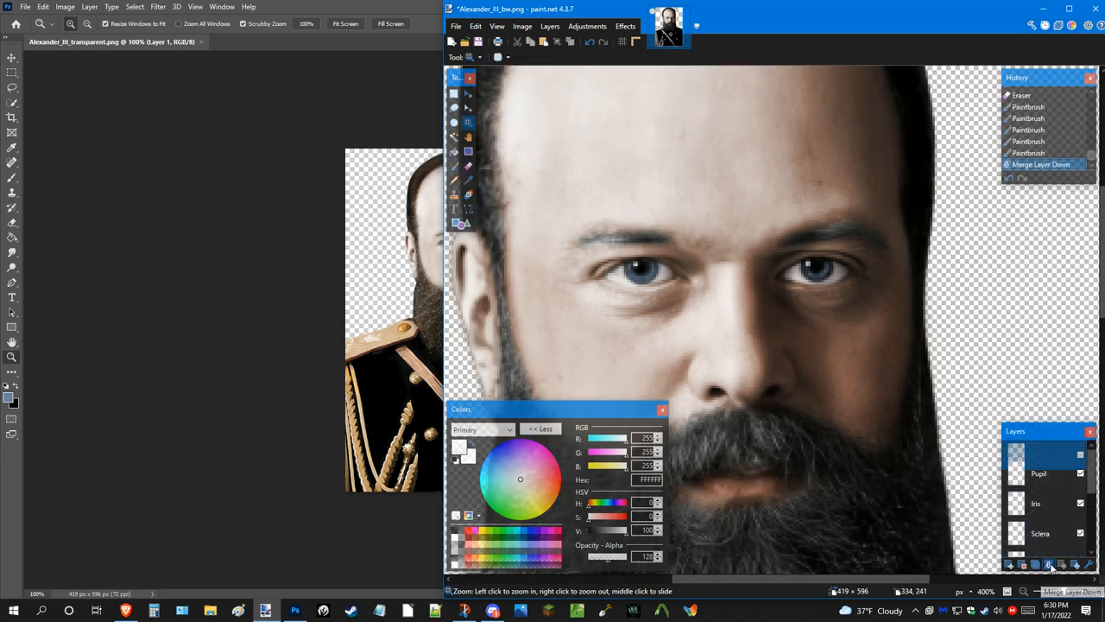
Merge the Glint, Pupil and Iris layers down, then choose a brown hair reference colour.
click(1051, 565)
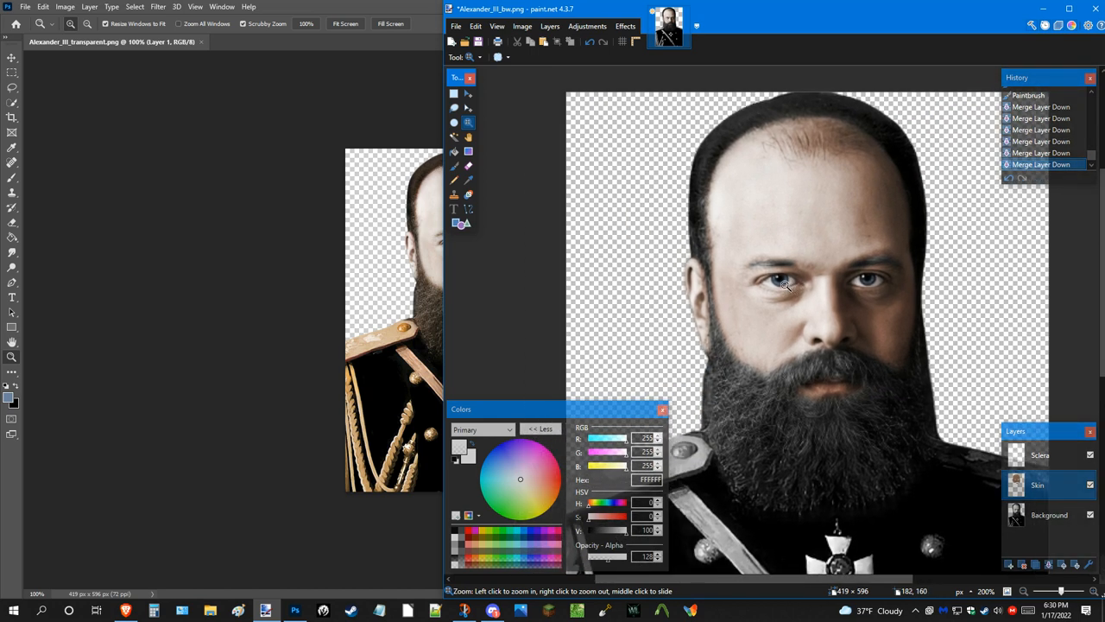
mouse_move(239, 476)
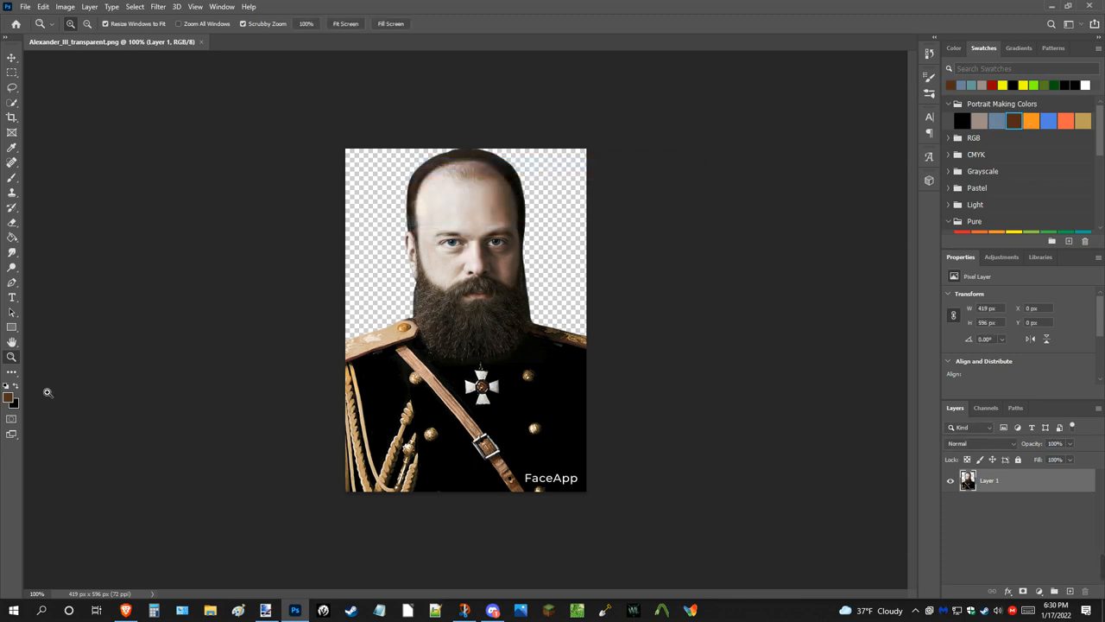
click(11, 398)
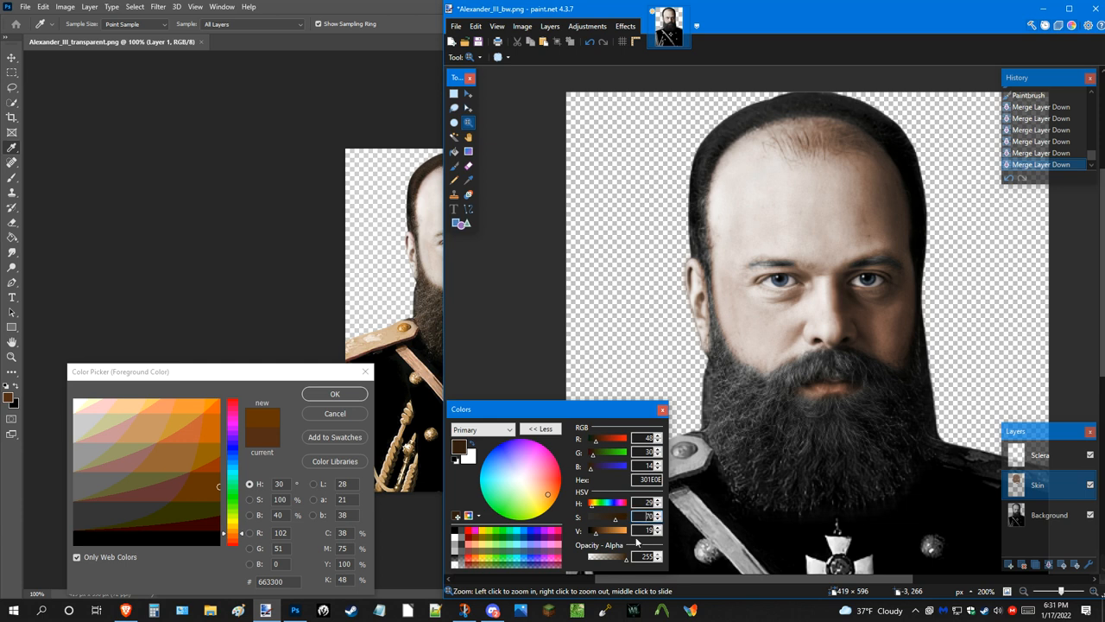
Brush semi-transparent brown #663300 over the hair, hairline and eyebrows on the Skin layer.
drag(625, 556, 605, 556)
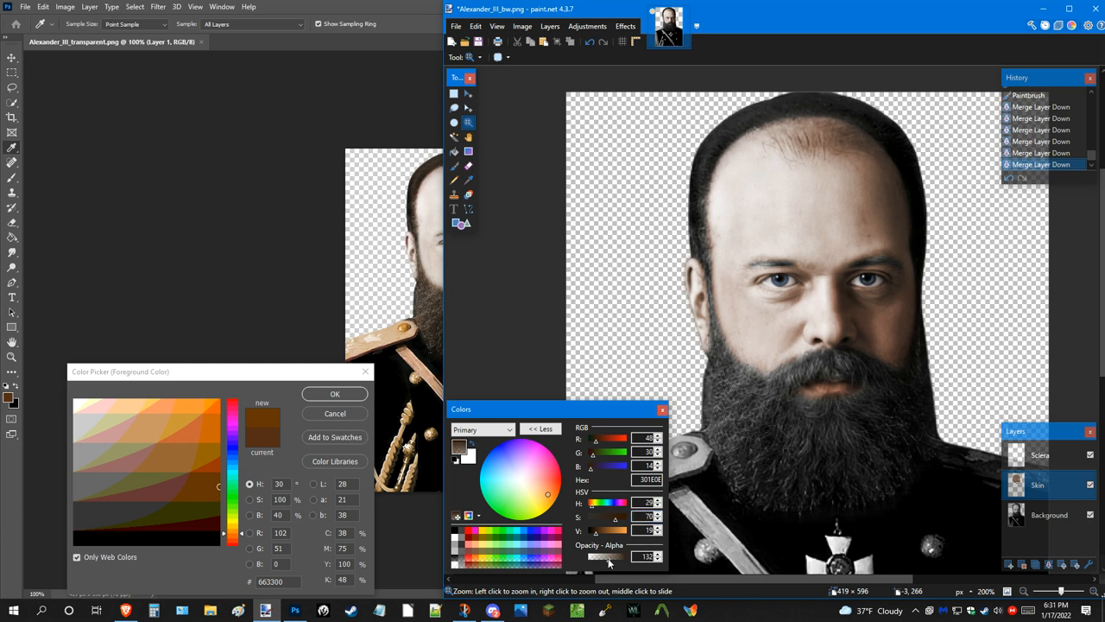
mouse_move(452, 167)
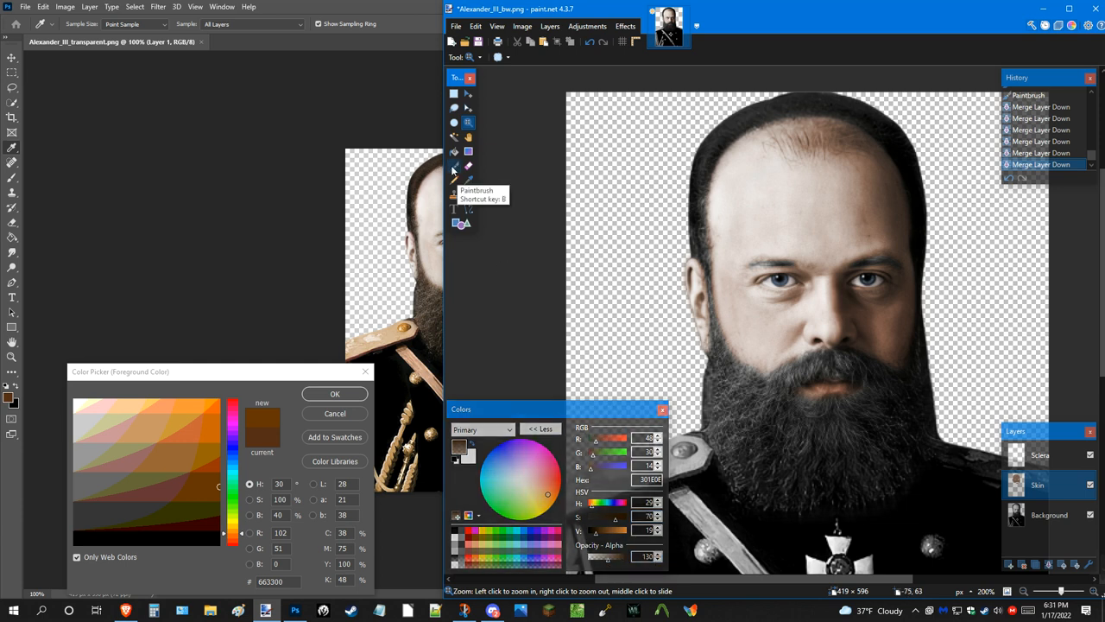
click(452, 166)
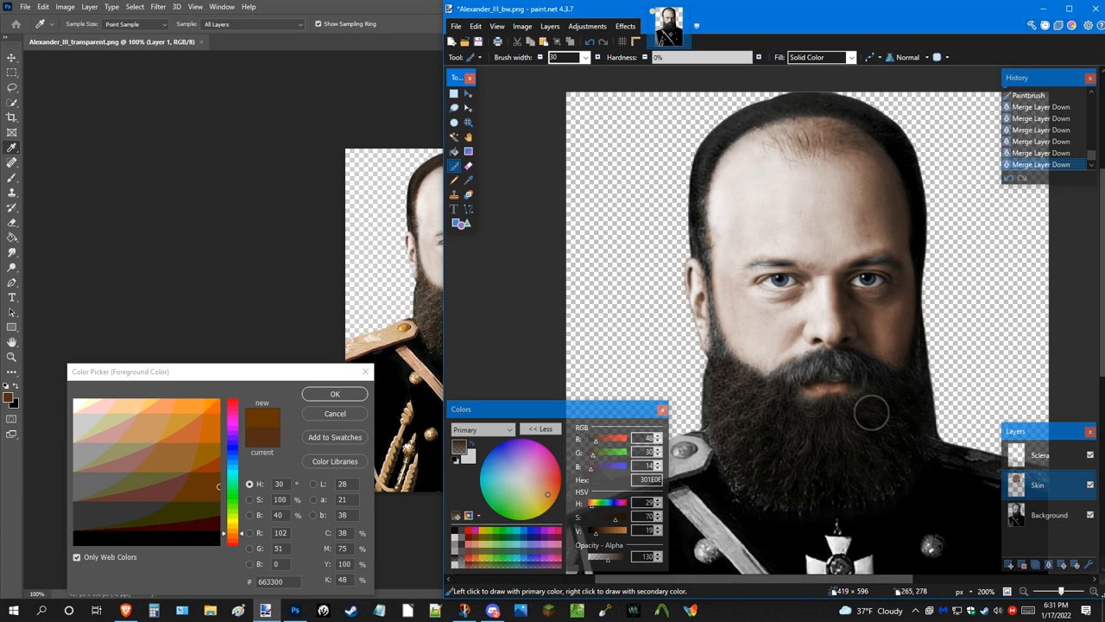
mouse_move(901, 422)
text(10)
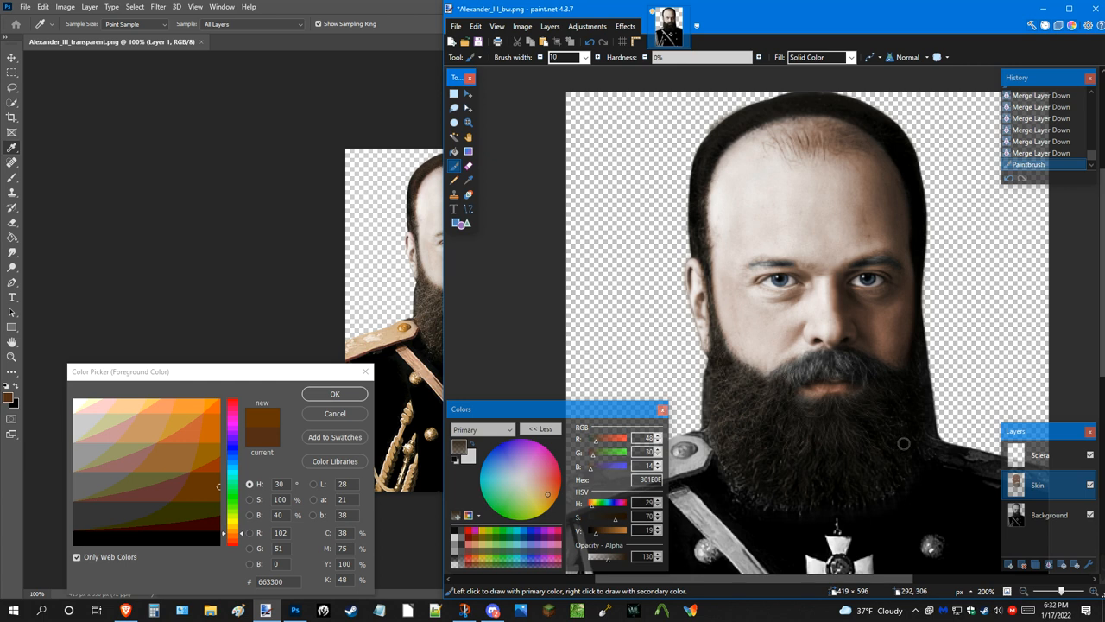
click(763, 373)
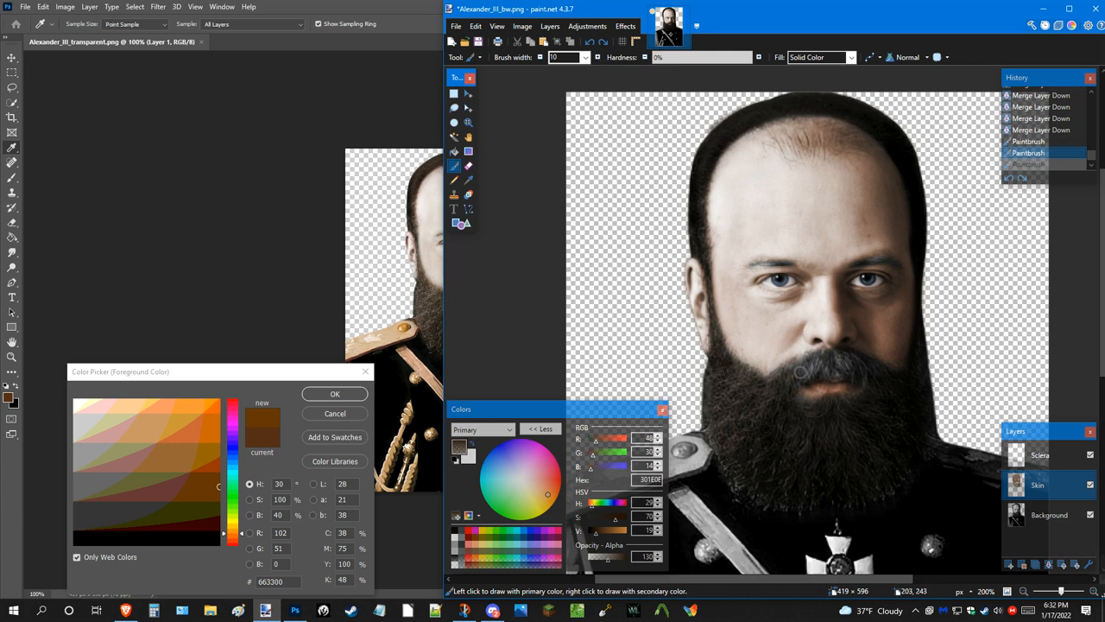
mouse_move(820, 366)
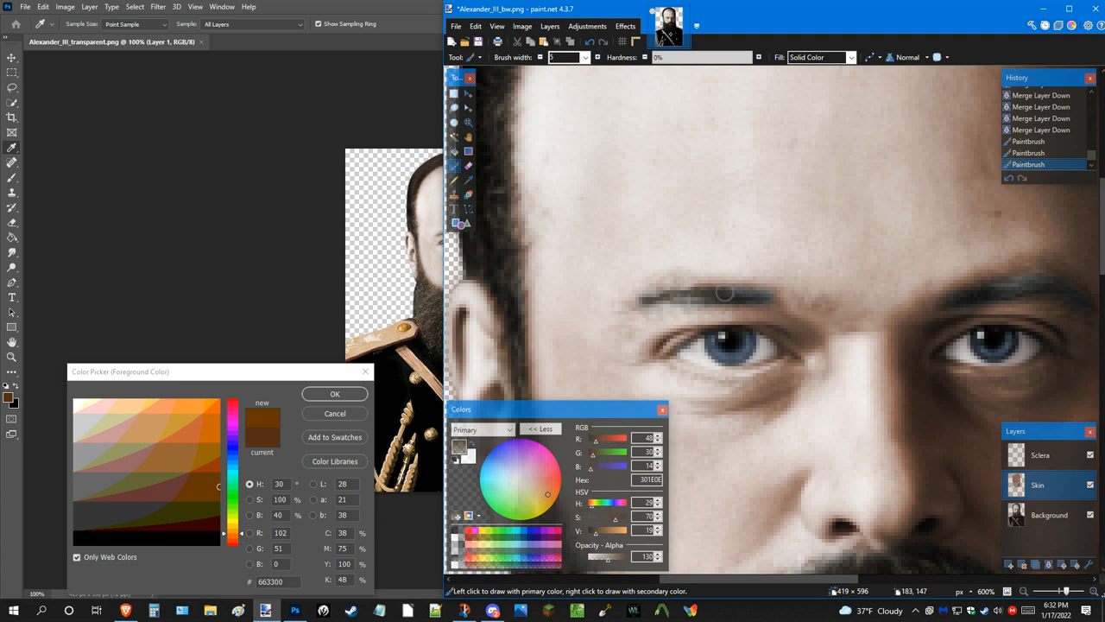
mouse_move(757, 301)
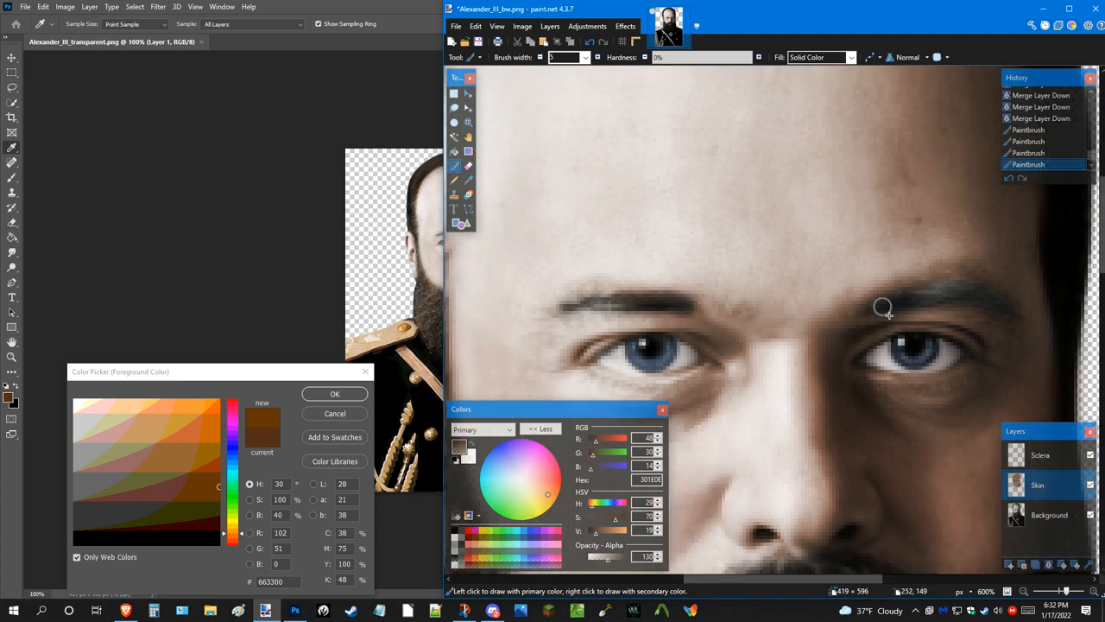
drag(884, 308, 1002, 307)
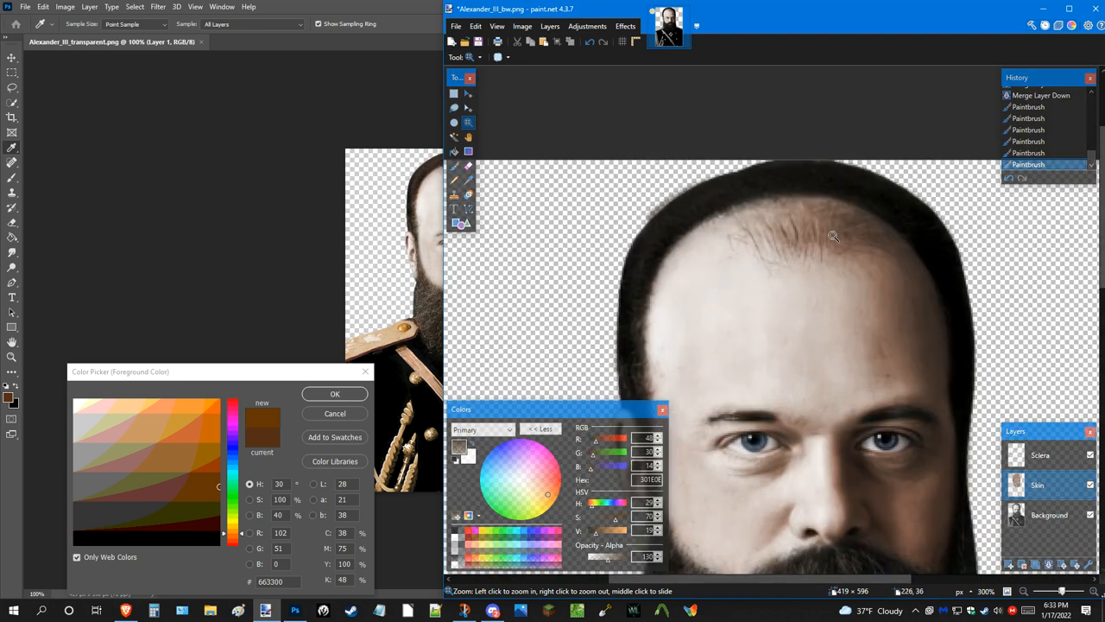
mouse_move(826, 238)
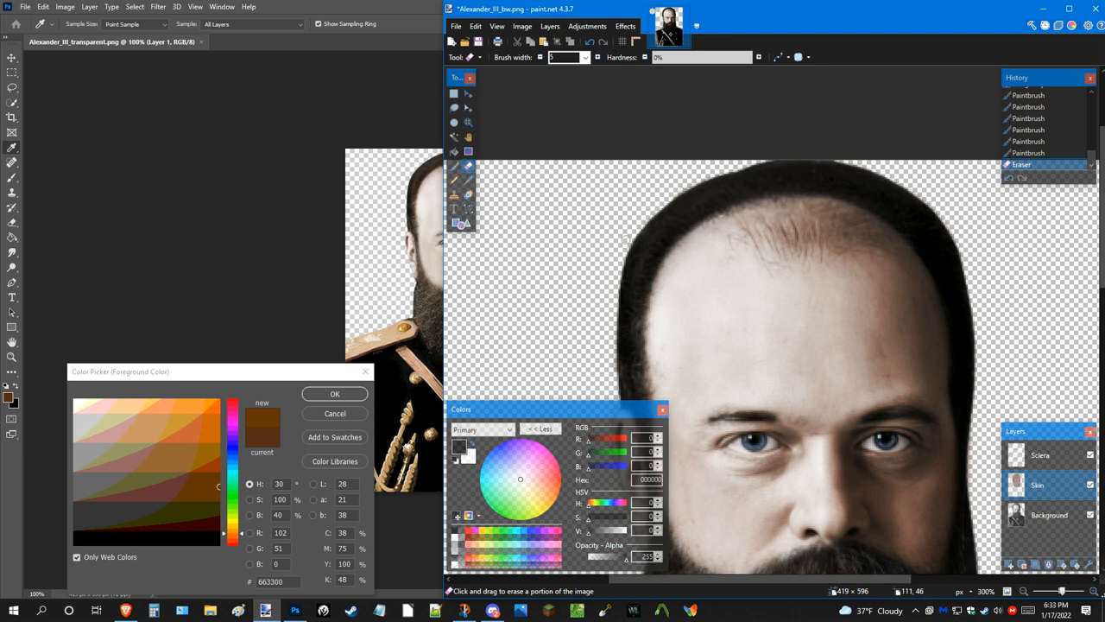
Erase the stray brown on the forehead and zoom out to fit the whole portrait.
click(468, 121)
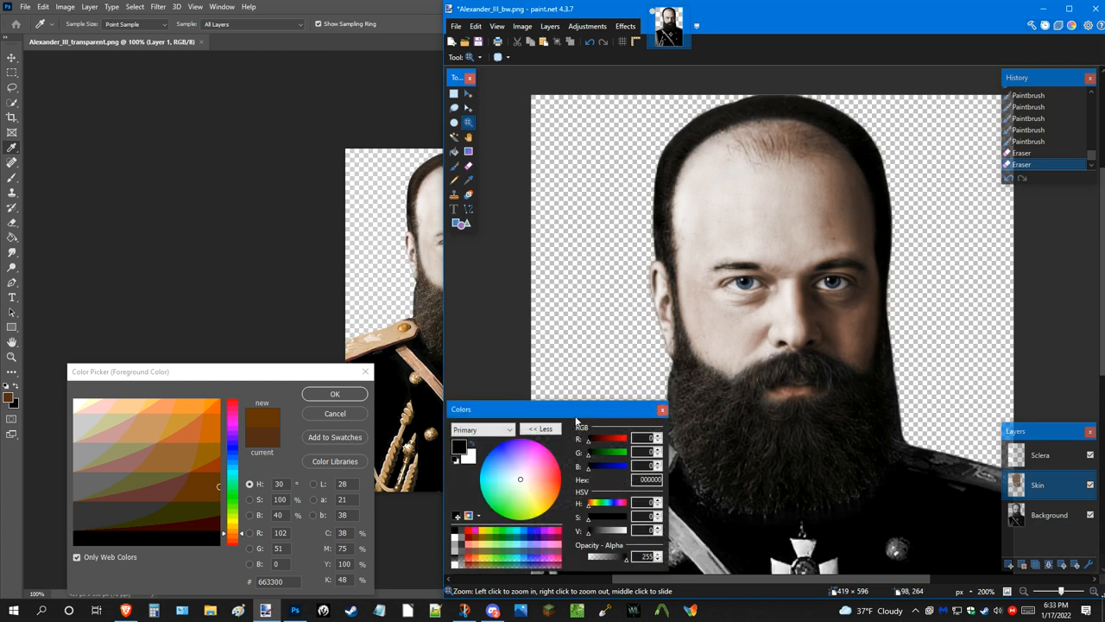
click(540, 429)
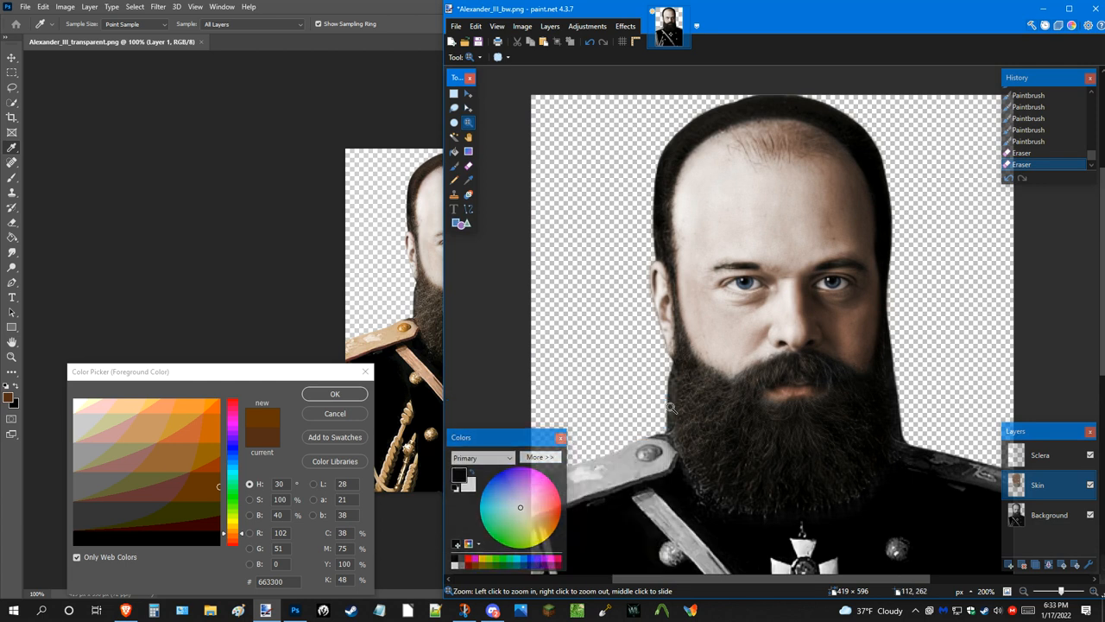